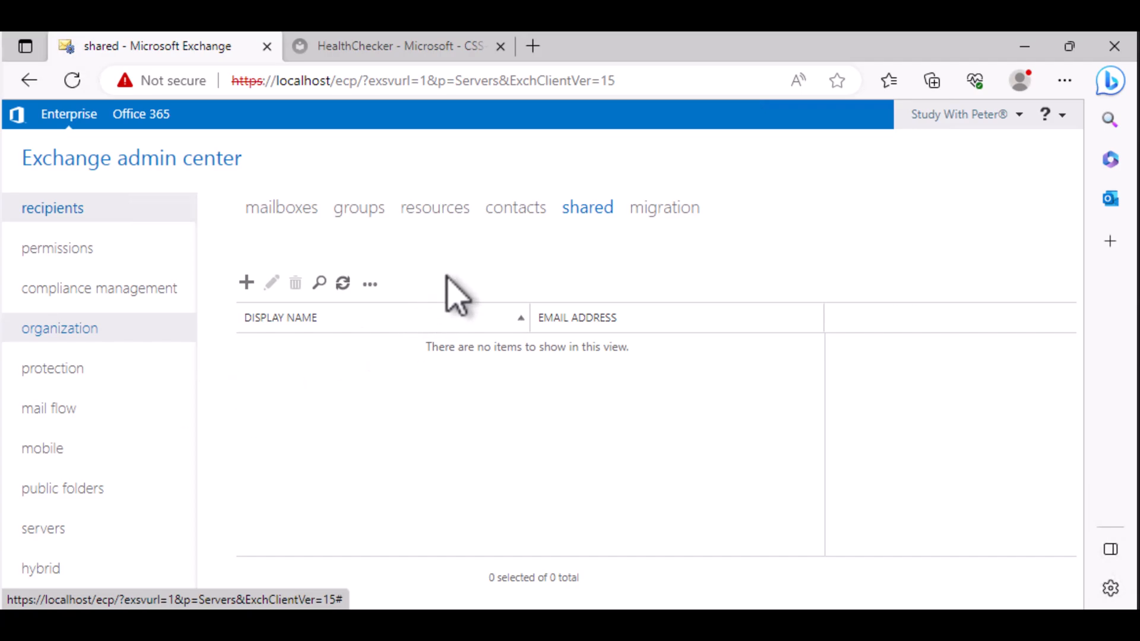
{"action": "mouse_move", "coordinate": [454, 302]}
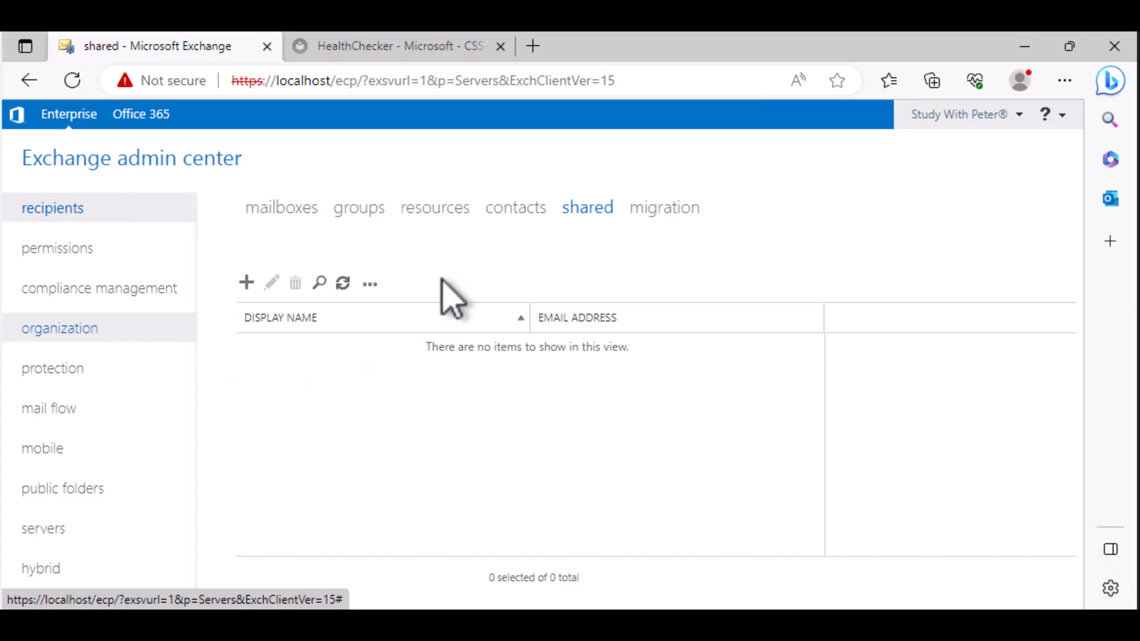
{"action": "mouse_move", "coordinate": [447, 305]}
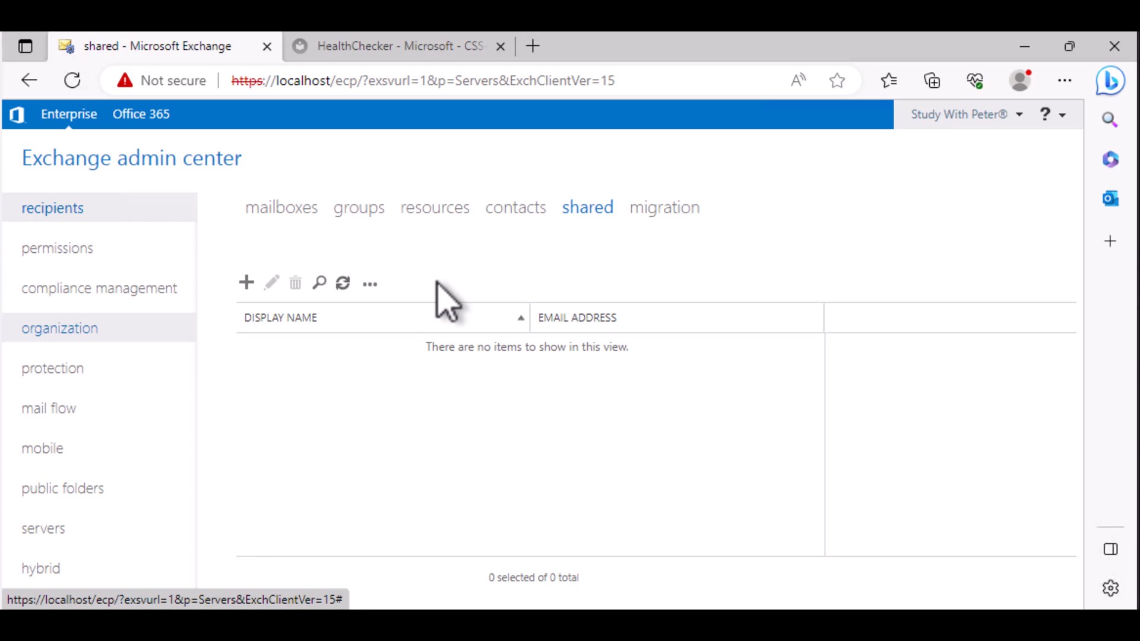
{"action": "mouse_move", "coordinate": [421, 349]}
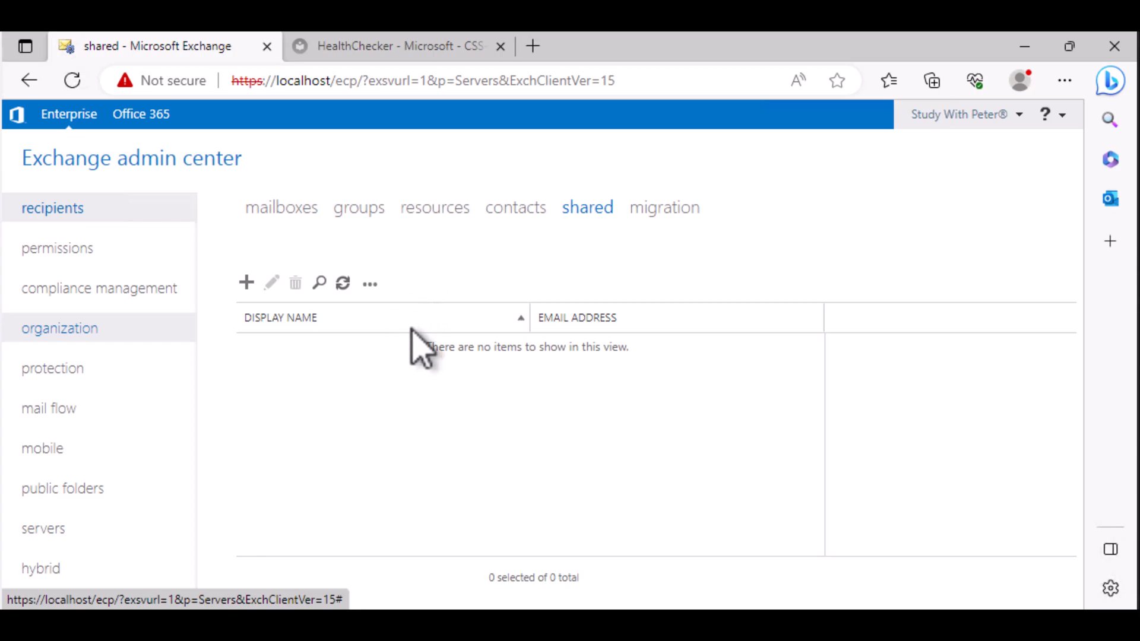
{"action": "mouse_move", "coordinate": [418, 349]}
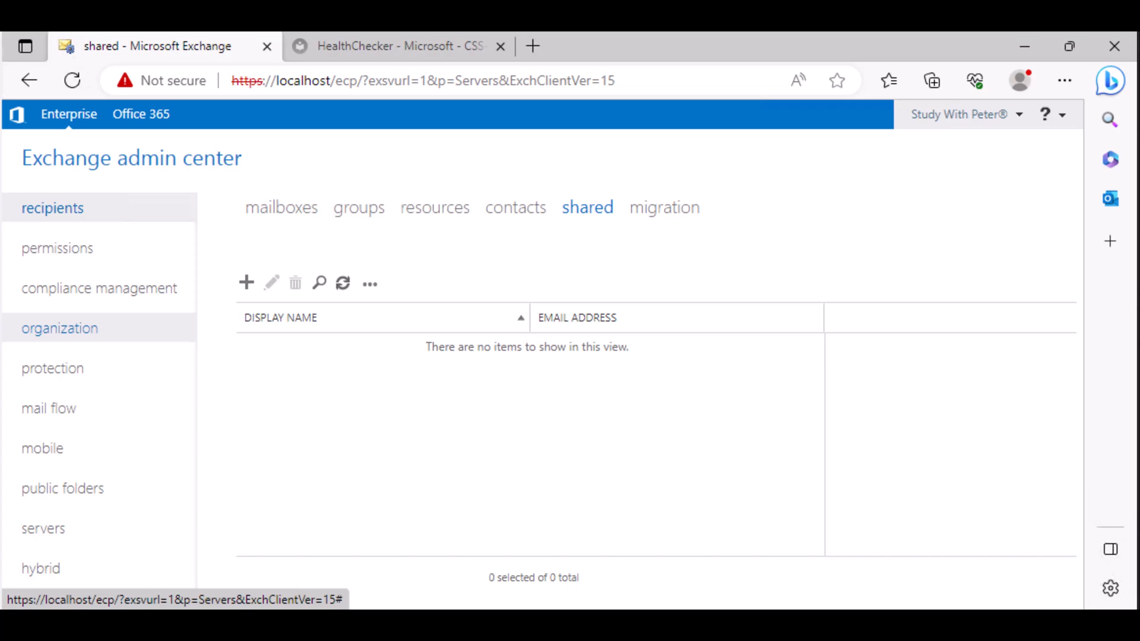
{"action": "mouse_move", "coordinate": [279, 320]}
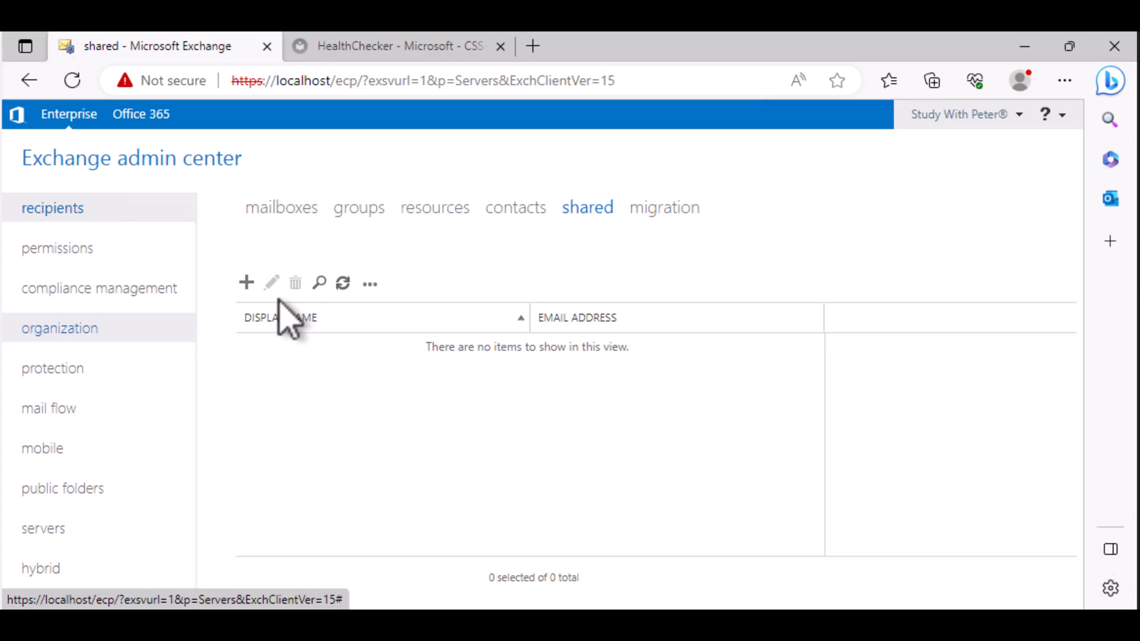
Review the admin role groups and migration batches, then list the five user mailboxes
{"action": "left_click", "coordinate": [58, 248]}
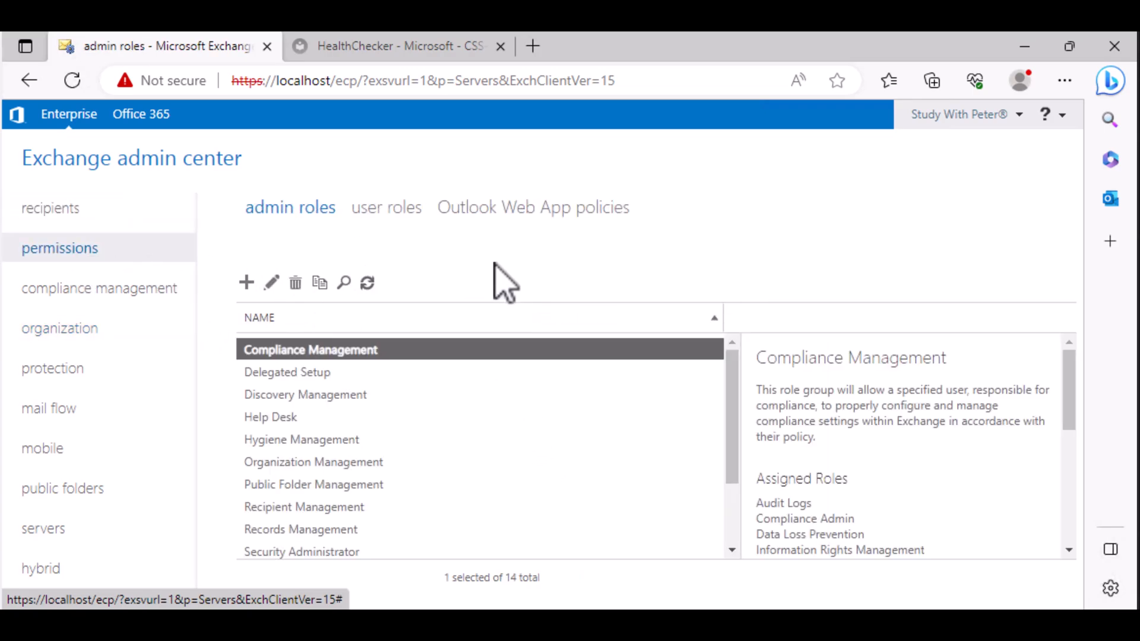
{"action": "mouse_move", "coordinate": [476, 295]}
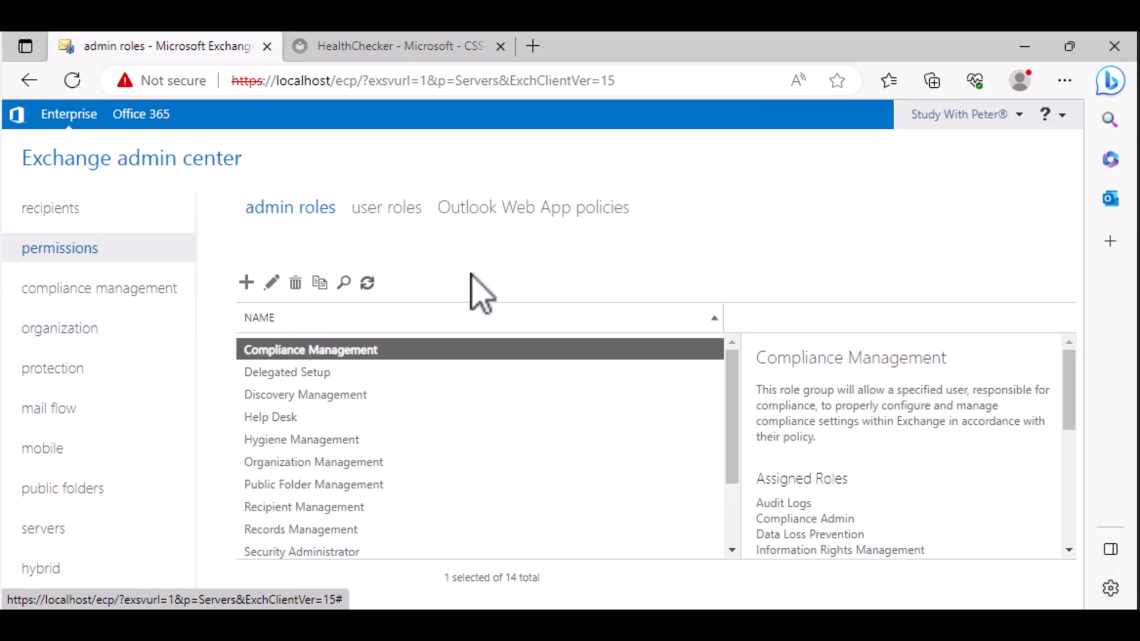
{"action": "mouse_move", "coordinate": [458, 298]}
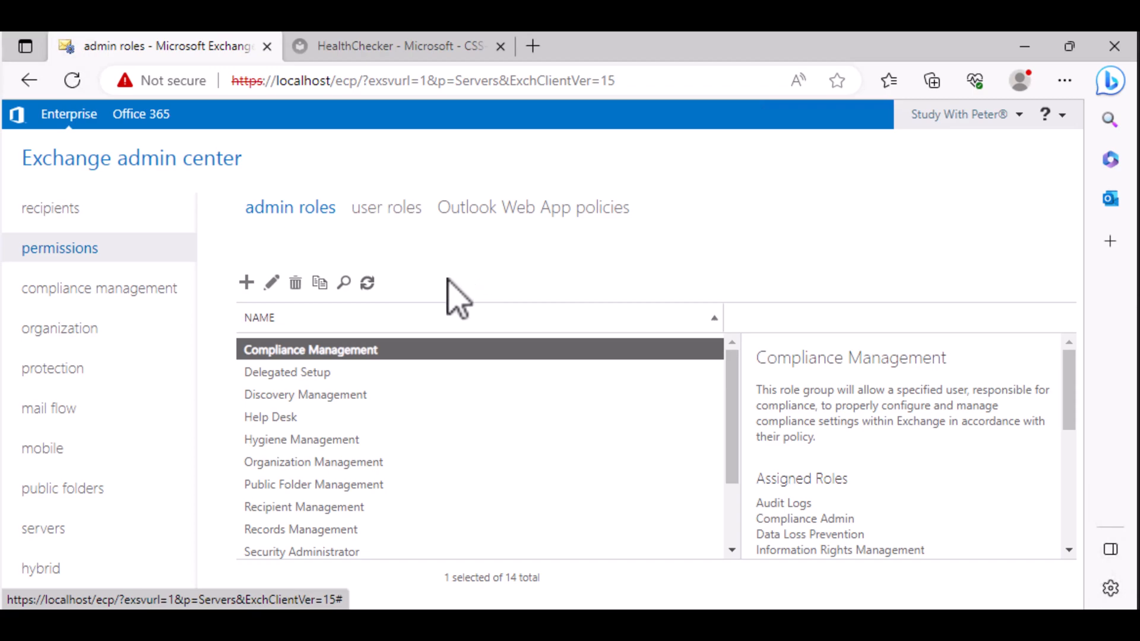
{"action": "mouse_move", "coordinate": [444, 298]}
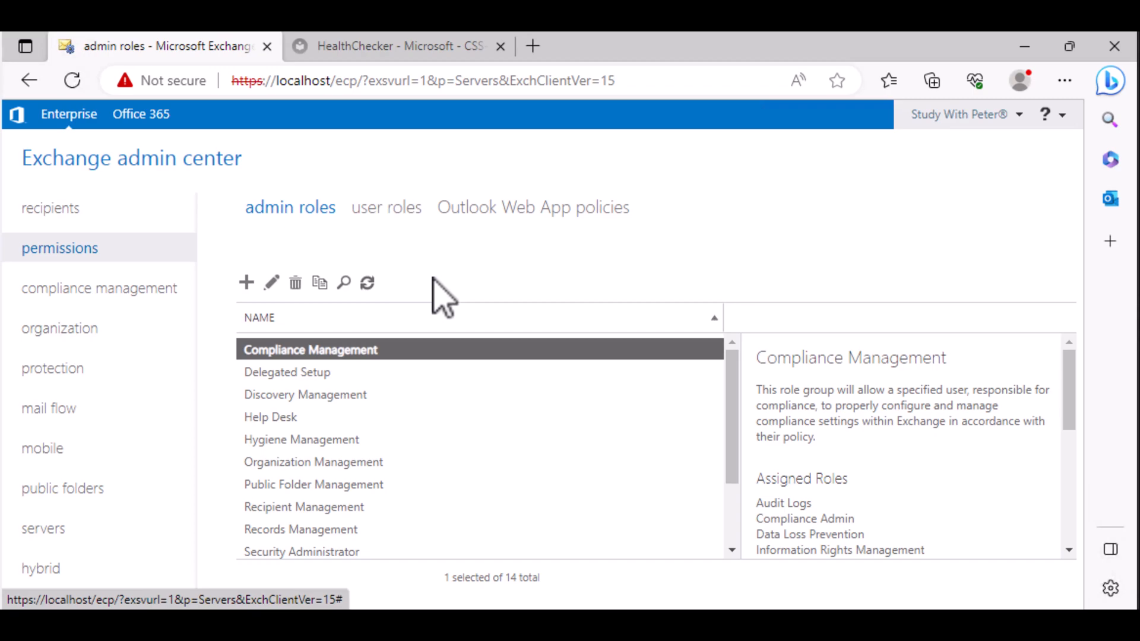
{"action": "mouse_move", "coordinate": [437, 302]}
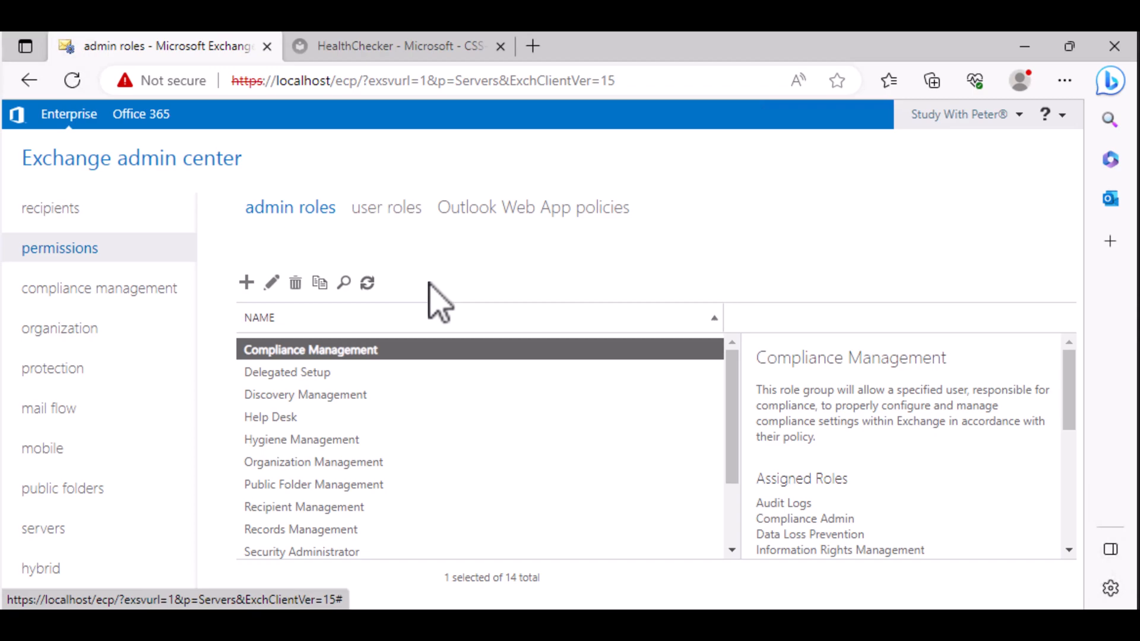
{"action": "mouse_move", "coordinate": [455, 320]}
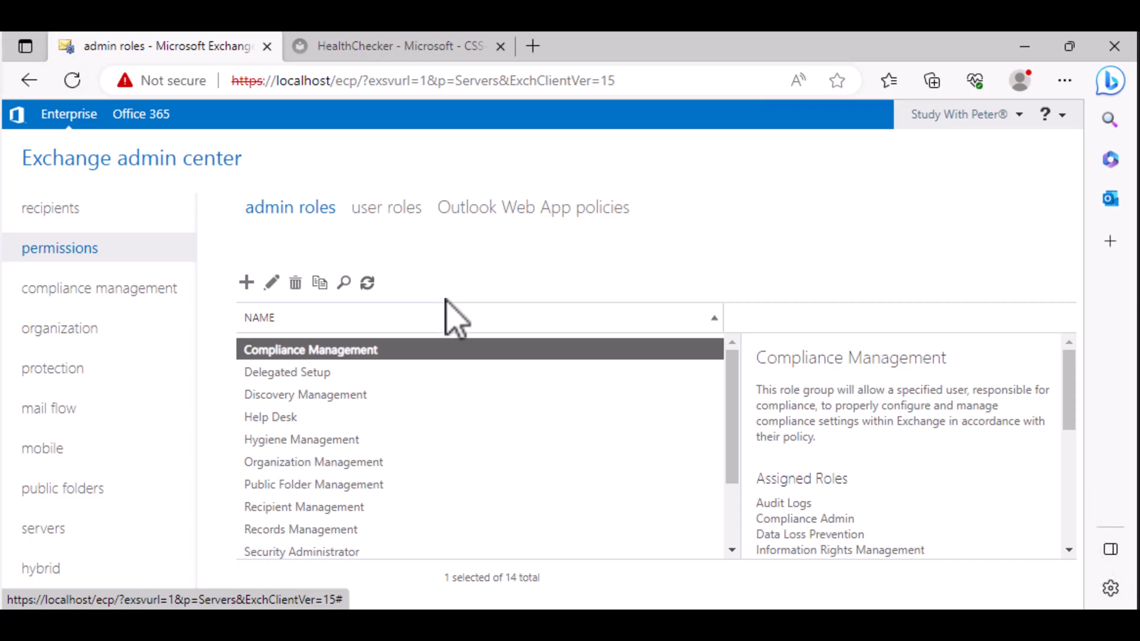
{"action": "mouse_move", "coordinate": [877, 425]}
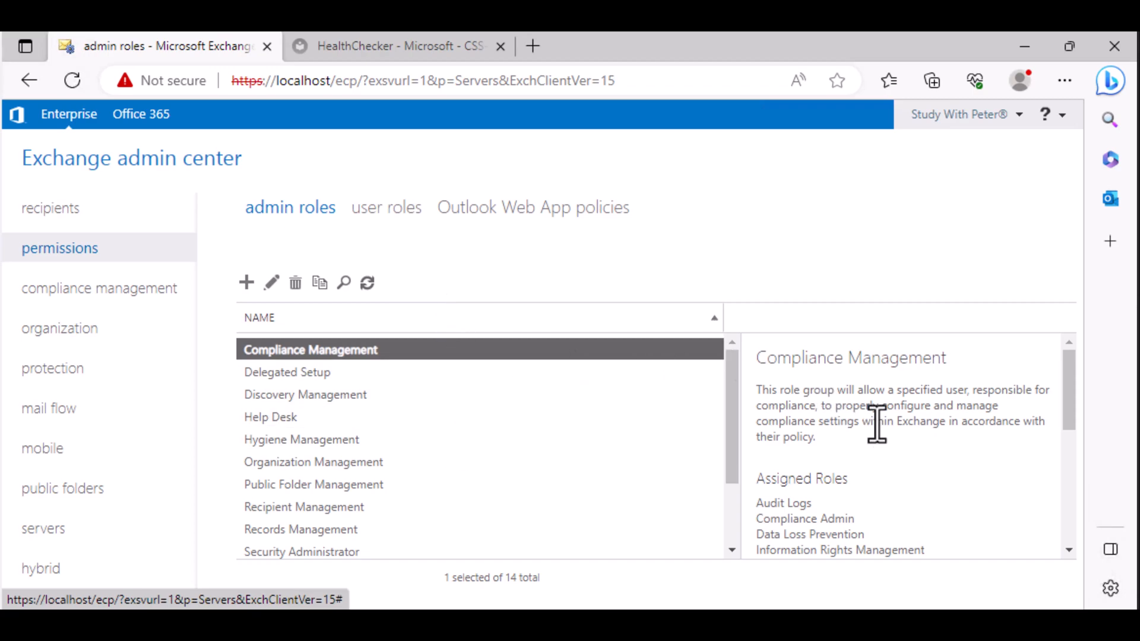
{"action": "scroll", "scroll_direction": "down", "scroll_amount": 3}
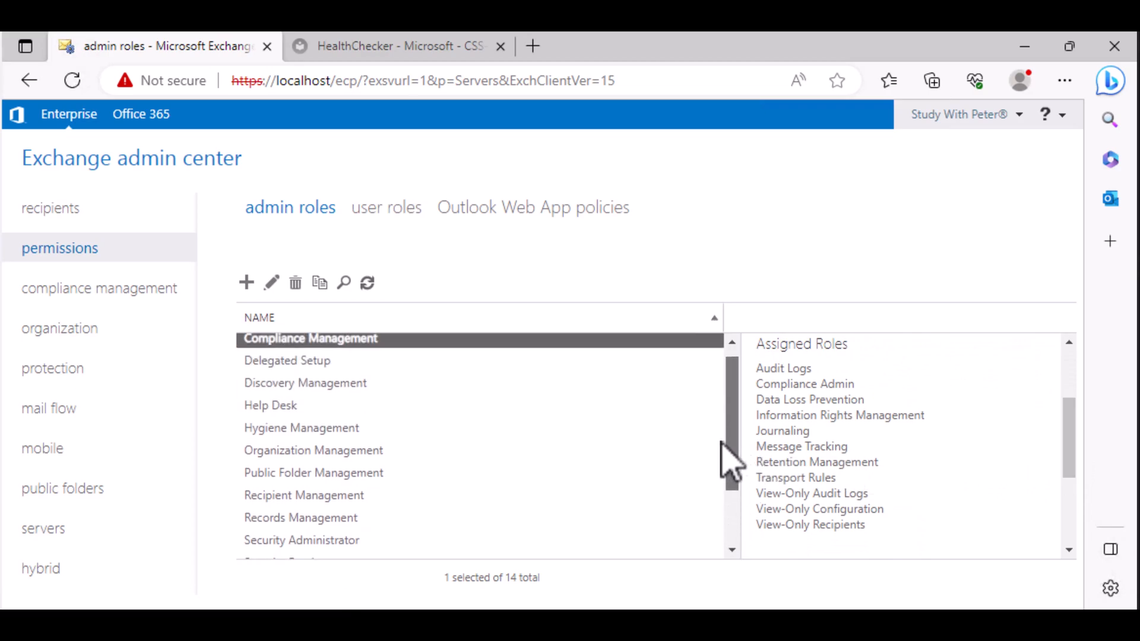
{"action": "mouse_move", "coordinate": [313, 450]}
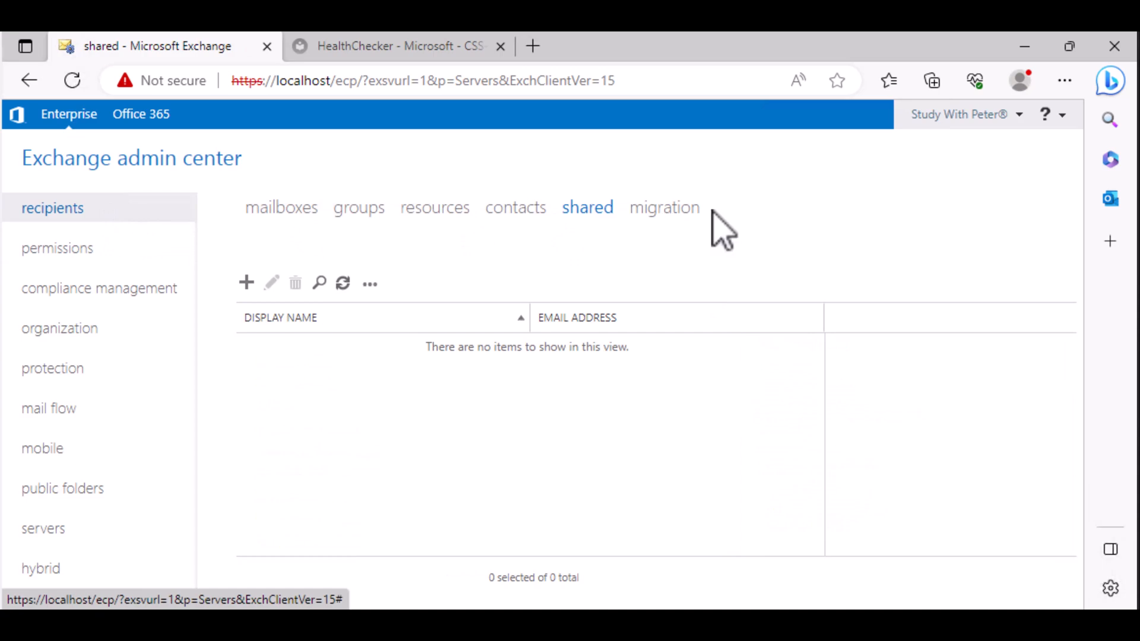
{"action": "left_click", "coordinate": [662, 208]}
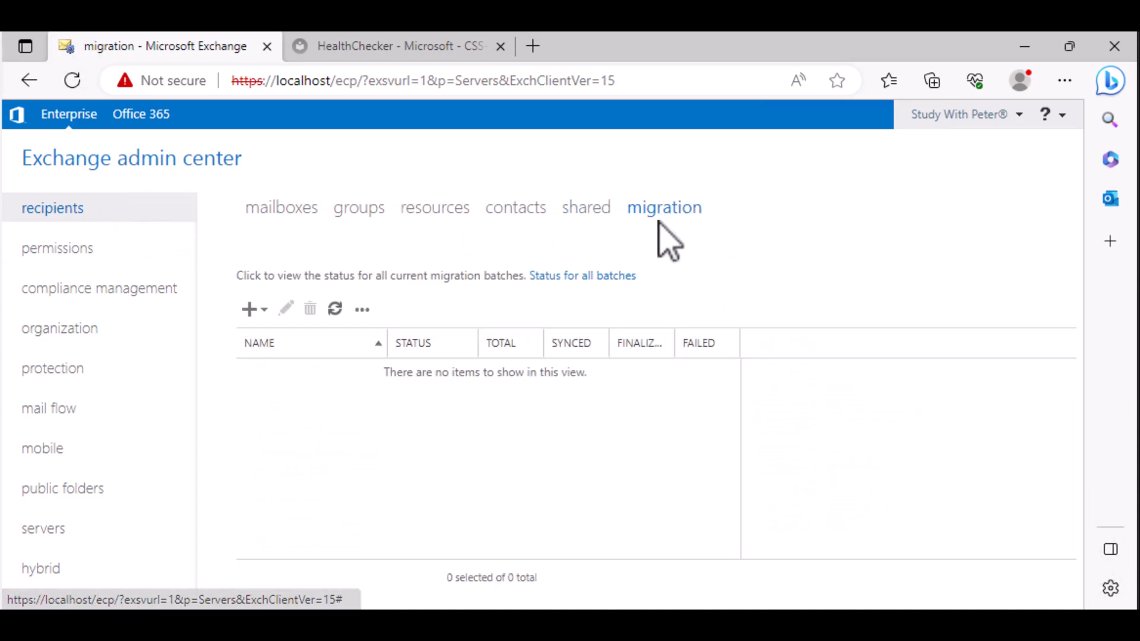
{"action": "mouse_move", "coordinate": [602, 279]}
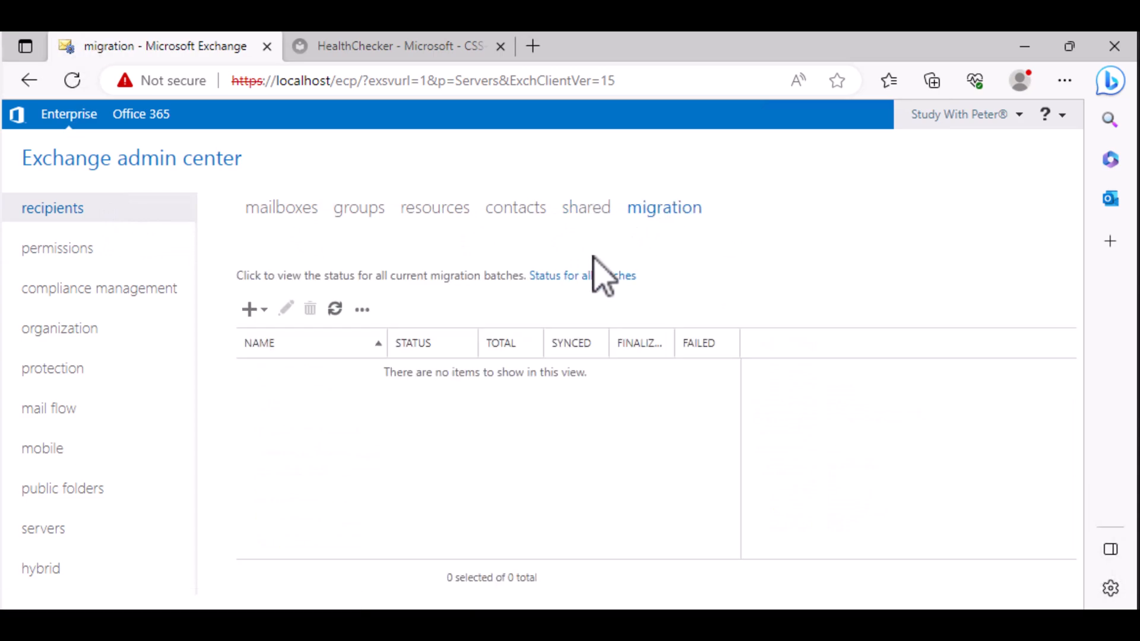
{"action": "left_click", "coordinate": [280, 207]}
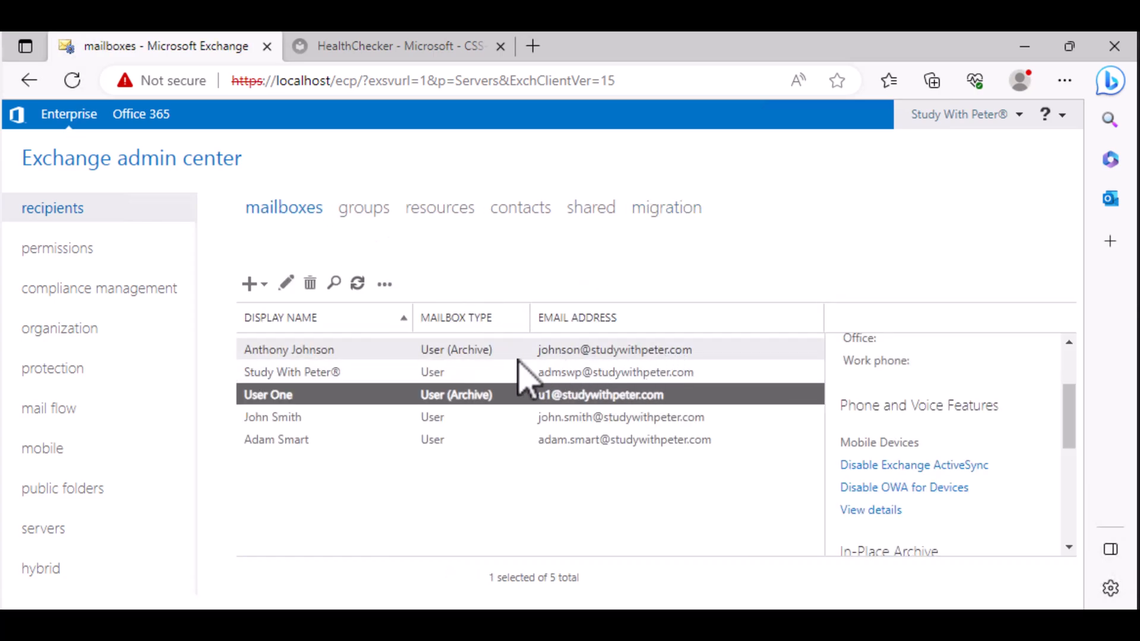
{"action": "mouse_move", "coordinate": [545, 408]}
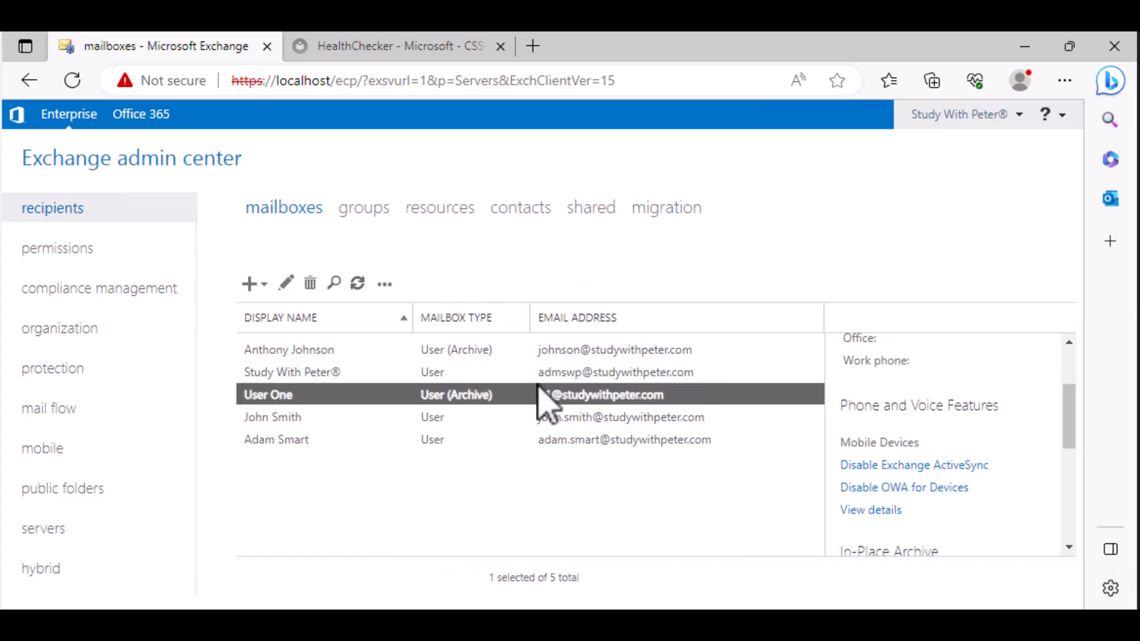
{"action": "mouse_move", "coordinate": [567, 408]}
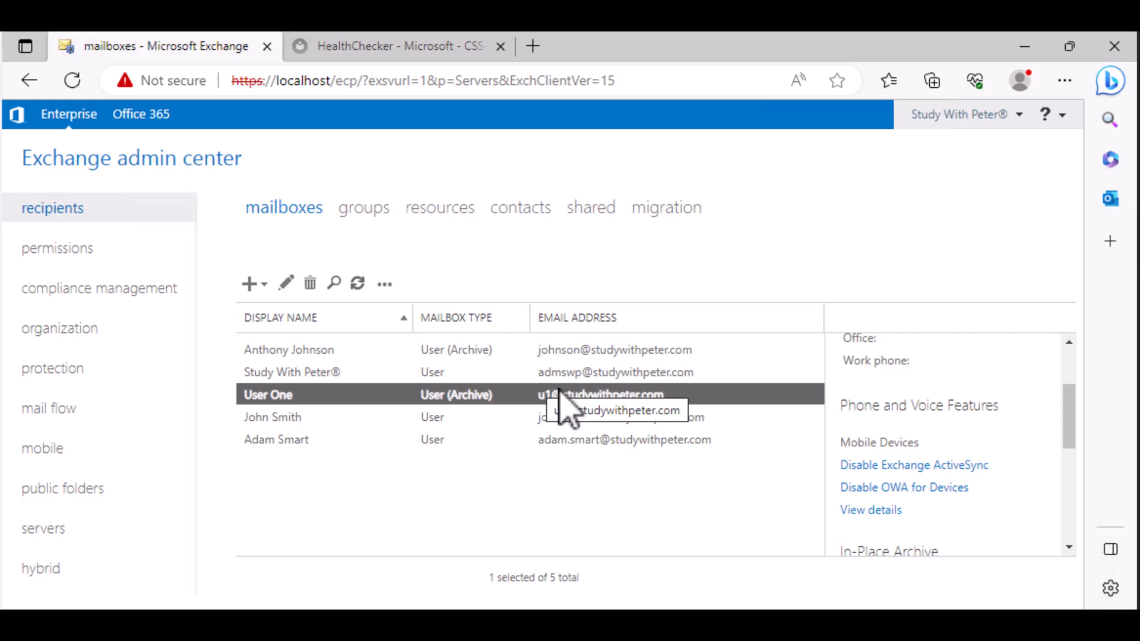
{"action": "mouse_move", "coordinate": [597, 371]}
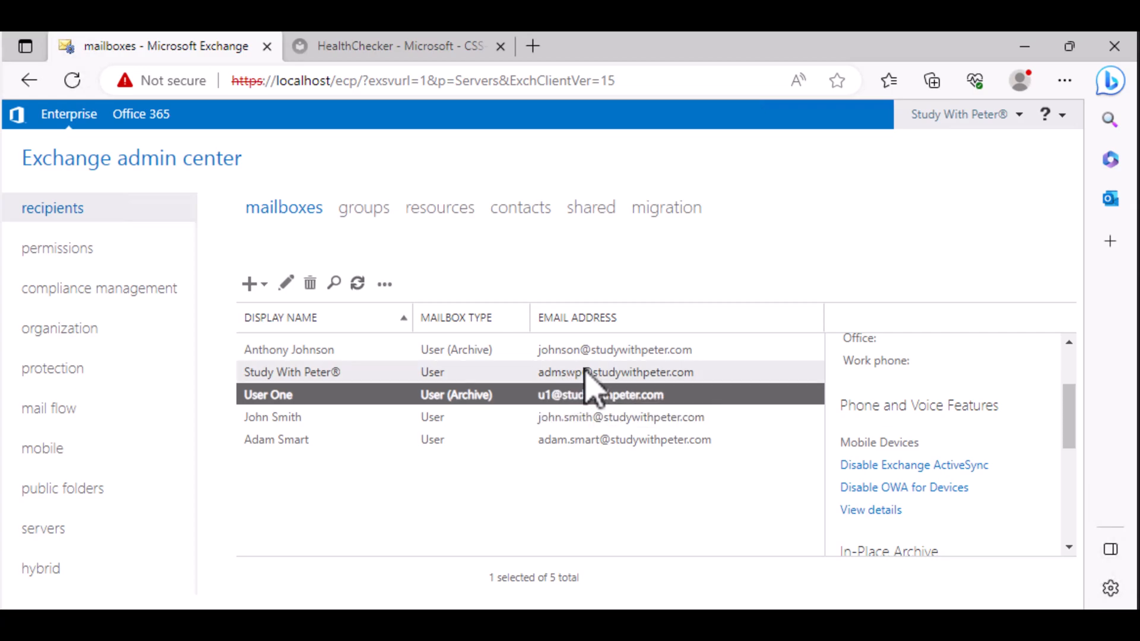
{"action": "mouse_move", "coordinate": [654, 486]}
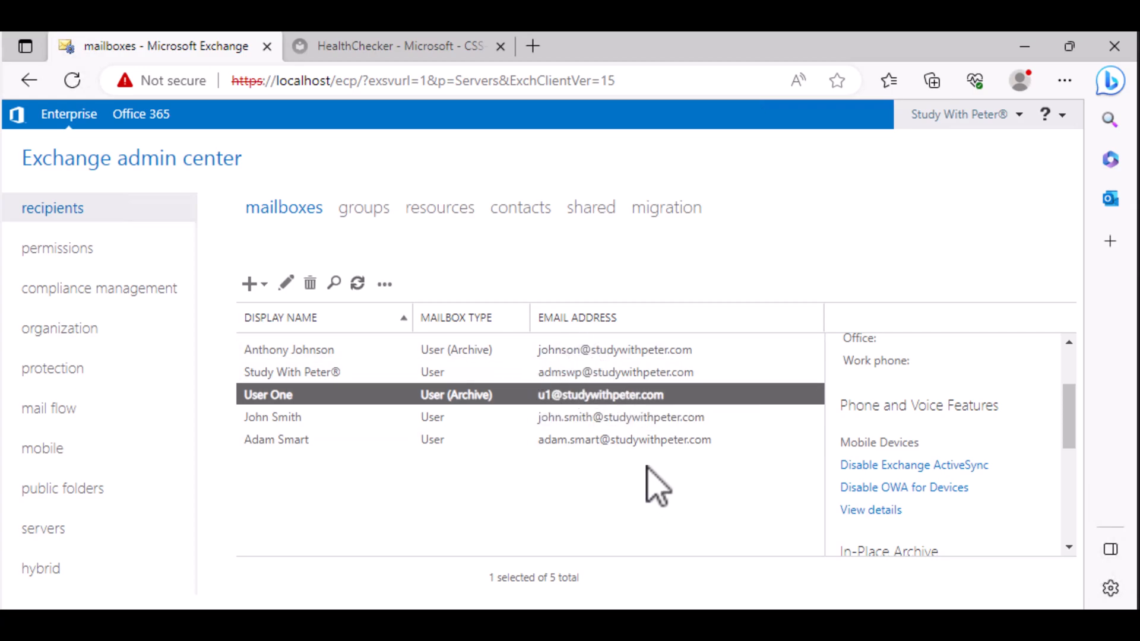
{"action": "mouse_move", "coordinate": [444, 480]}
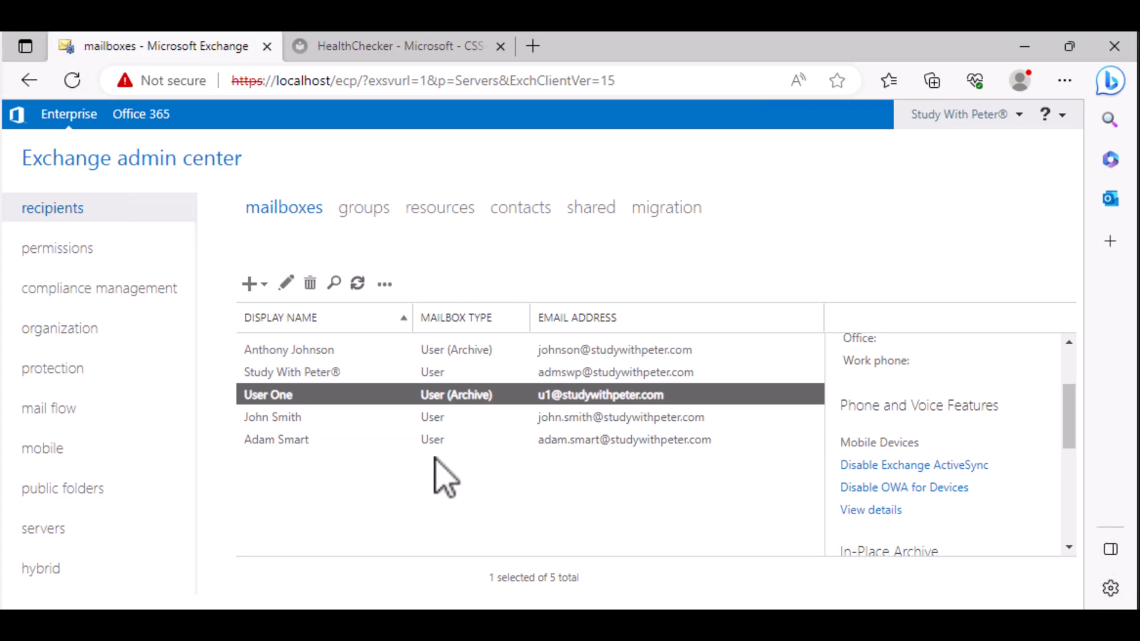
{"action": "mouse_move", "coordinate": [625, 439]}
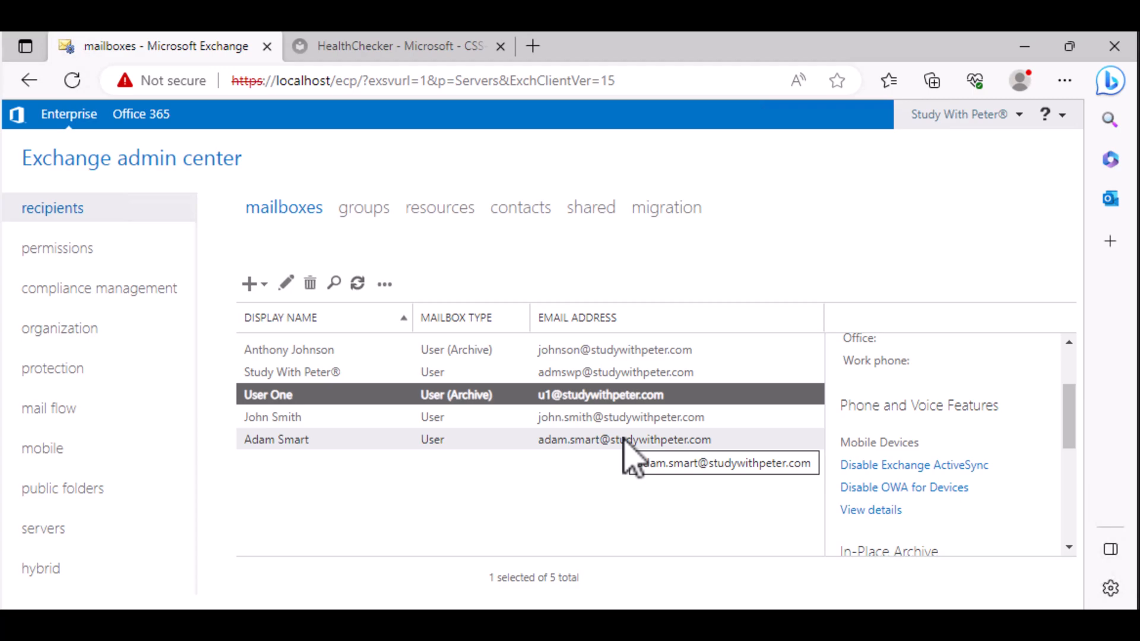
{"action": "mouse_move", "coordinate": [458, 334]}
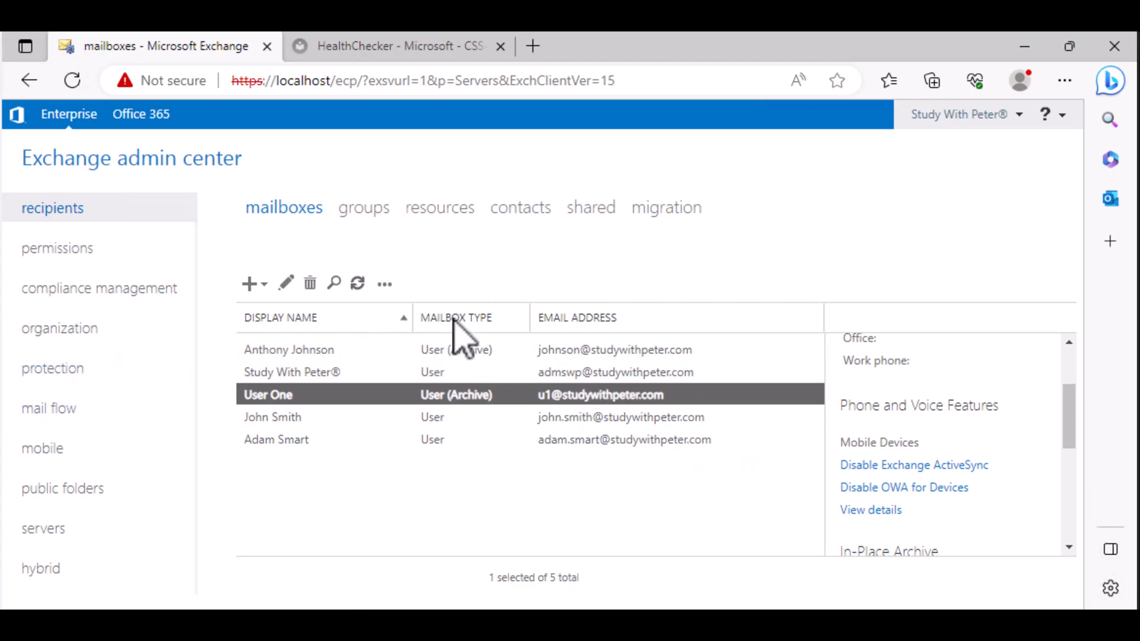
{"action": "mouse_move", "coordinate": [531, 367]}
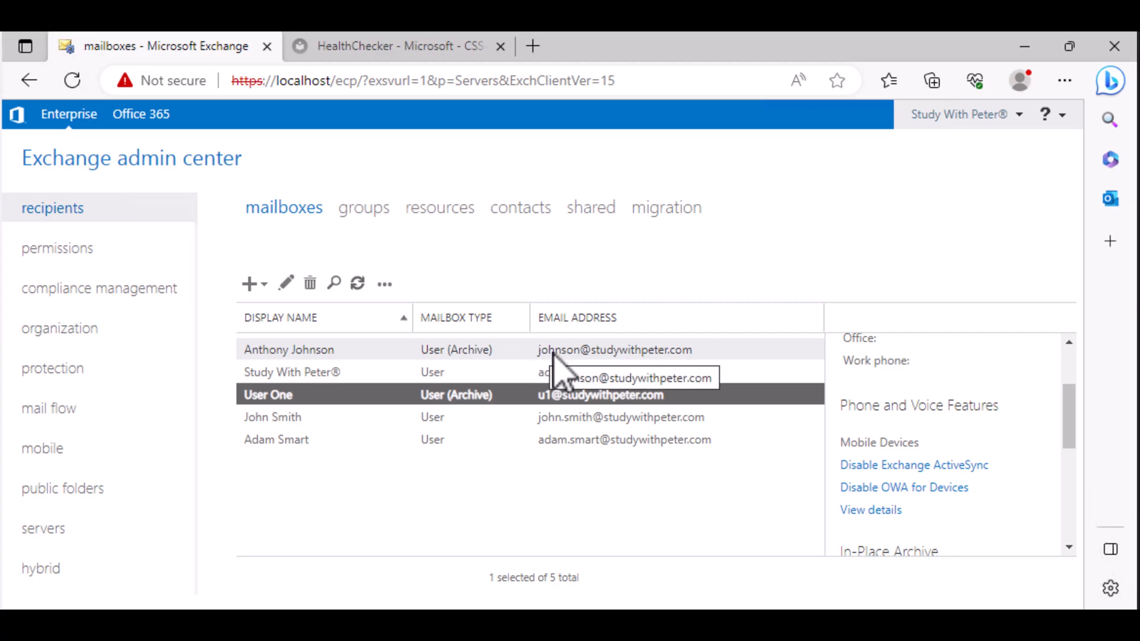
{"action": "mouse_move", "coordinate": [574, 367]}
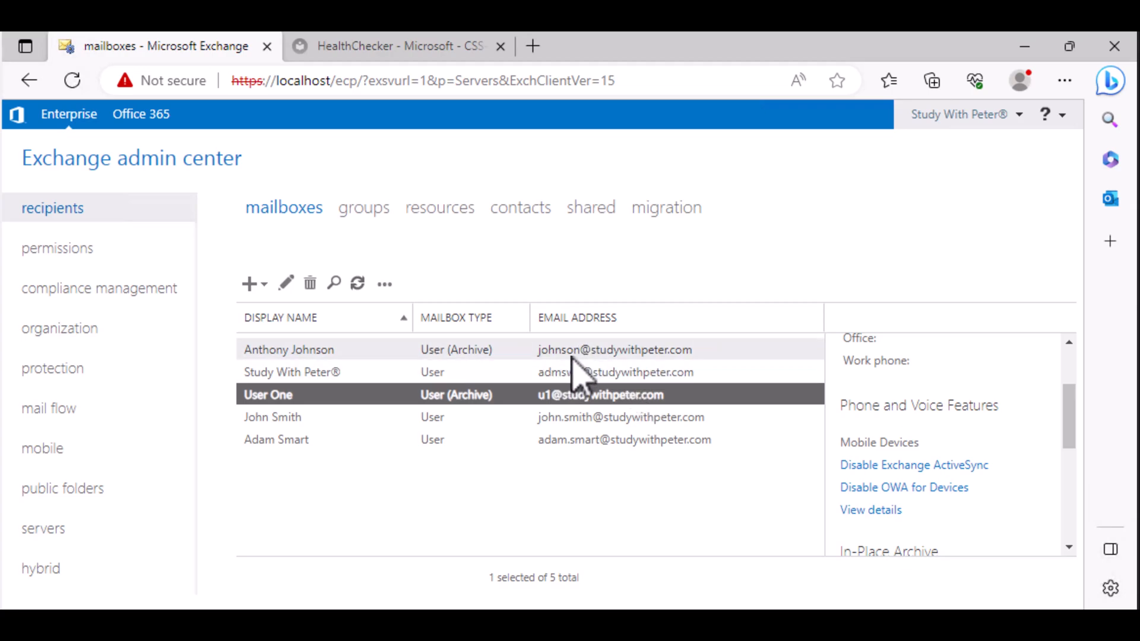
{"action": "mouse_move", "coordinate": [589, 372]}
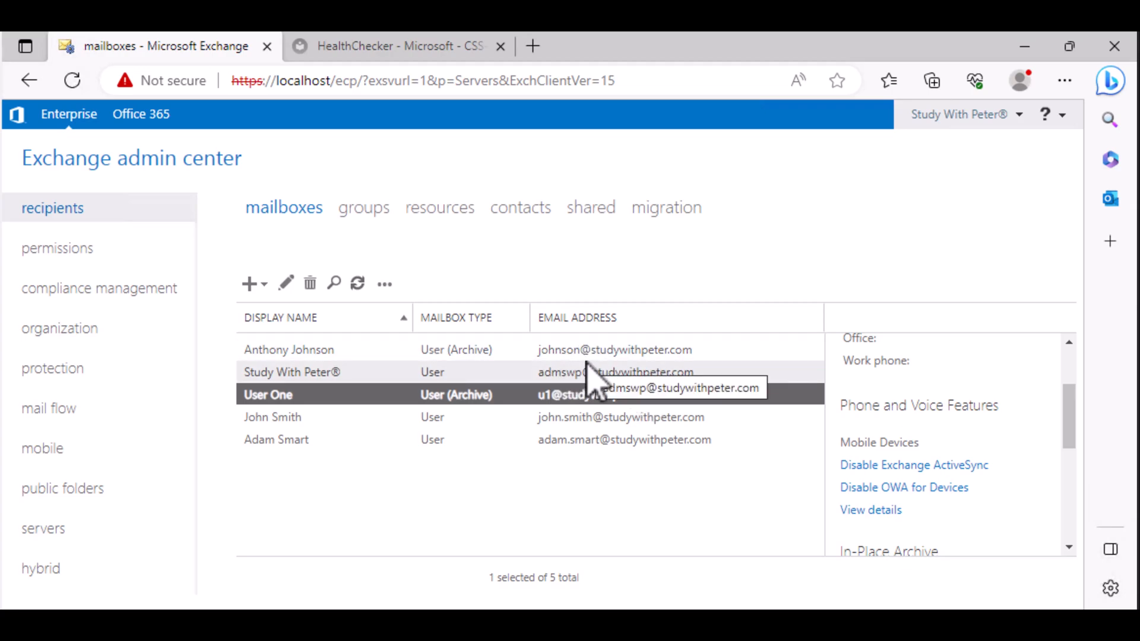
{"action": "mouse_move", "coordinate": [596, 396]}
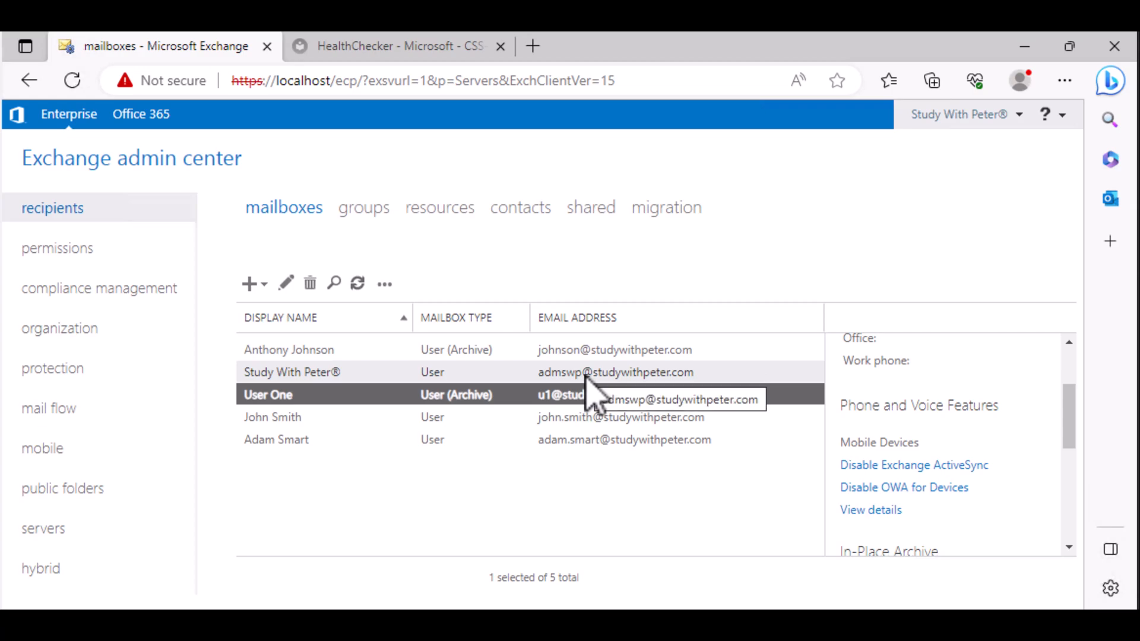
{"action": "mouse_move", "coordinate": [665, 429]}
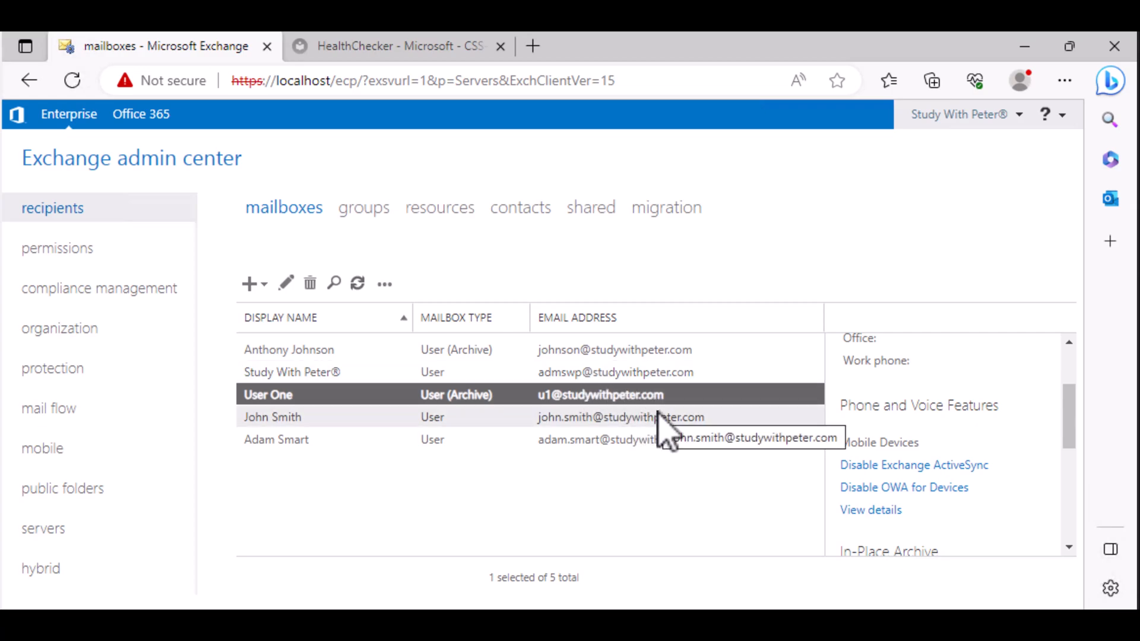
Check the recipients contacts list and confirm it has no entries
{"action": "left_click", "coordinate": [517, 208]}
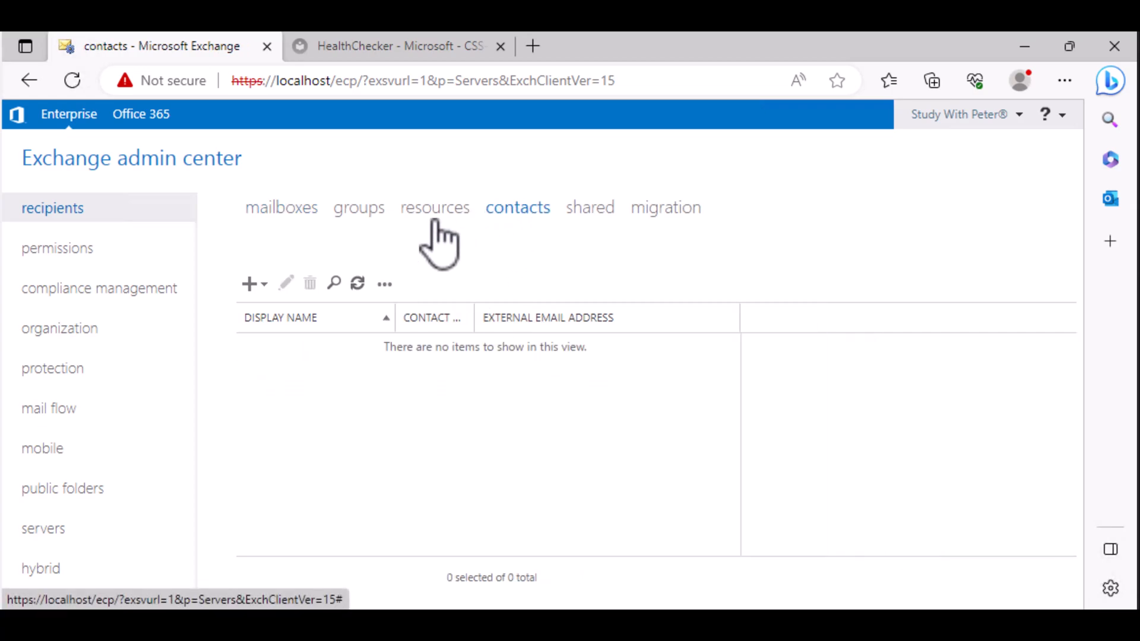
{"action": "mouse_move", "coordinate": [347, 254]}
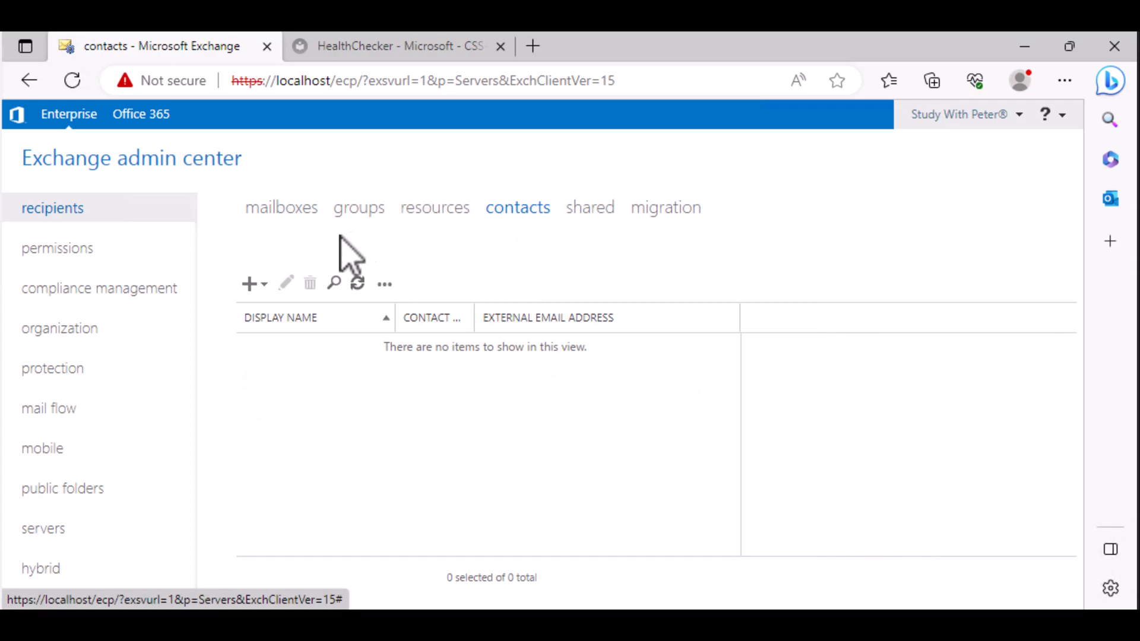
{"action": "mouse_move", "coordinate": [662, 283]}
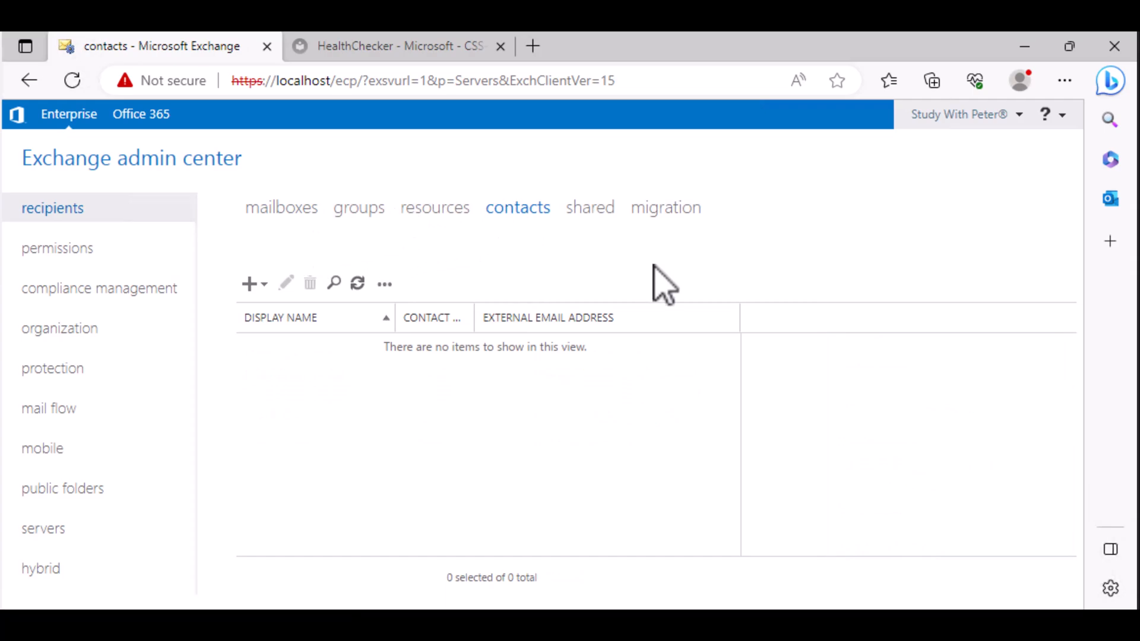
{"action": "mouse_move", "coordinate": [661, 298]}
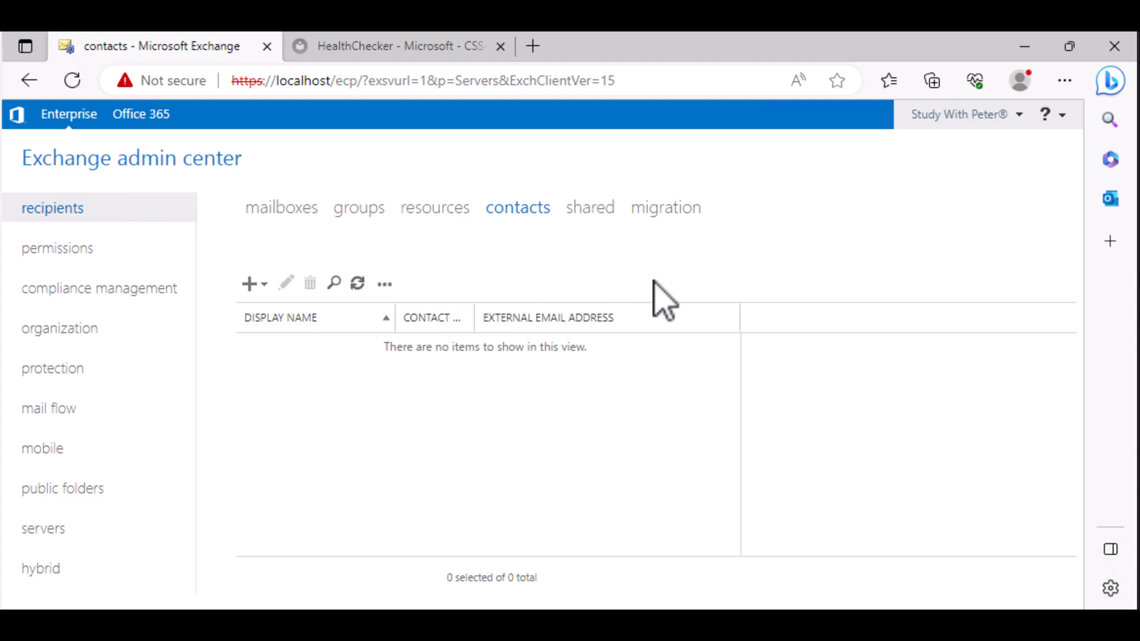
{"action": "mouse_move", "coordinate": [60, 328]}
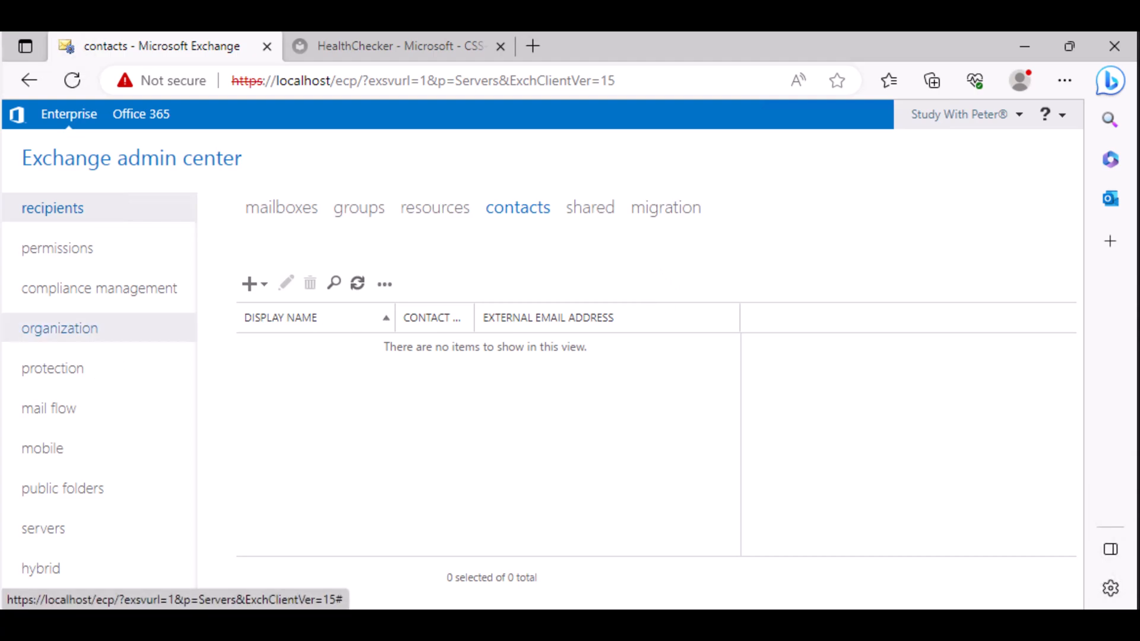
{"action": "mouse_move", "coordinate": [700, 279]}
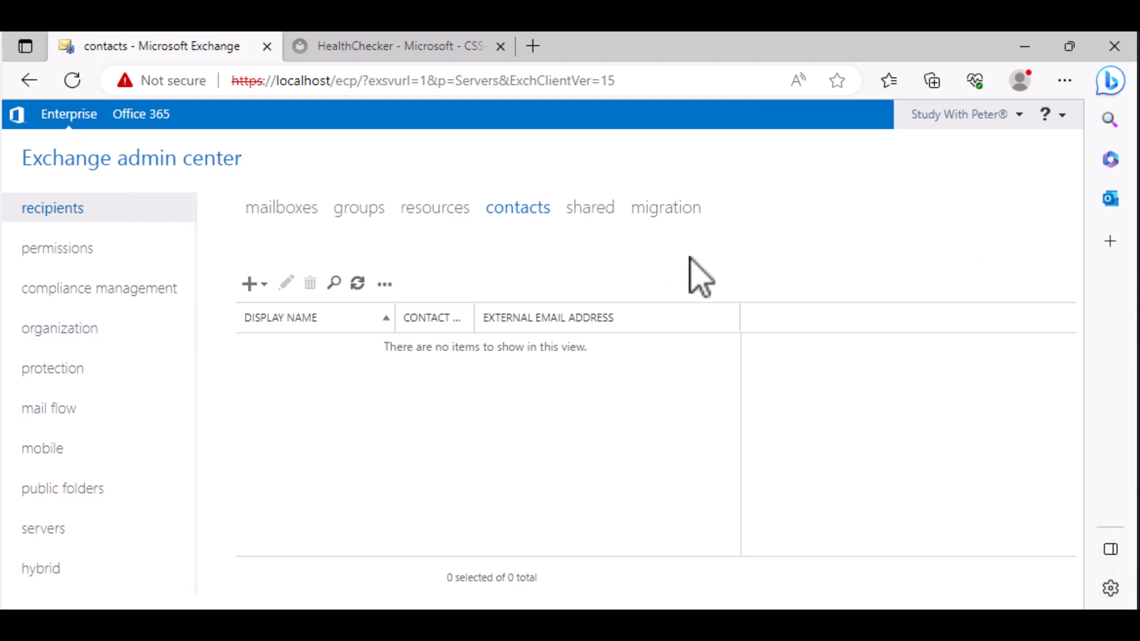
{"action": "mouse_move", "coordinate": [634, 295]}
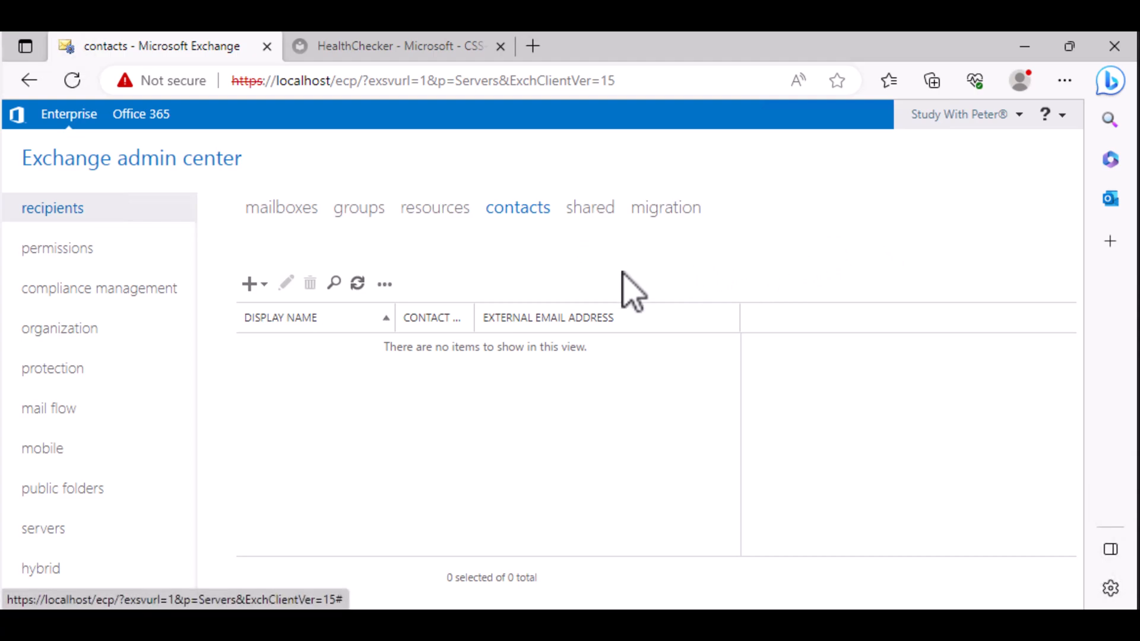
{"action": "mouse_move", "coordinate": [570, 298]}
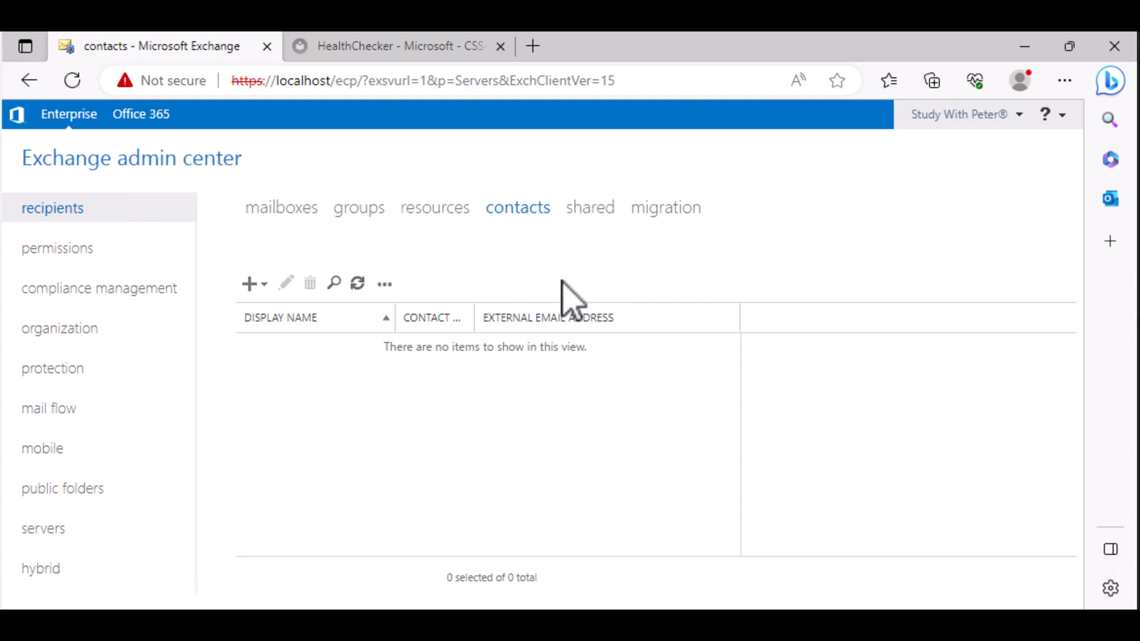
{"action": "mouse_move", "coordinate": [48, 207]}
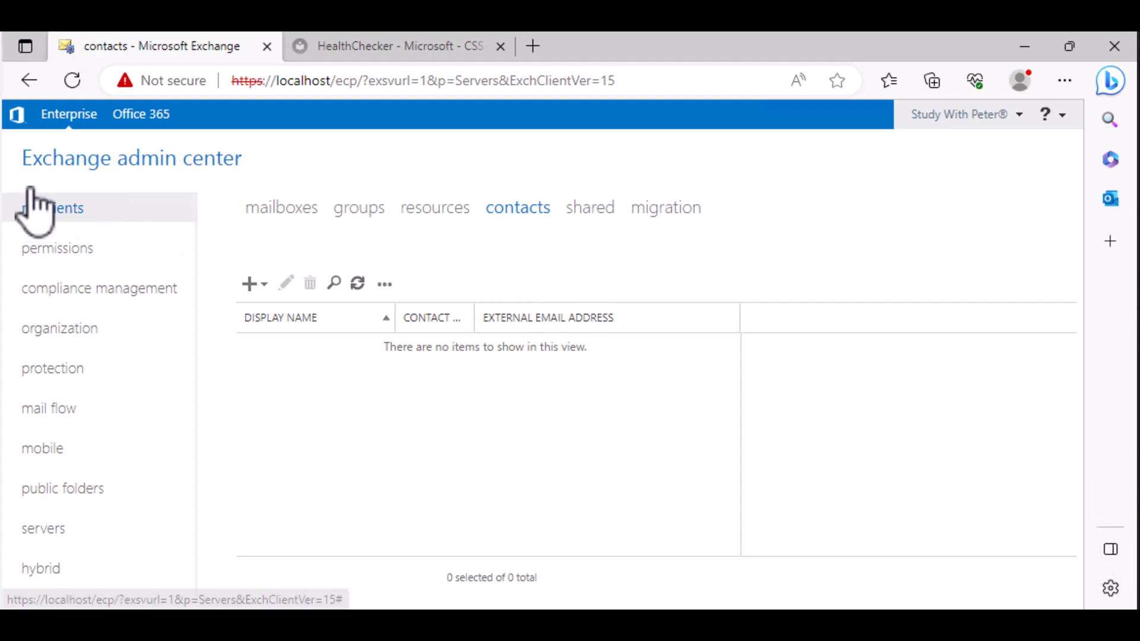
{"action": "mouse_move", "coordinate": [84, 178]}
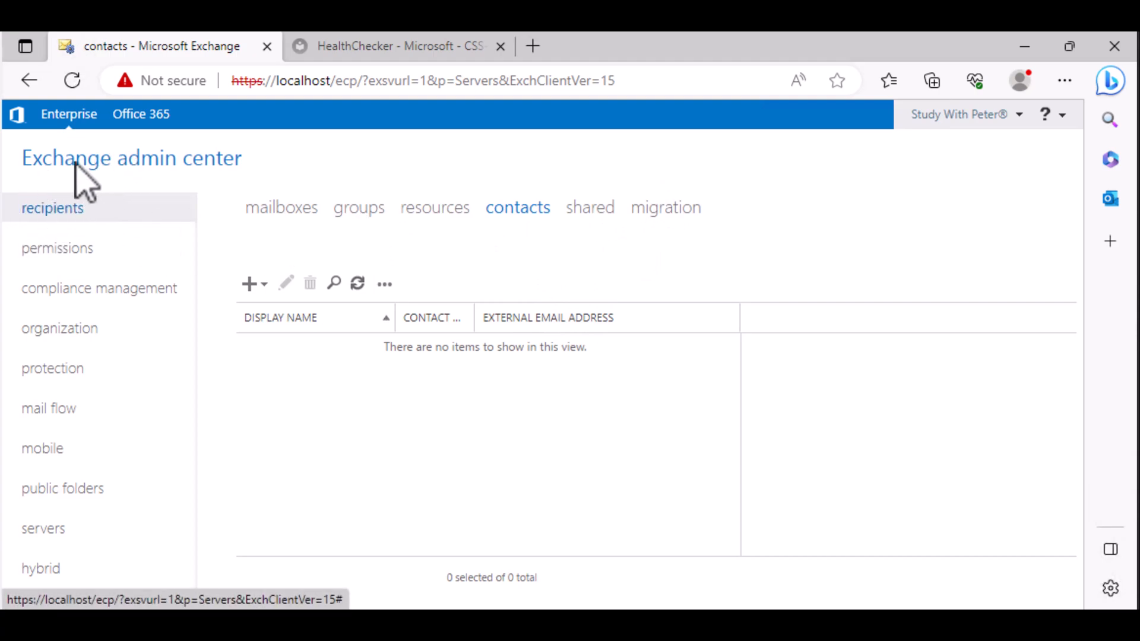
{"action": "mouse_move", "coordinate": [239, 231]}
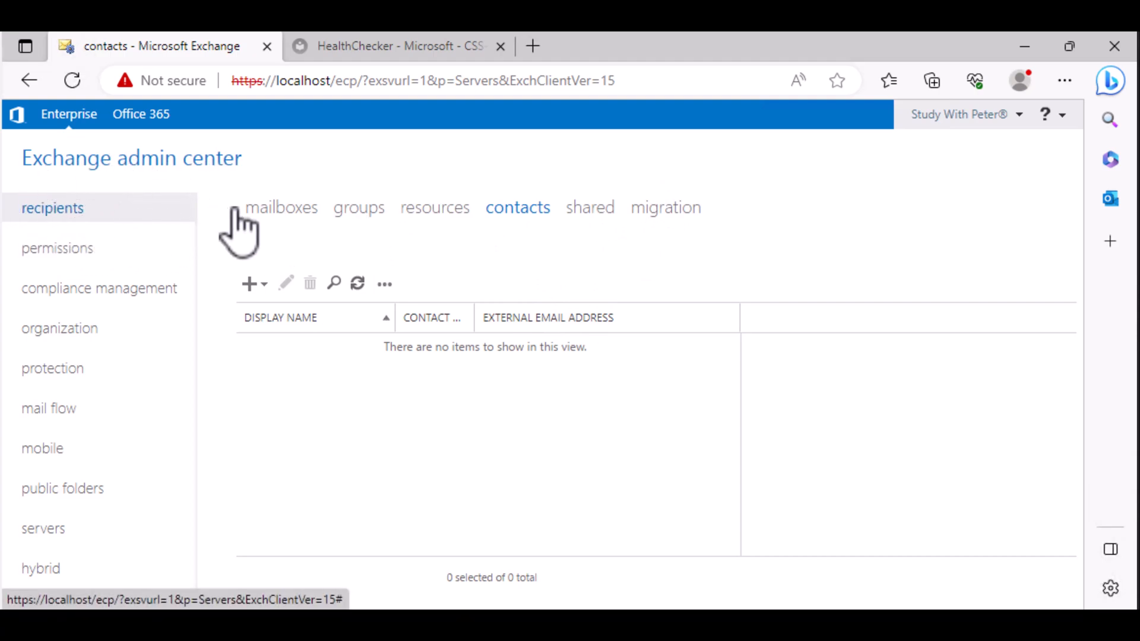
Start a new shared mailbox with display name ITSupport and alias ITSupport
{"action": "left_click", "coordinate": [587, 207]}
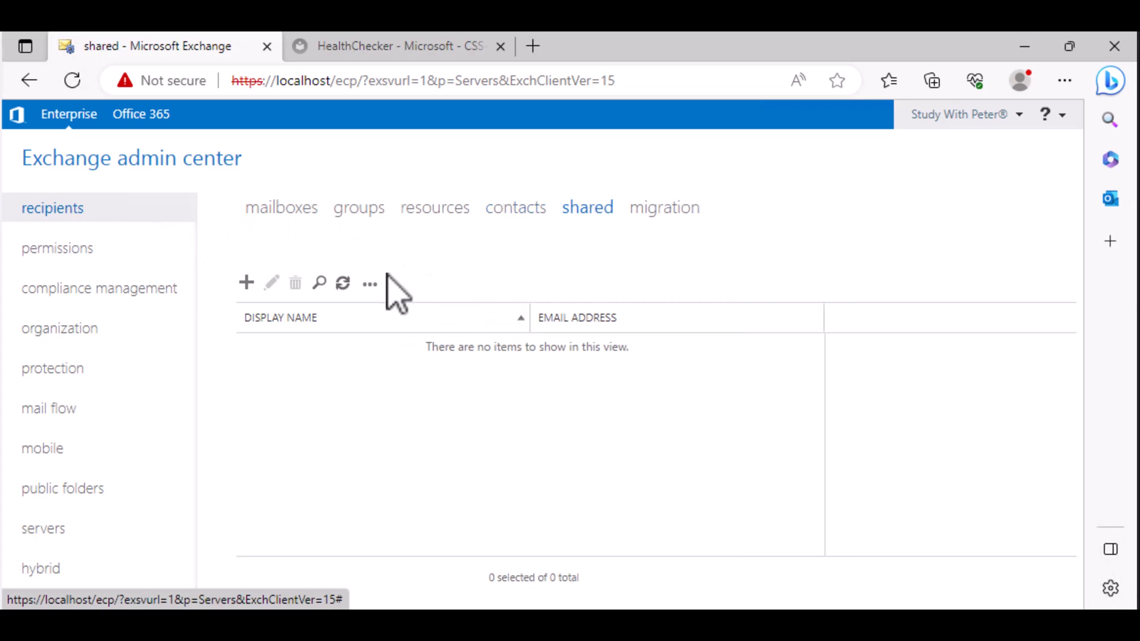
{"action": "left_click", "coordinate": [246, 282]}
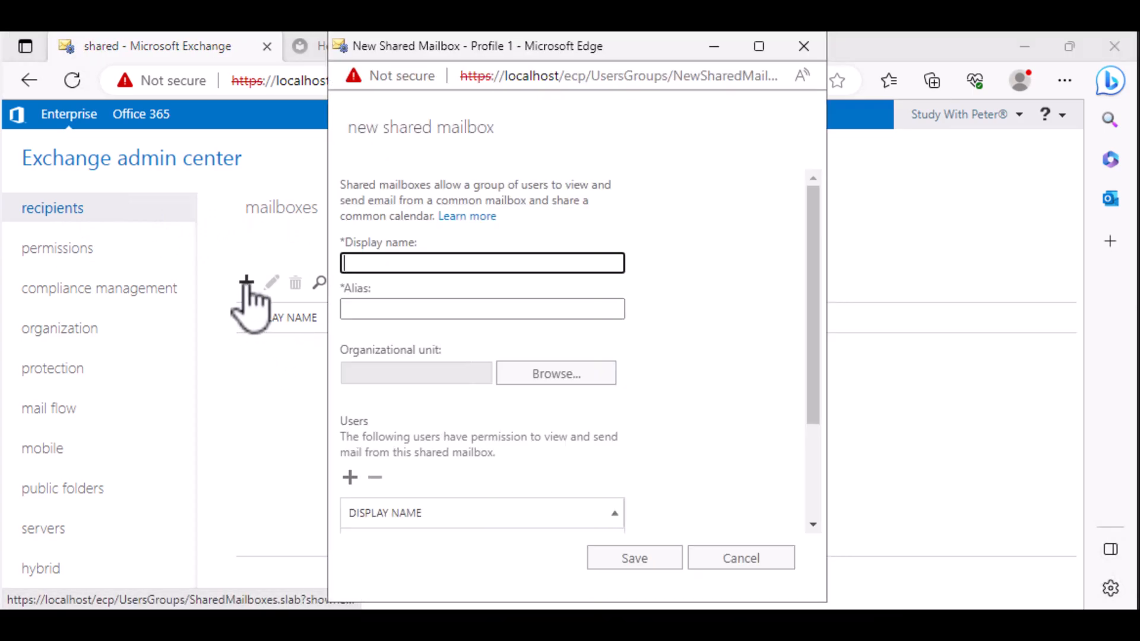
{"action": "mouse_move", "coordinate": [400, 294]}
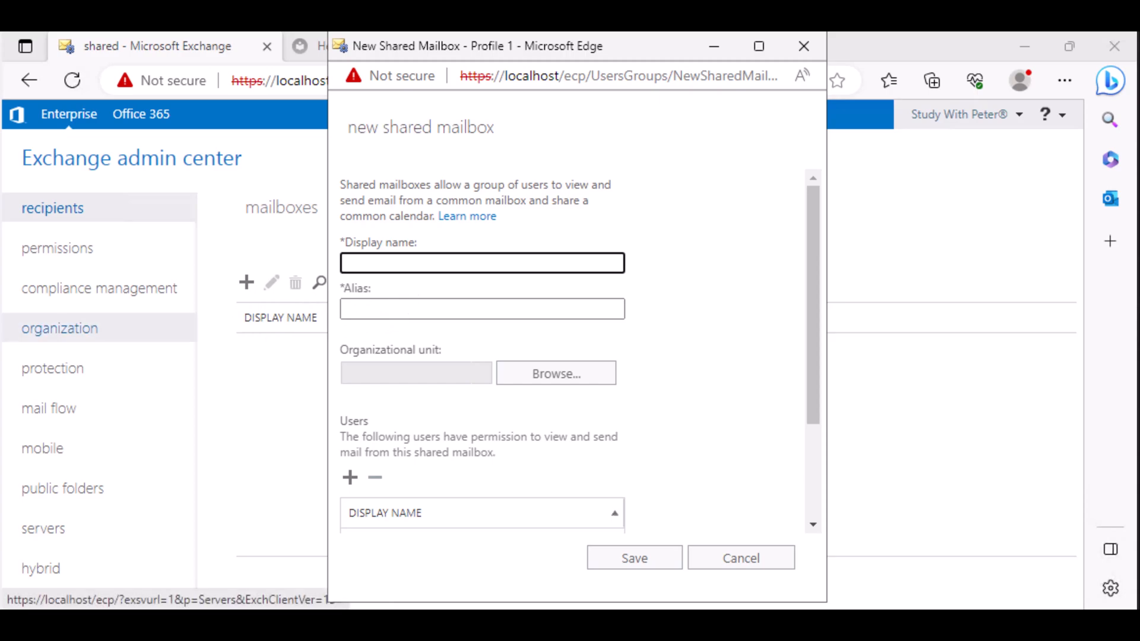
{"action": "mouse_move", "coordinate": [476, 272]}
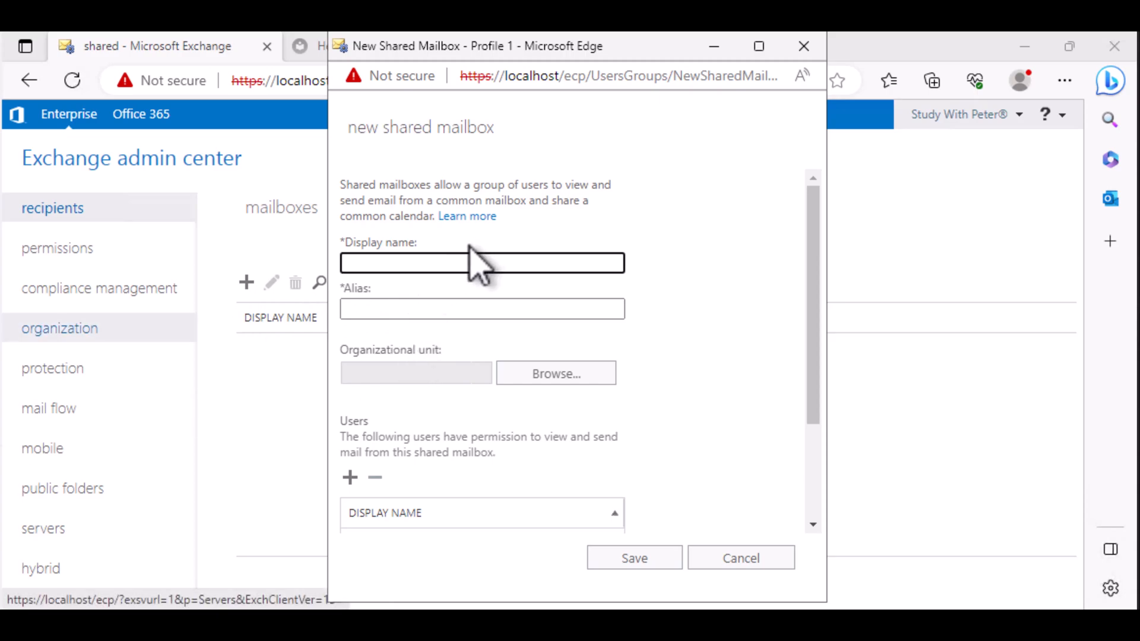
{"action": "type", "text": "ITSupport"}
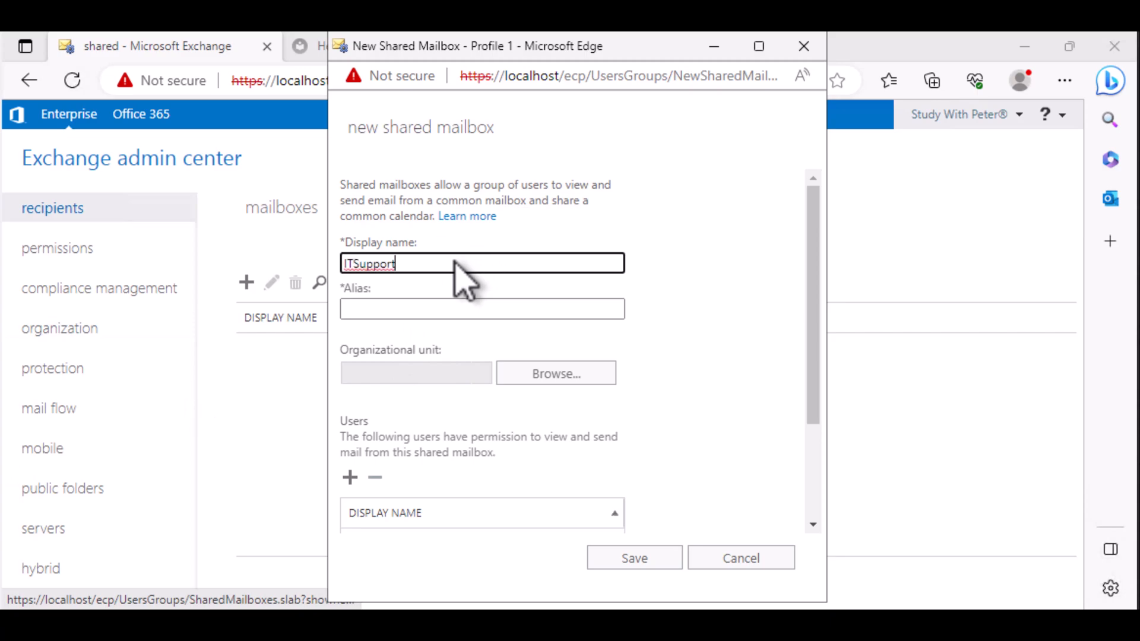
{"action": "left_click", "coordinate": [481, 308]}
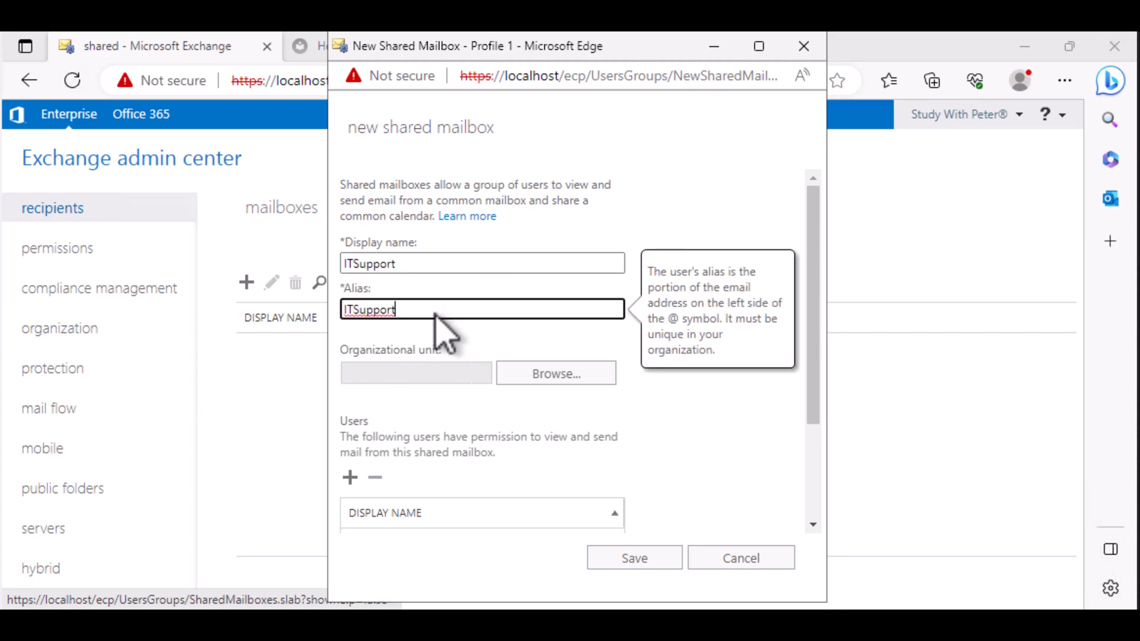
{"action": "mouse_move", "coordinate": [454, 418]}
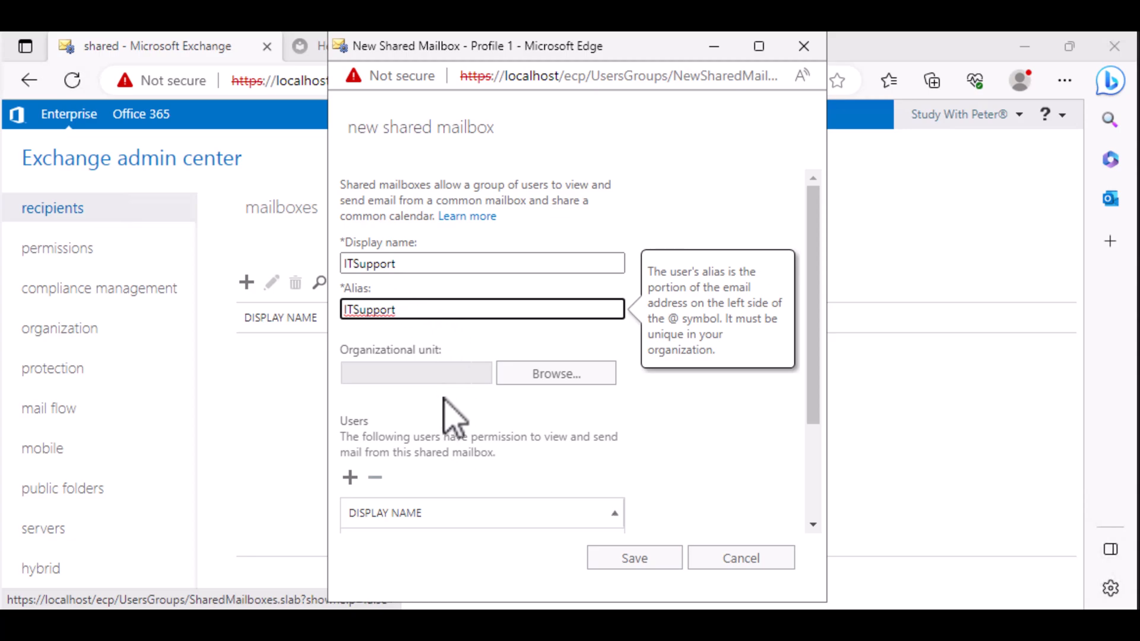
{"action": "scroll", "scroll_direction": "down", "scroll_amount": 3}
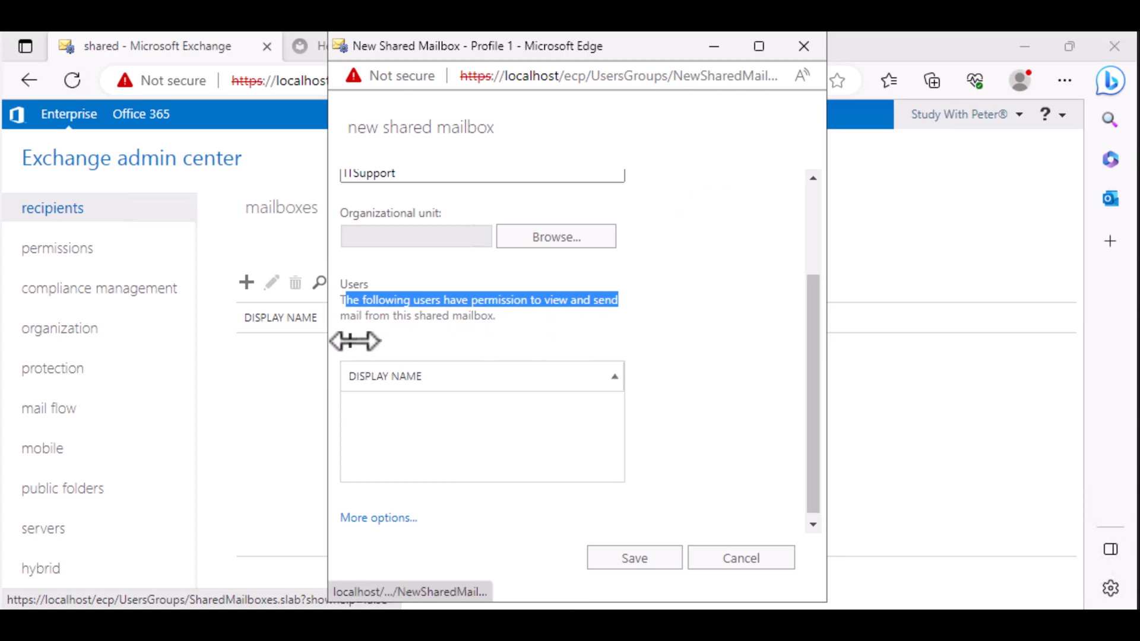
{"action": "left_click", "coordinate": [348, 341]}
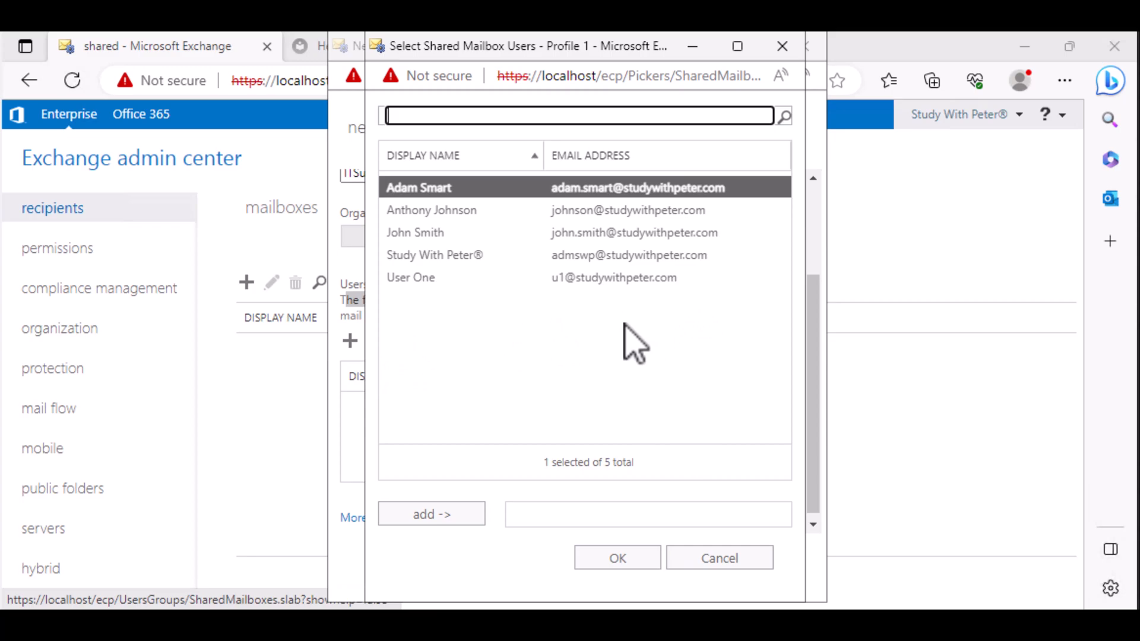
{"action": "mouse_move", "coordinate": [622, 295]}
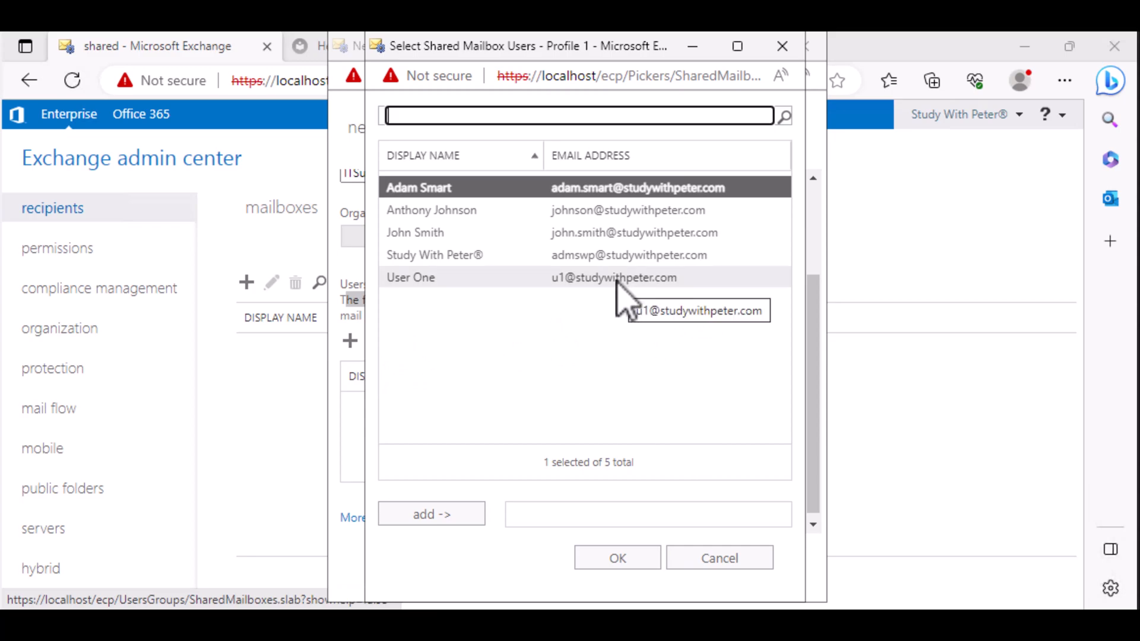
{"action": "mouse_move", "coordinate": [530, 211]}
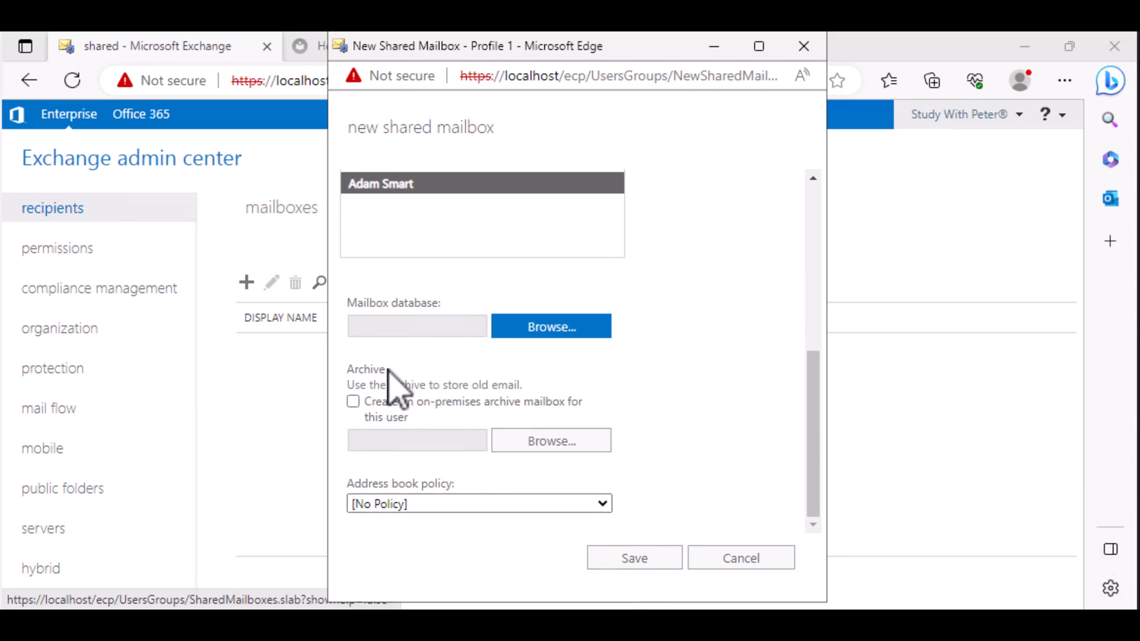
{"action": "left_click", "coordinate": [550, 326]}
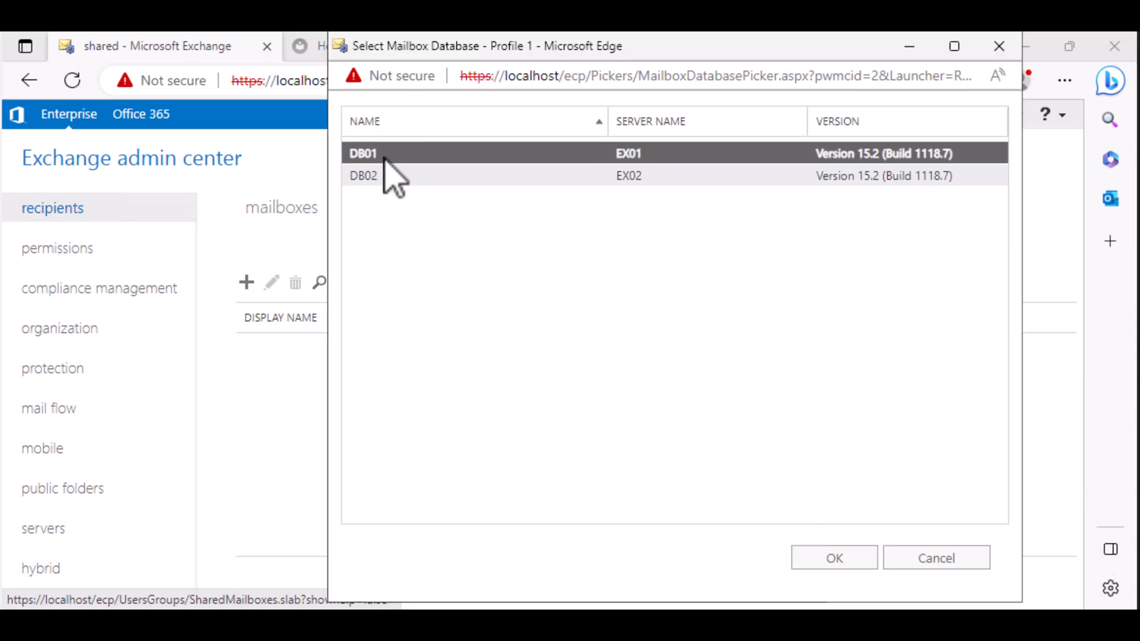
{"action": "left_click", "coordinate": [834, 557]}
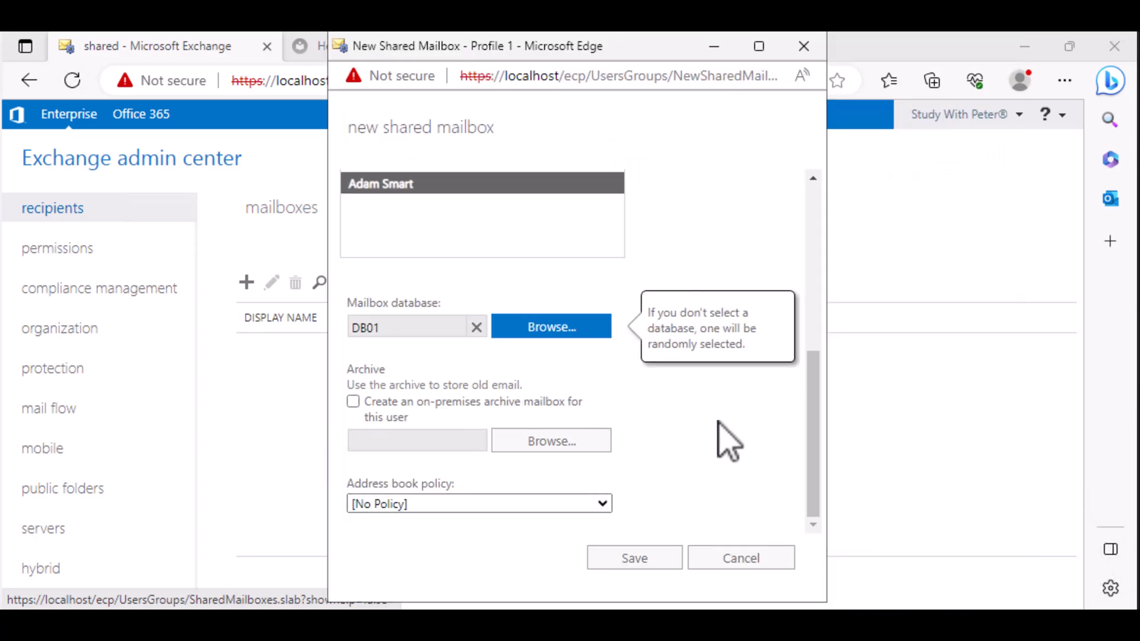
{"action": "mouse_move", "coordinate": [494, 363]}
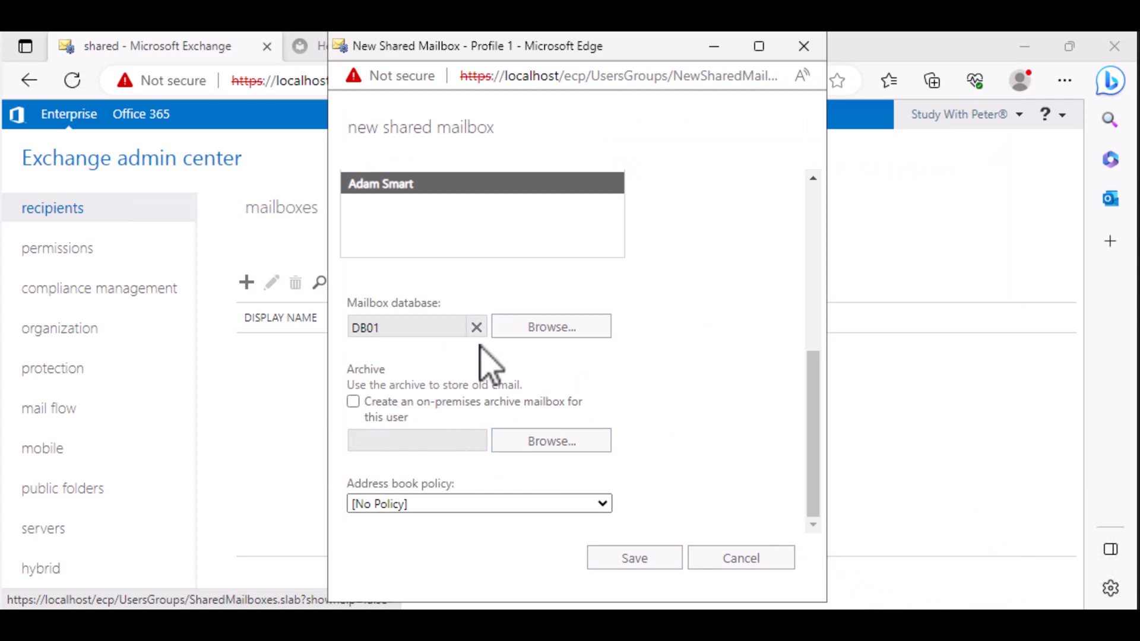
{"action": "mouse_move", "coordinate": [486, 547]}
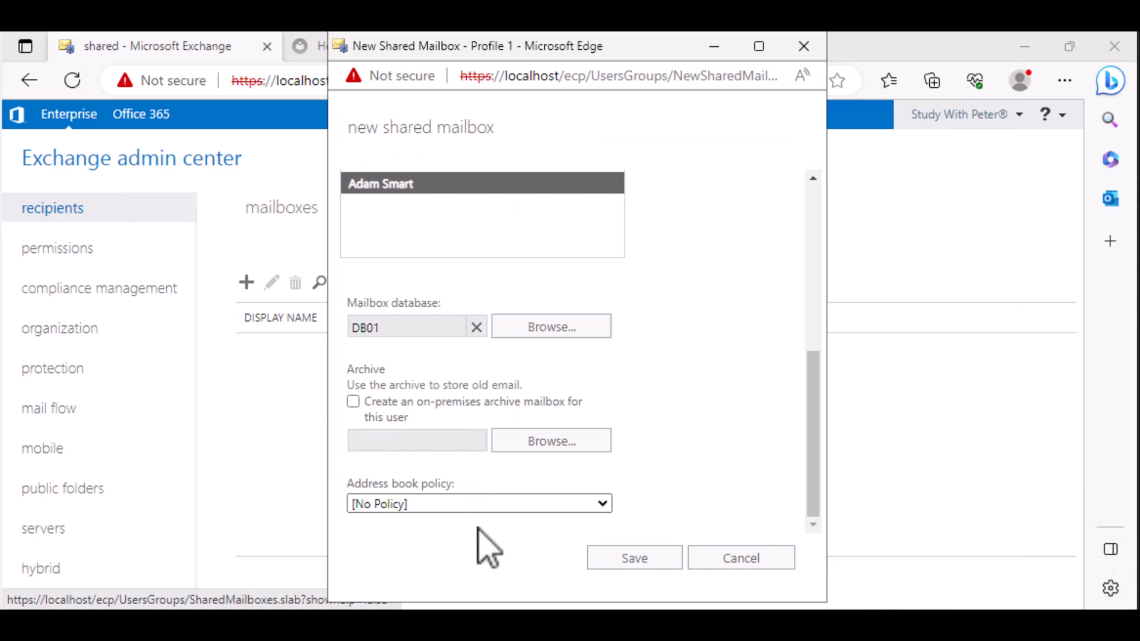
{"action": "mouse_move", "coordinate": [690, 599]}
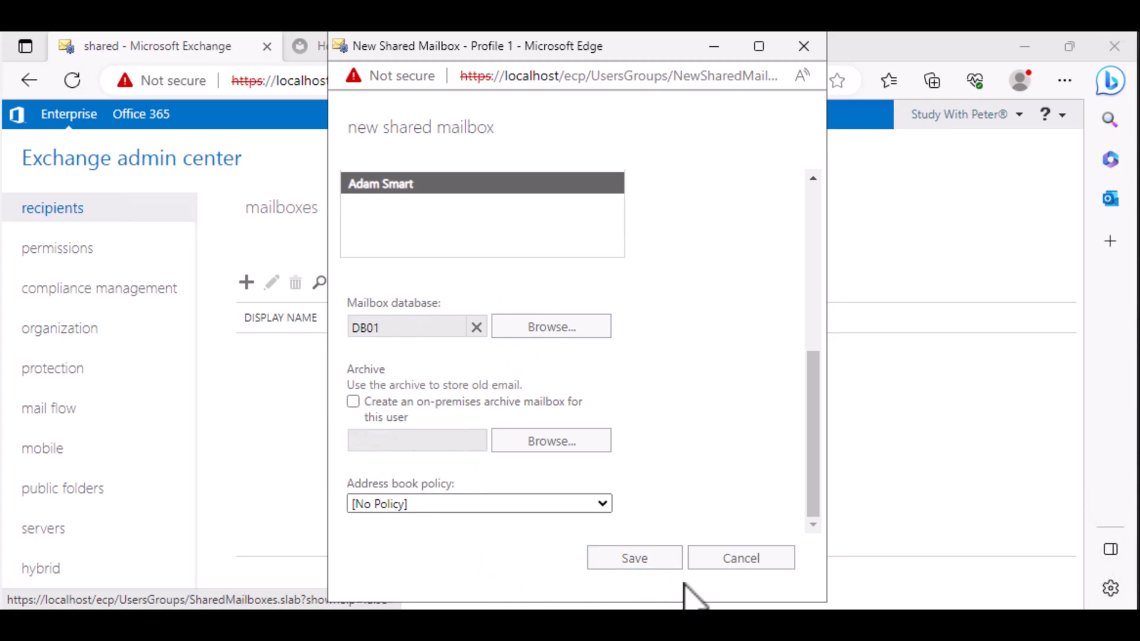
Save the ITSupport shared mailbox, view its properties without changes, and list user mailboxes
{"action": "left_click", "coordinate": [632, 558]}
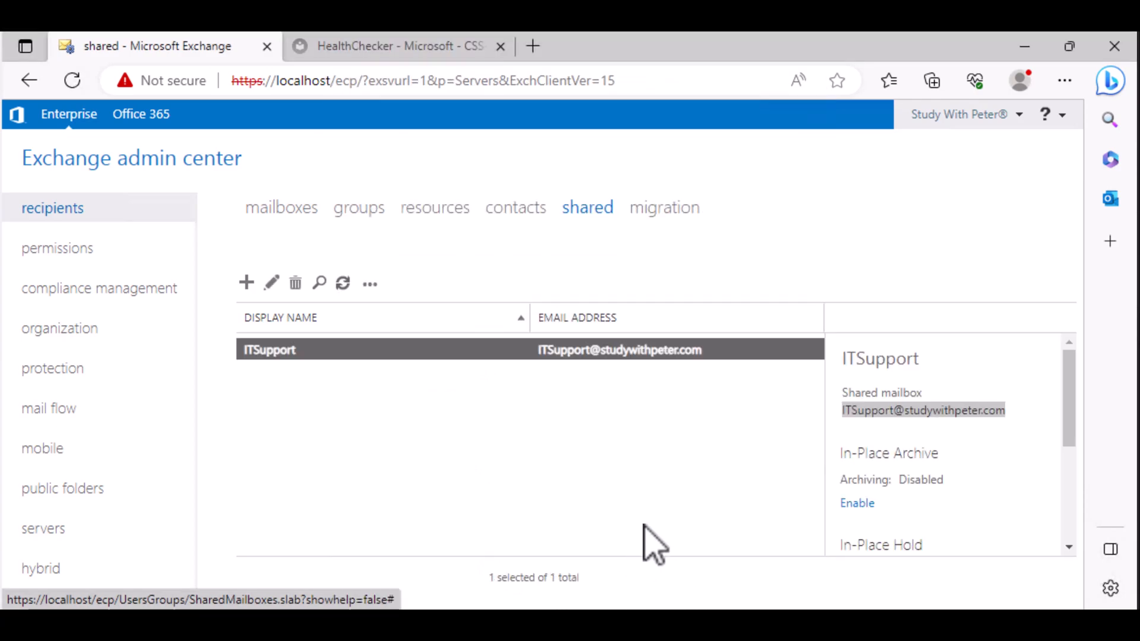
{"action": "mouse_move", "coordinate": [945, 428]}
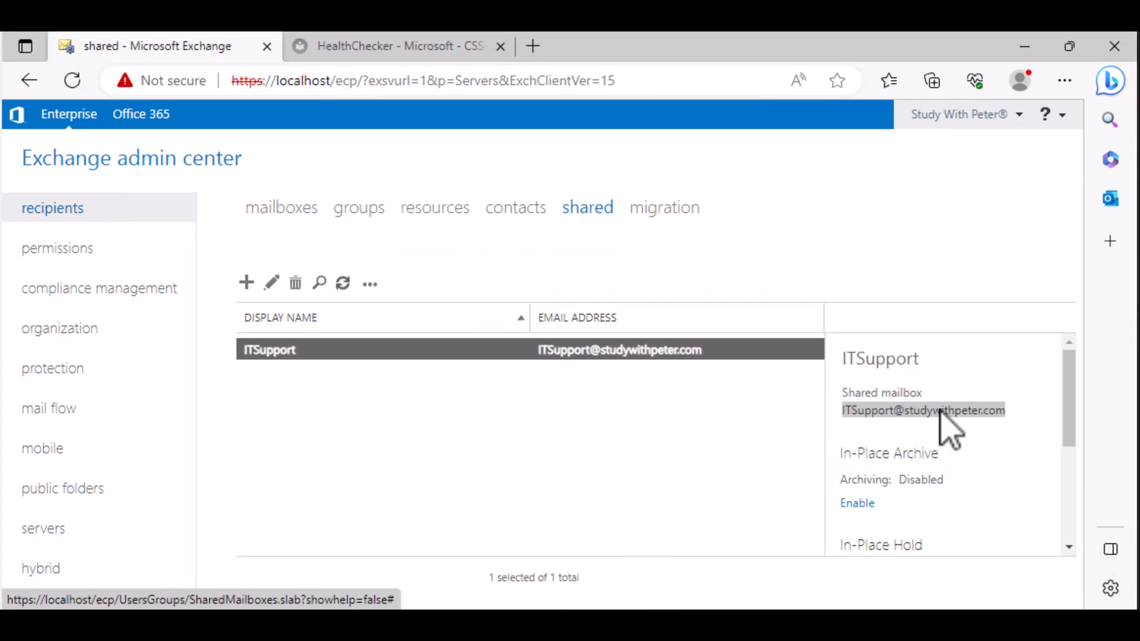
{"action": "double_click", "coordinate": [881, 392]}
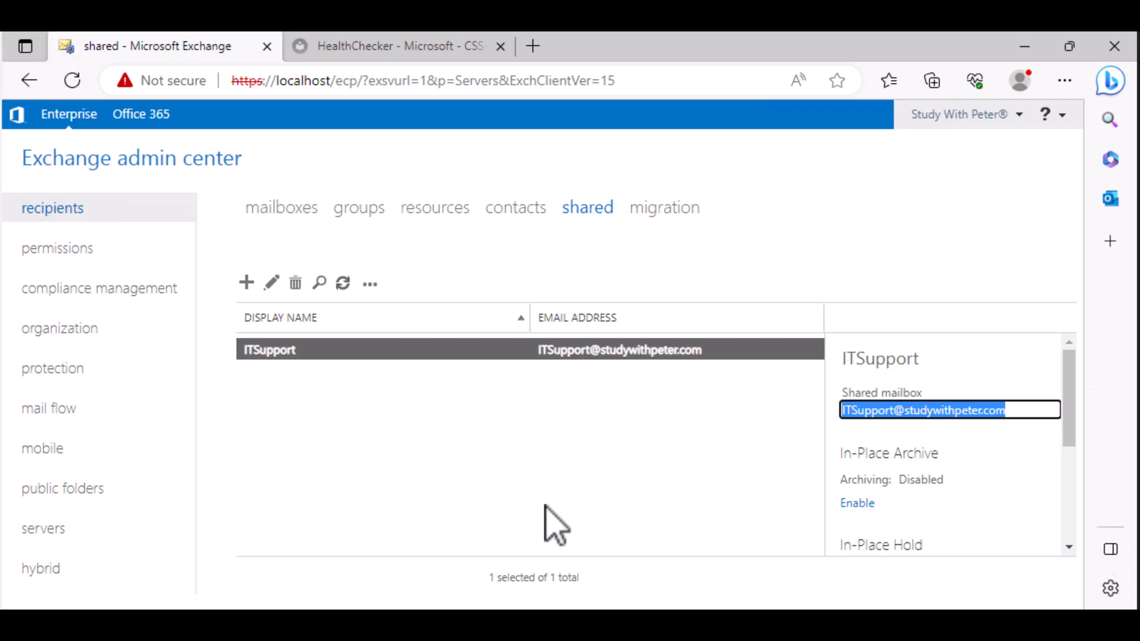
{"action": "mouse_move", "coordinate": [694, 458]}
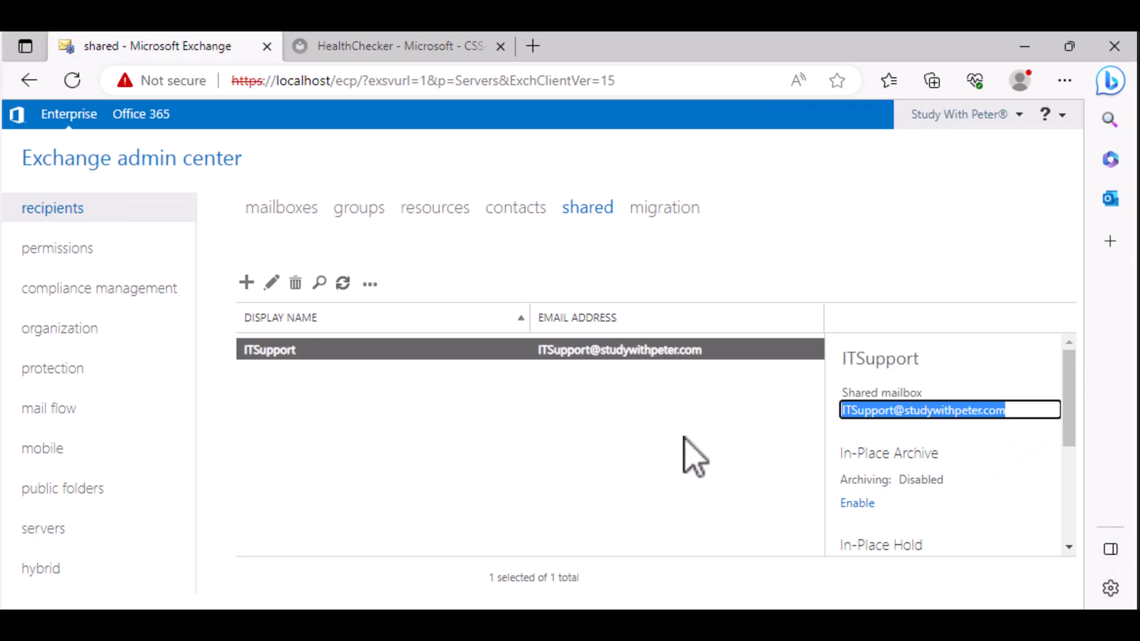
{"action": "scroll", "scroll_direction": "down", "scroll_amount": 3}
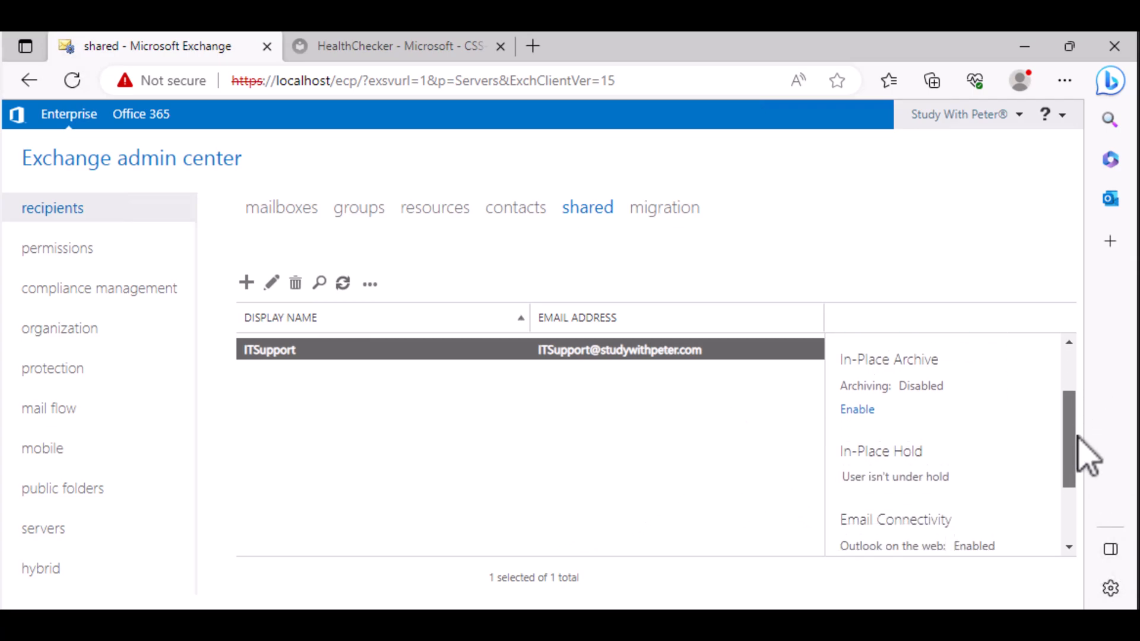
{"action": "scroll", "scroll_direction": "down", "scroll_amount": 3}
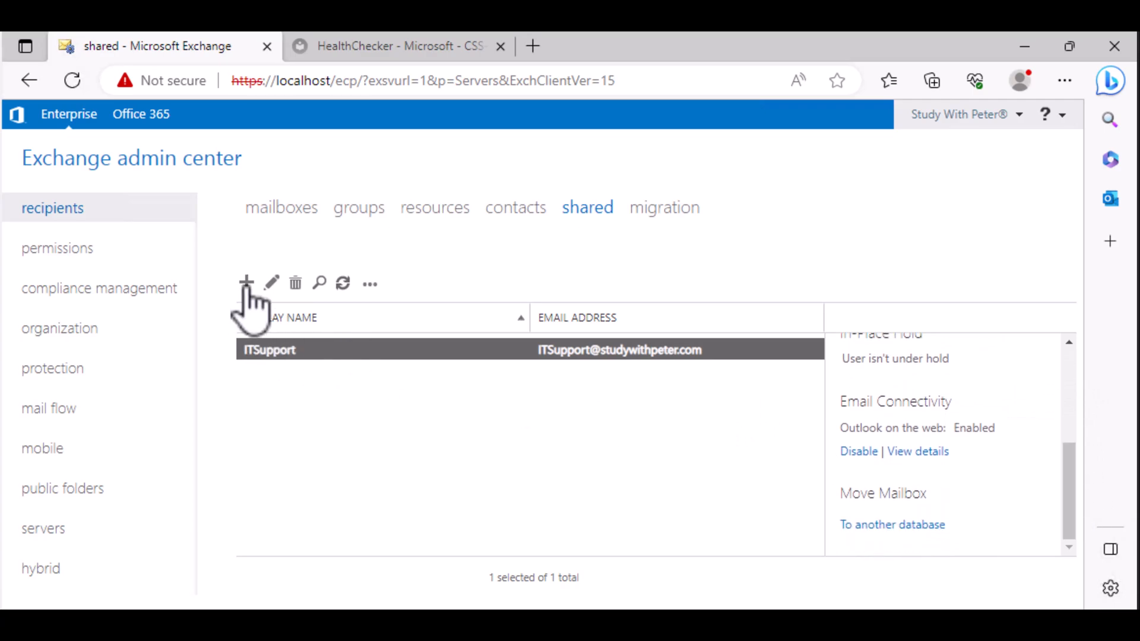
{"action": "left_click", "coordinate": [272, 283]}
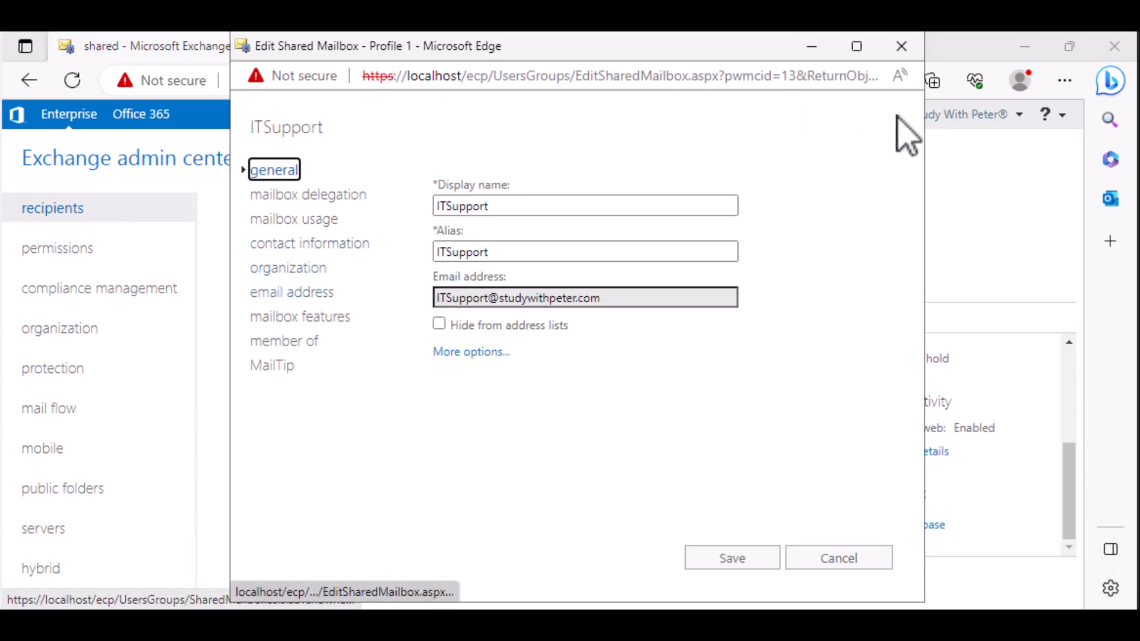
{"action": "left_click", "coordinate": [838, 558]}
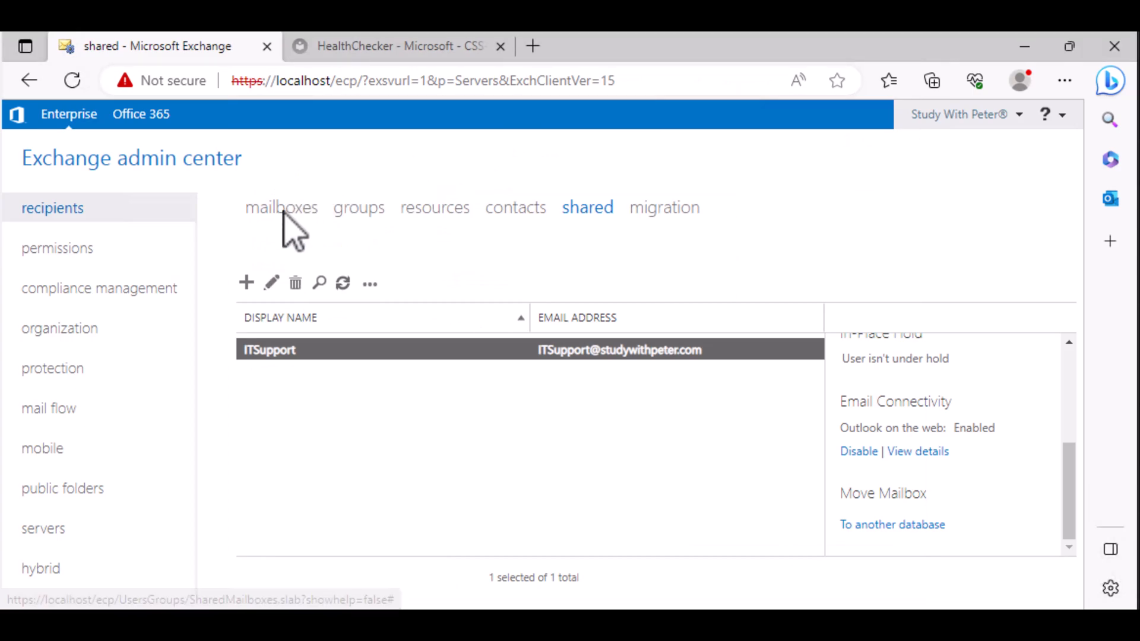
{"action": "left_click", "coordinate": [281, 207]}
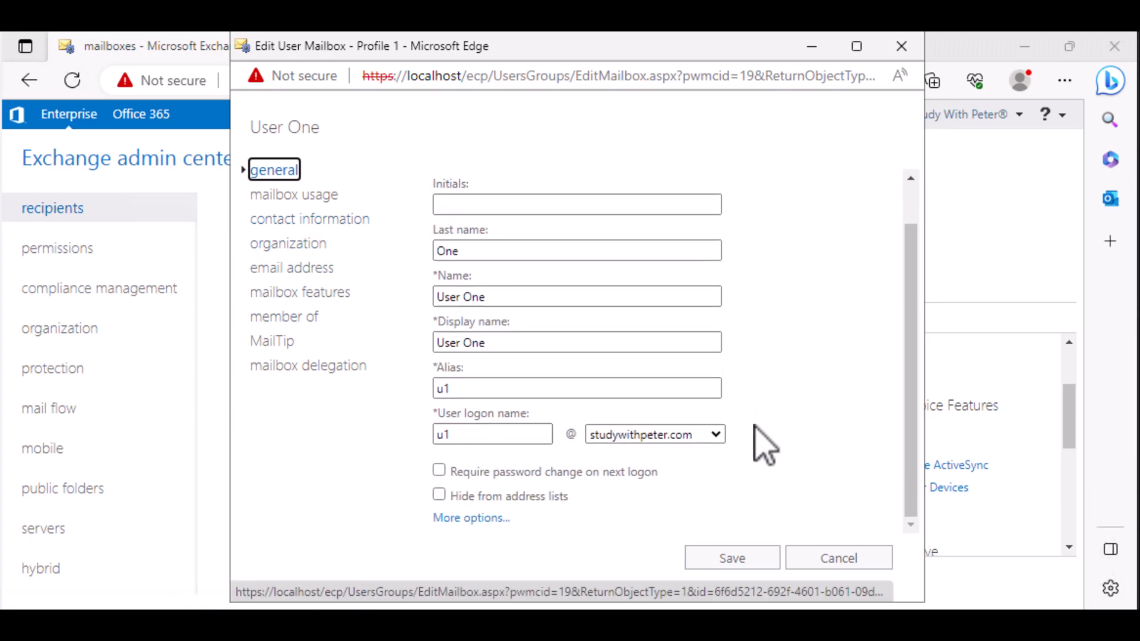
{"action": "mouse_move", "coordinate": [324, 393]}
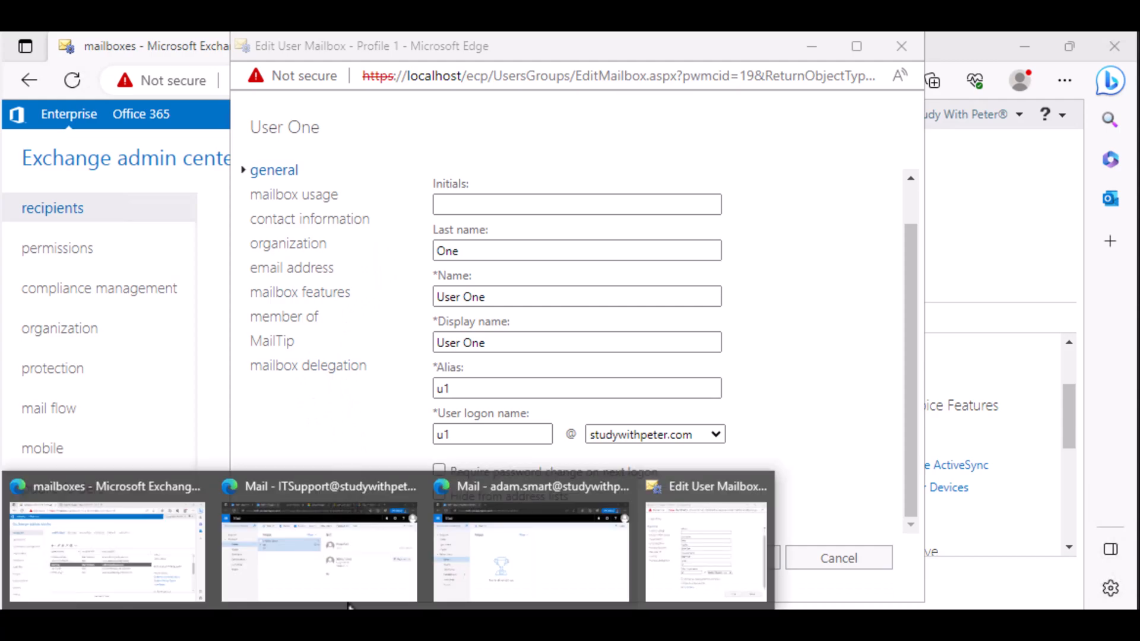
{"action": "mouse_move", "coordinate": [386, 574]}
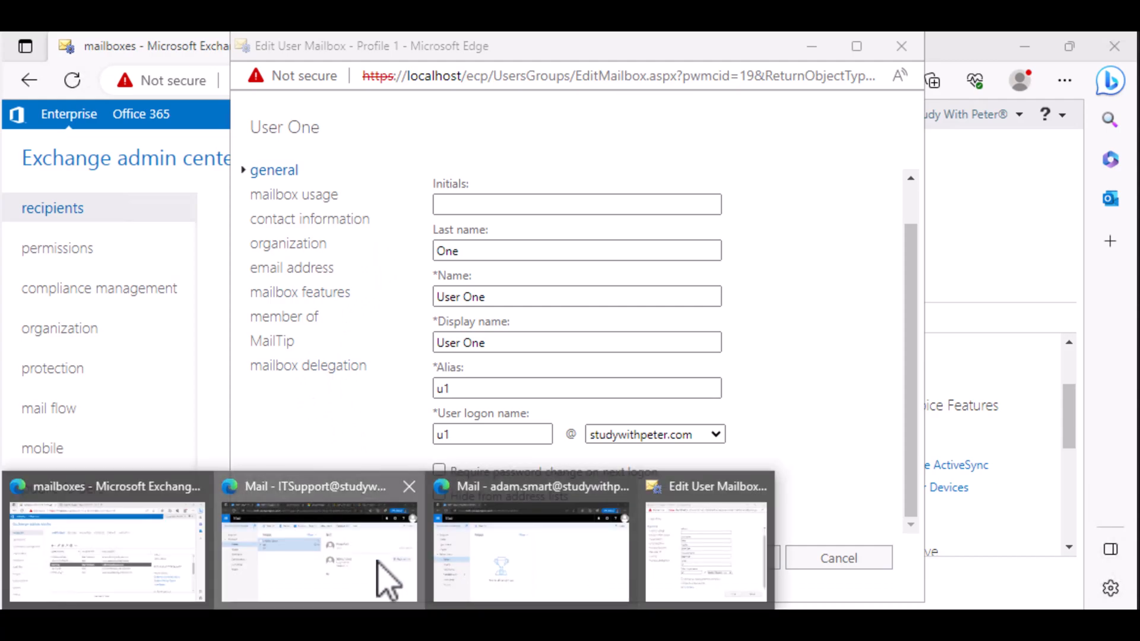
Sign out of the ITSupport mailbox in Outlook on the web
{"action": "left_click", "coordinate": [320, 553]}
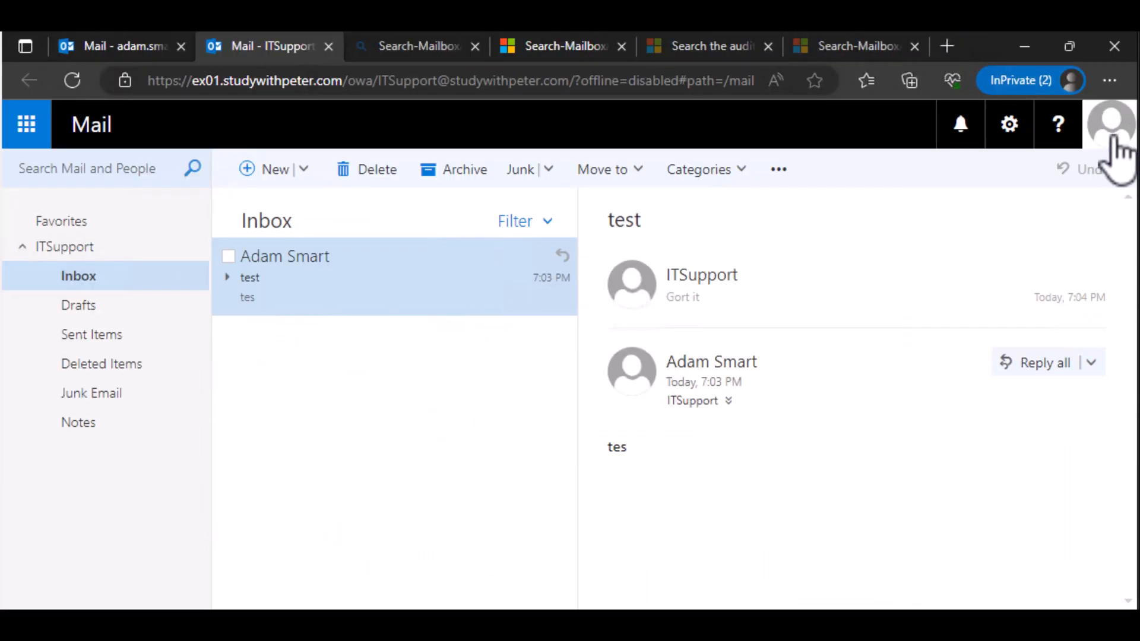
{"action": "left_click", "coordinate": [1111, 124]}
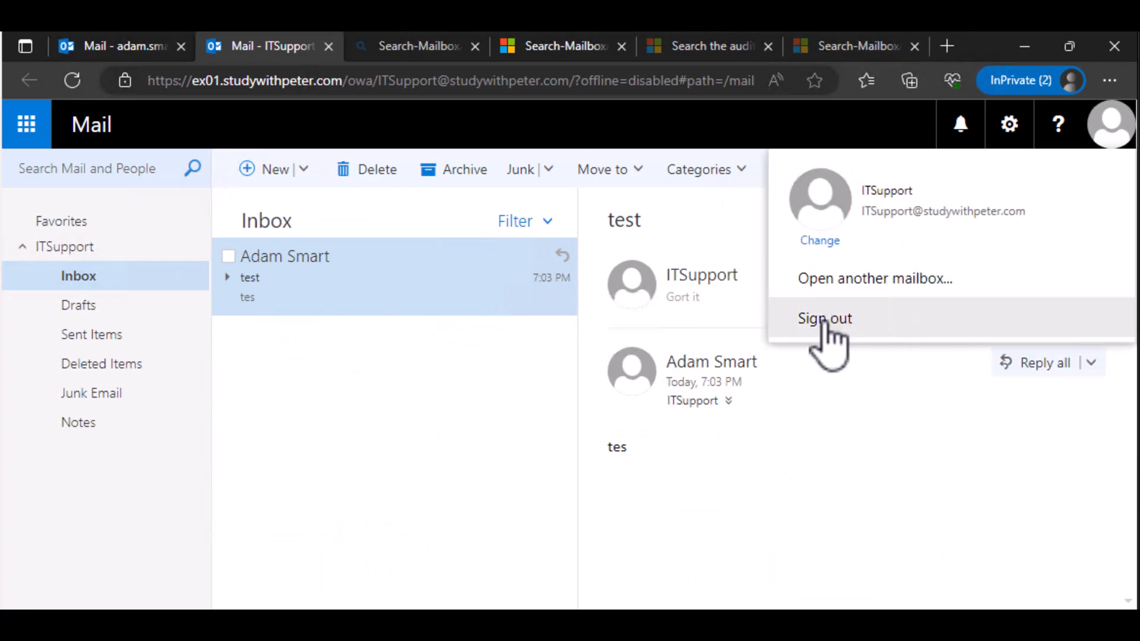
{"action": "left_click", "coordinate": [824, 318]}
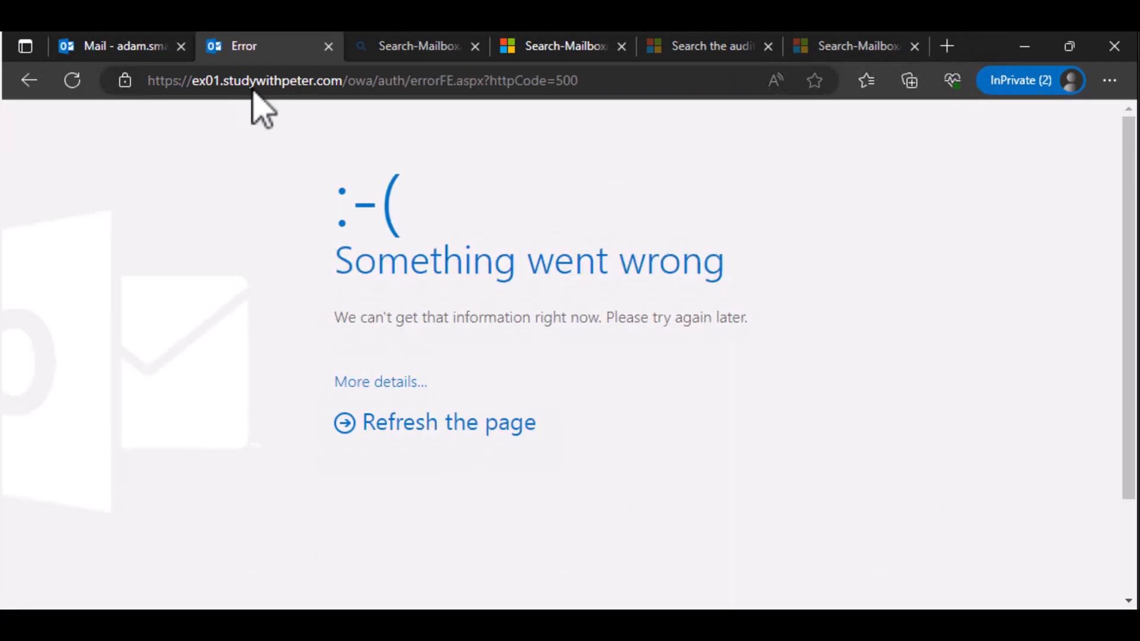
{"action": "mouse_move", "coordinate": [436, 321]}
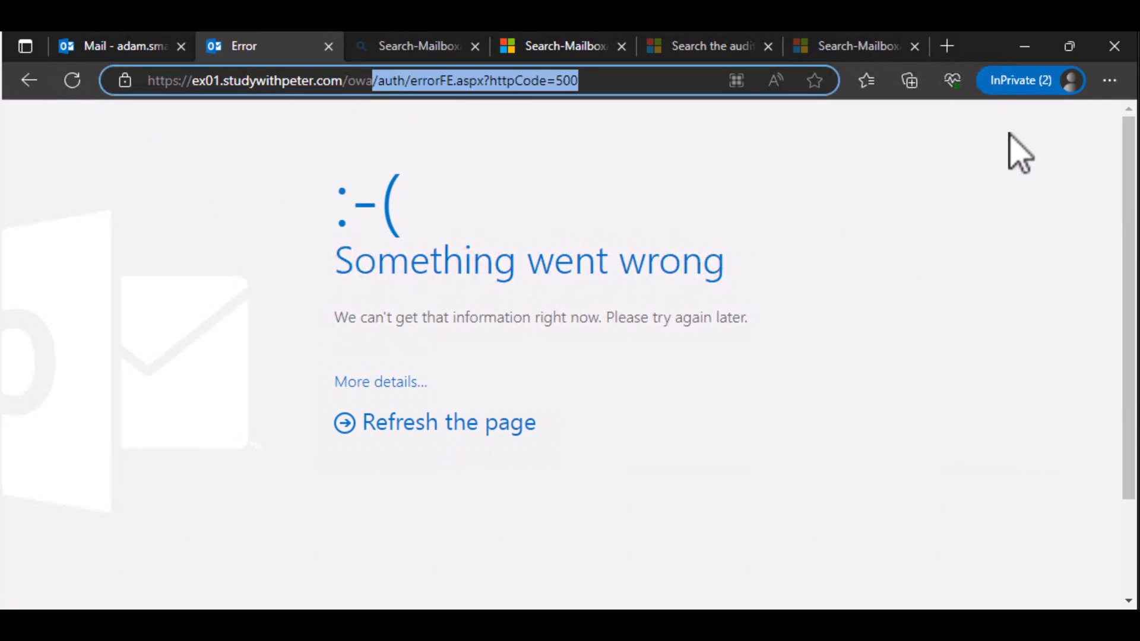
{"action": "left_click", "coordinate": [434, 422]}
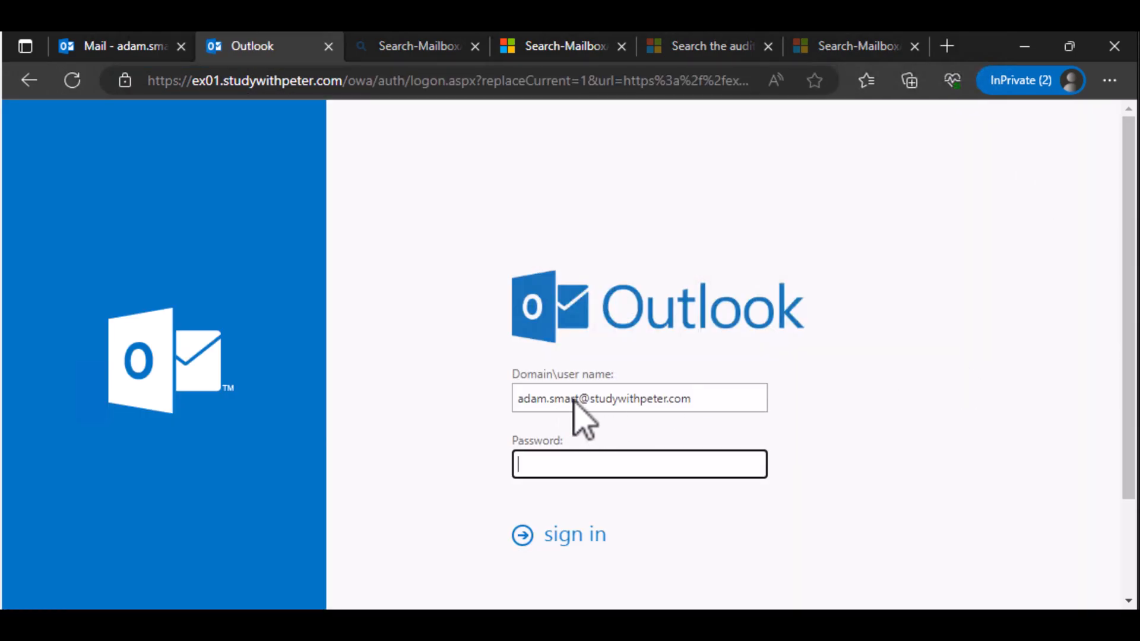
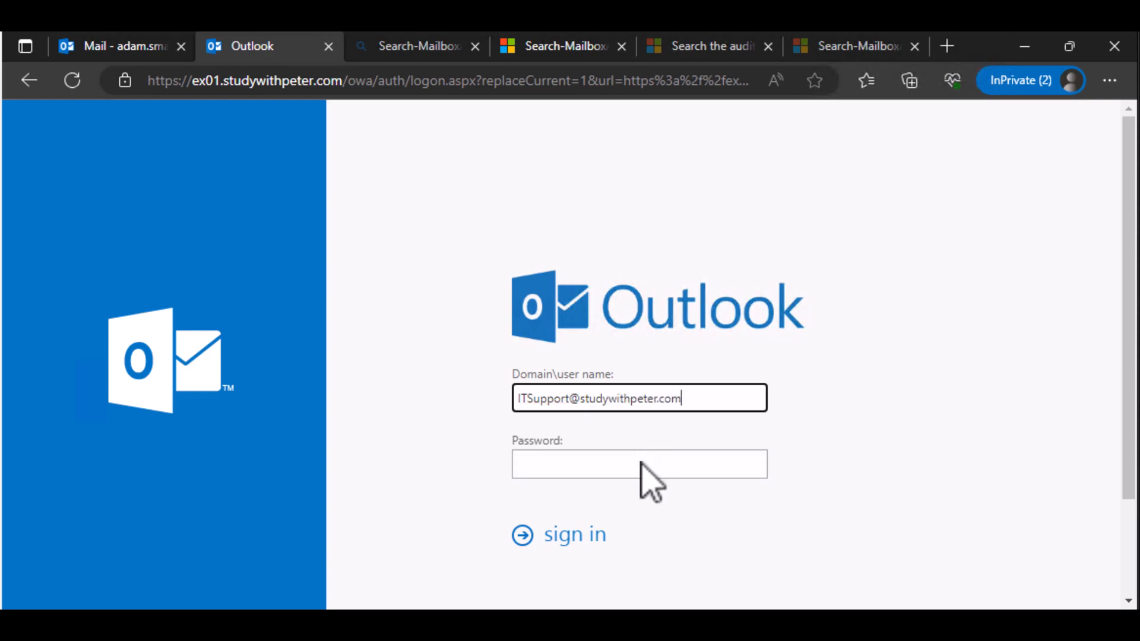
{"action": "left_click", "coordinate": [639, 463]}
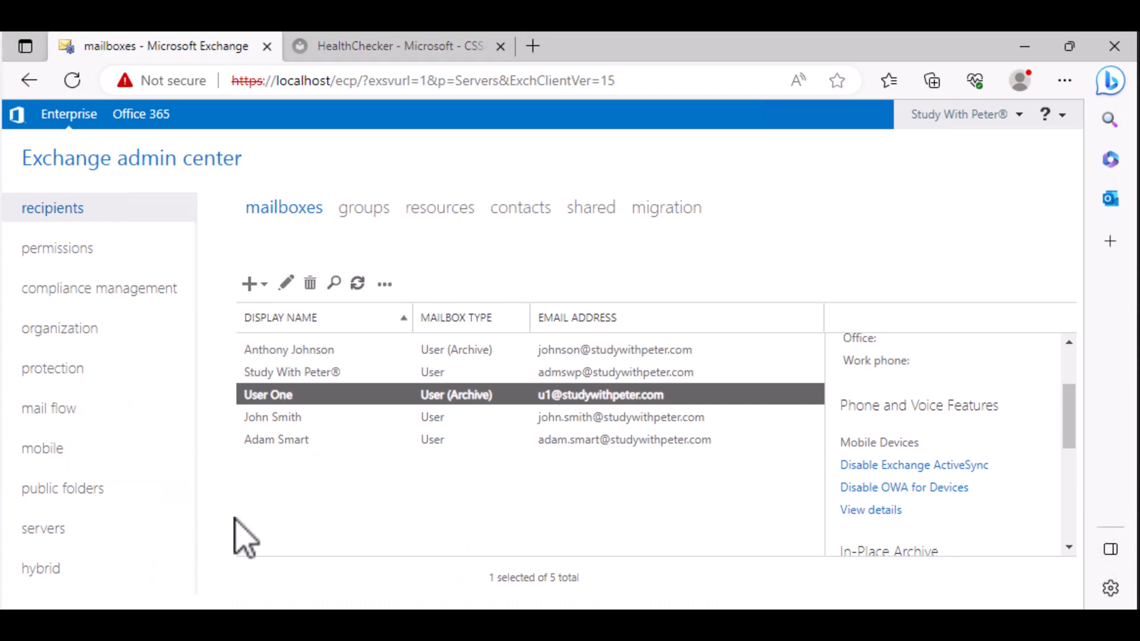
{"action": "mouse_move", "coordinate": [309, 443]}
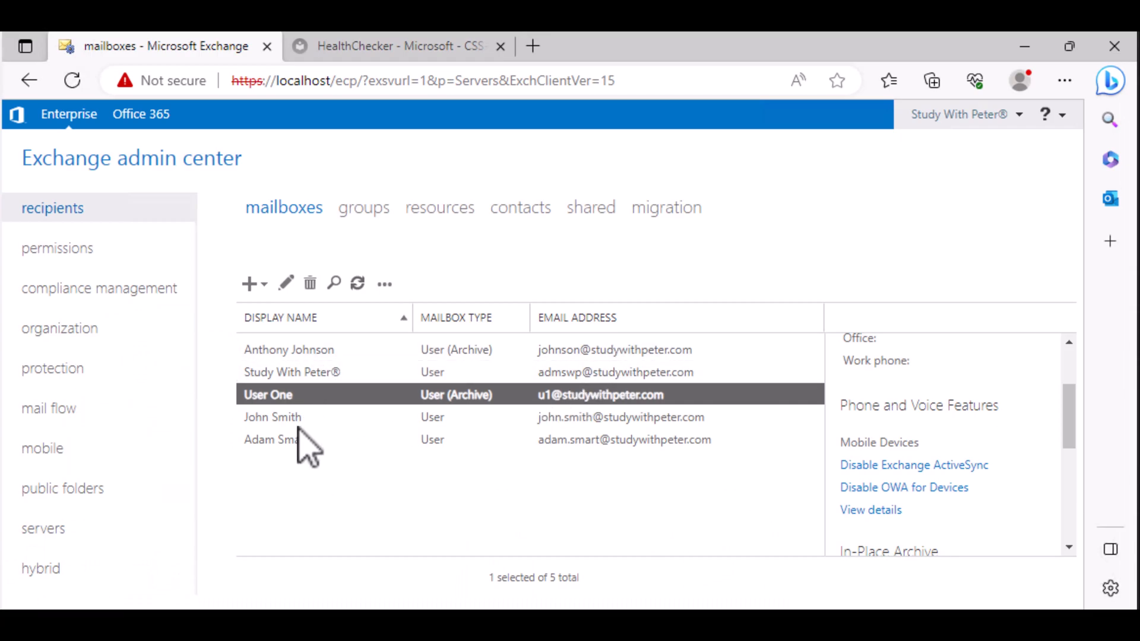
{"action": "left_click", "coordinate": [275, 439]}
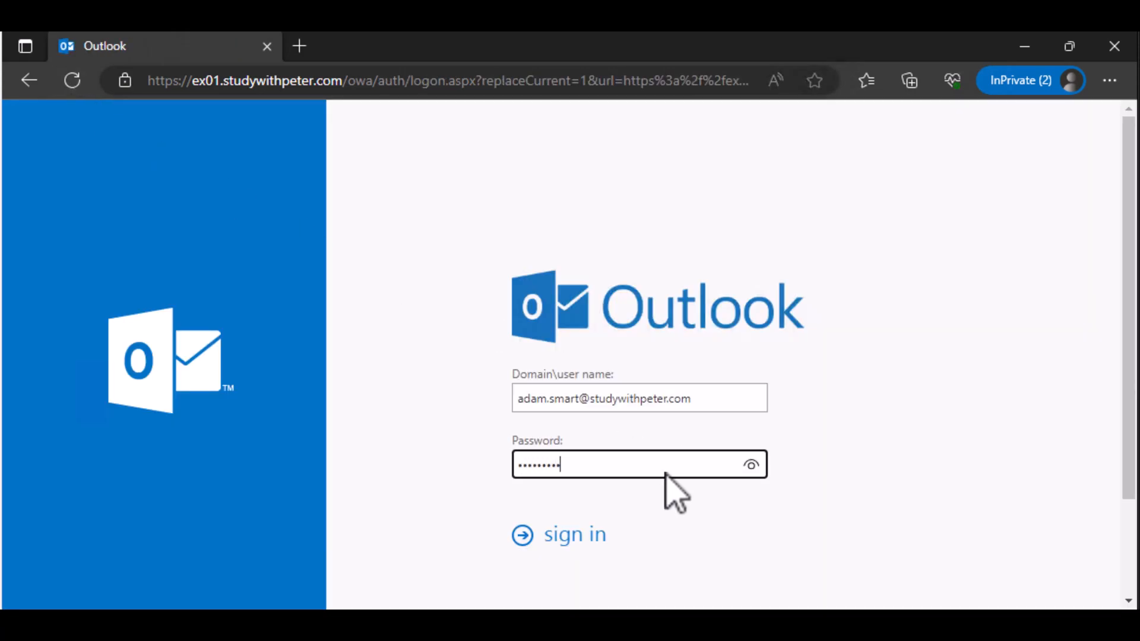
{"action": "left_click", "coordinate": [573, 534]}
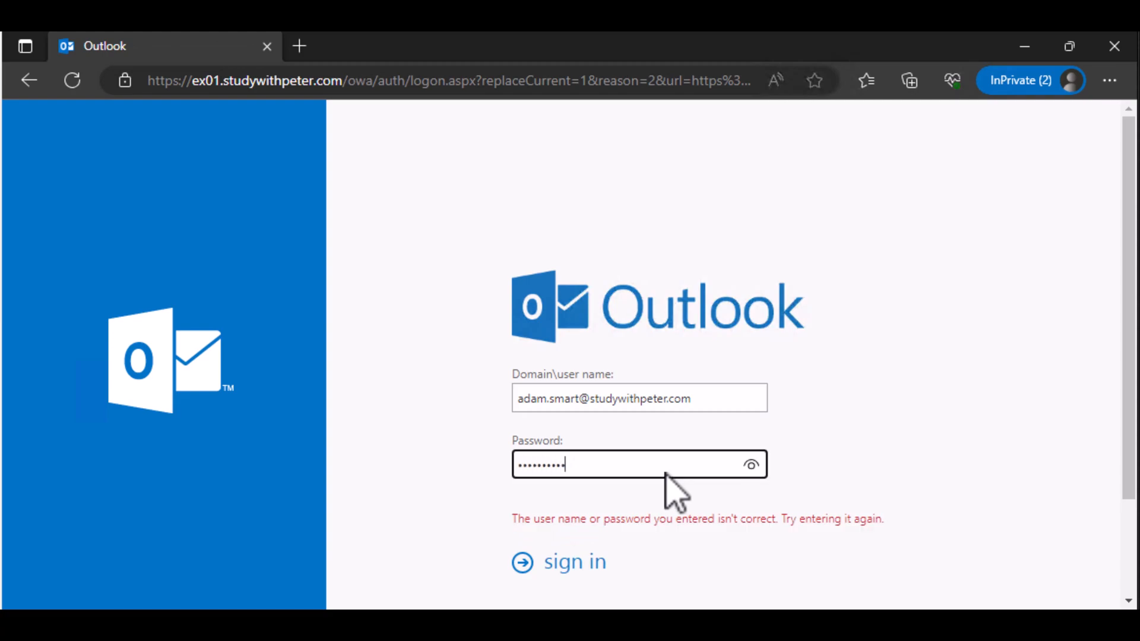
{"action": "left_click", "coordinate": [573, 561]}
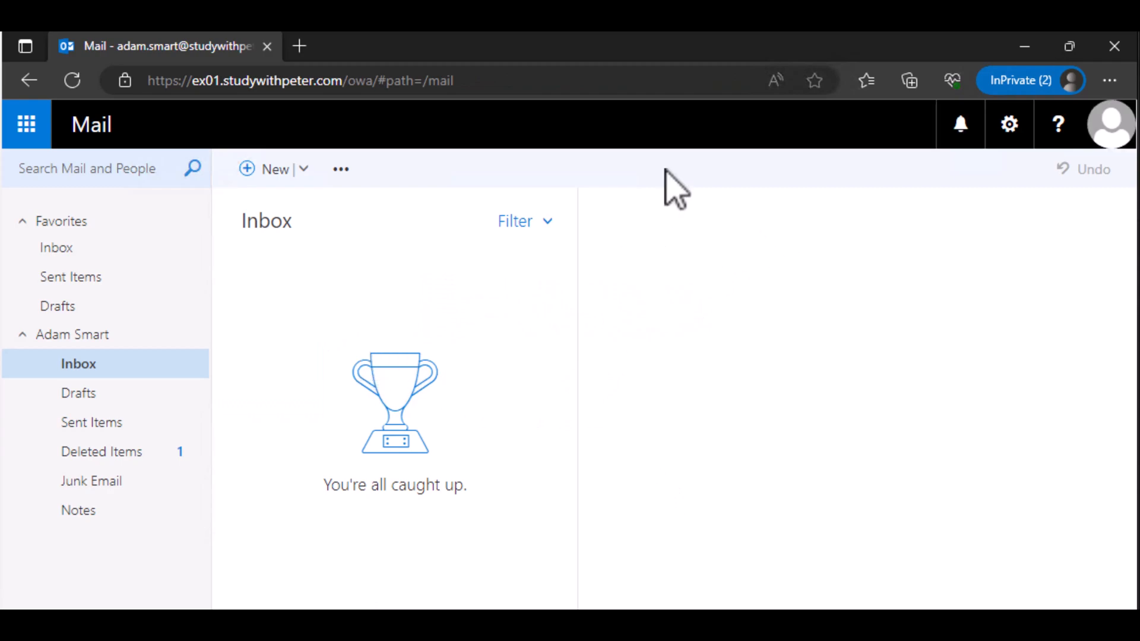
Pick the ITSupport mailbox from the Open another mailbox suggestions
{"action": "left_click", "coordinate": [1111, 124]}
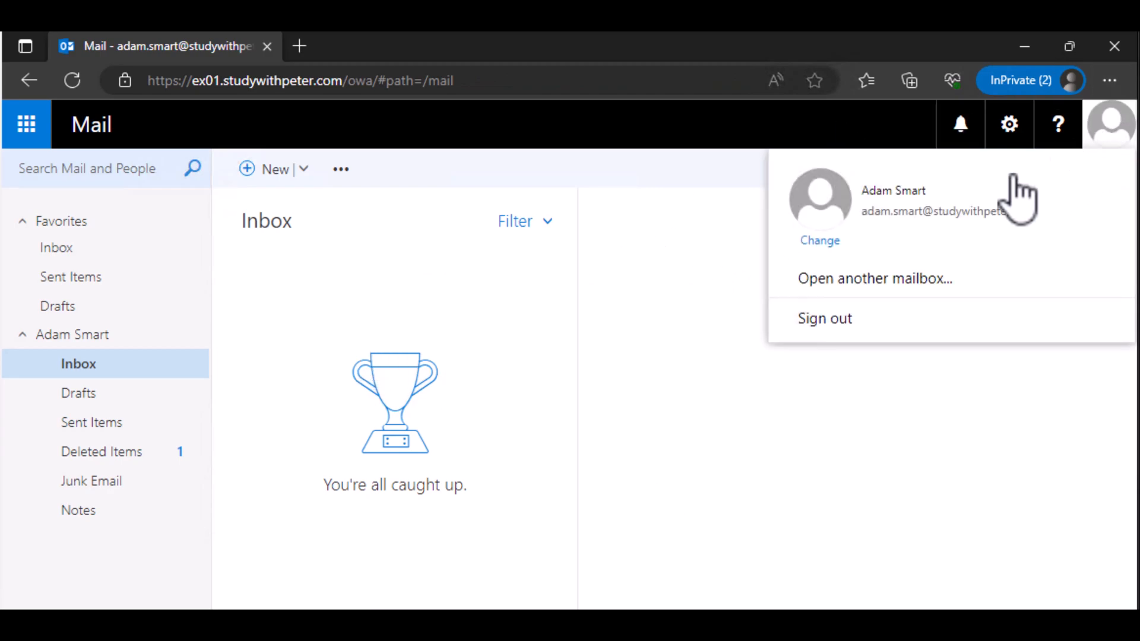
{"action": "left_click", "coordinate": [874, 278]}
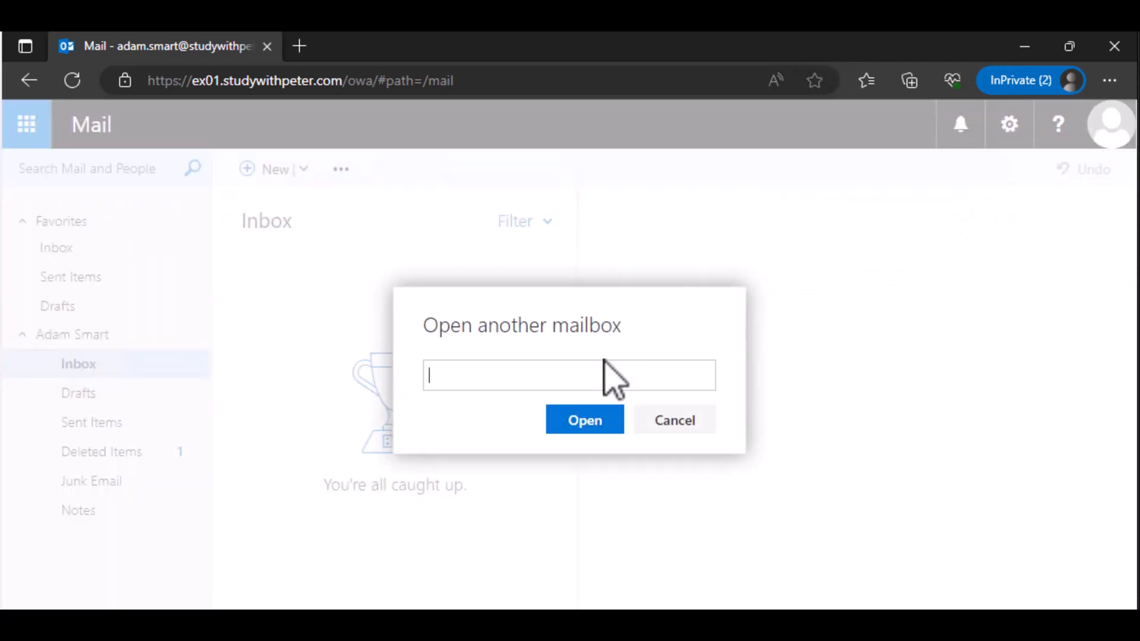
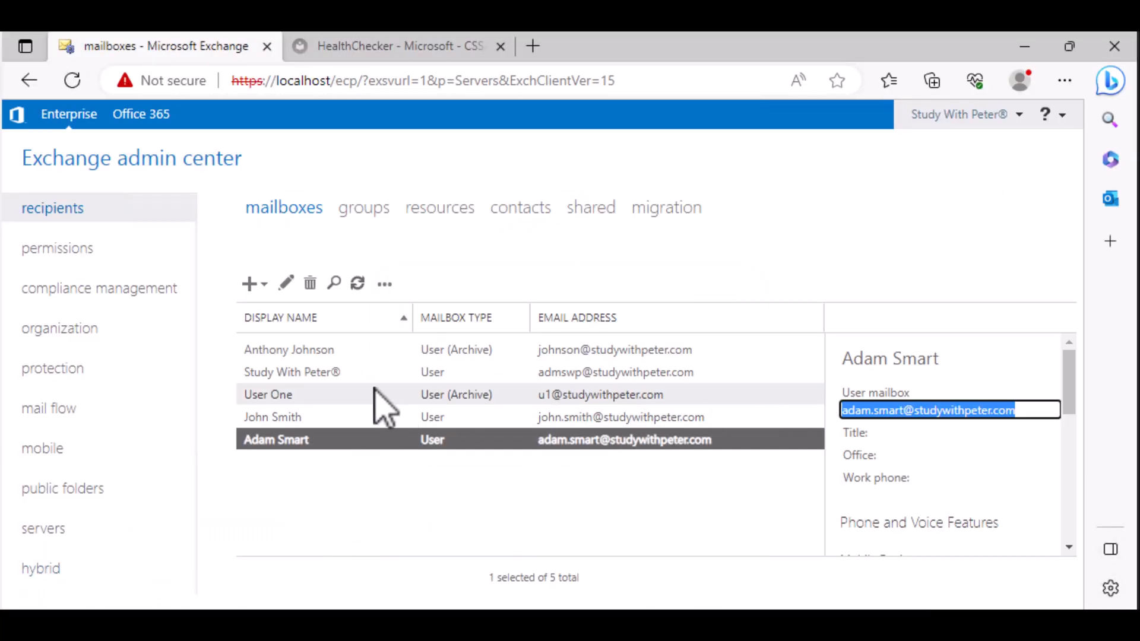
{"action": "left_click", "coordinate": [587, 208]}
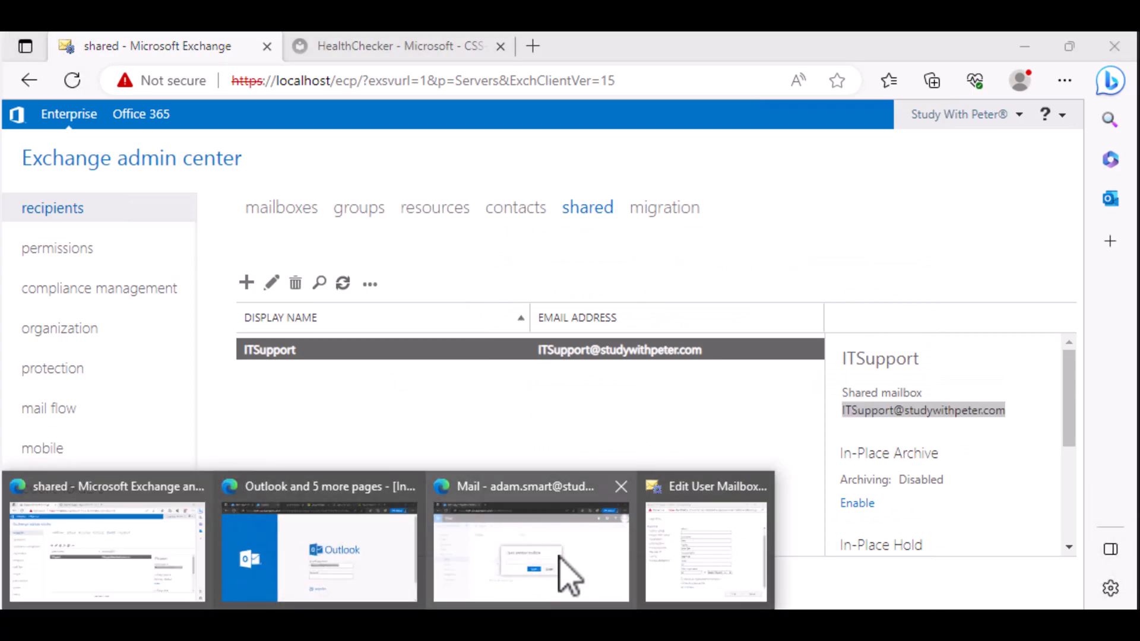
{"action": "left_click", "coordinate": [530, 552]}
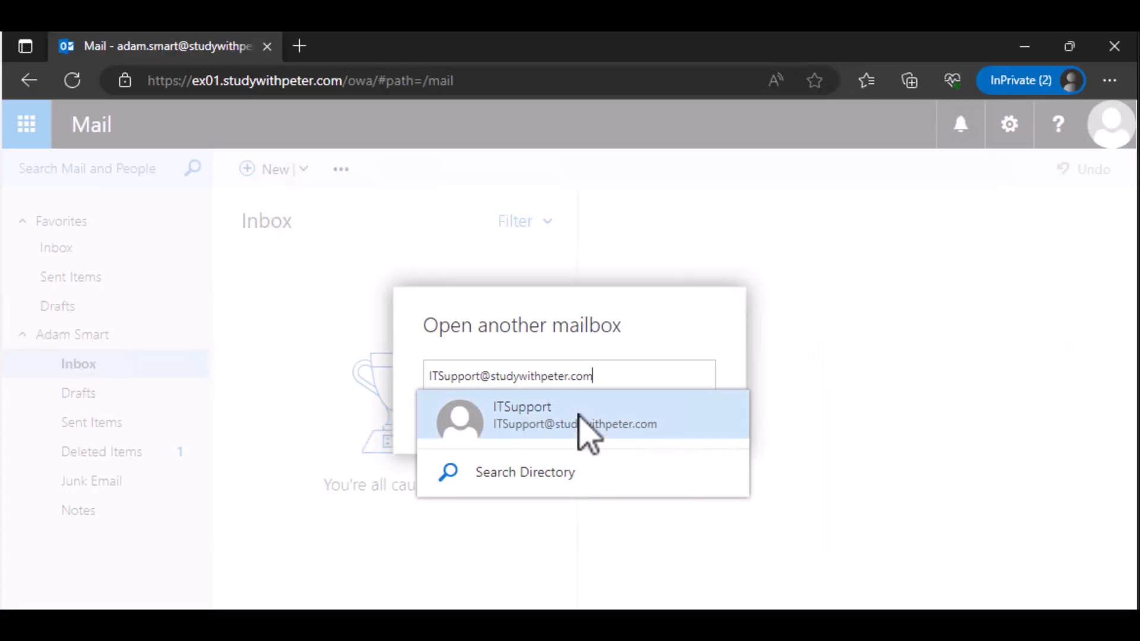
{"action": "left_click", "coordinate": [574, 415]}
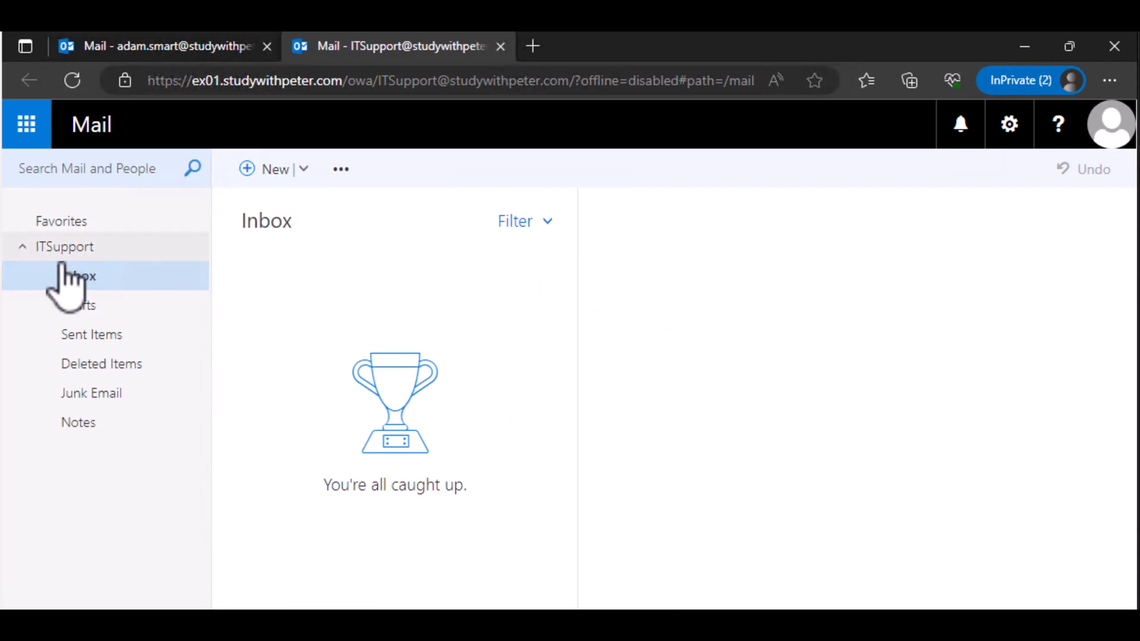
{"action": "left_click", "coordinate": [168, 45]}
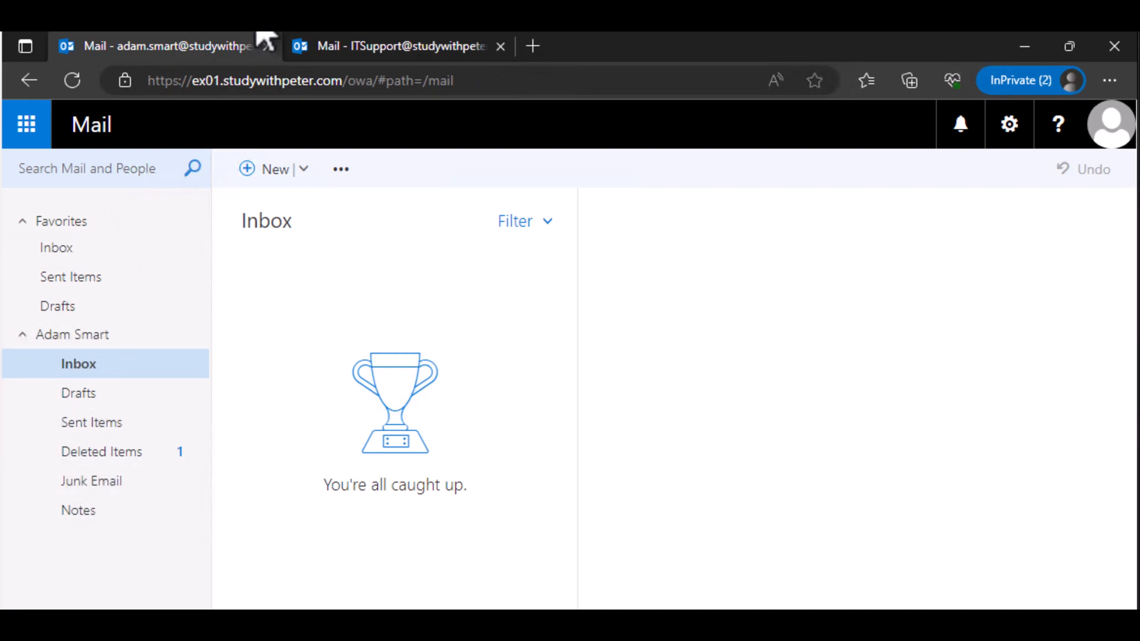
{"action": "left_click", "coordinate": [399, 46]}
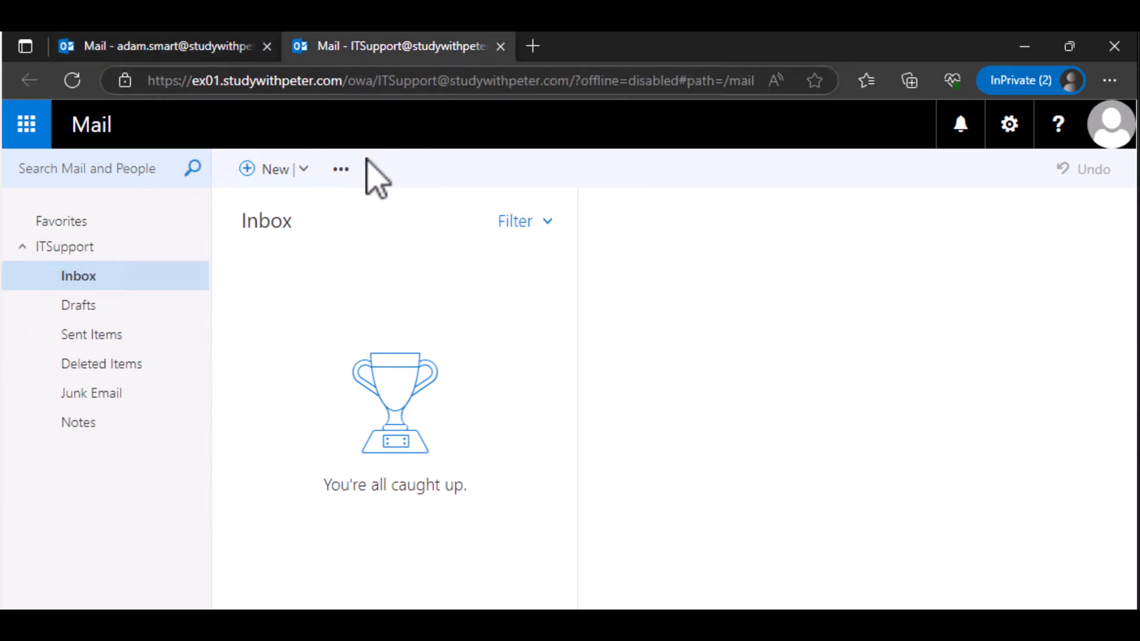
{"action": "mouse_move", "coordinate": [269, 211]}
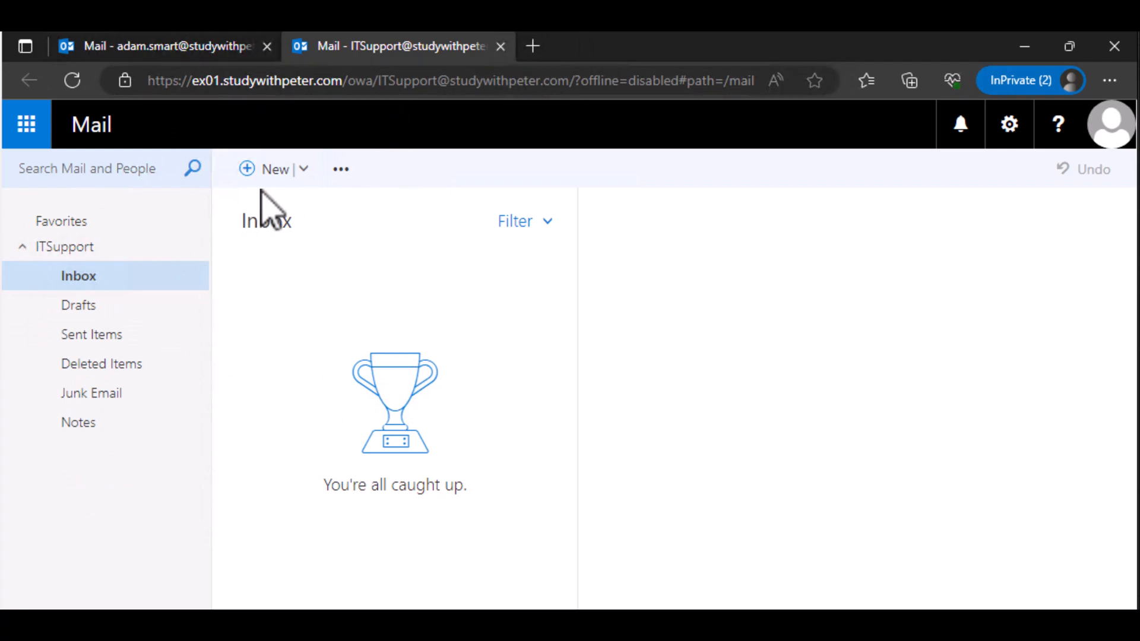
{"action": "left_click", "coordinate": [167, 46]}
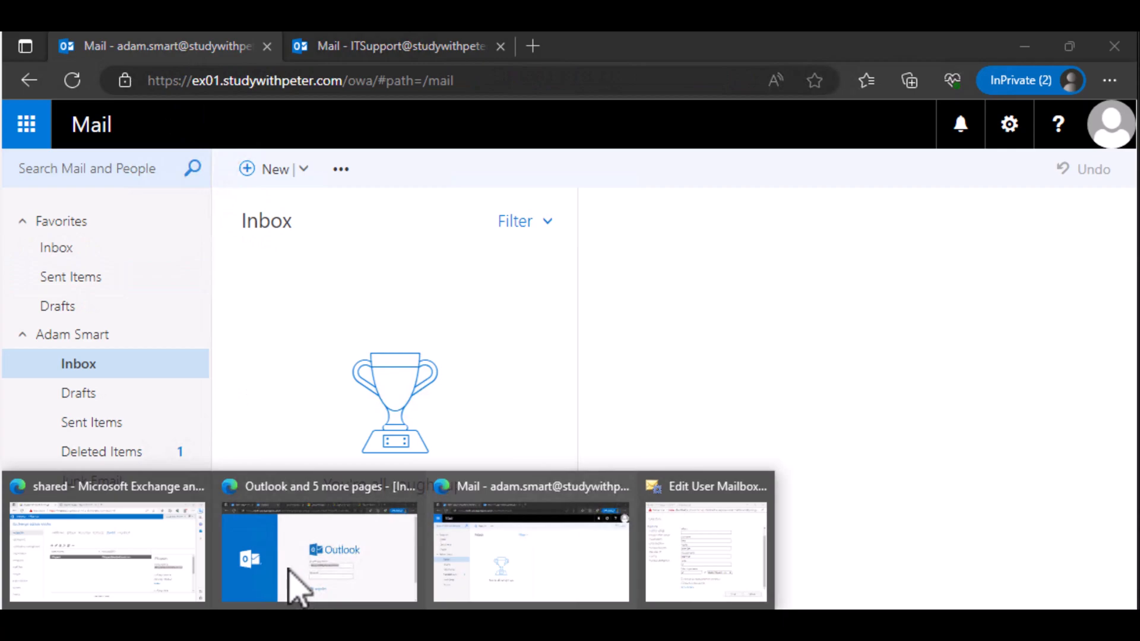
{"action": "mouse_move", "coordinate": [302, 560]}
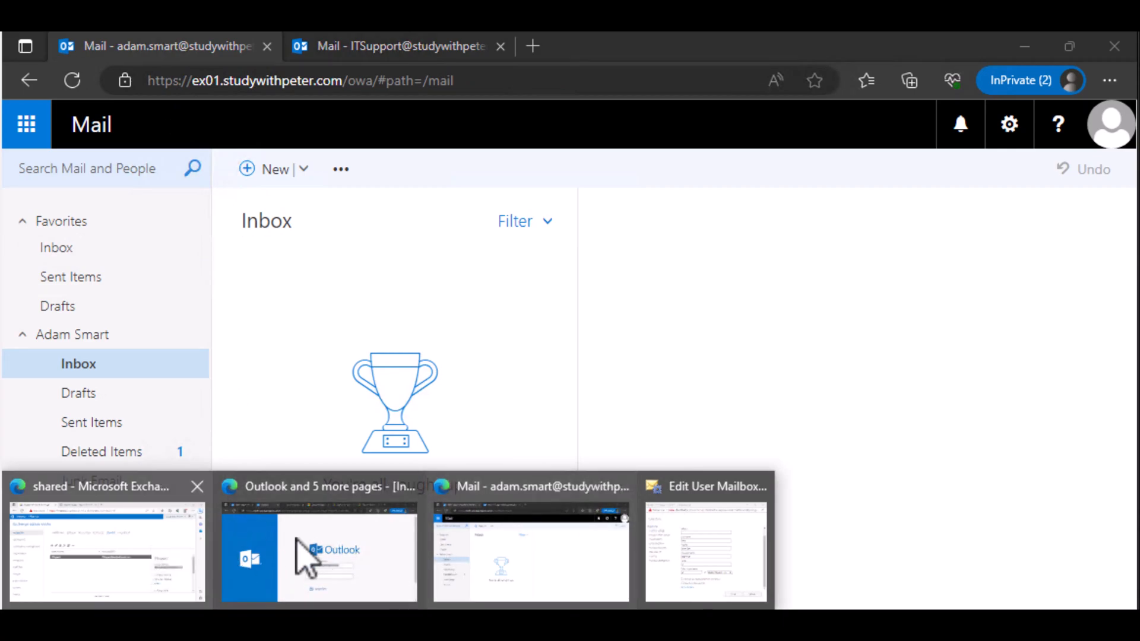
{"action": "left_click", "coordinate": [319, 553]}
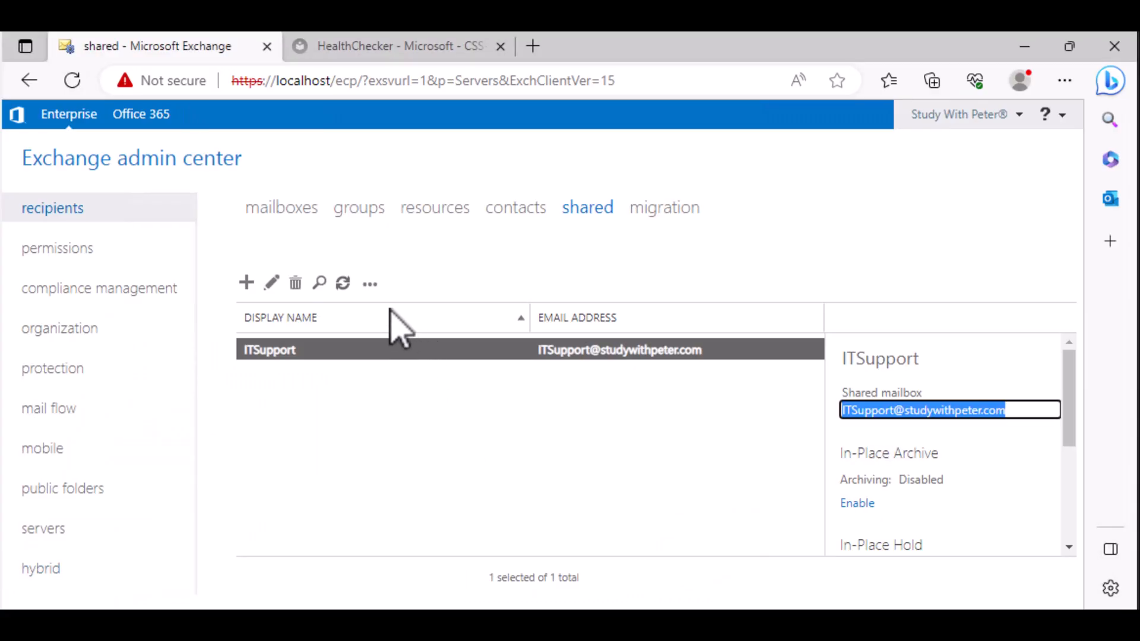
{"action": "left_click", "coordinate": [281, 207]}
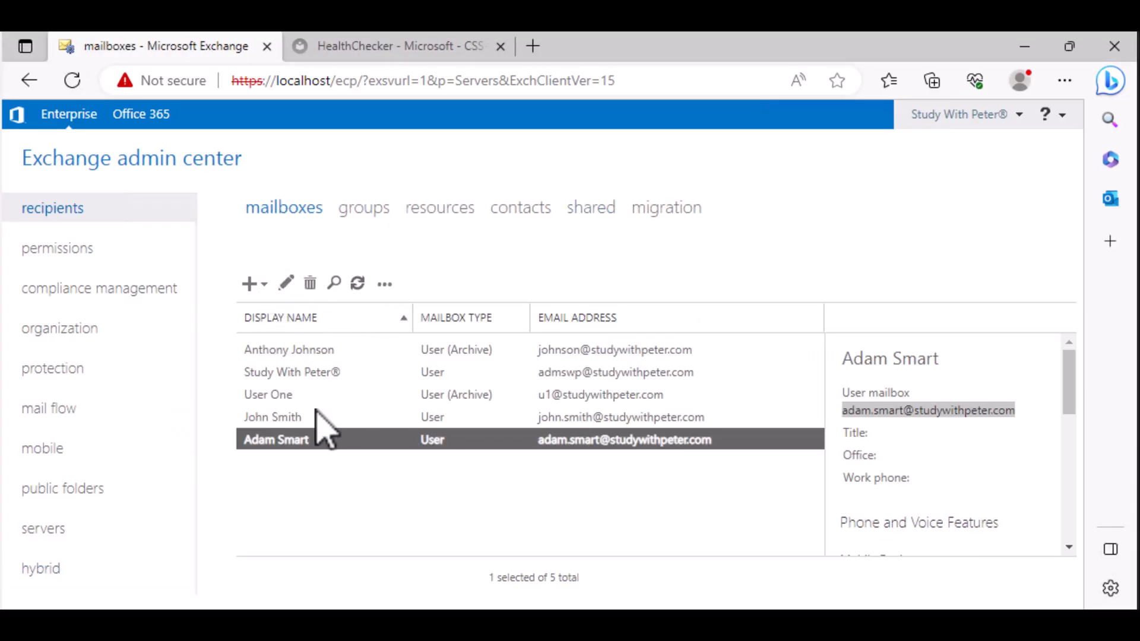
{"action": "left_click", "coordinate": [269, 395]}
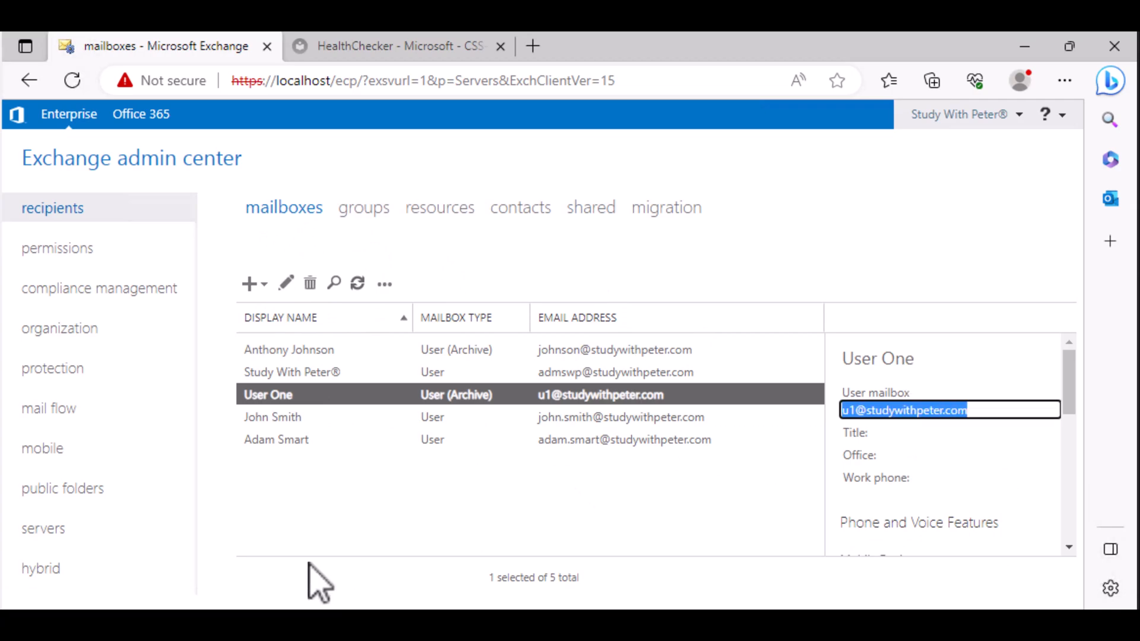
{"action": "left_click", "coordinate": [252, 45]}
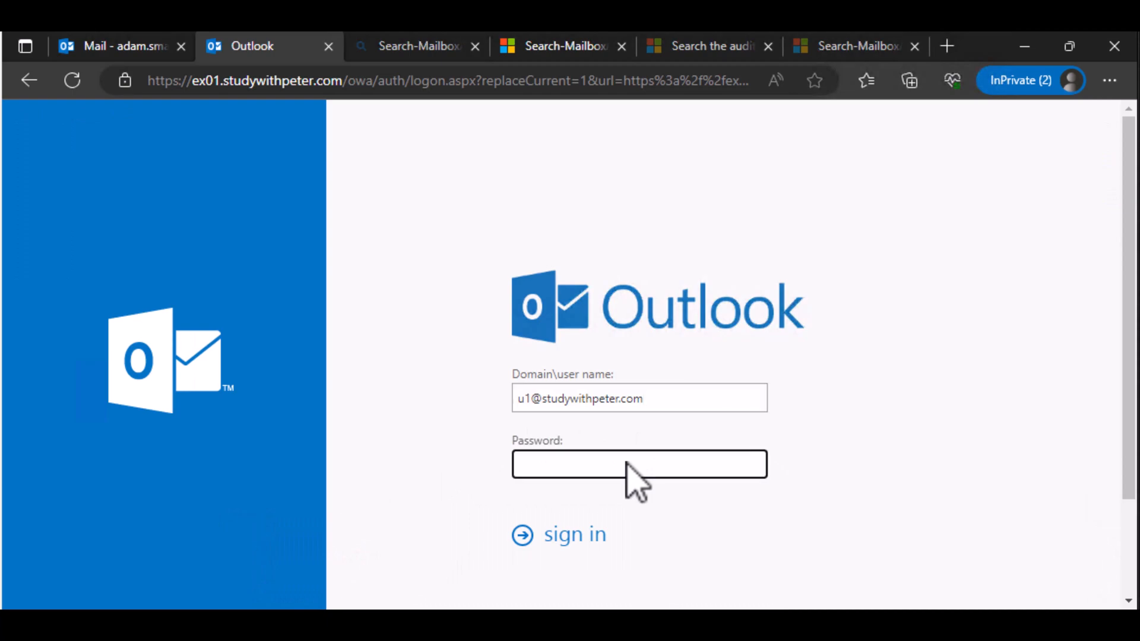
Submit a User One sign-in that fails with a wrong password, then re-enter the password
{"action": "type", "text": "password"}
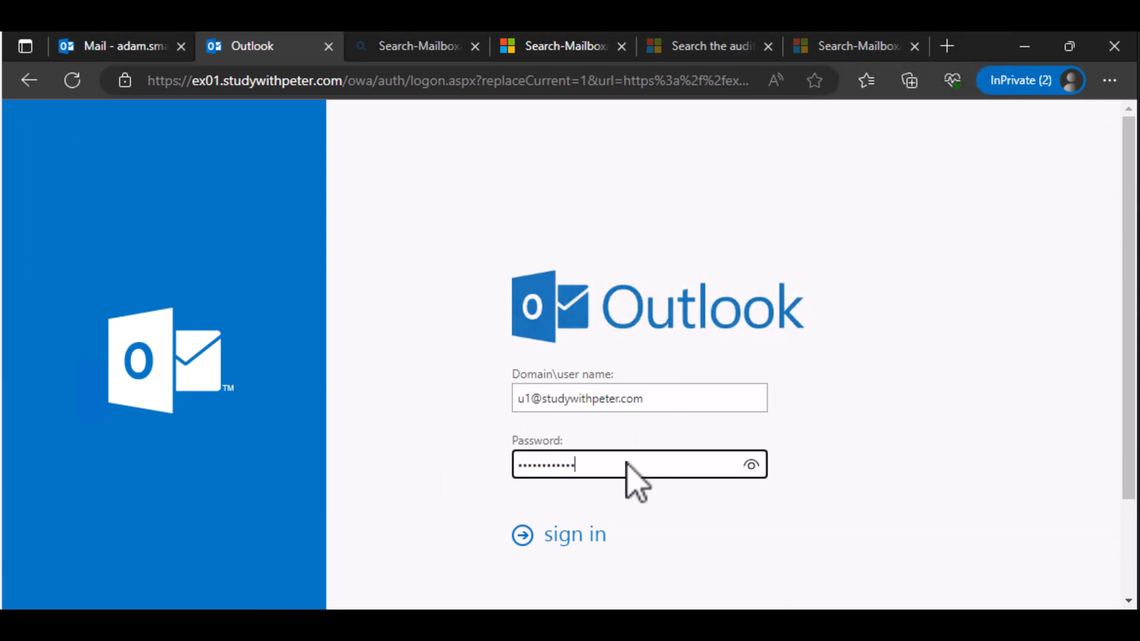
{"action": "left_click", "coordinate": [573, 534]}
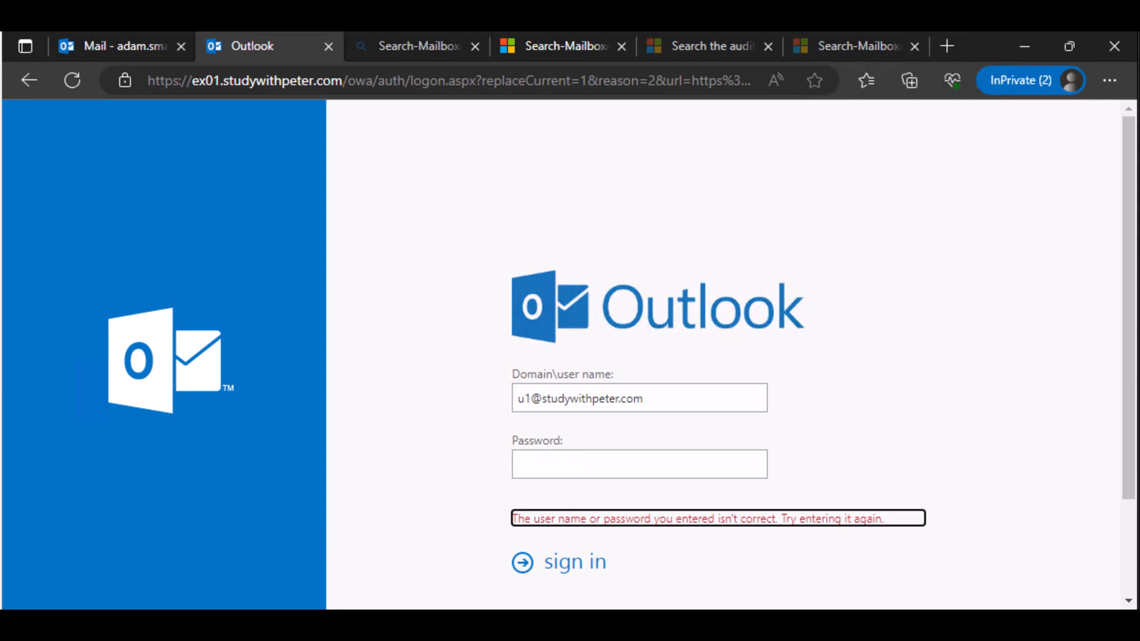
{"action": "left_click", "coordinate": [638, 464]}
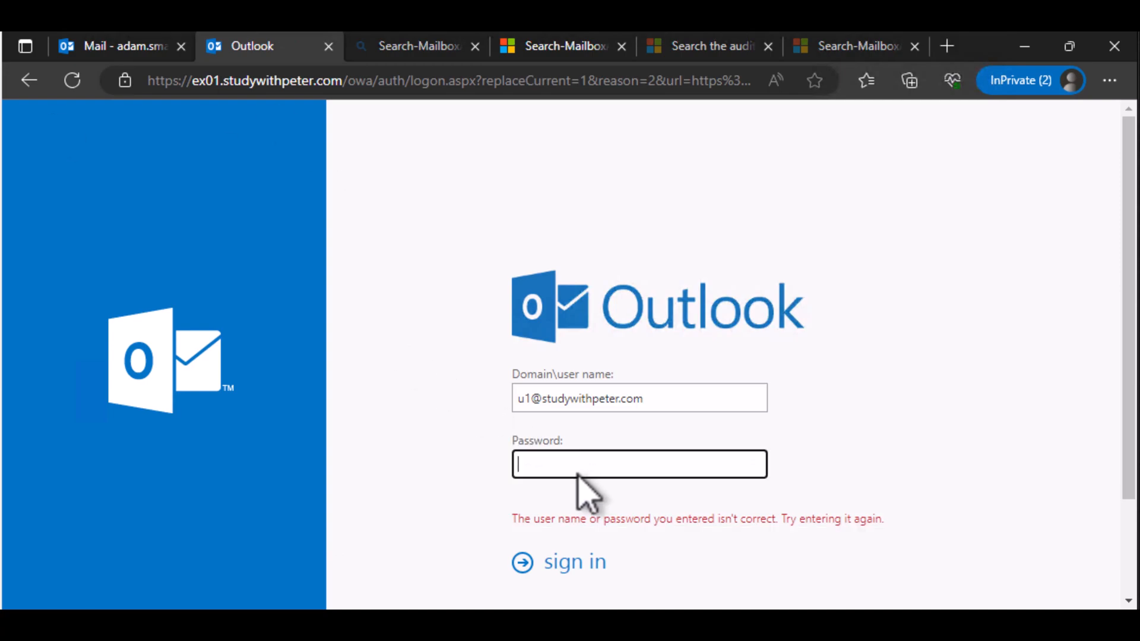
{"action": "mouse_move", "coordinate": [607, 447]}
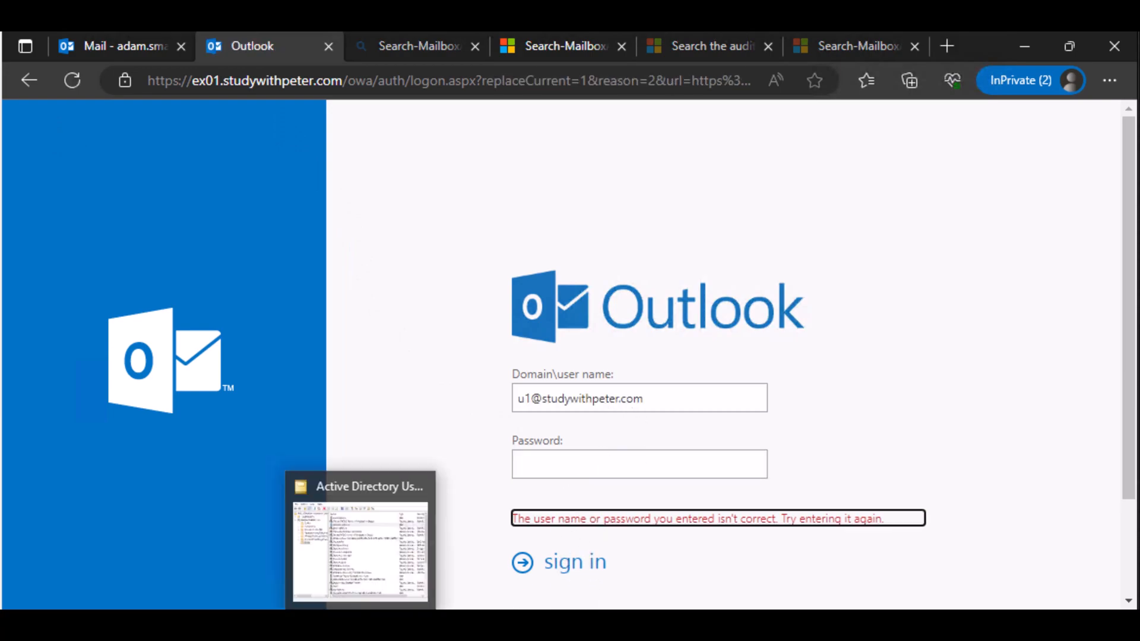
Reset User One's password through Reset Password in Active Directory Users and Computers
{"action": "left_click", "coordinate": [360, 538]}
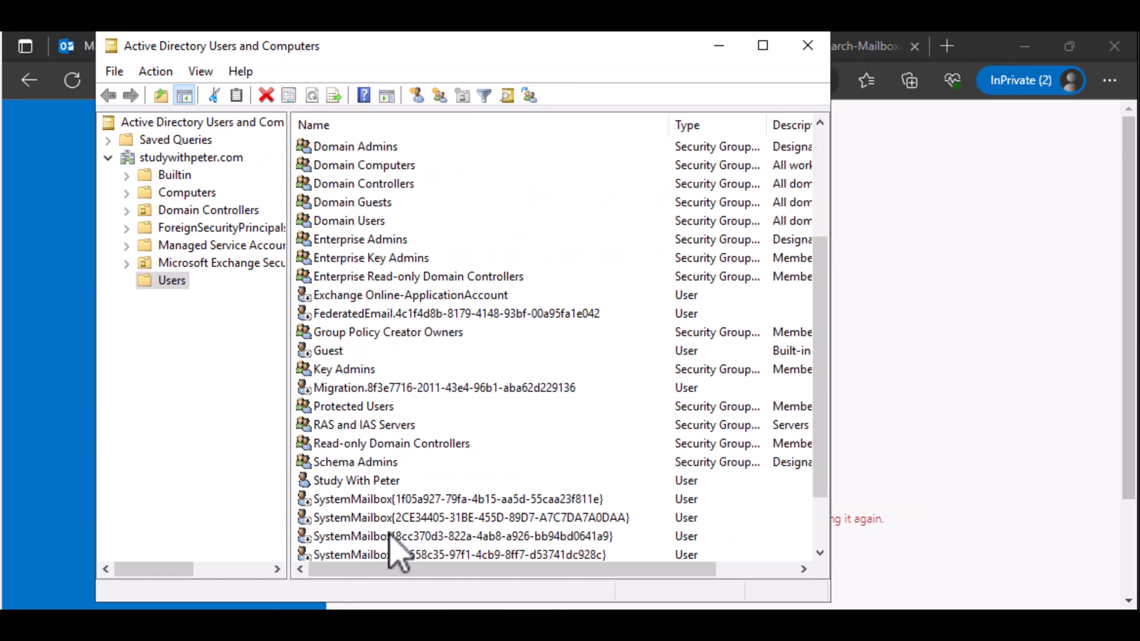
{"action": "right_click", "coordinate": [336, 536]}
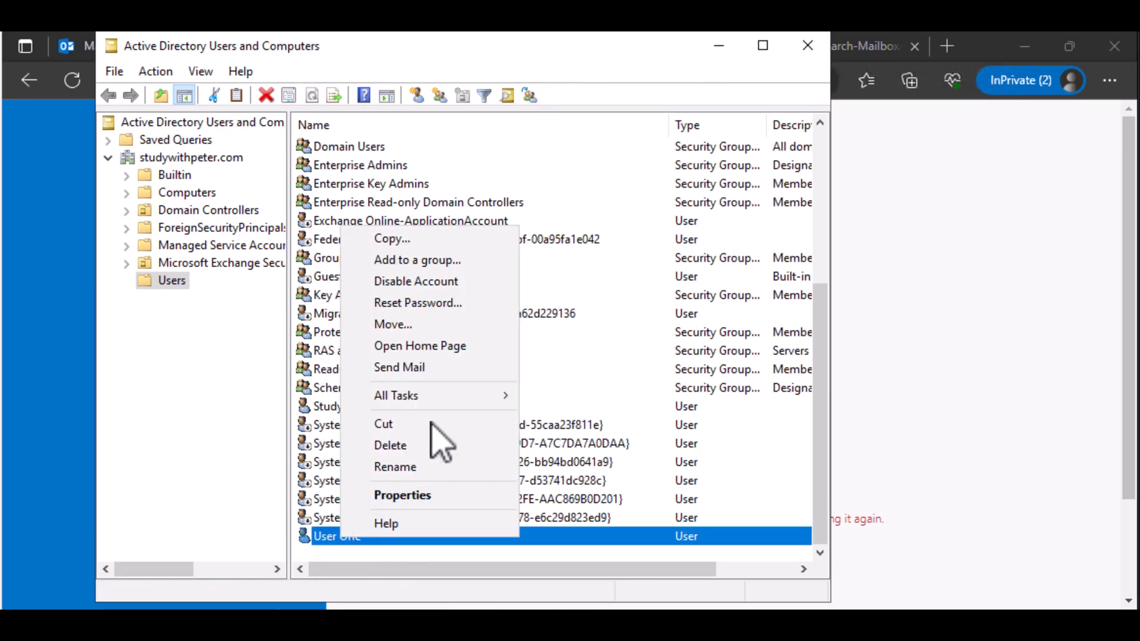
{"action": "left_click", "coordinate": [417, 302]}
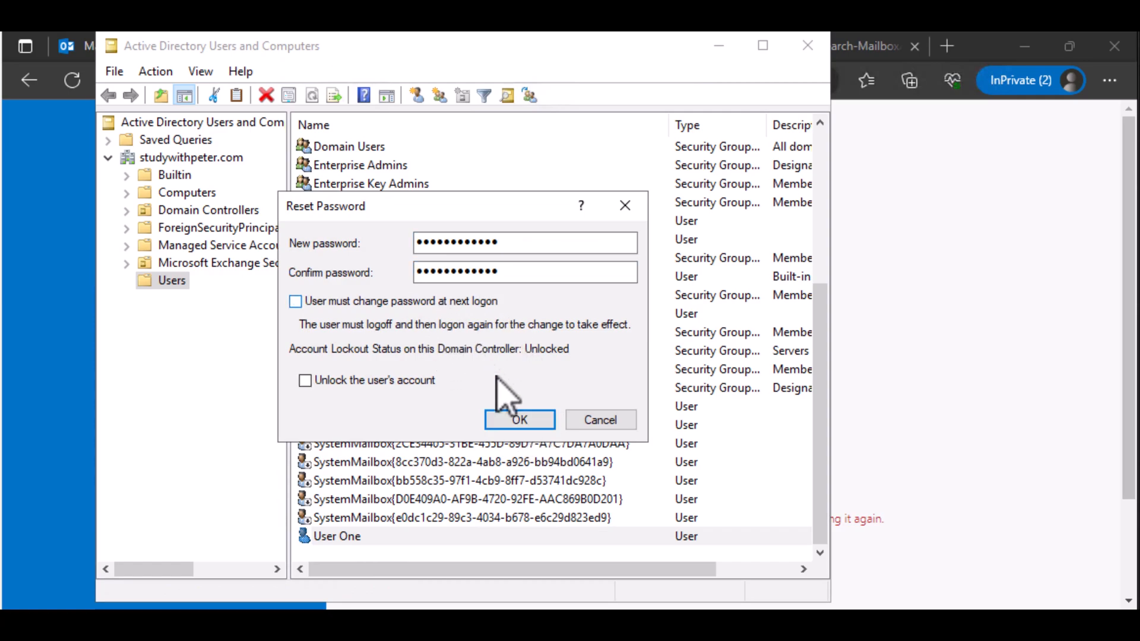
{"action": "left_click", "coordinate": [519, 420]}
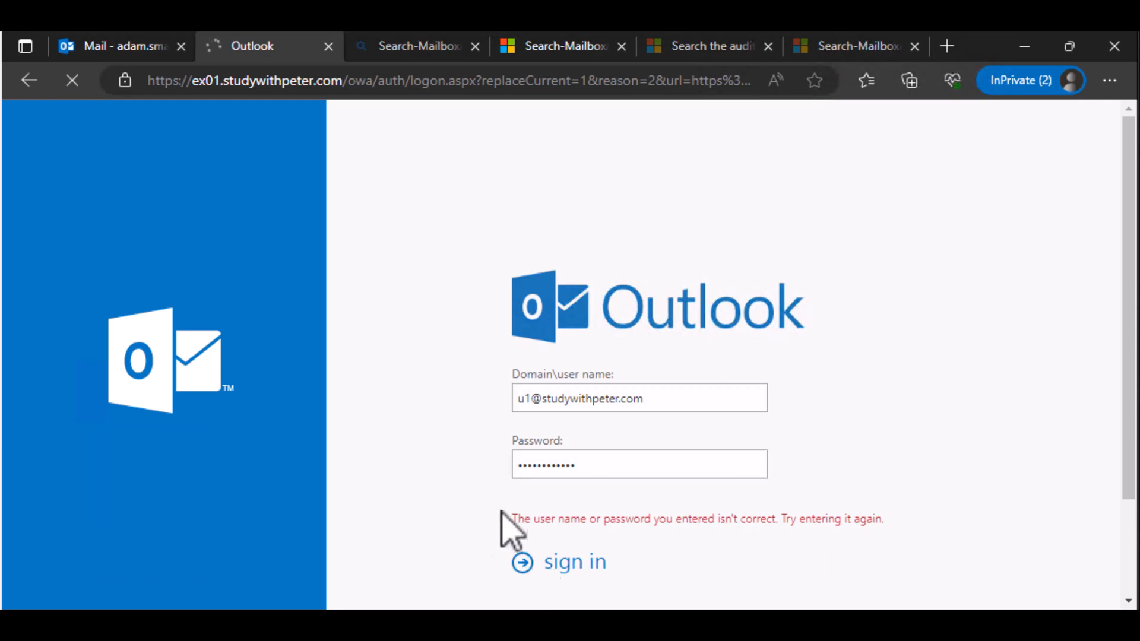
Sign in as User One and save Central Time as the home time zone
{"action": "left_click", "coordinate": [574, 561]}
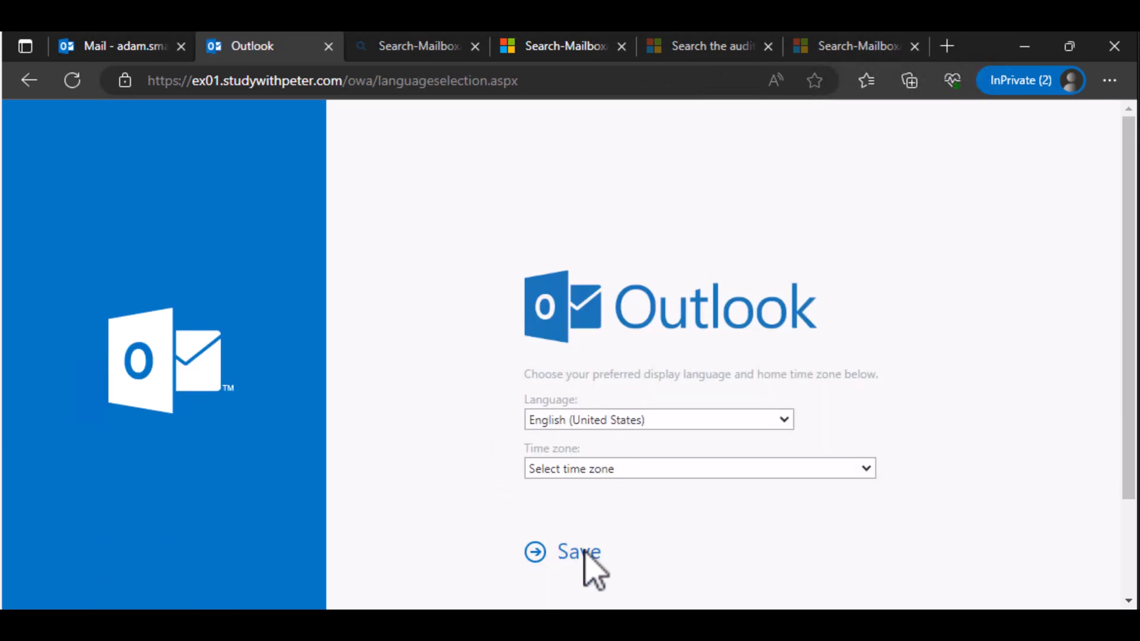
{"action": "left_click", "coordinate": [577, 551]}
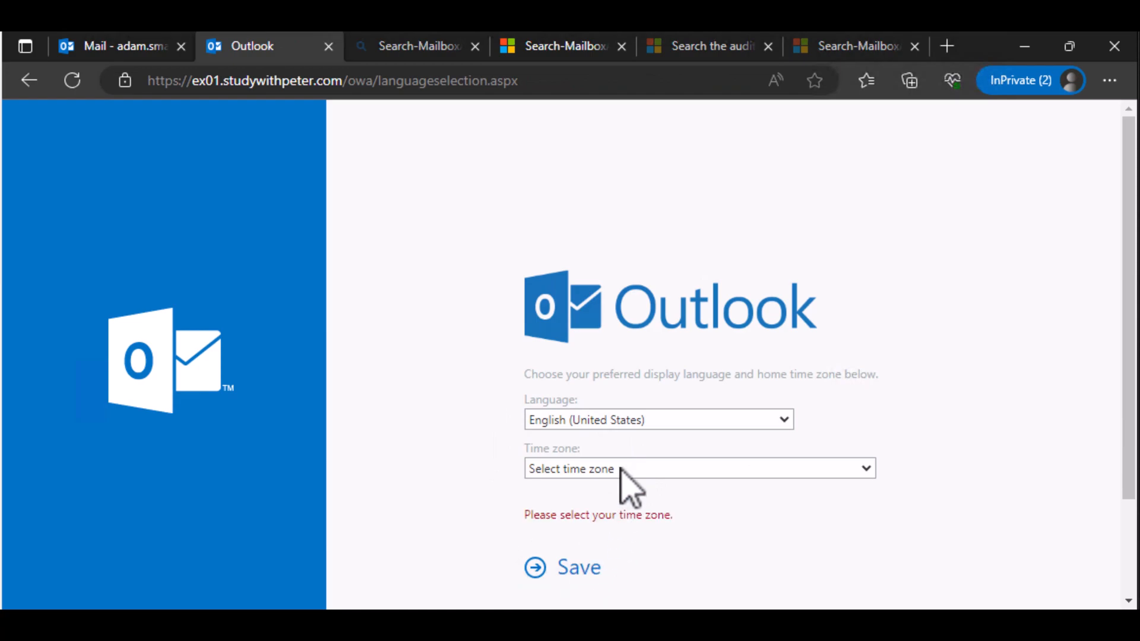
{"action": "left_click", "coordinate": [574, 553]}
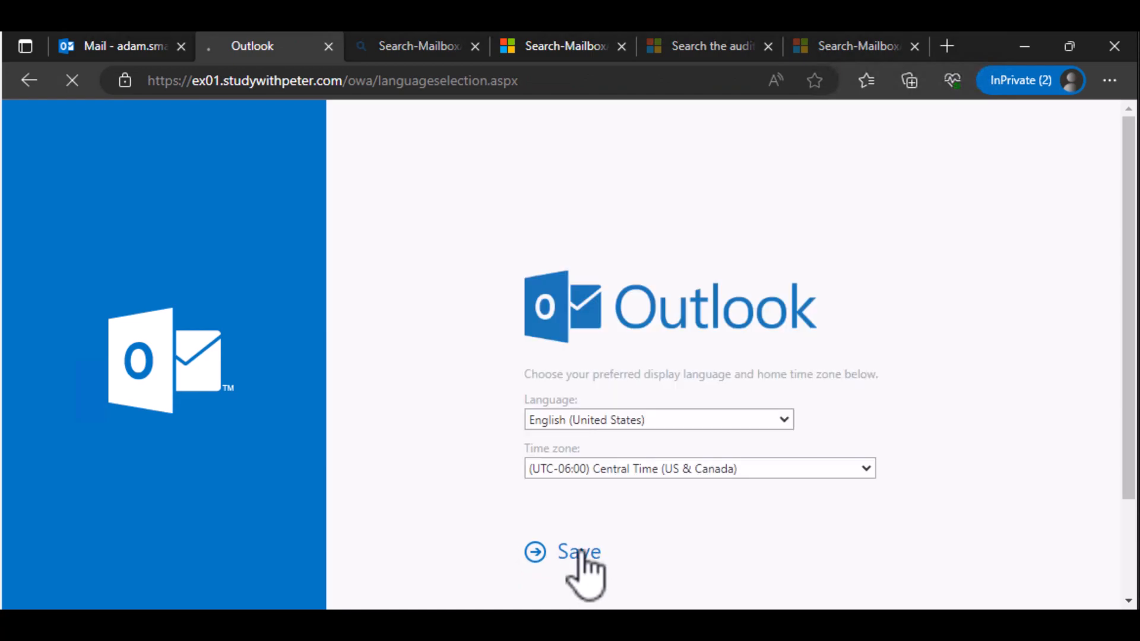
{"action": "left_click", "coordinate": [574, 553]}
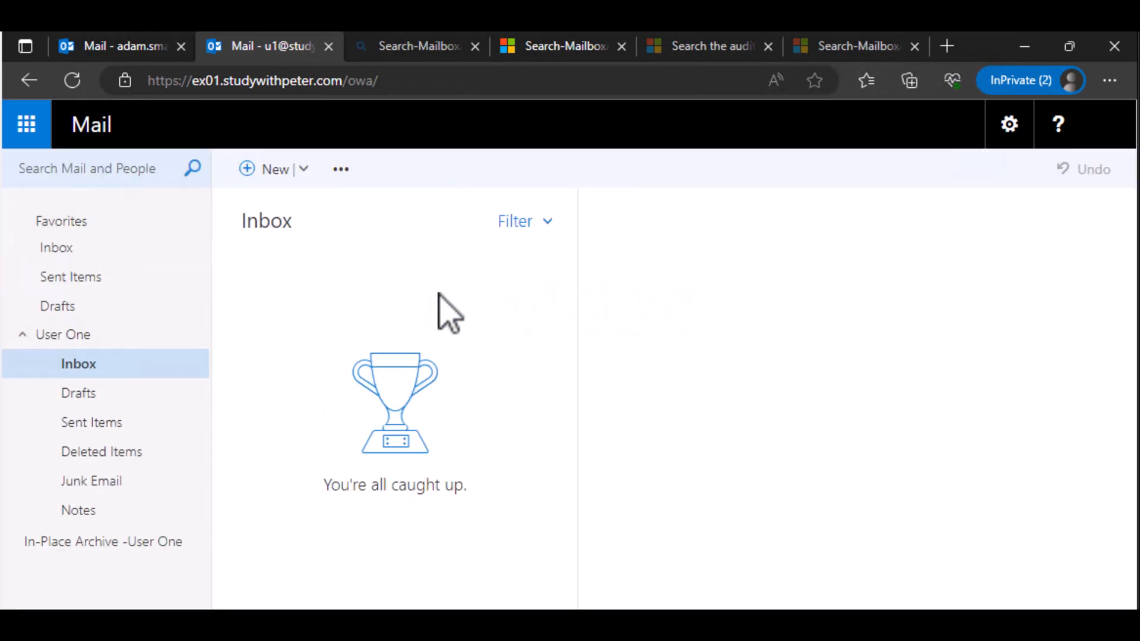
Send ITSupport a new message with subject 'I need help' and body 'Help me please'
{"action": "left_click", "coordinate": [275, 169]}
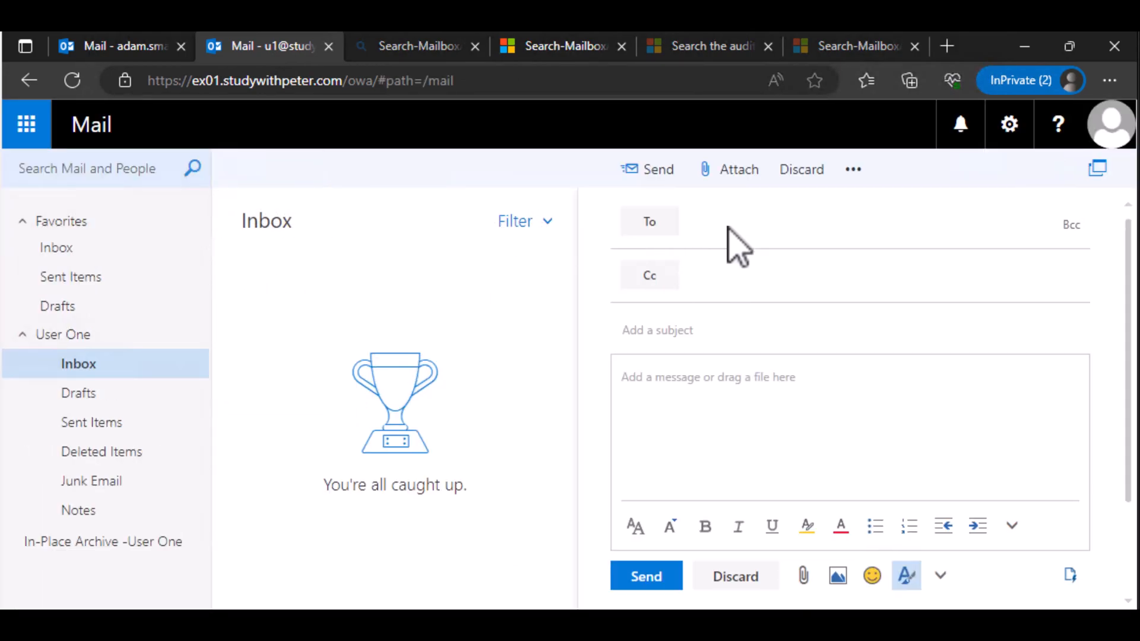
{"action": "type", "text": "ITSupport"}
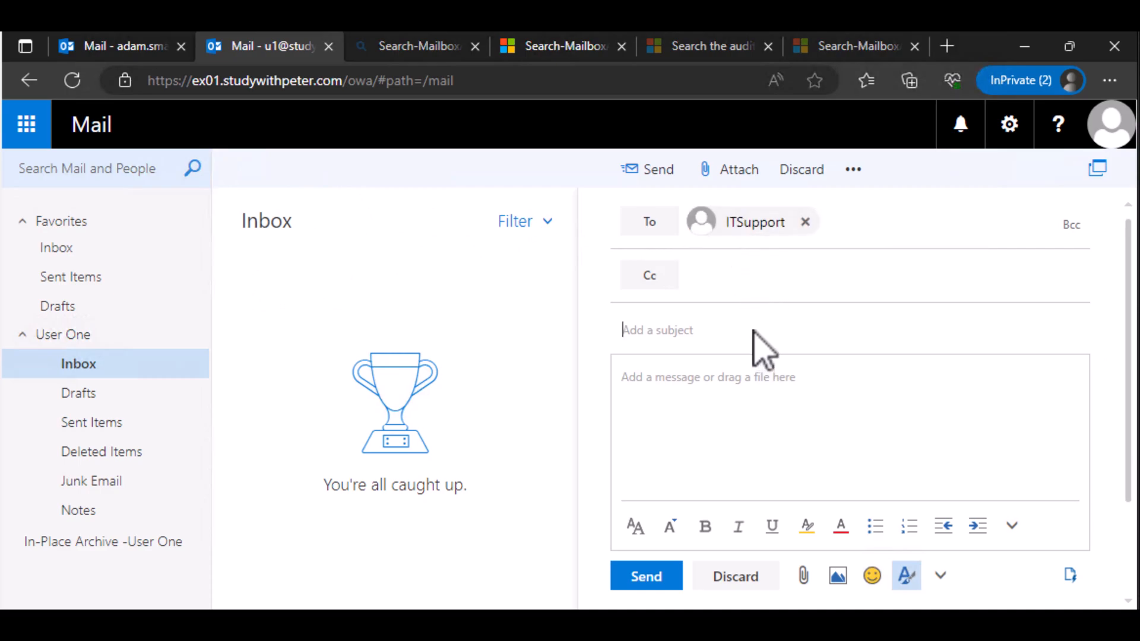
{"action": "type", "text": "I need hel"}
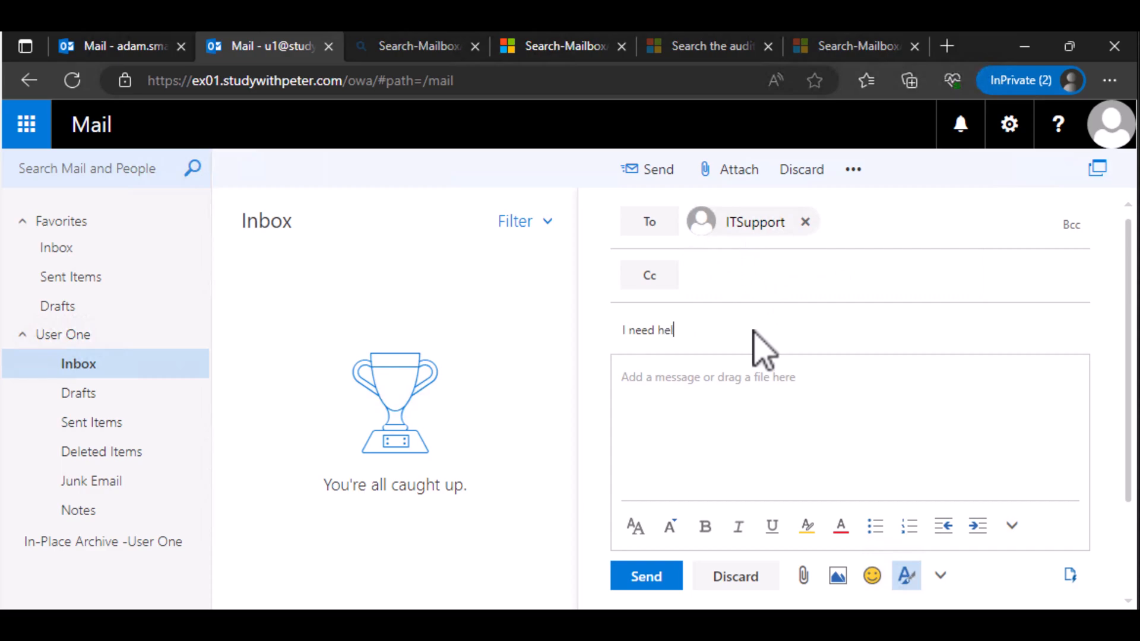
{"action": "type", "text": "N"}
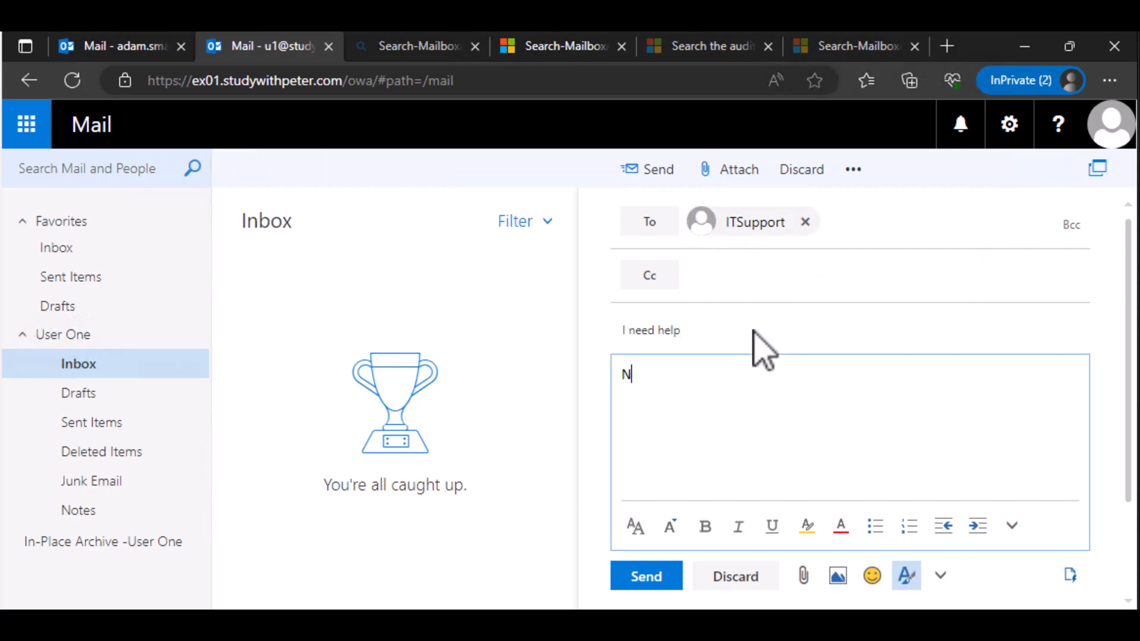
{"action": "type", "text": "Help me pleas"}
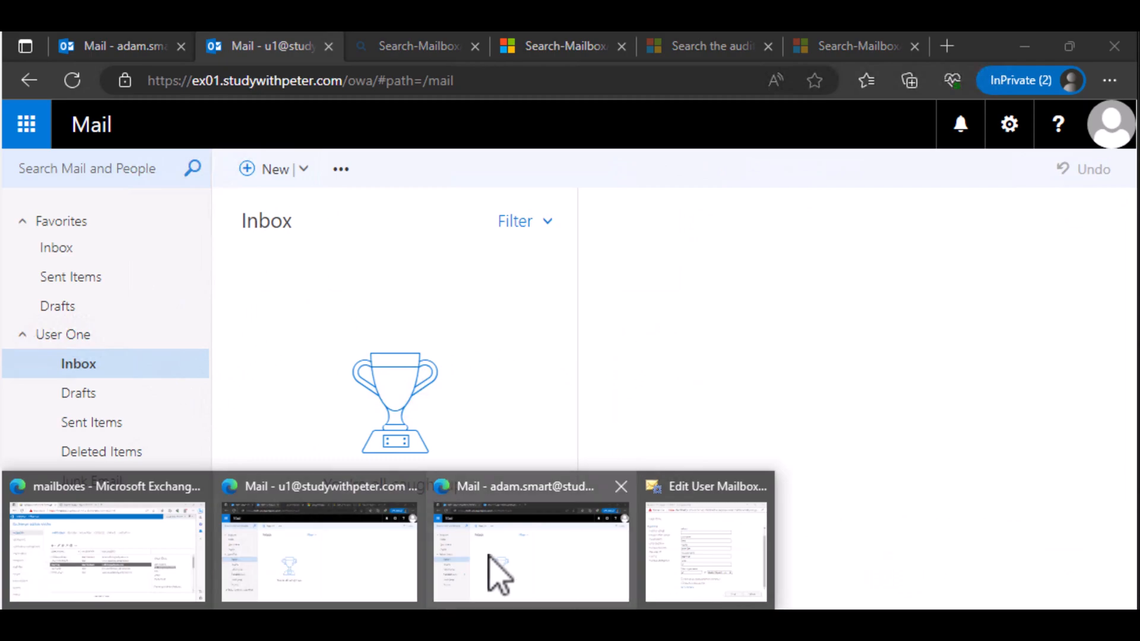
Switch between User One's and ITSupport's mailbox tabs to check the 'I need help' message
{"action": "left_click", "coordinate": [531, 553]}
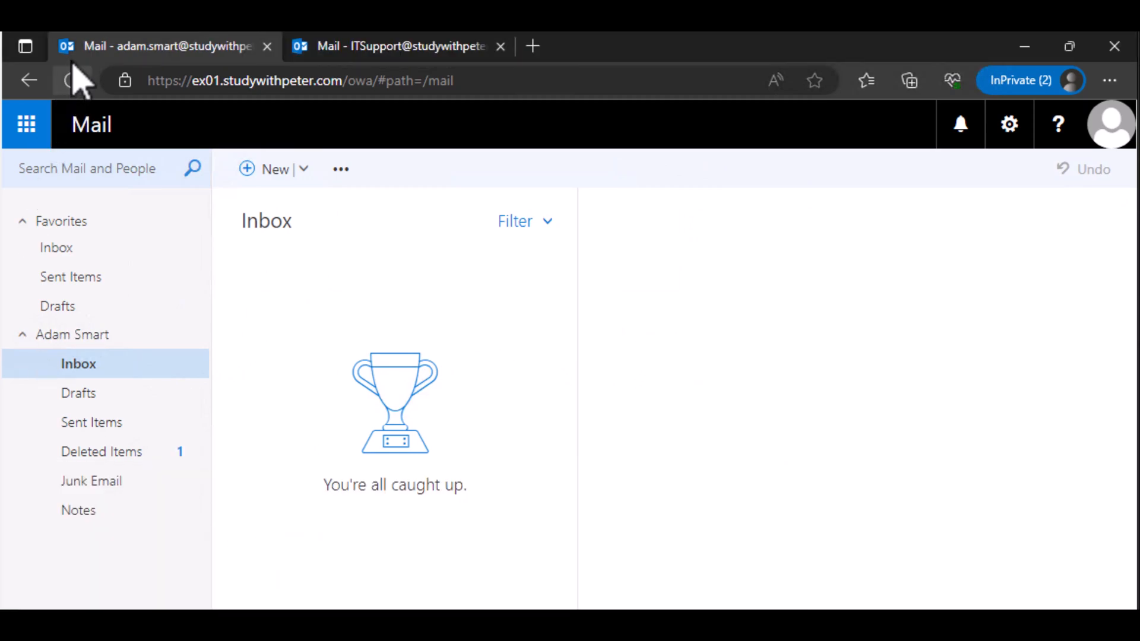
{"action": "left_click", "coordinate": [72, 80]}
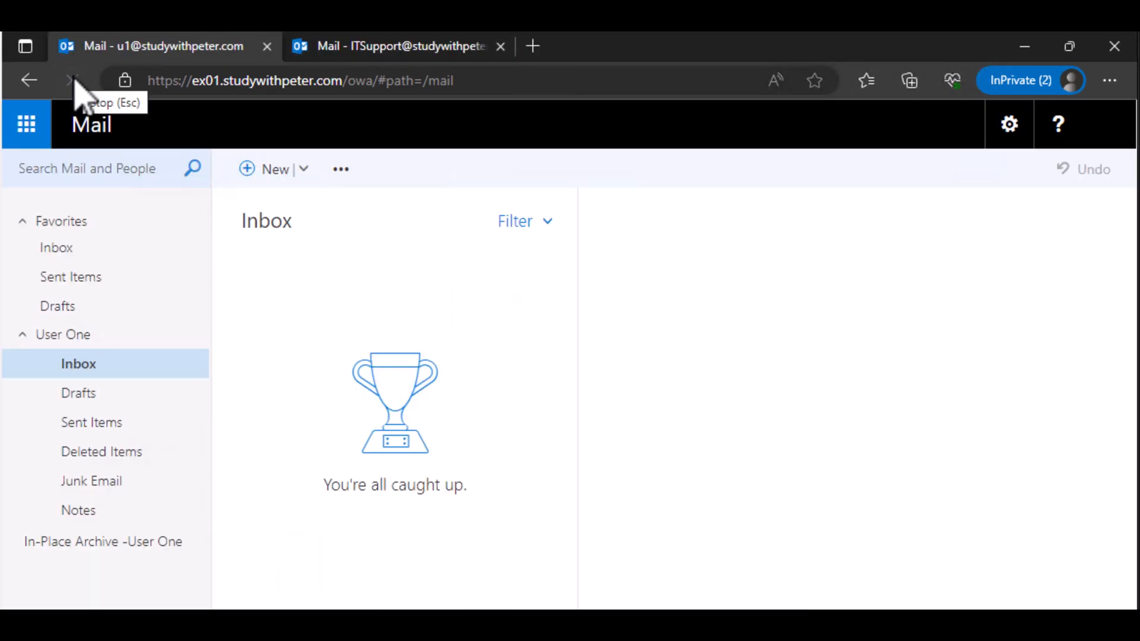
{"action": "left_click", "coordinate": [72, 80]}
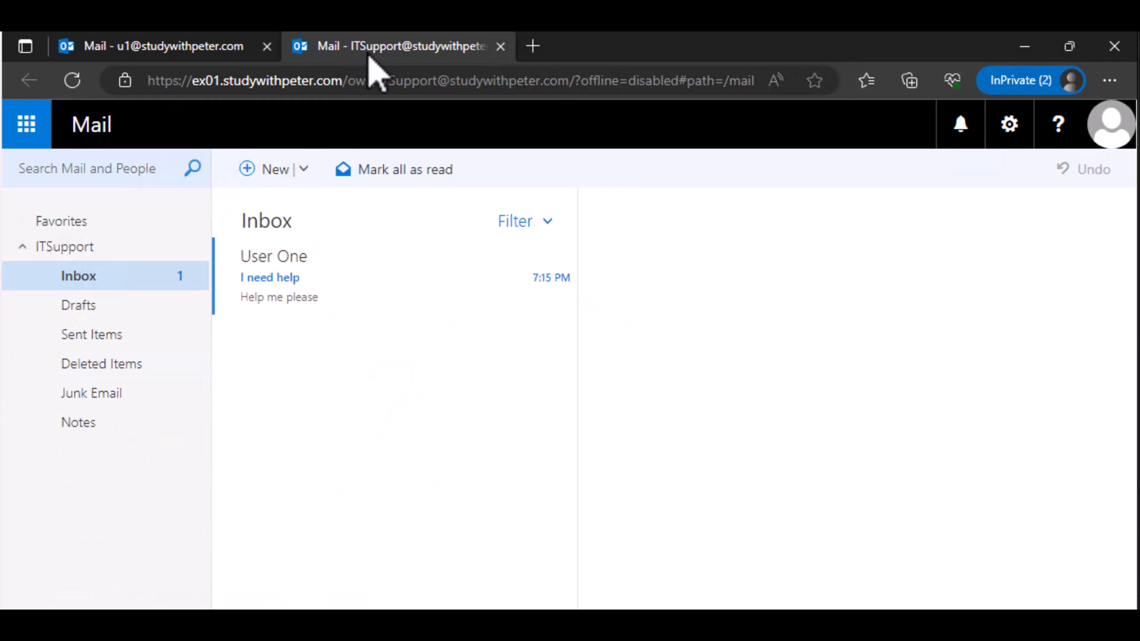
{"action": "mouse_move", "coordinate": [109, 320]}
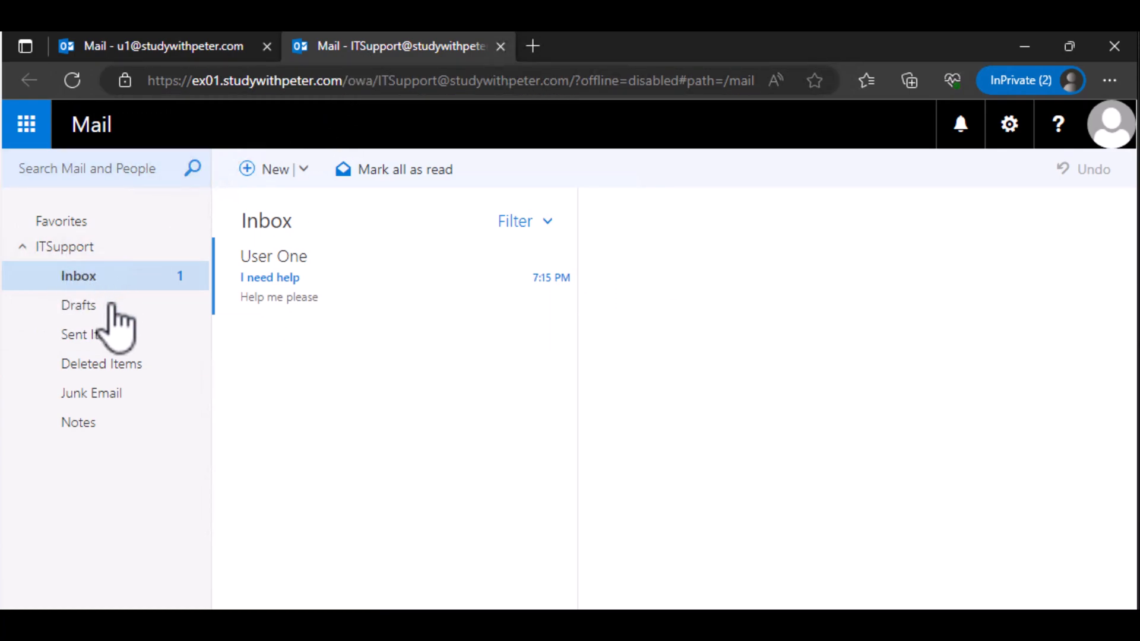
{"action": "mouse_move", "coordinate": [262, 218]}
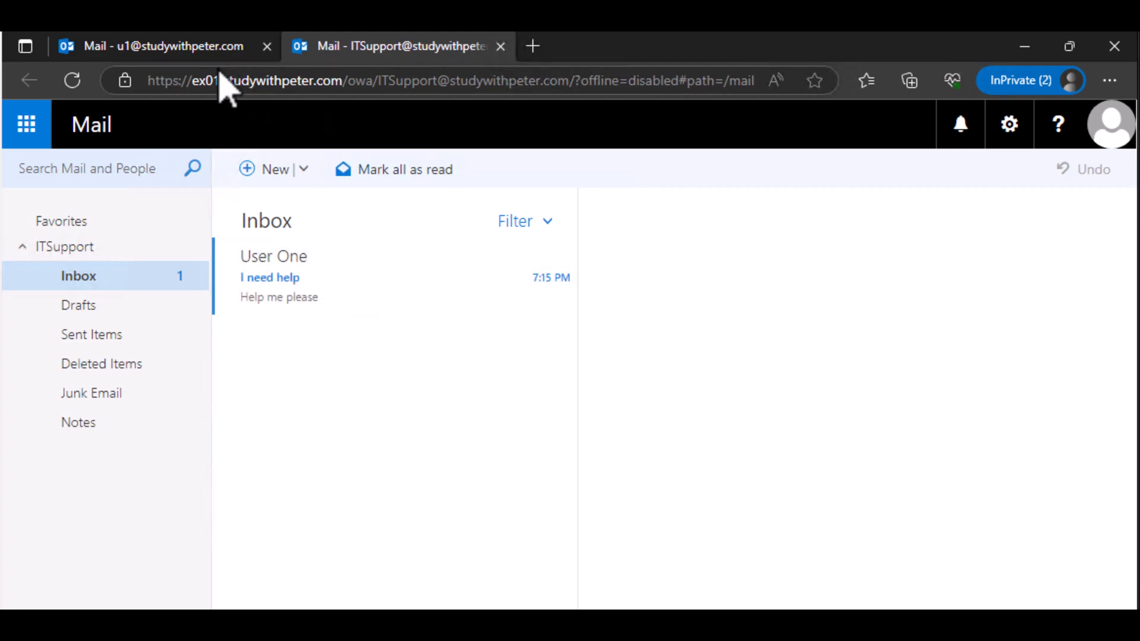
{"action": "mouse_move", "coordinate": [356, 120]}
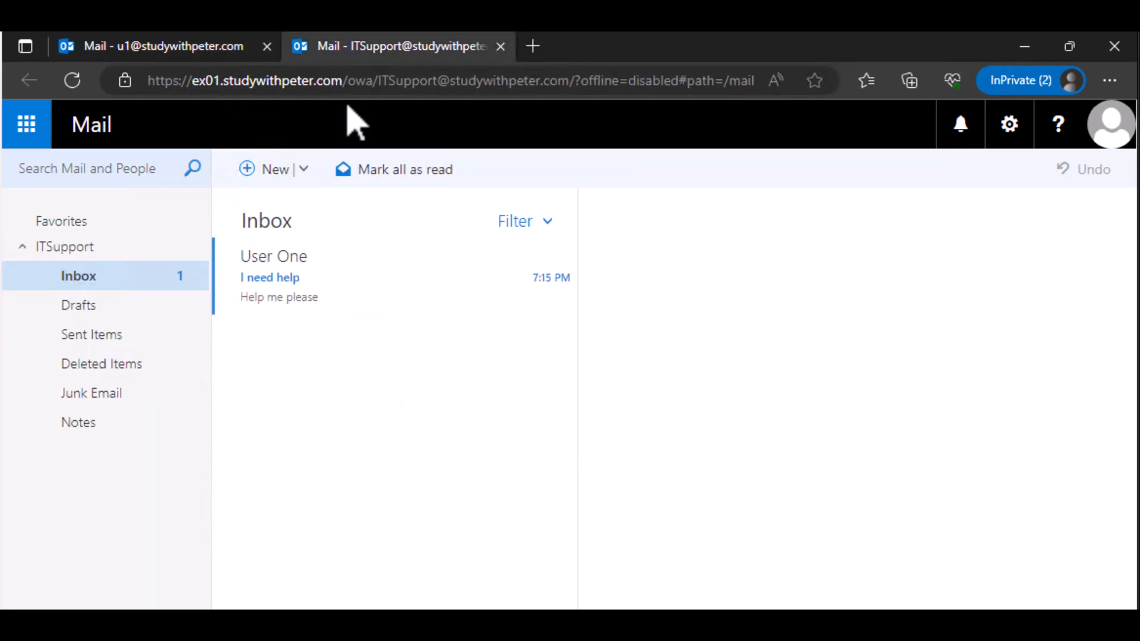
{"action": "left_click", "coordinate": [161, 45]}
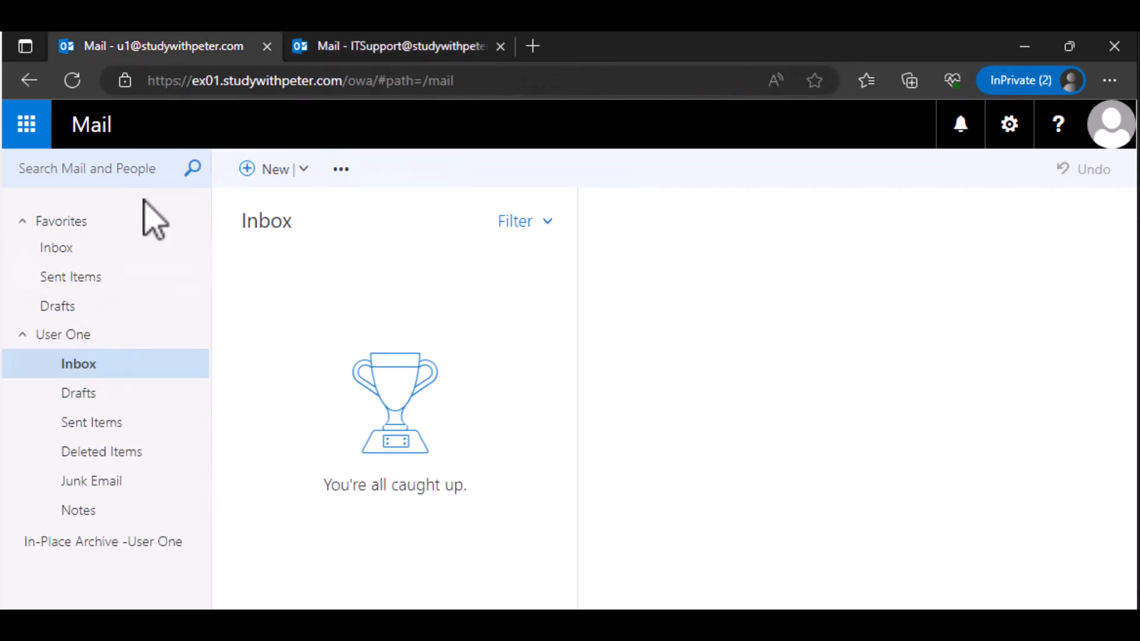
{"action": "left_click", "coordinate": [399, 46]}
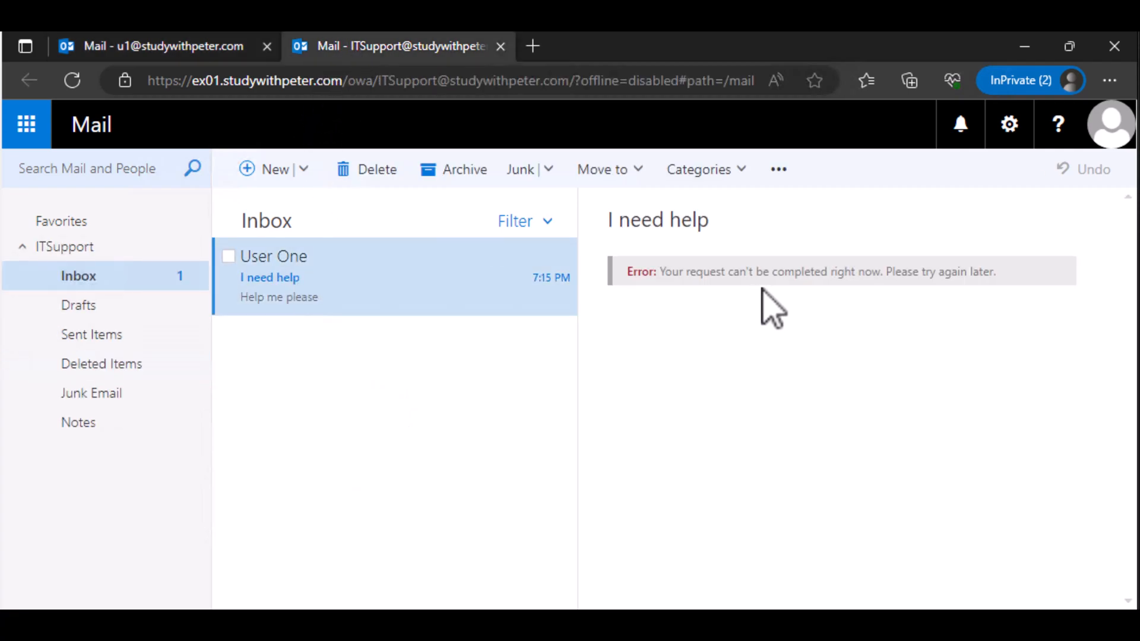
{"action": "mouse_move", "coordinate": [677, 301]}
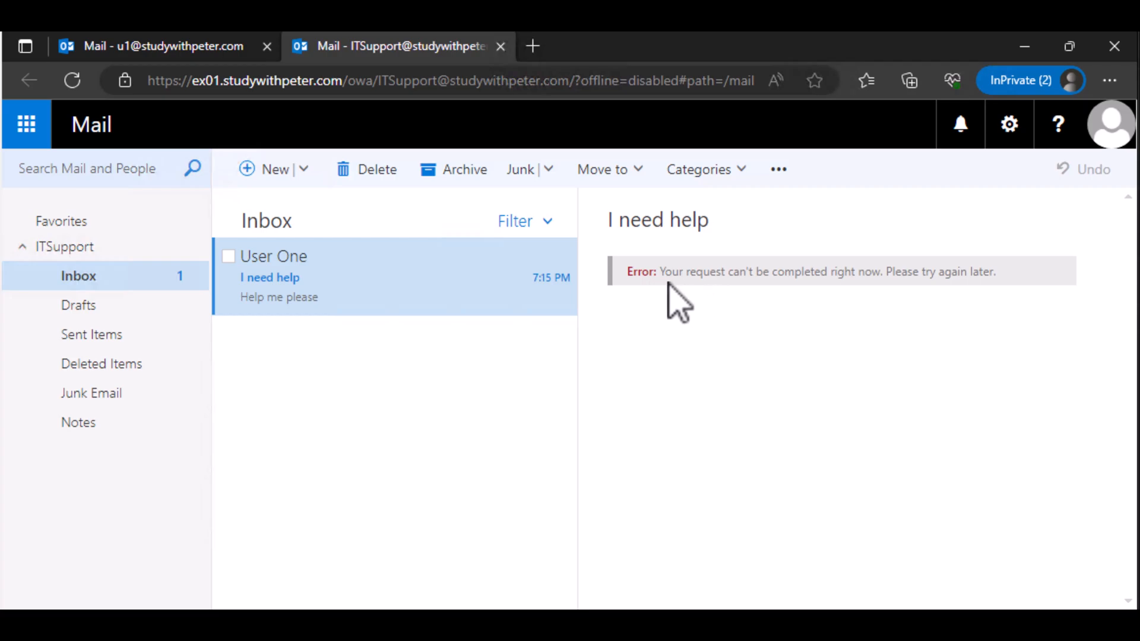
{"action": "mouse_move", "coordinate": [73, 127]}
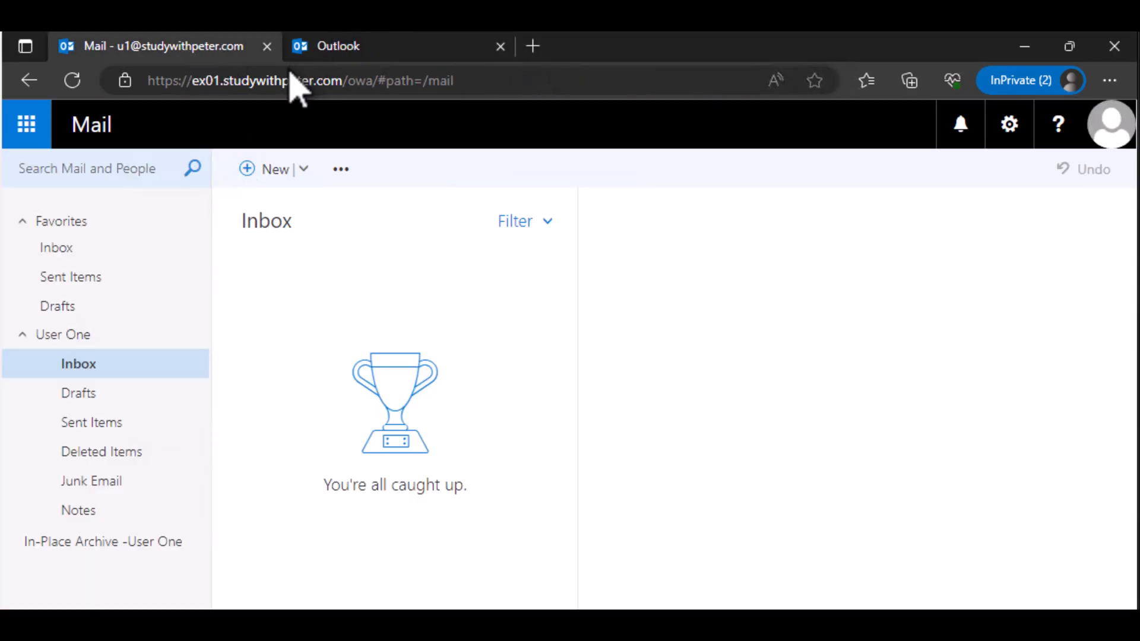
{"action": "left_click", "coordinate": [338, 46]}
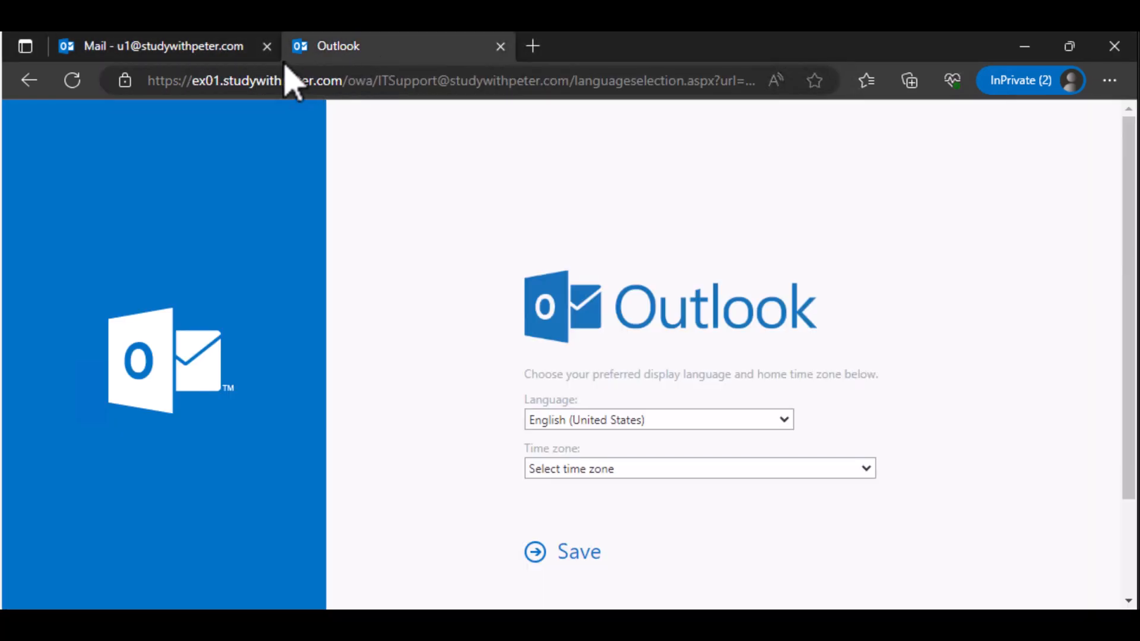
{"action": "left_click", "coordinate": [574, 550]}
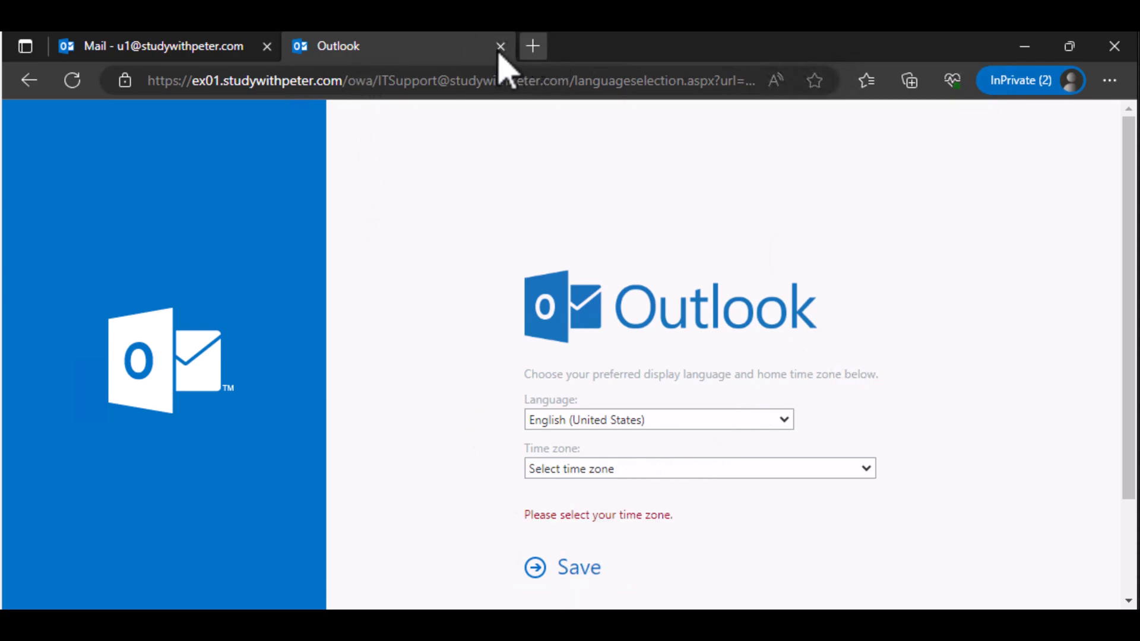
{"action": "left_click", "coordinate": [500, 45]}
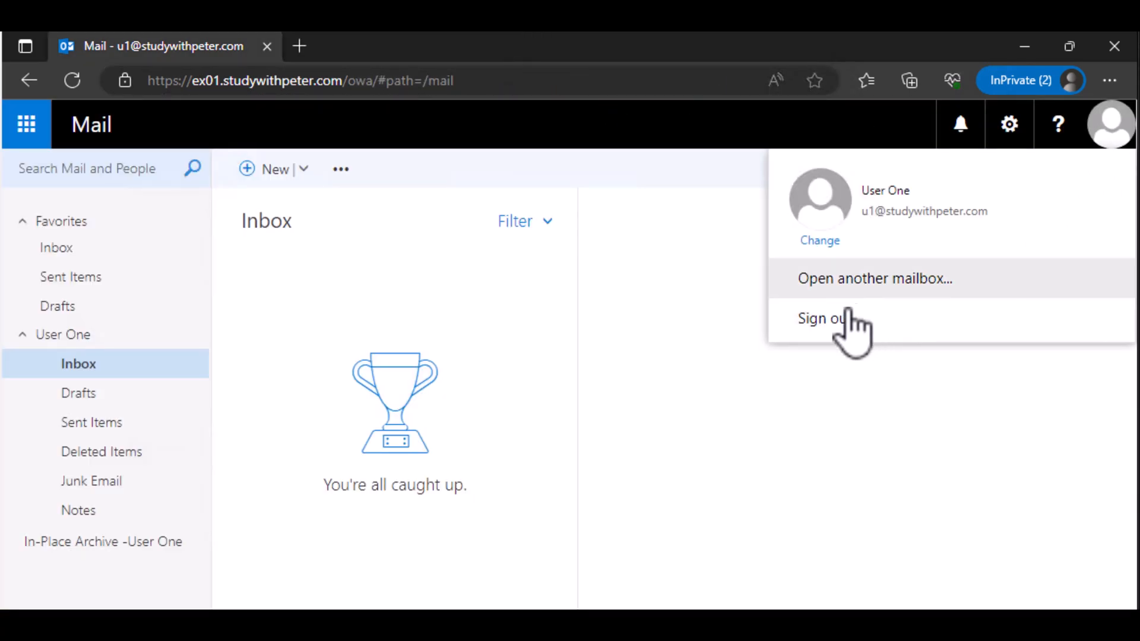
{"action": "left_click", "coordinate": [821, 319]}
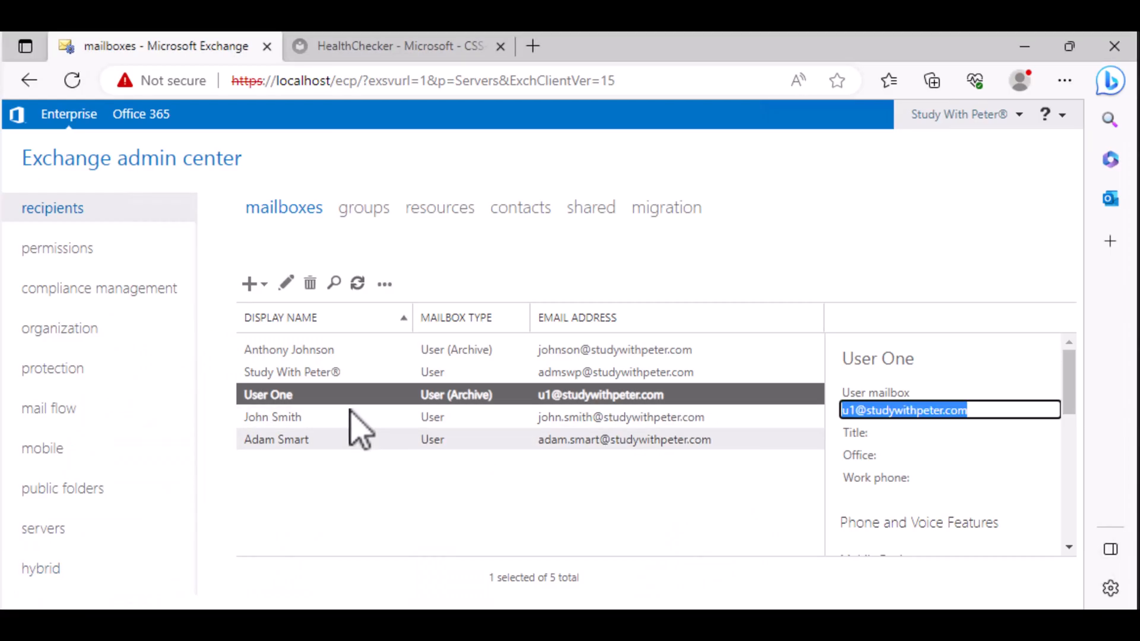
{"action": "left_click", "coordinate": [275, 439]}
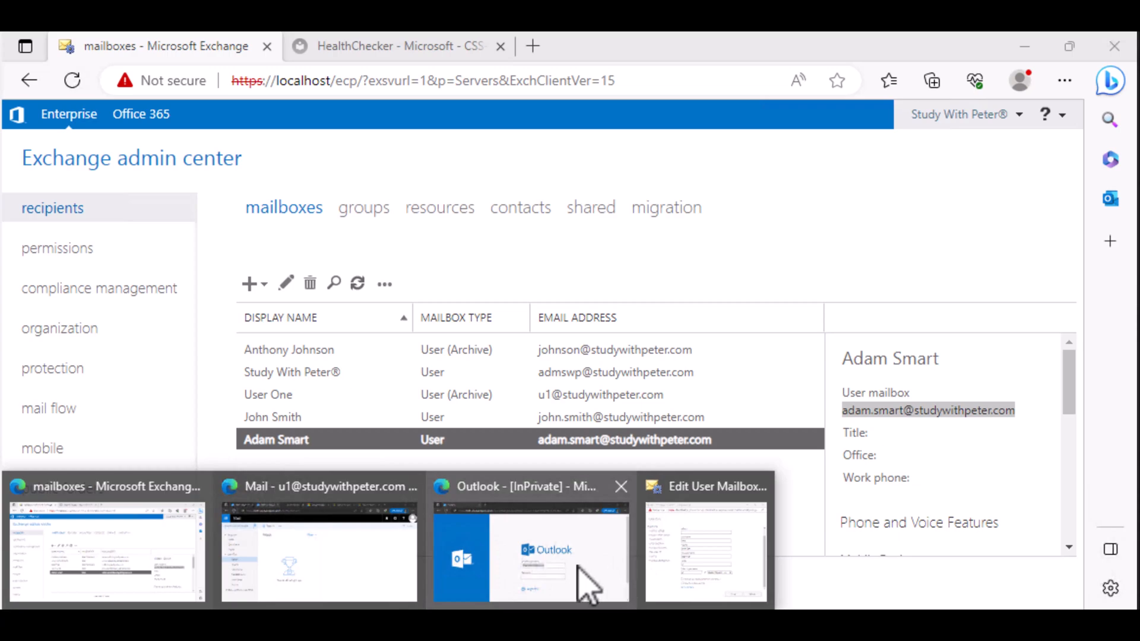
{"action": "left_click", "coordinate": [531, 553]}
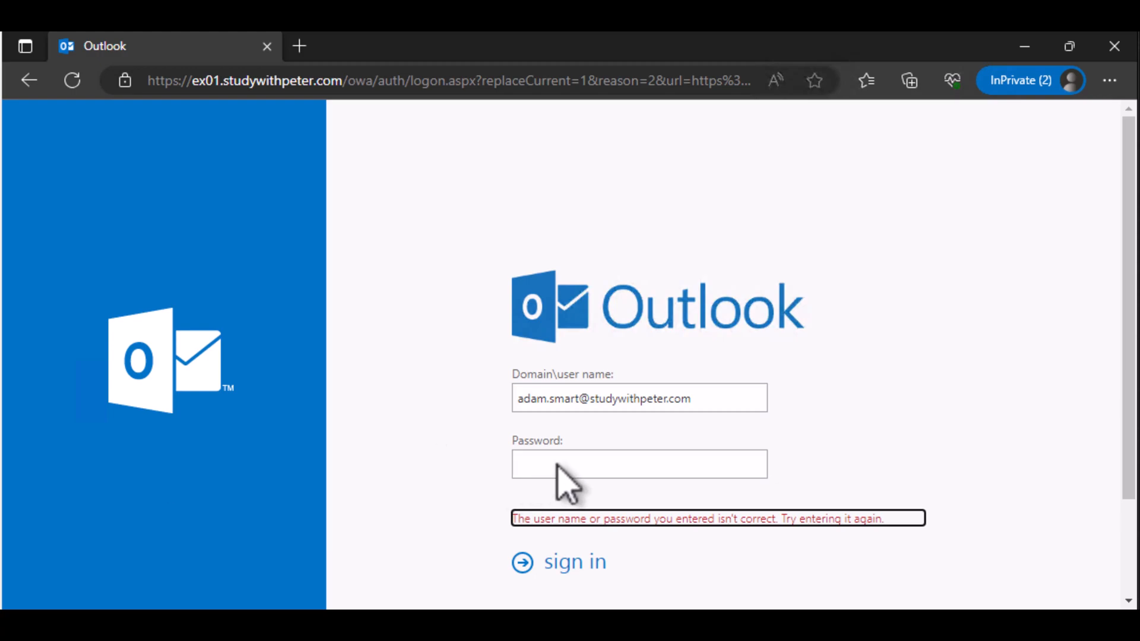
{"action": "type", "text": "password"}
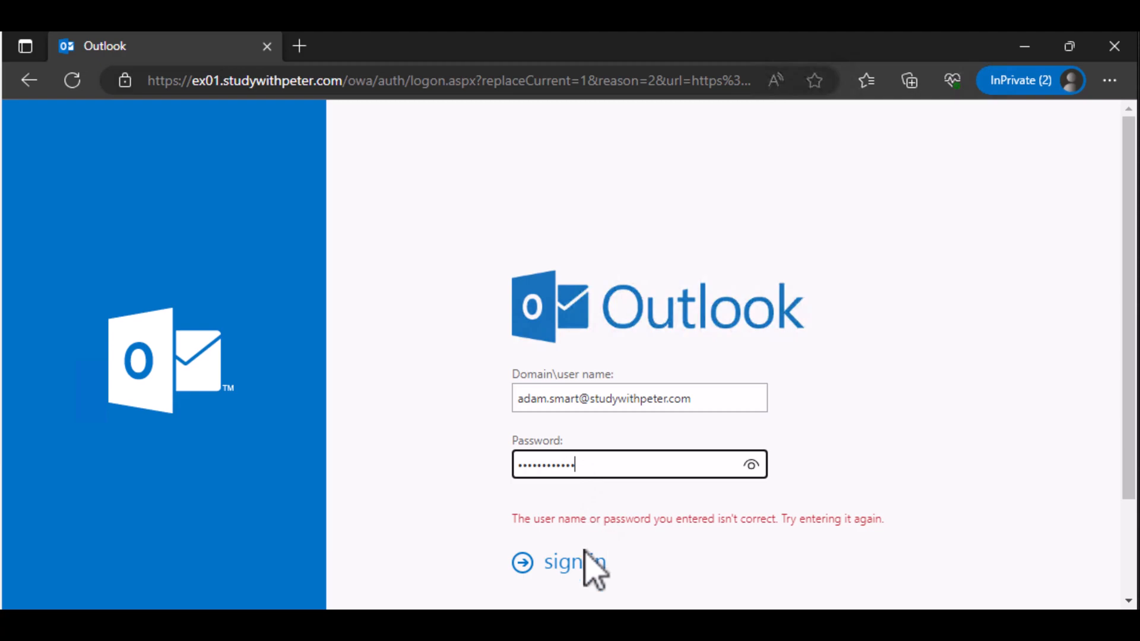
{"action": "left_click", "coordinate": [560, 562]}
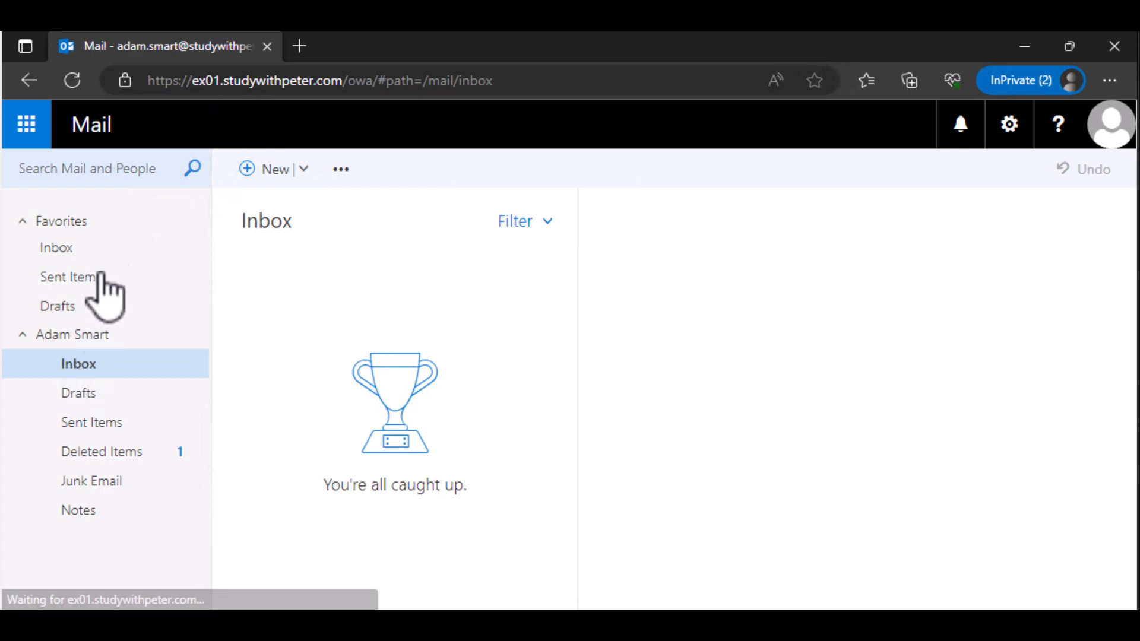
{"action": "left_click", "coordinate": [91, 422]}
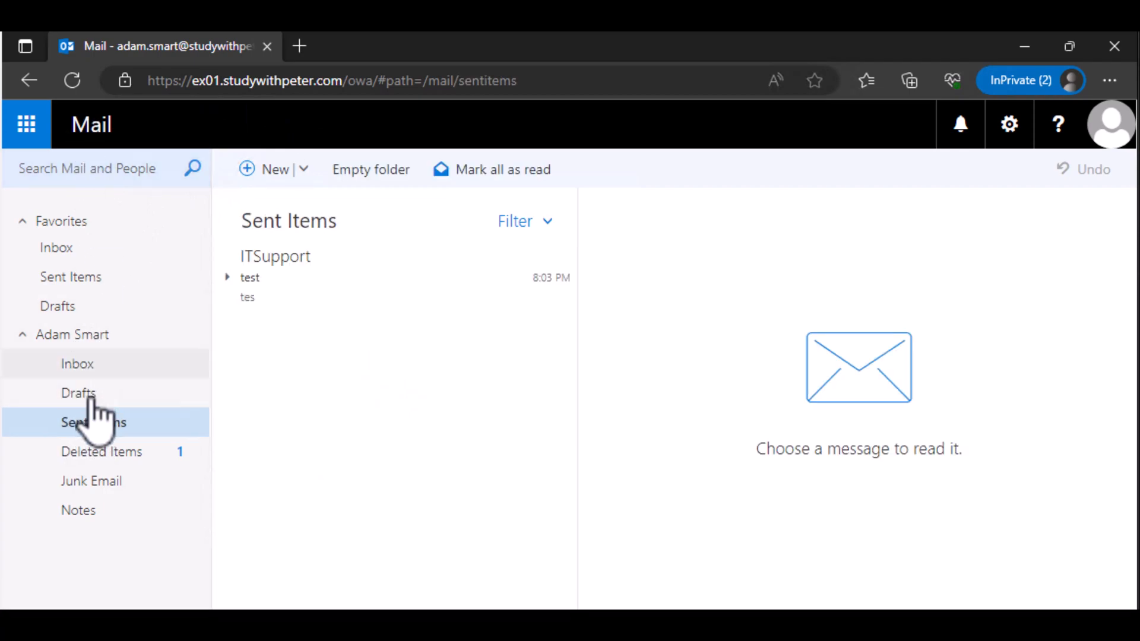
{"action": "left_click", "coordinate": [104, 451]}
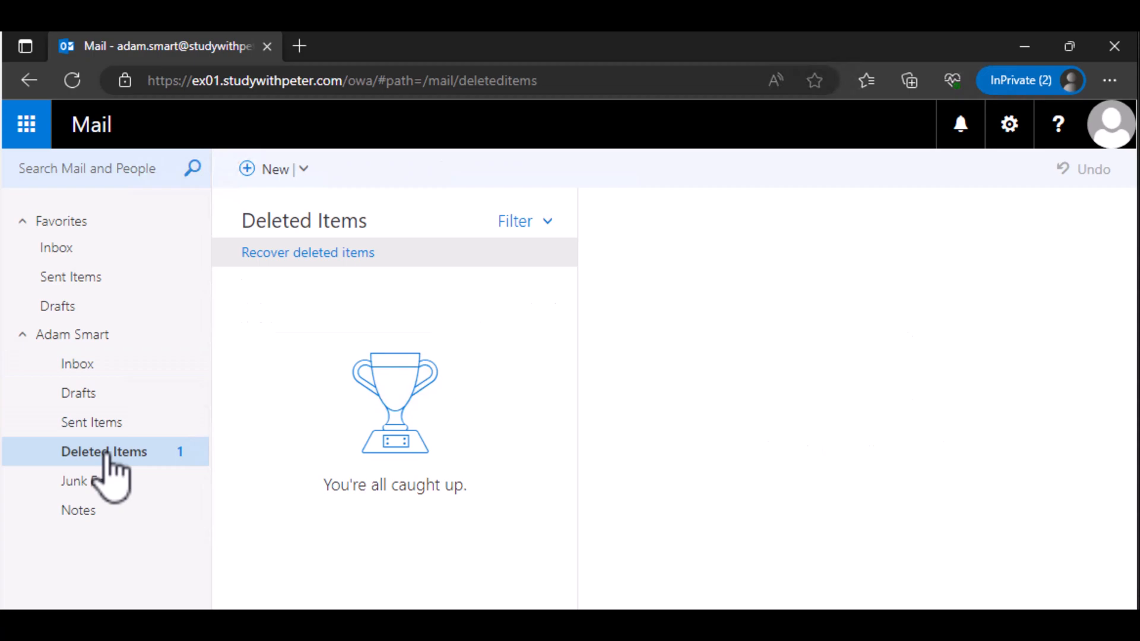
Permanently delete the 'Re: test' message and return to the Inbox
{"action": "left_click", "coordinate": [104, 451]}
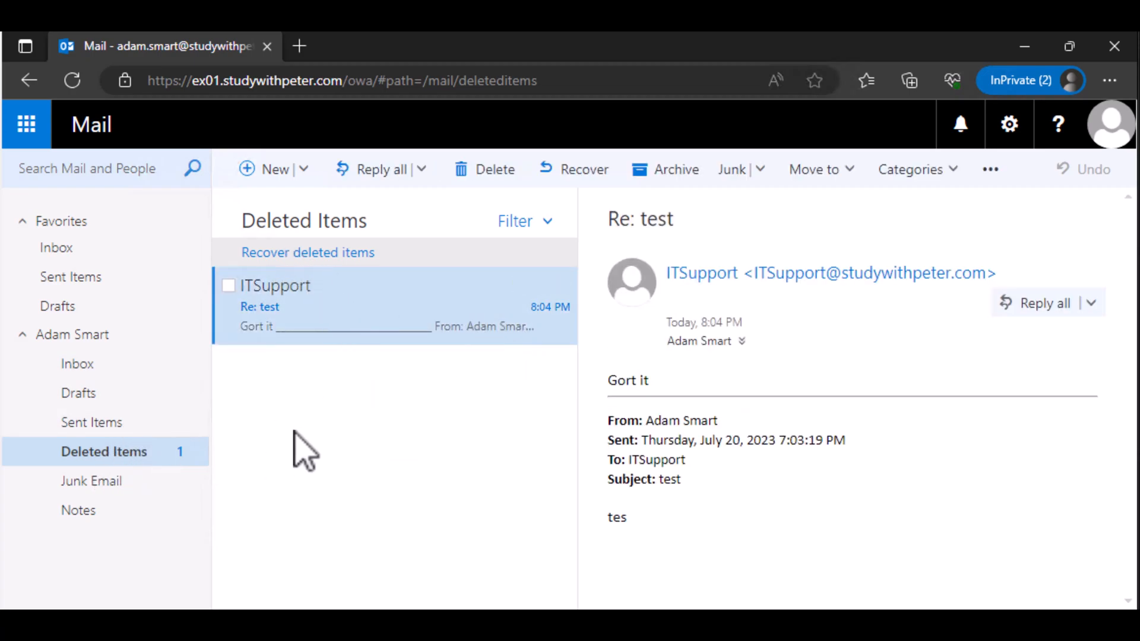
{"action": "left_click", "coordinate": [483, 169]}
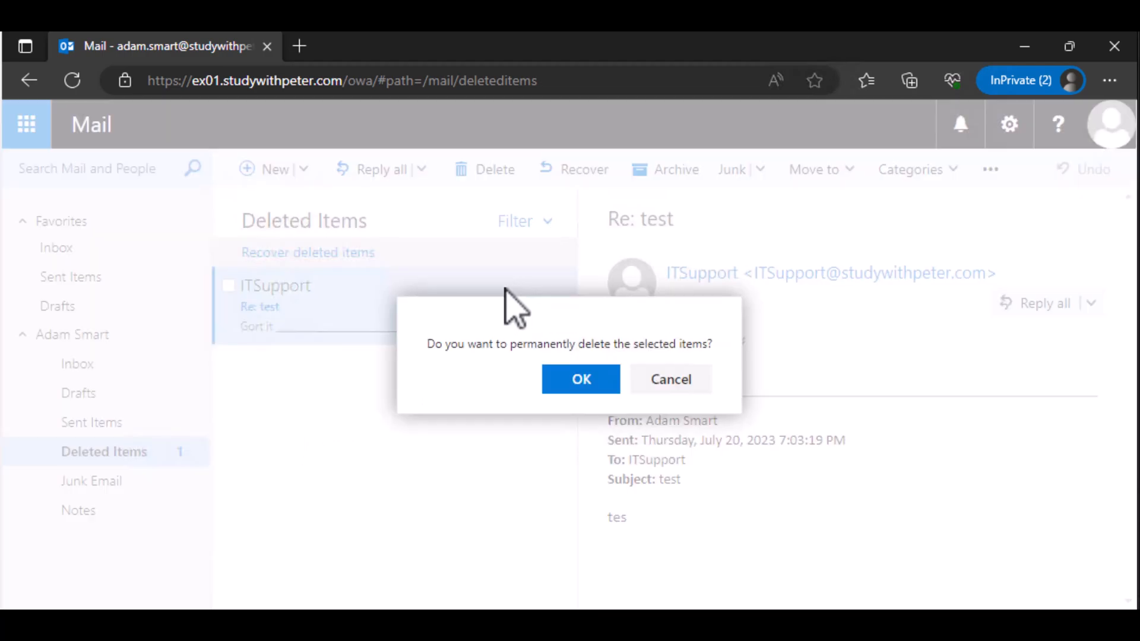
{"action": "left_click", "coordinate": [580, 379]}
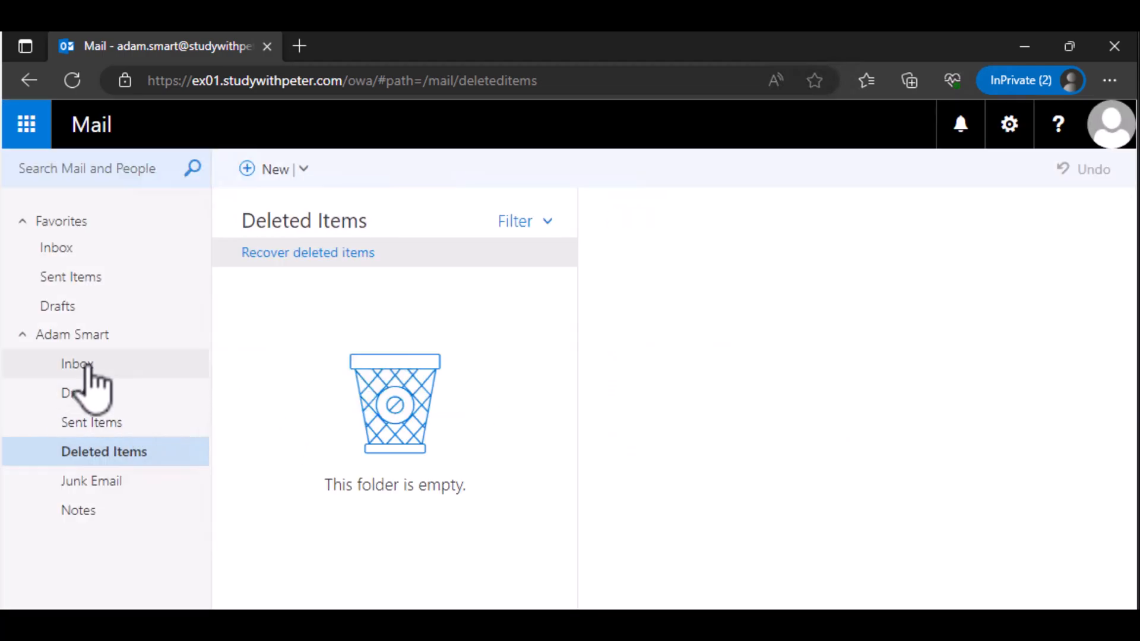
{"action": "left_click", "coordinate": [1110, 124]}
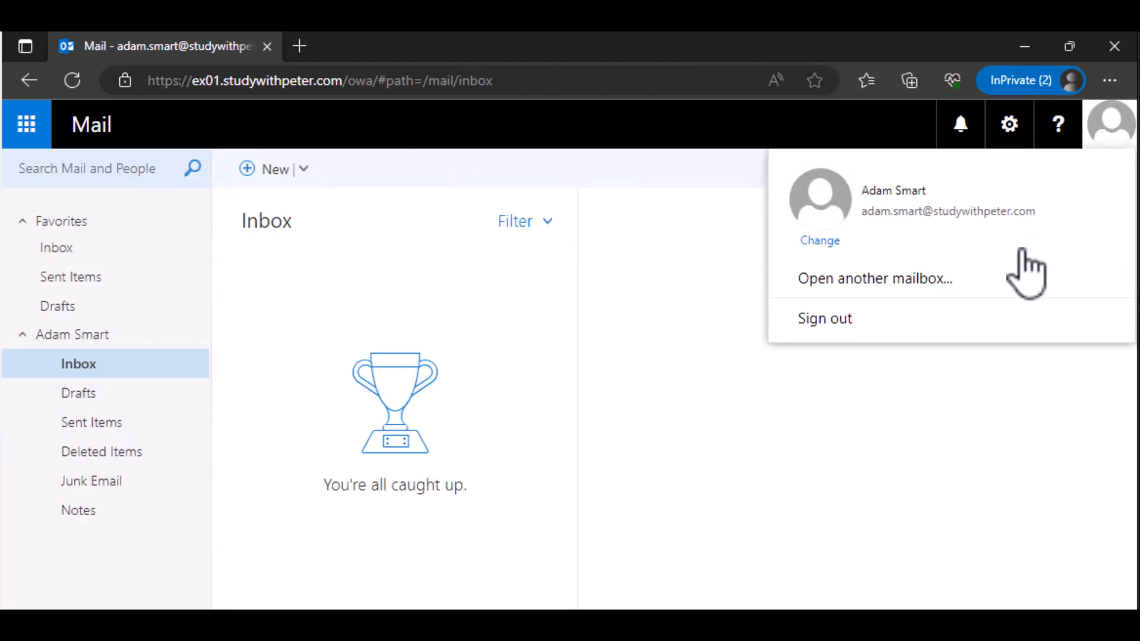
{"action": "left_click", "coordinate": [875, 278]}
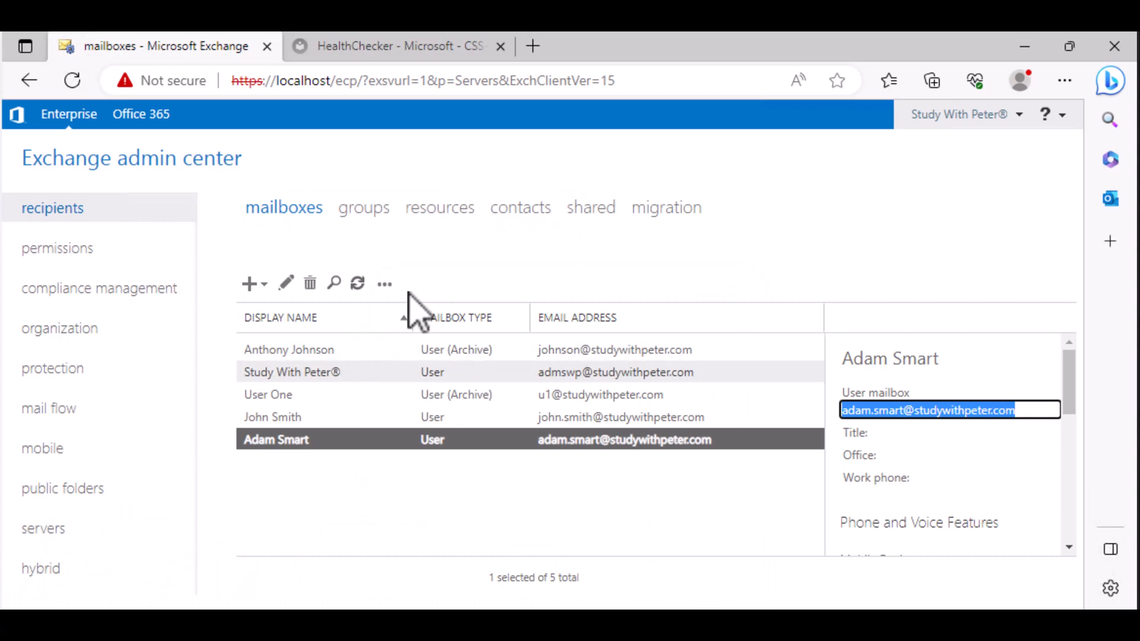
View the migration batches and resource mailbox lists in the Exchange admin center
{"action": "left_click", "coordinate": [663, 207]}
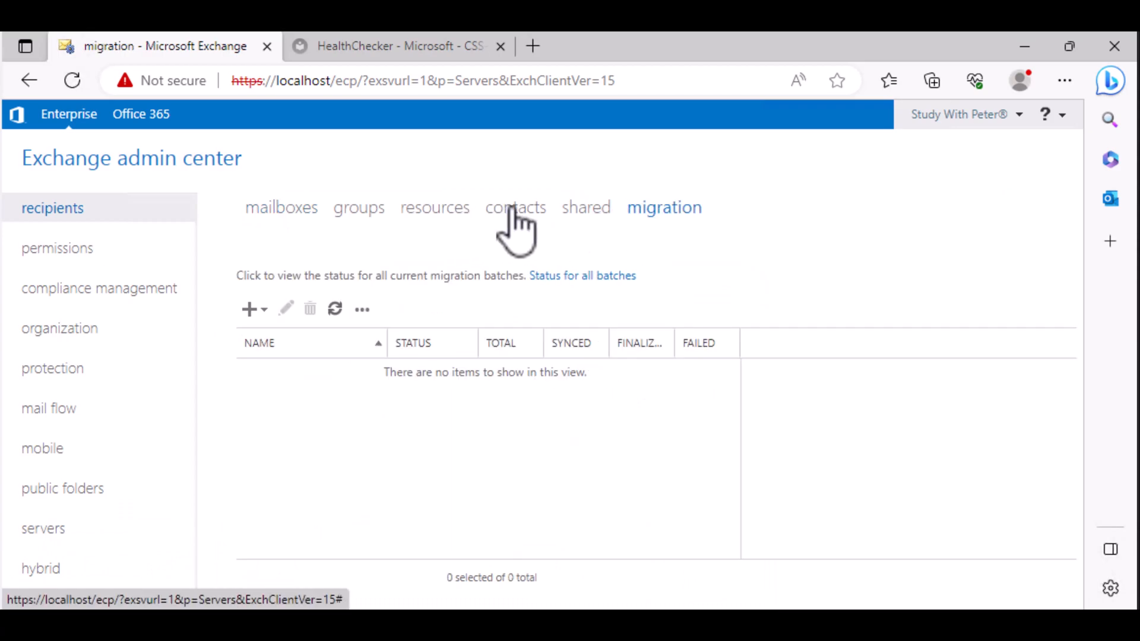
{"action": "left_click", "coordinate": [436, 207]}
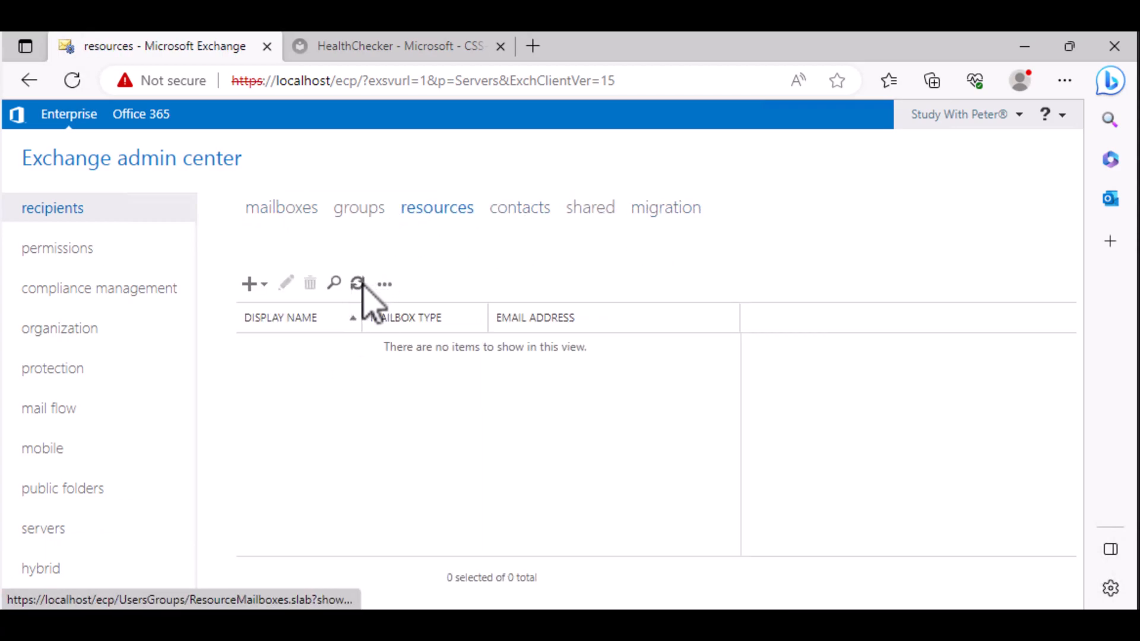
{"action": "left_click", "coordinate": [586, 207]}
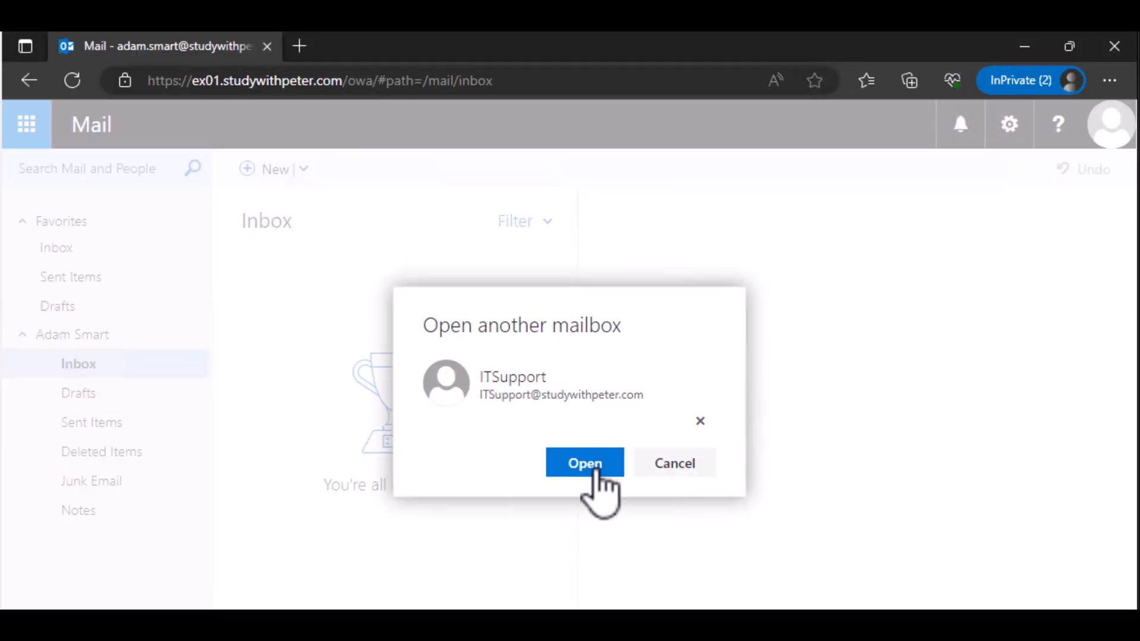
Open the ITSupport shared mailbox, then close the unneeded browser and duplicate mail tabs
{"action": "left_click", "coordinate": [584, 463]}
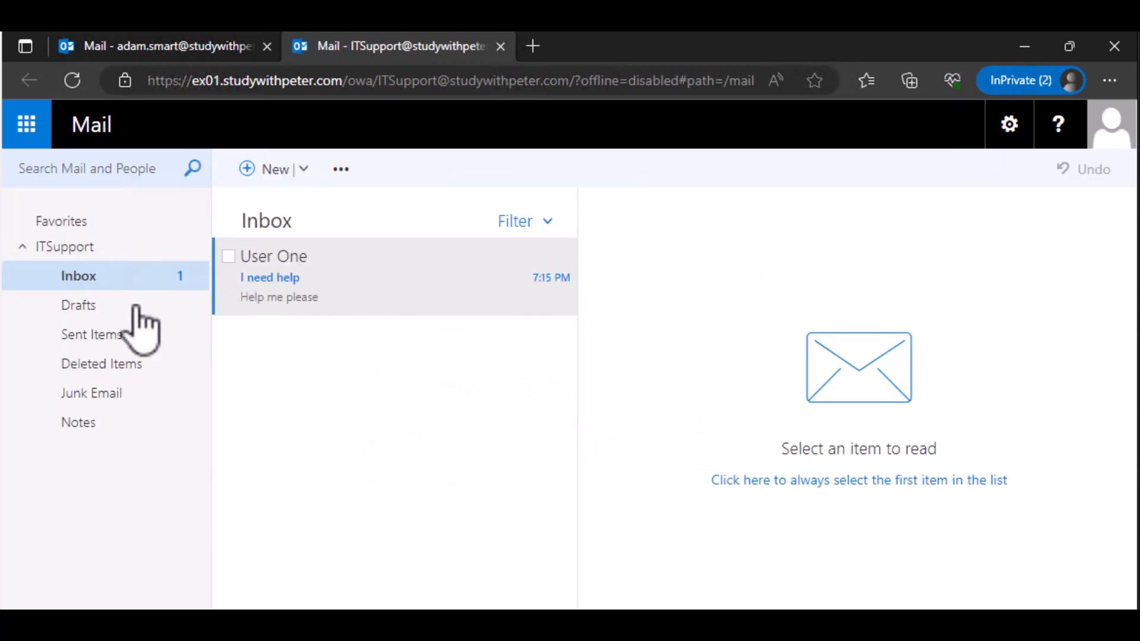
{"action": "mouse_move", "coordinate": [320, 305]}
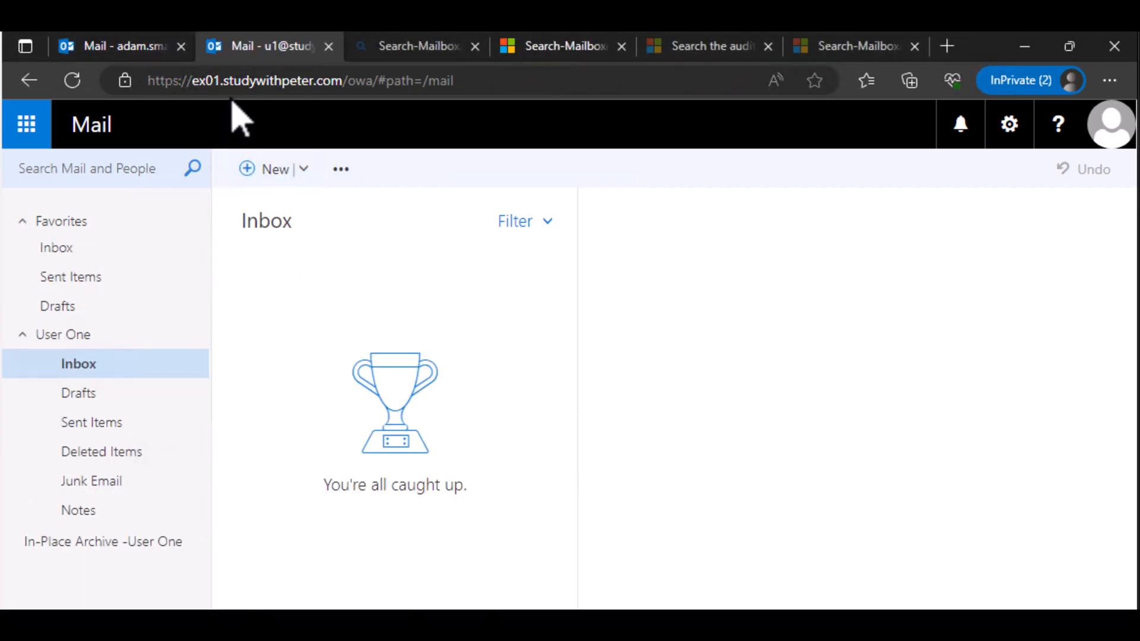
{"action": "left_click", "coordinate": [120, 46]}
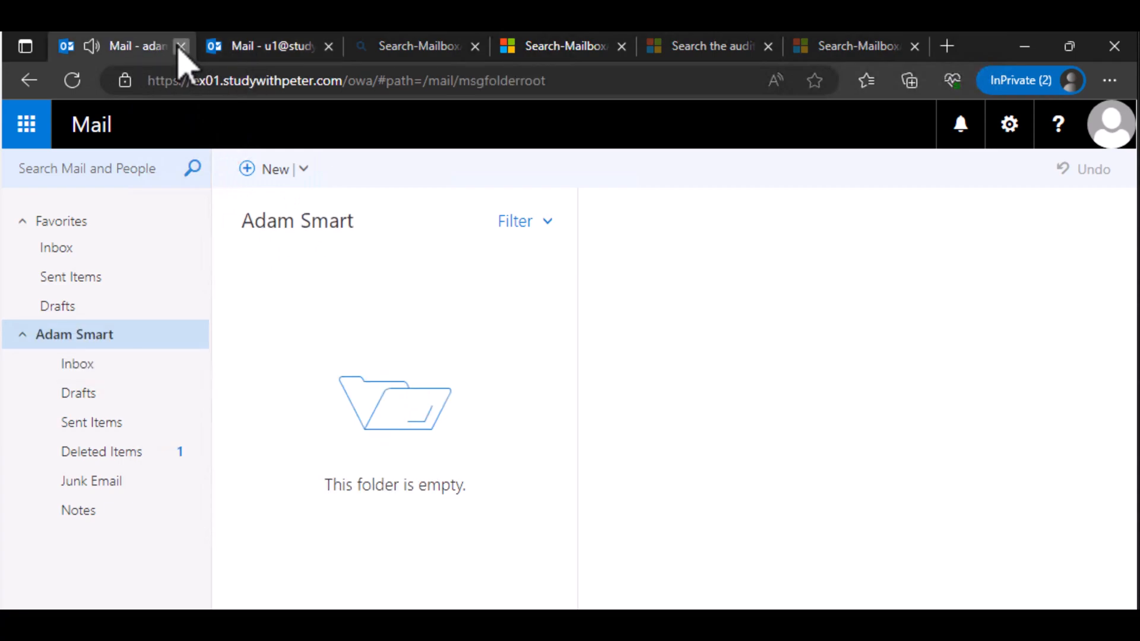
{"action": "left_click", "coordinate": [182, 46]}
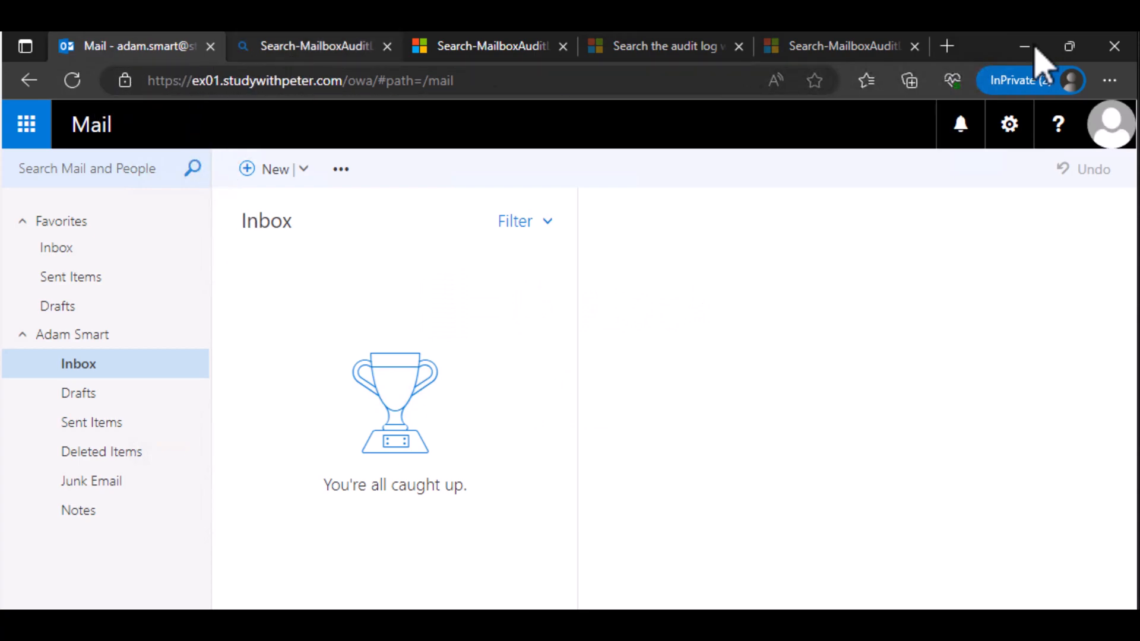
Open and close a new InPrivate window, then return to the Exchange admin center window
{"action": "left_click", "coordinate": [1109, 80]}
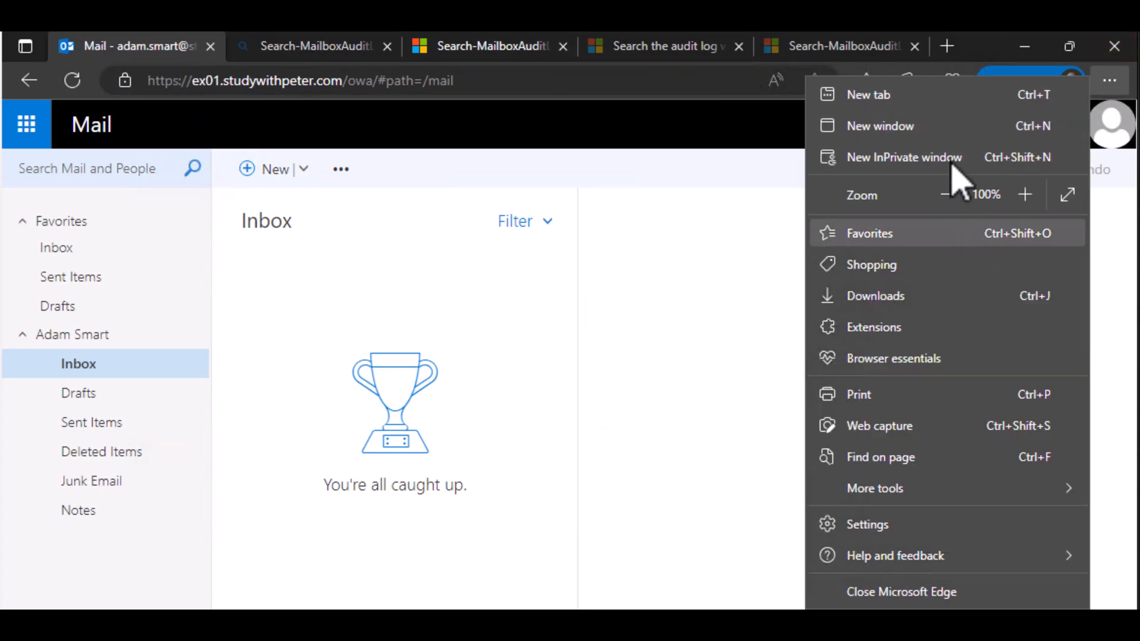
{"action": "left_click", "coordinate": [904, 157]}
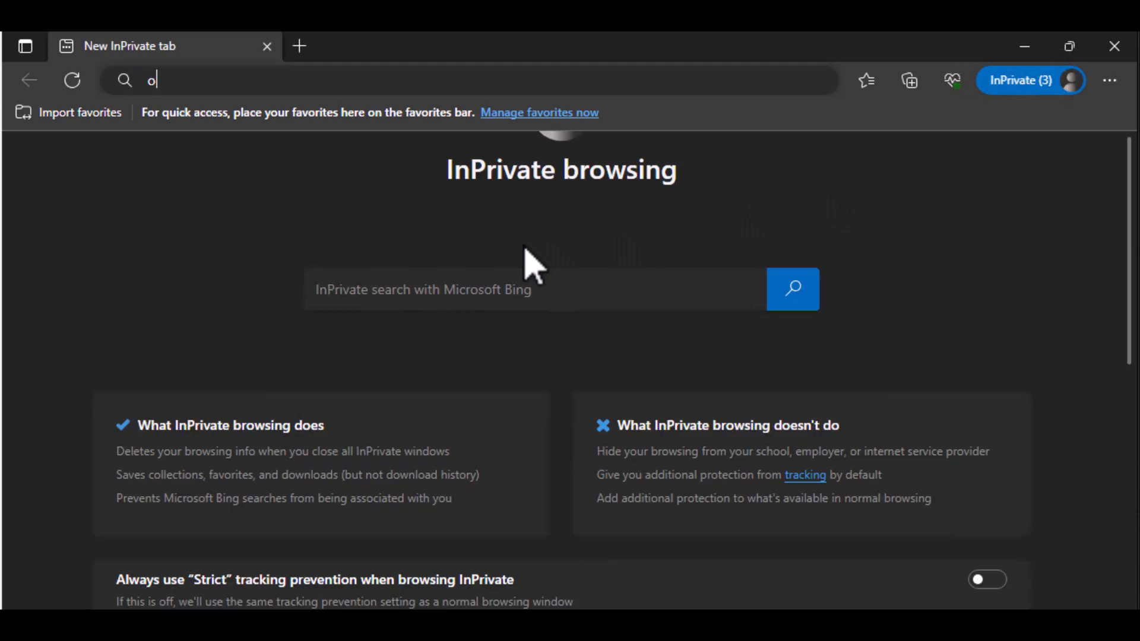
{"action": "type", "text": "w"}
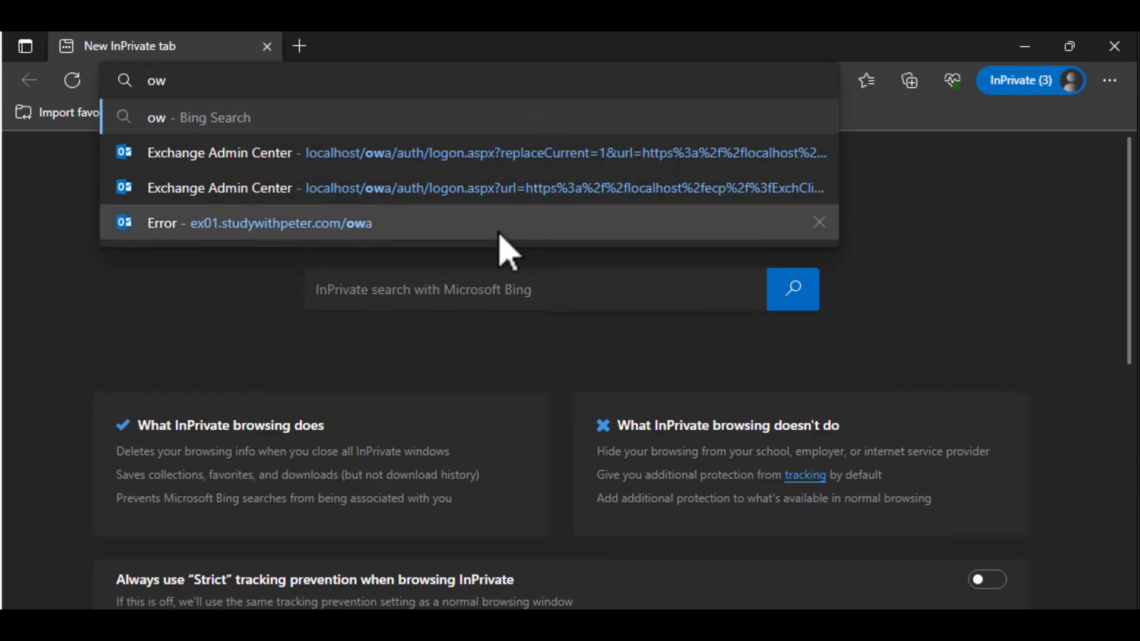
{"action": "left_click", "coordinate": [281, 223]}
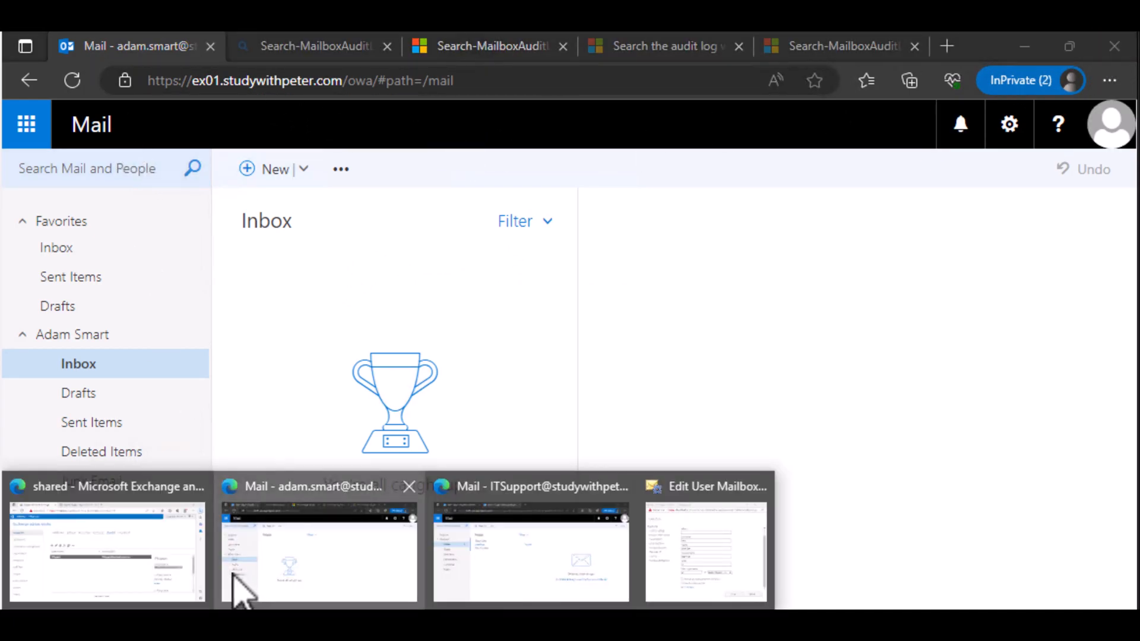
{"action": "left_click", "coordinate": [105, 550]}
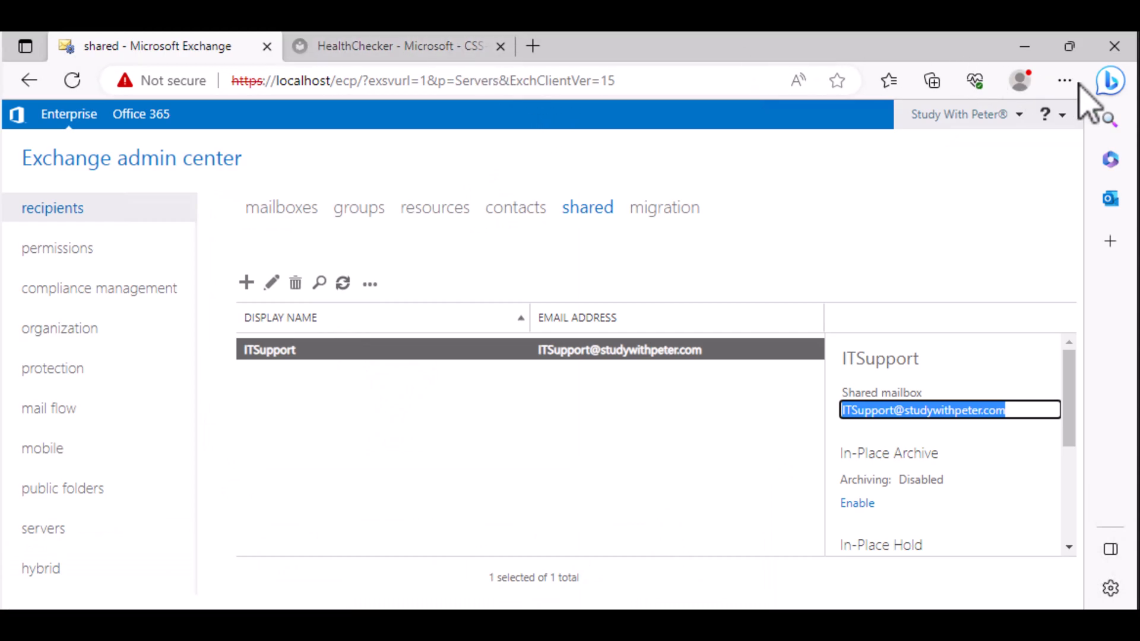
Sign in to Outlook on the web as User One in a new browser tab
{"action": "left_click", "coordinate": [533, 46]}
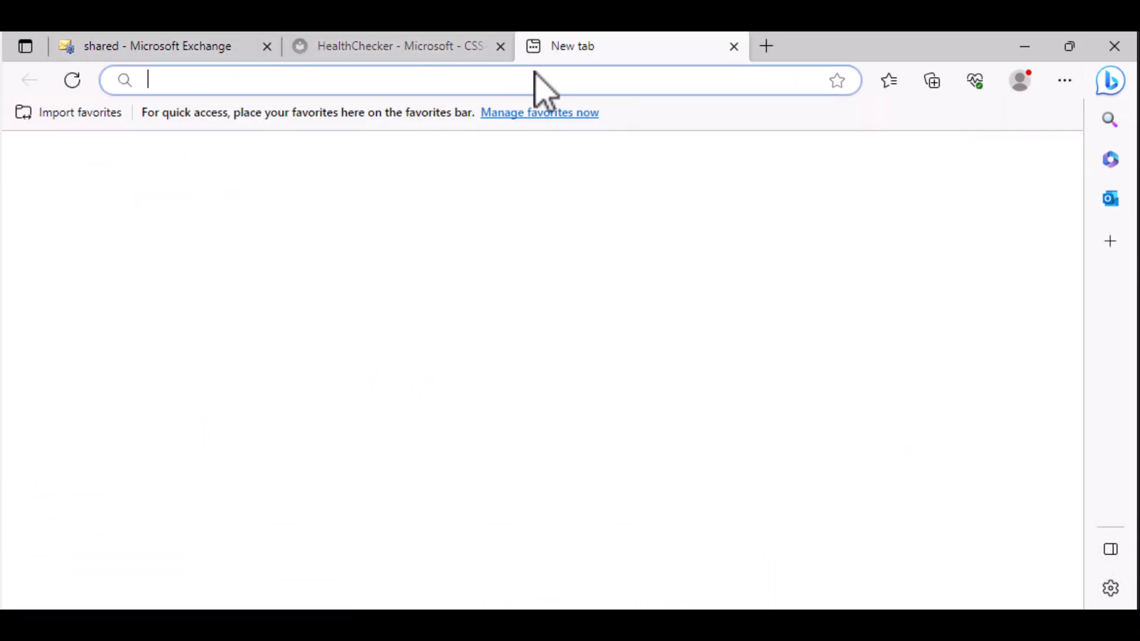
{"action": "type", "text": "owa"}
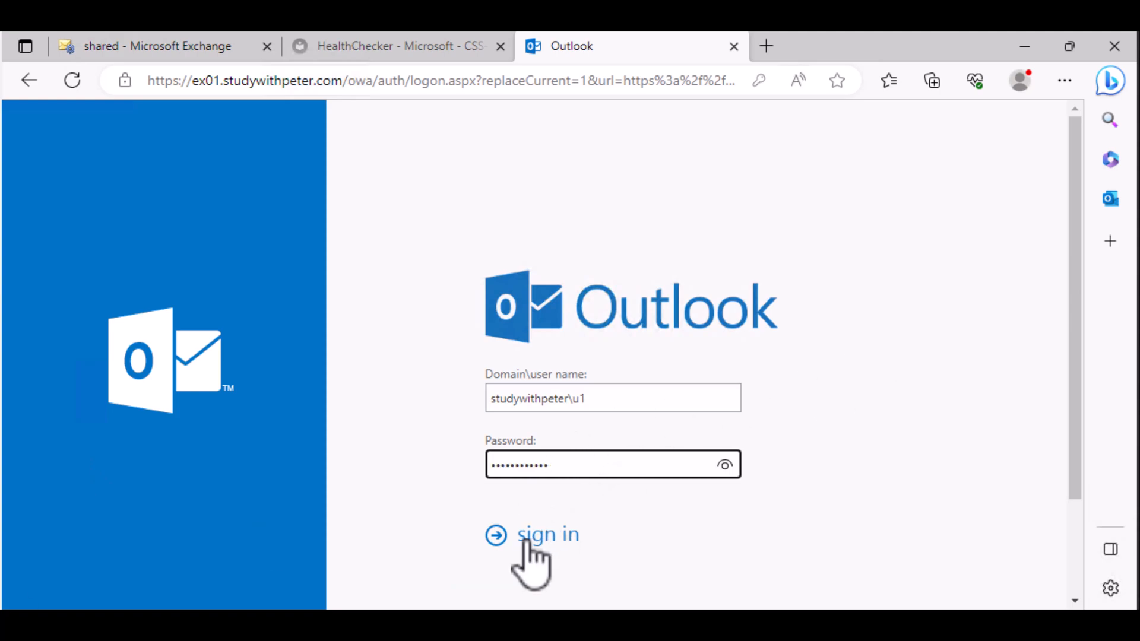
{"action": "left_click", "coordinate": [532, 534]}
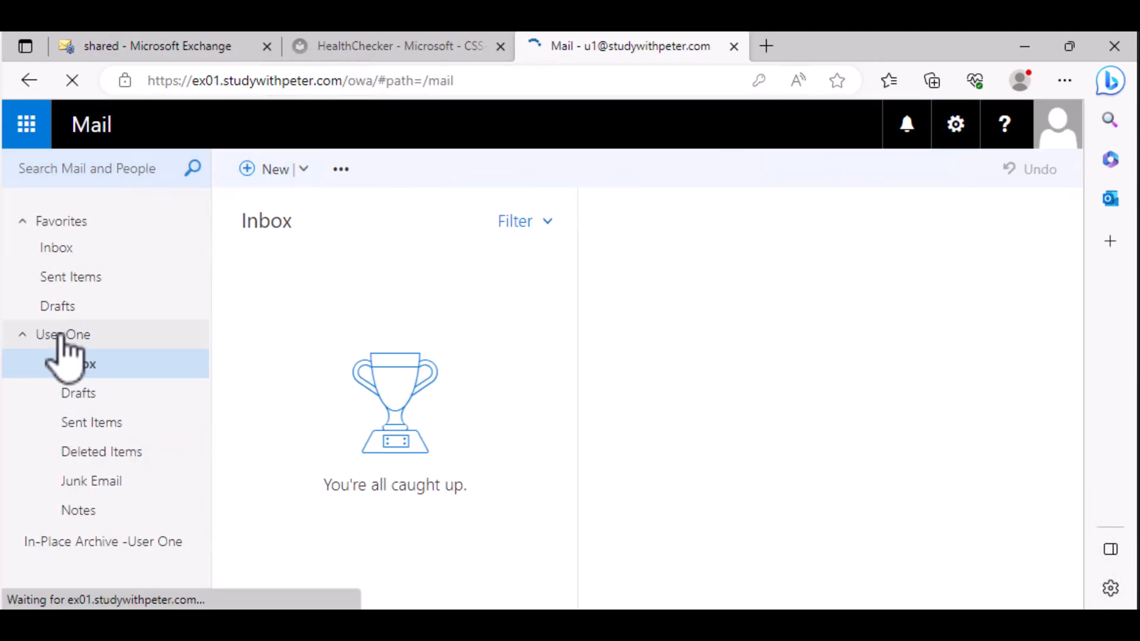
{"action": "left_click", "coordinate": [1056, 124]}
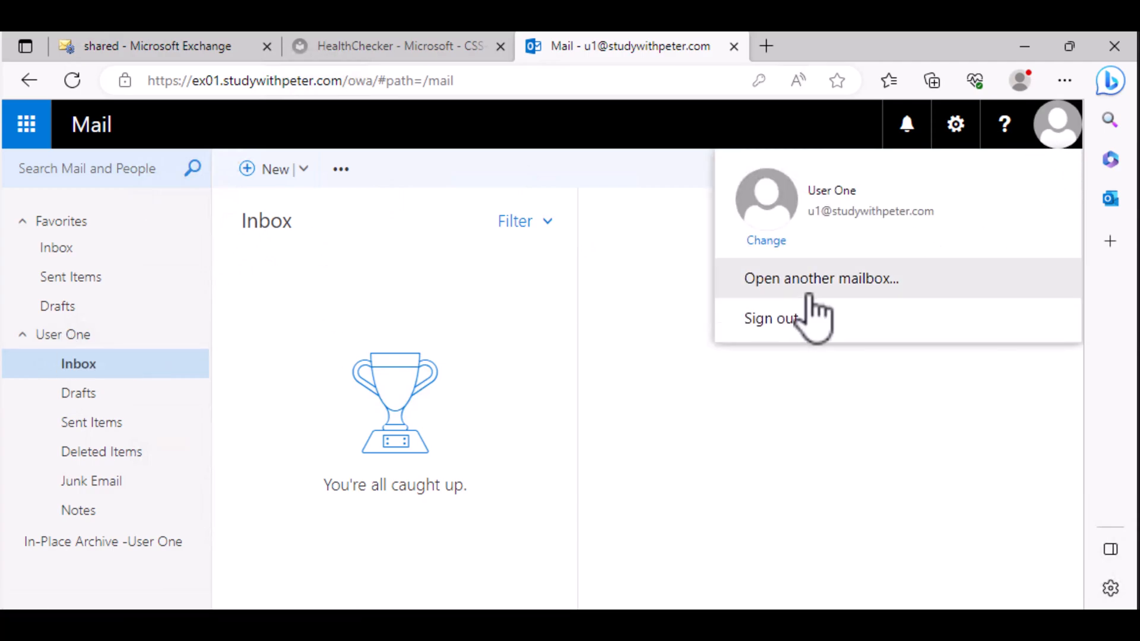
{"action": "left_click", "coordinate": [820, 278]}
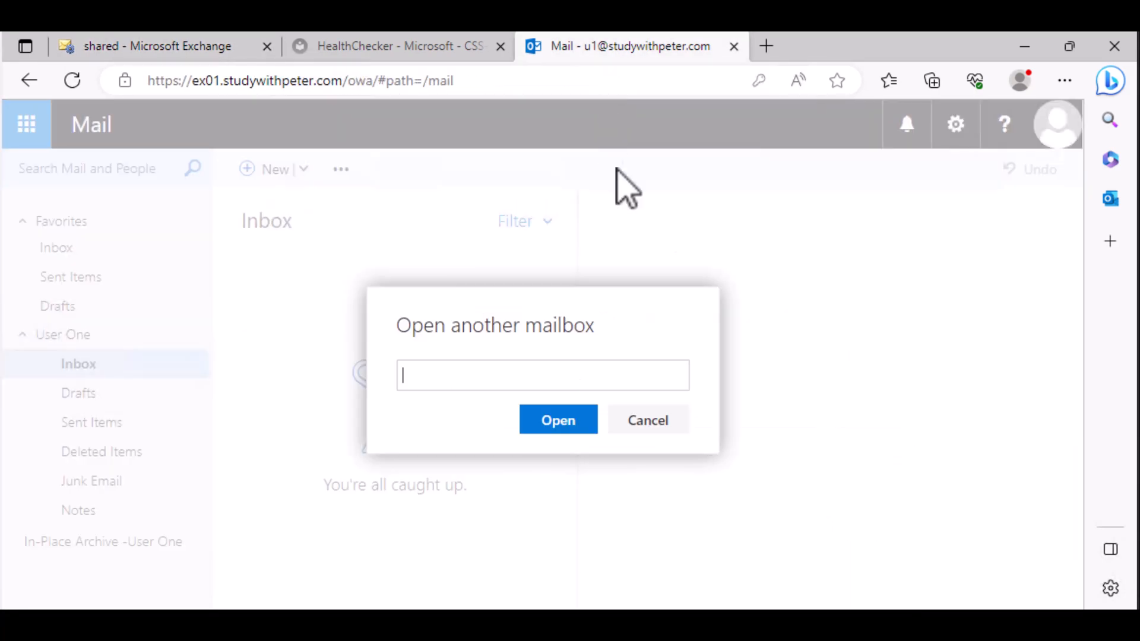
Open the ITSupport mailbox with UTC-05:00 Chetumal time zone, getting a permission error
{"action": "type", "text": "ITSupport"}
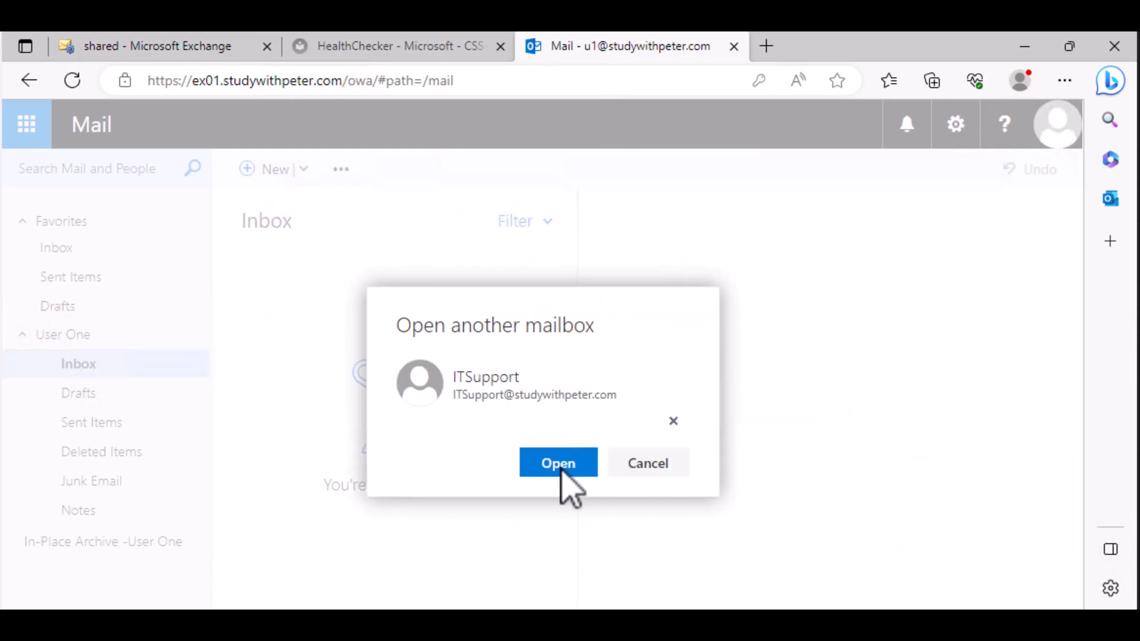
{"action": "left_click", "coordinate": [557, 463]}
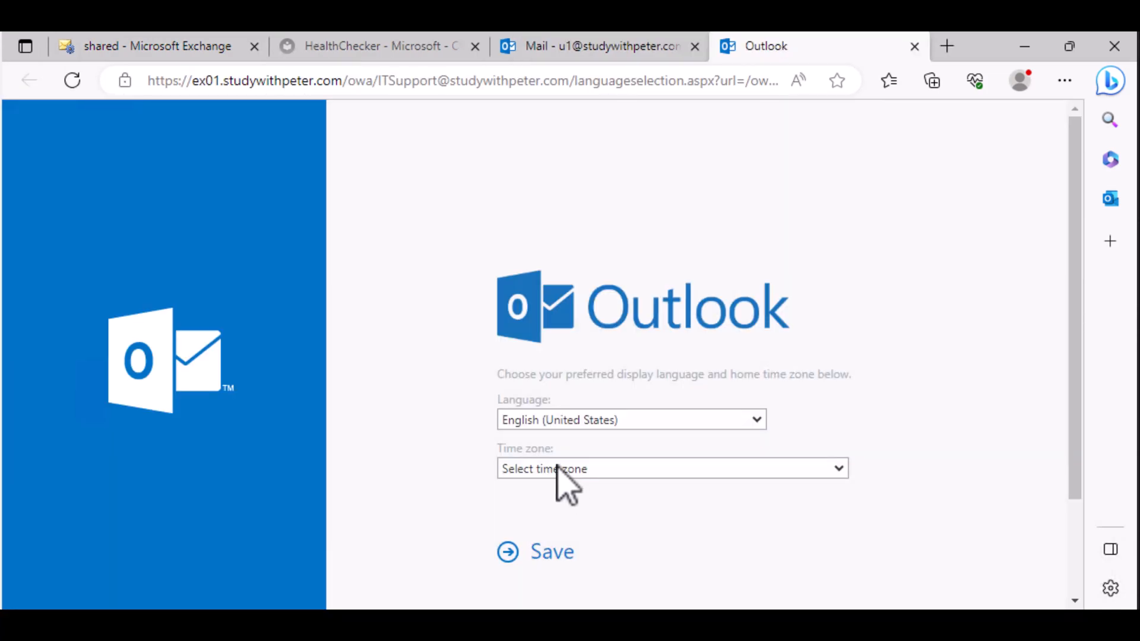
{"action": "left_click", "coordinate": [671, 468]}
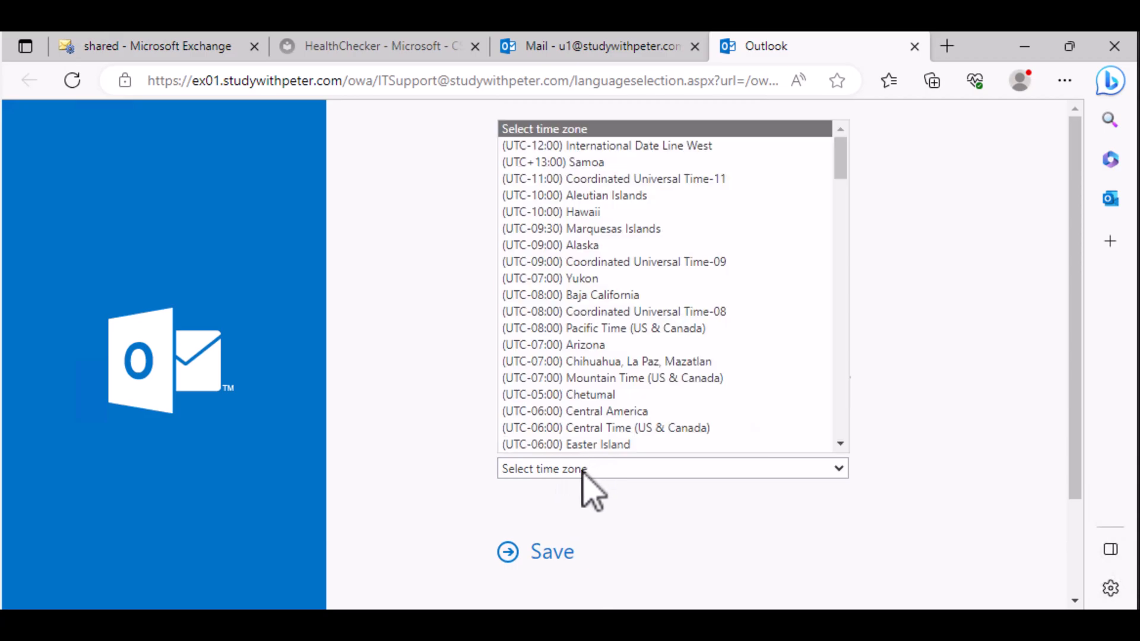
{"action": "left_click", "coordinate": [558, 394]}
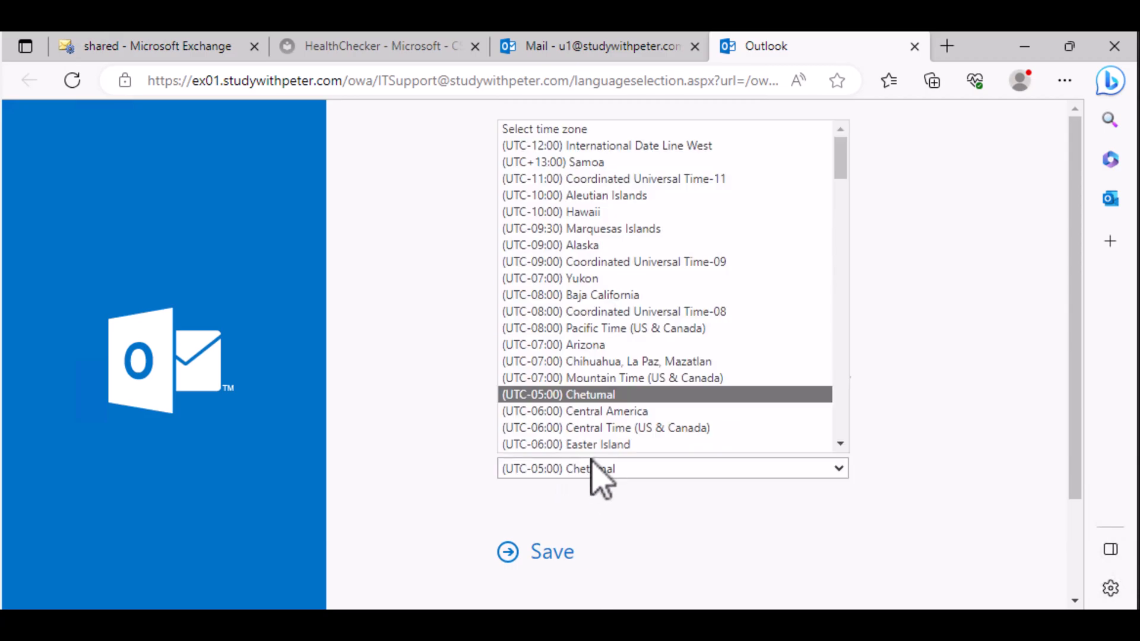
{"action": "left_click", "coordinate": [550, 551]}
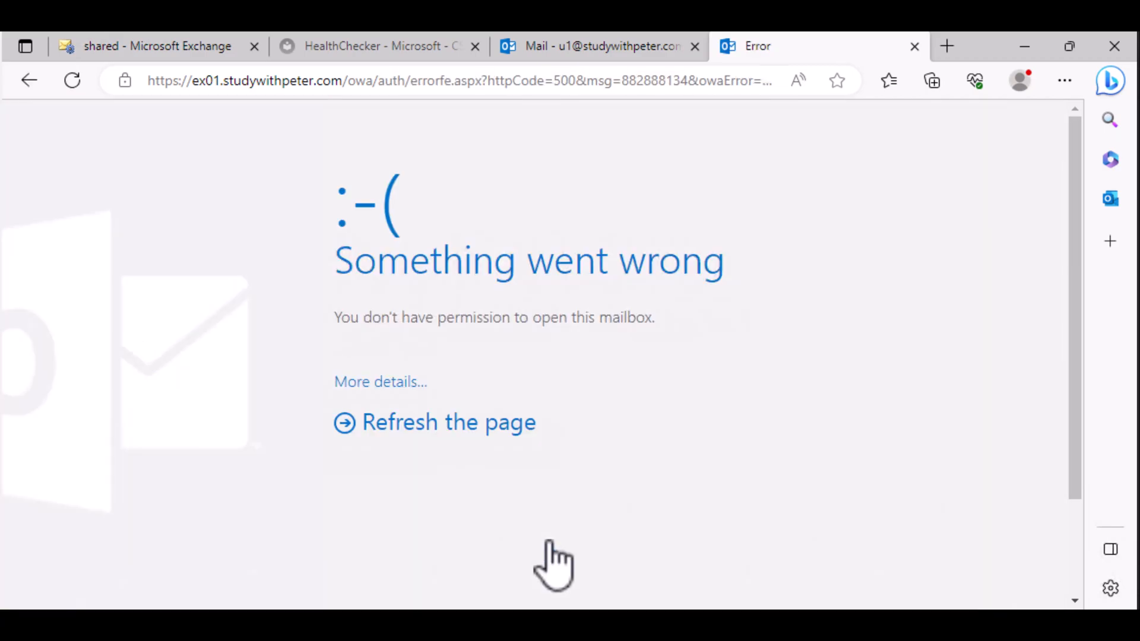
{"action": "mouse_move", "coordinate": [500, 330]}
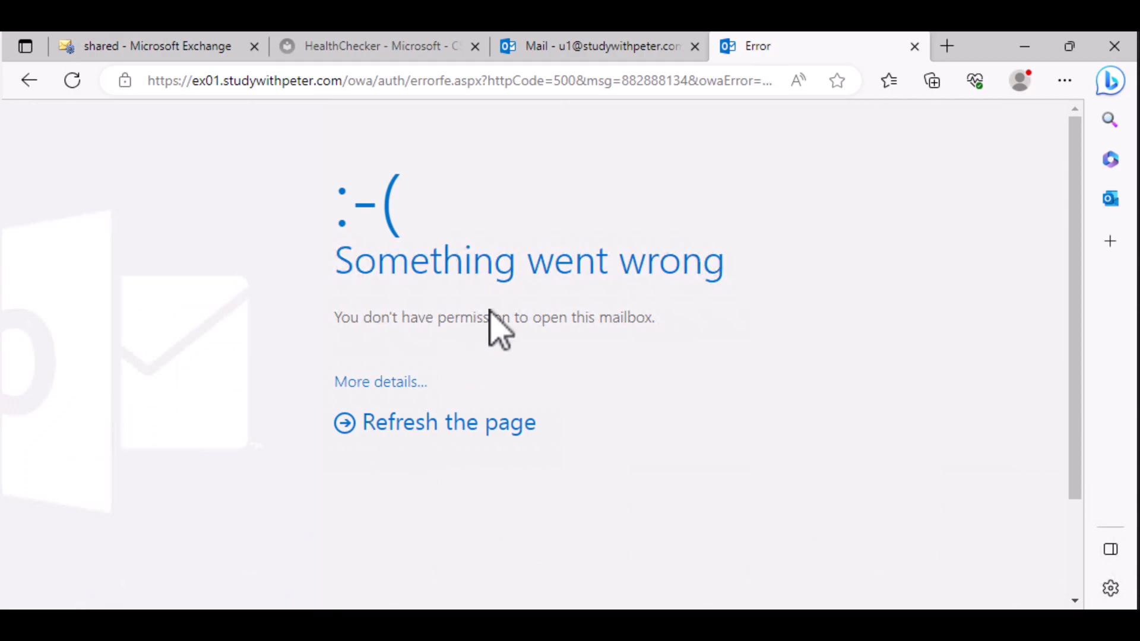
{"action": "mouse_move", "coordinate": [545, 138]}
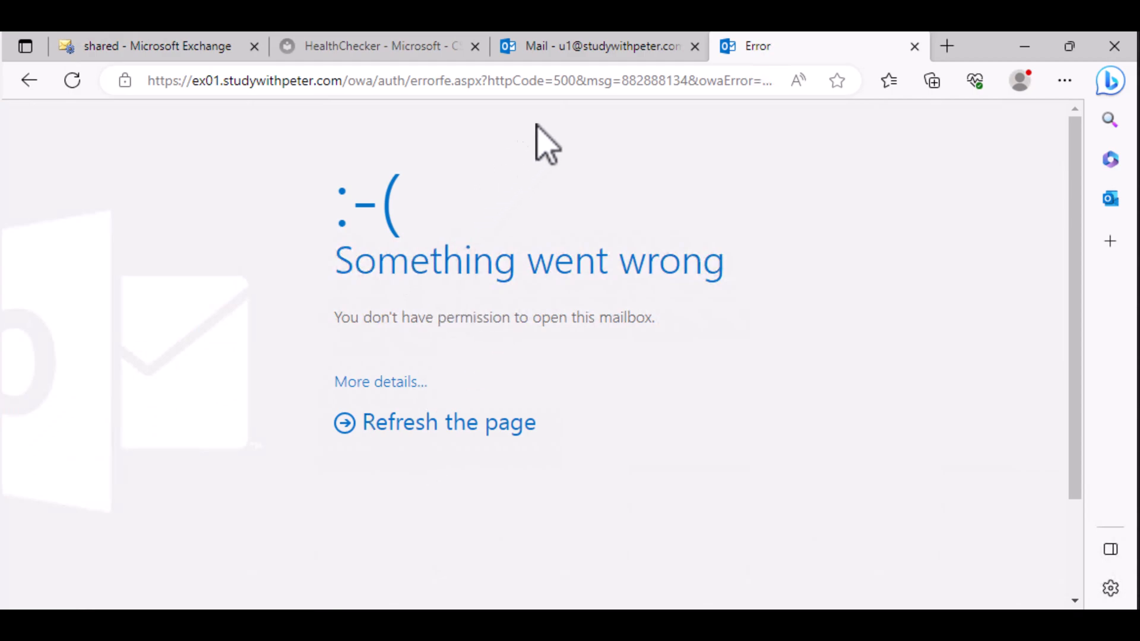
{"action": "mouse_move", "coordinate": [534, 574]}
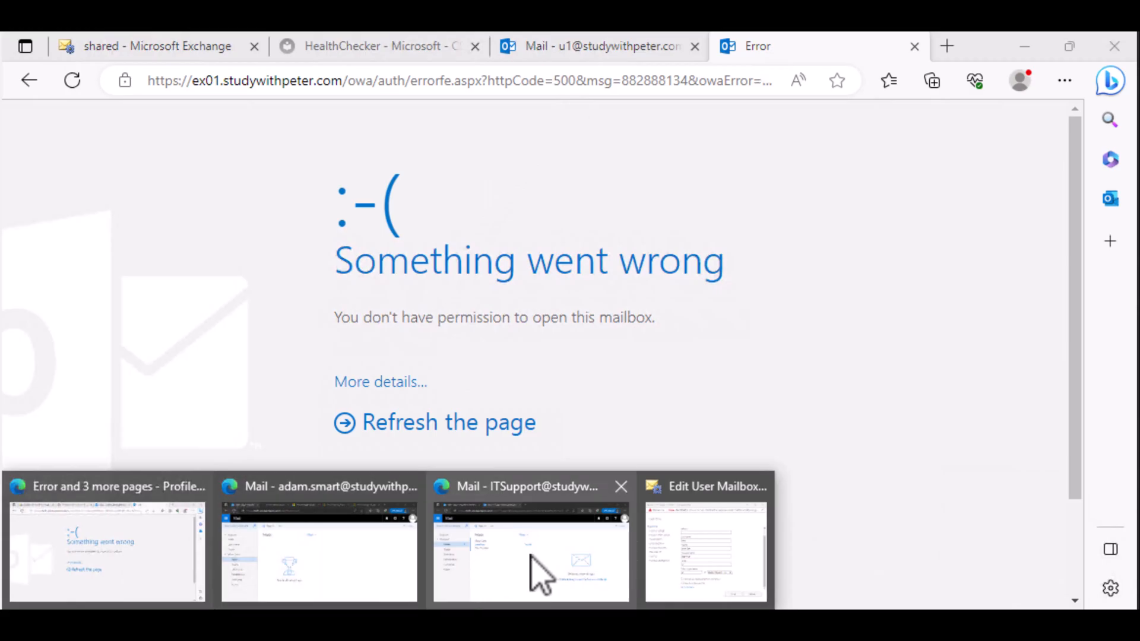
{"action": "left_click", "coordinate": [531, 553]}
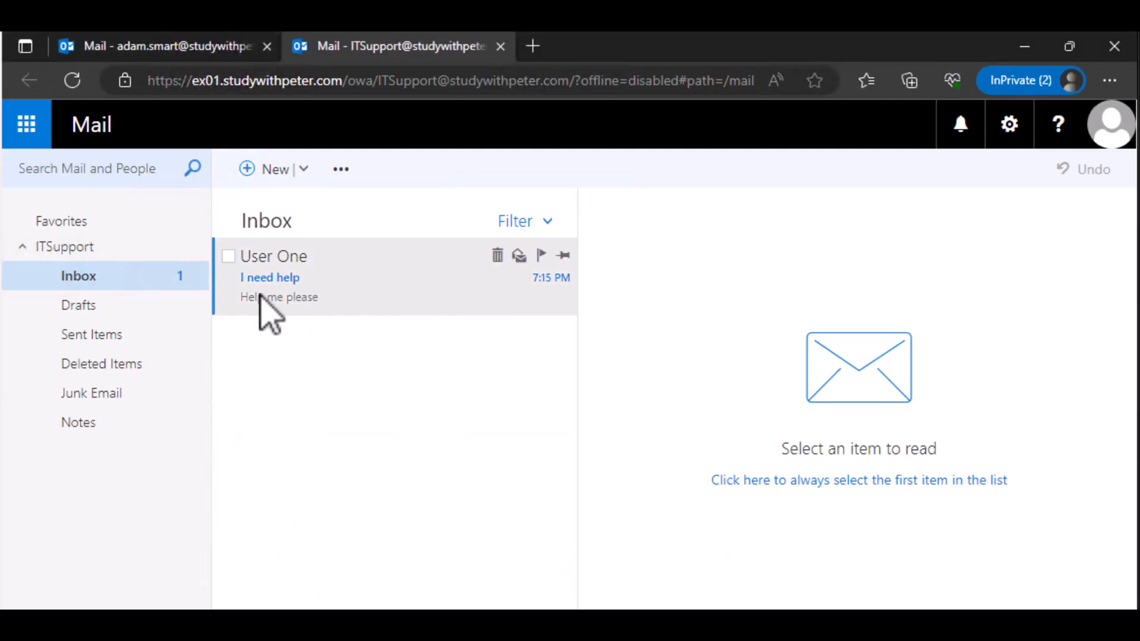
{"action": "left_click", "coordinate": [166, 45]}
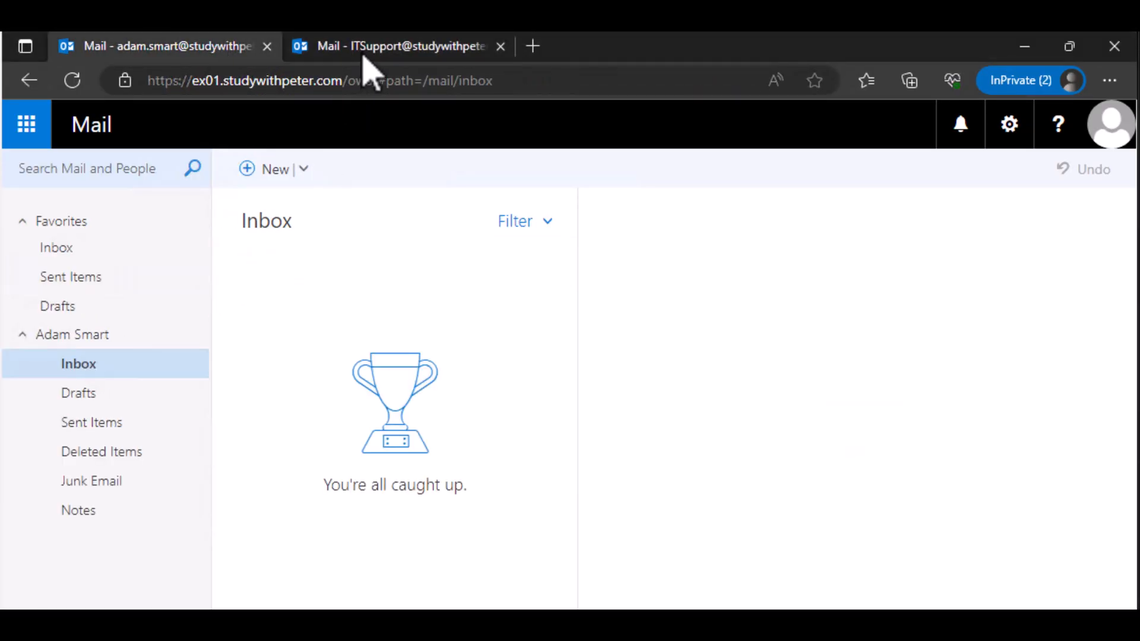
{"action": "left_click", "coordinate": [399, 46]}
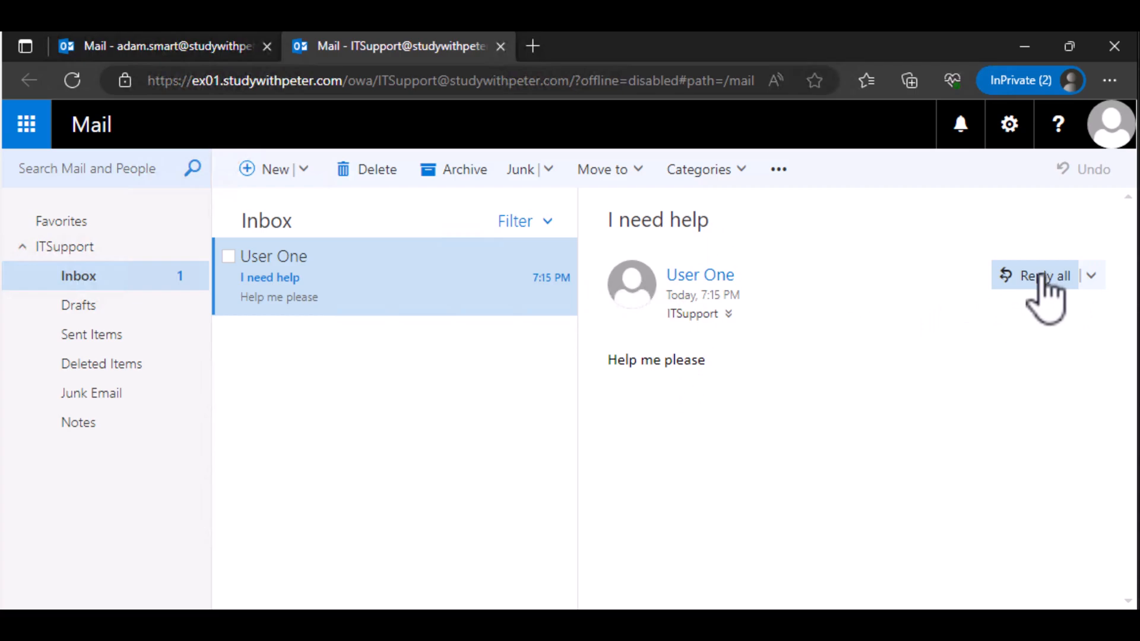
Send the reply 'Adam here, Thanks for reaching out to us' from ITSupport
{"action": "left_click", "coordinate": [1045, 276]}
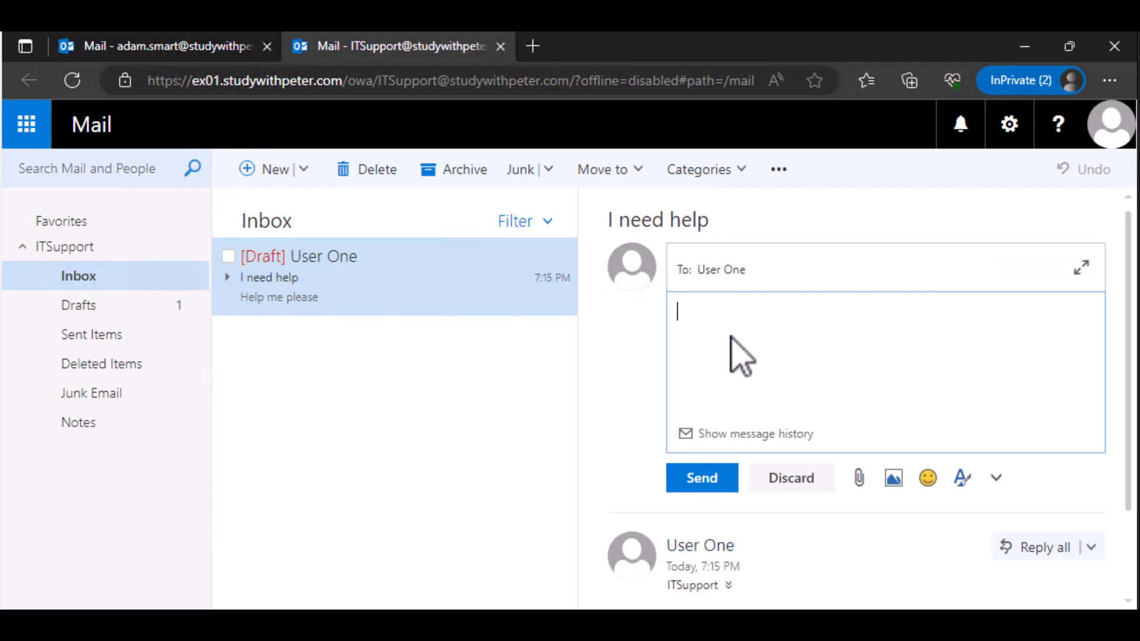
{"action": "type", "text": "Adm"}
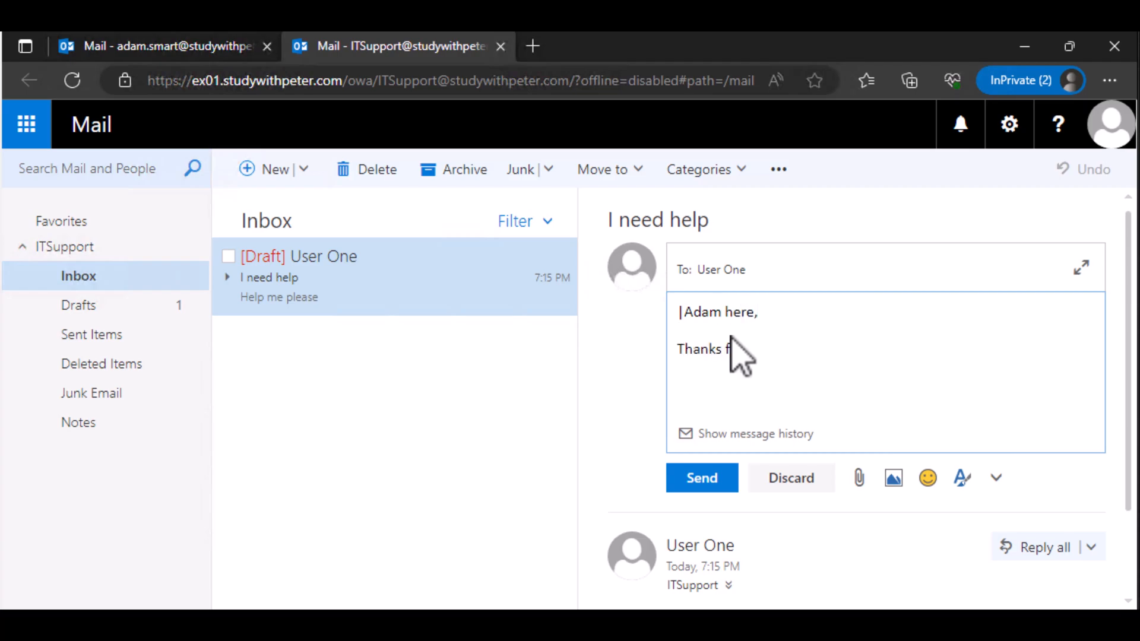
{"action": "type", "text": "reaching out to"}
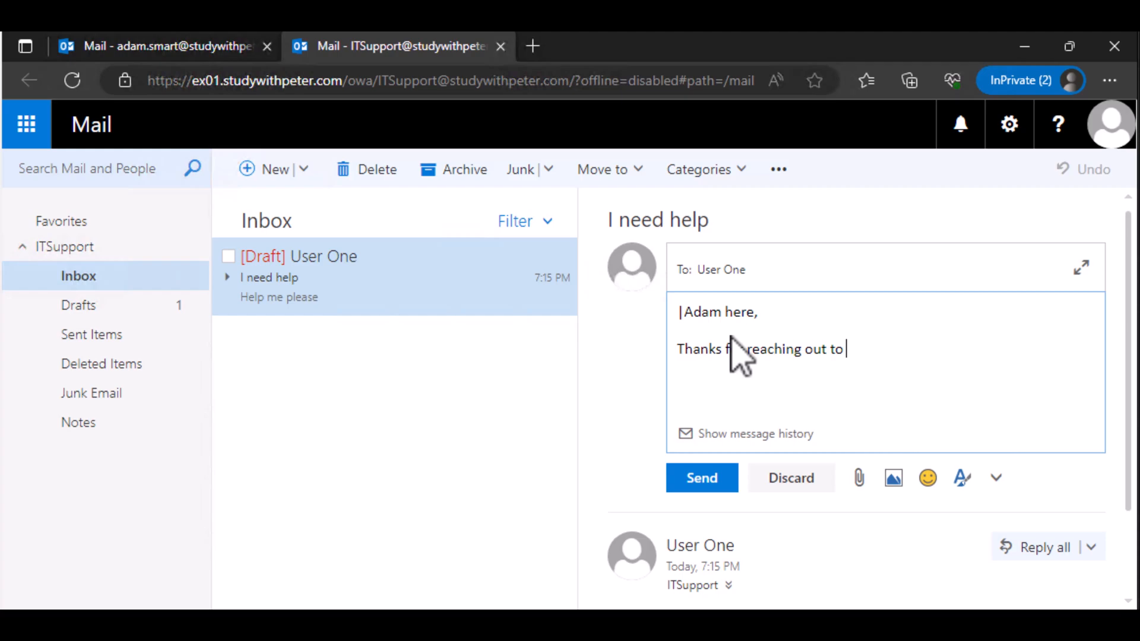
{"action": "type", "text": "us"}
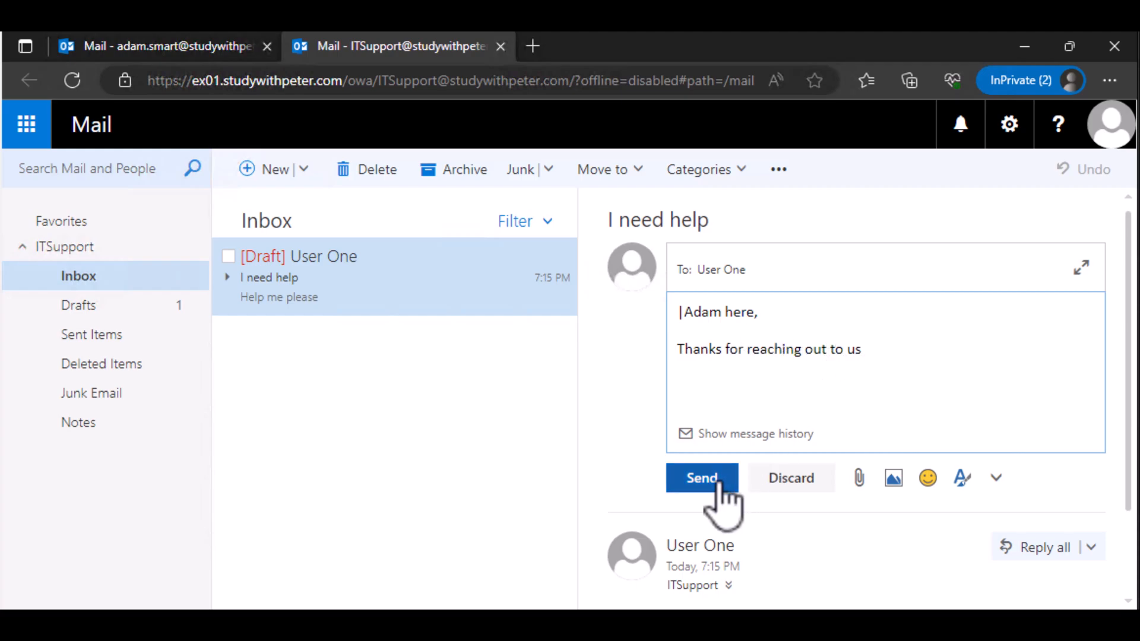
{"action": "left_click", "coordinate": [700, 478]}
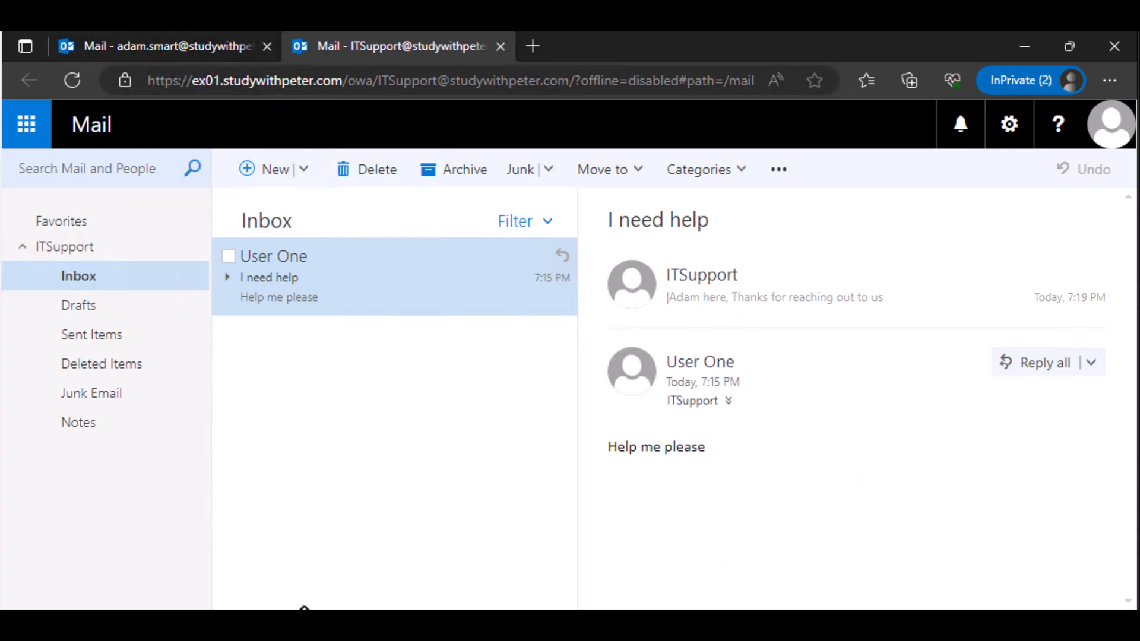
{"action": "mouse_move", "coordinate": [538, 585]}
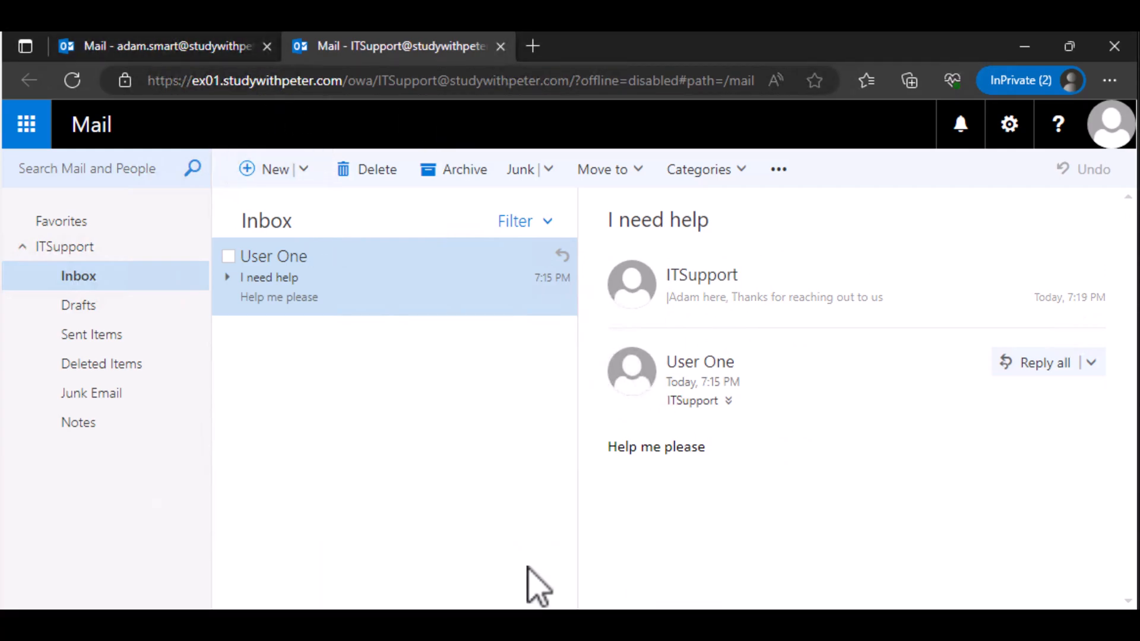
{"action": "left_click", "coordinate": [227, 220]}
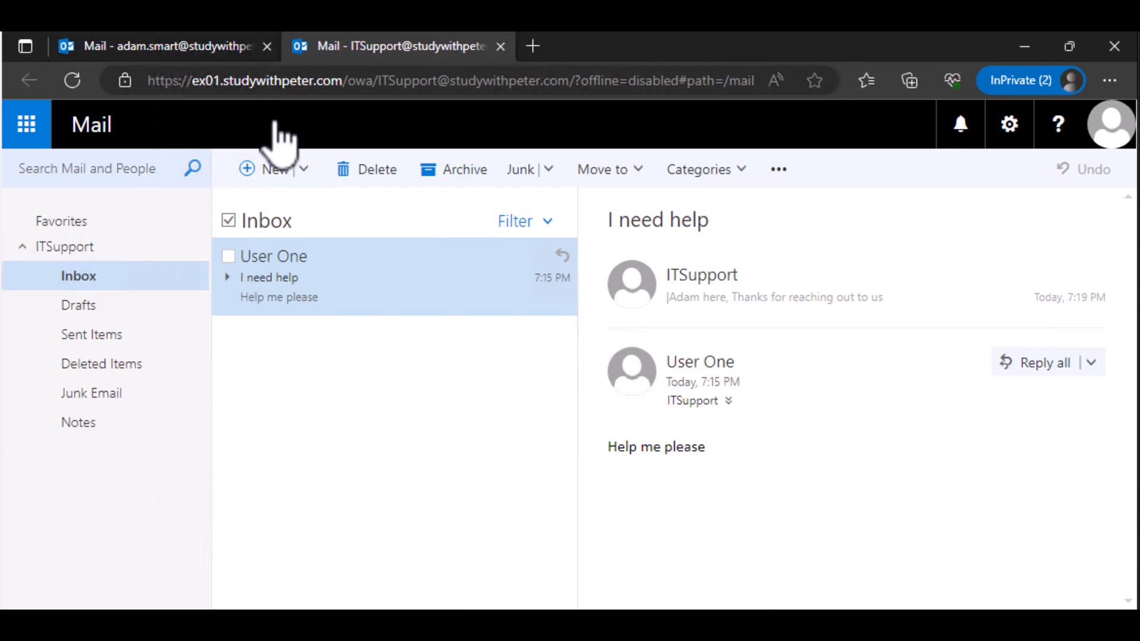
{"action": "mouse_move", "coordinate": [145, 574]}
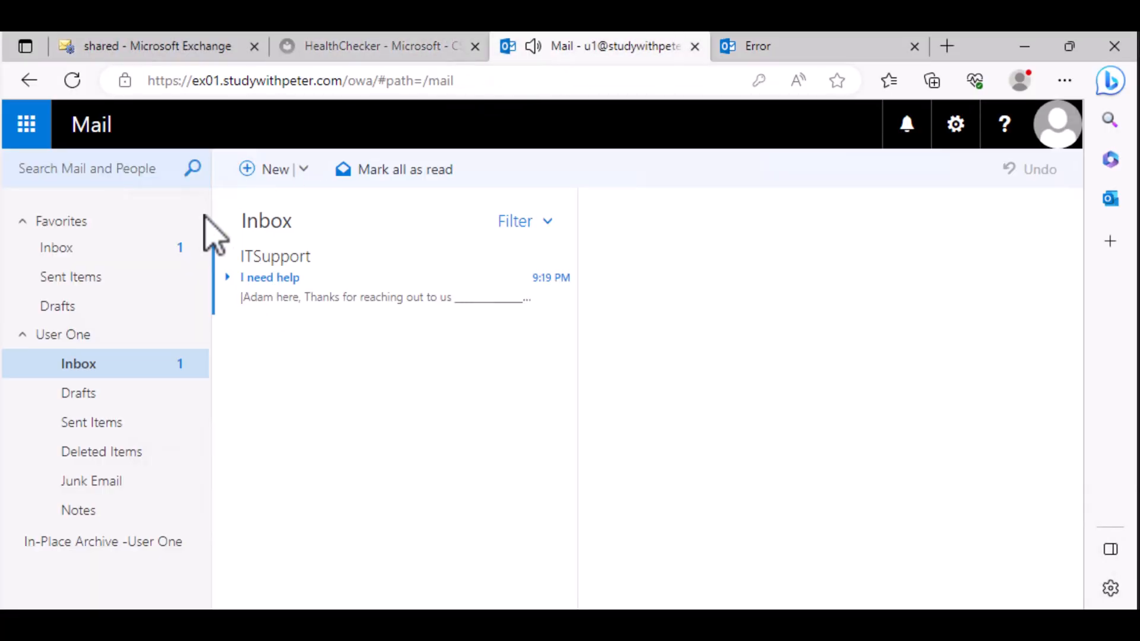
{"action": "mouse_move", "coordinate": [284, 302]}
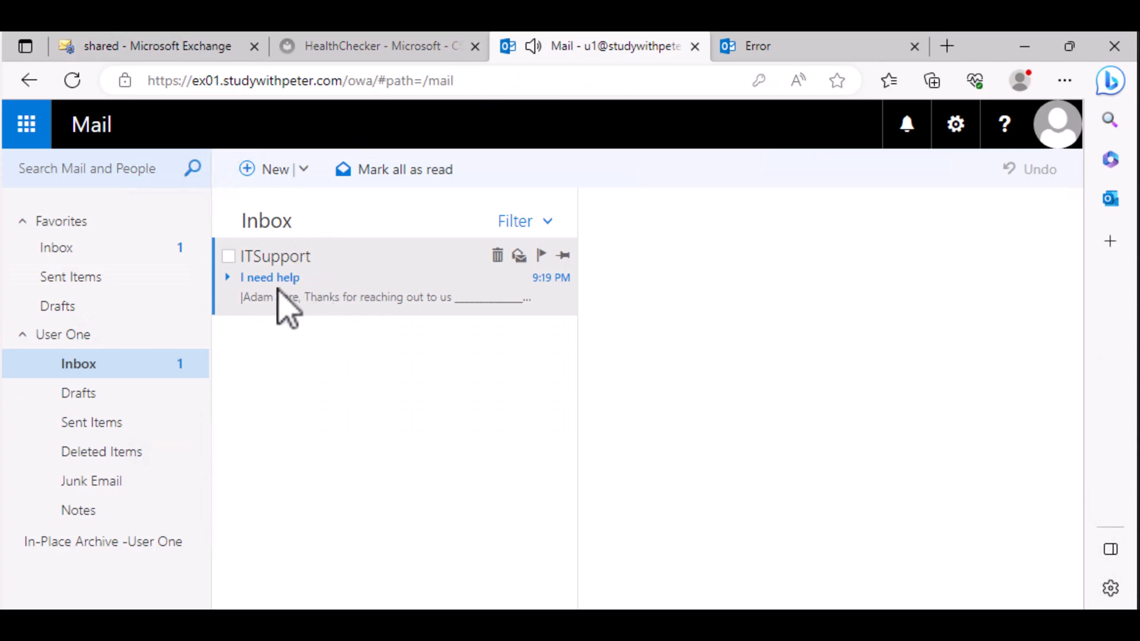
{"action": "mouse_move", "coordinate": [370, 320]}
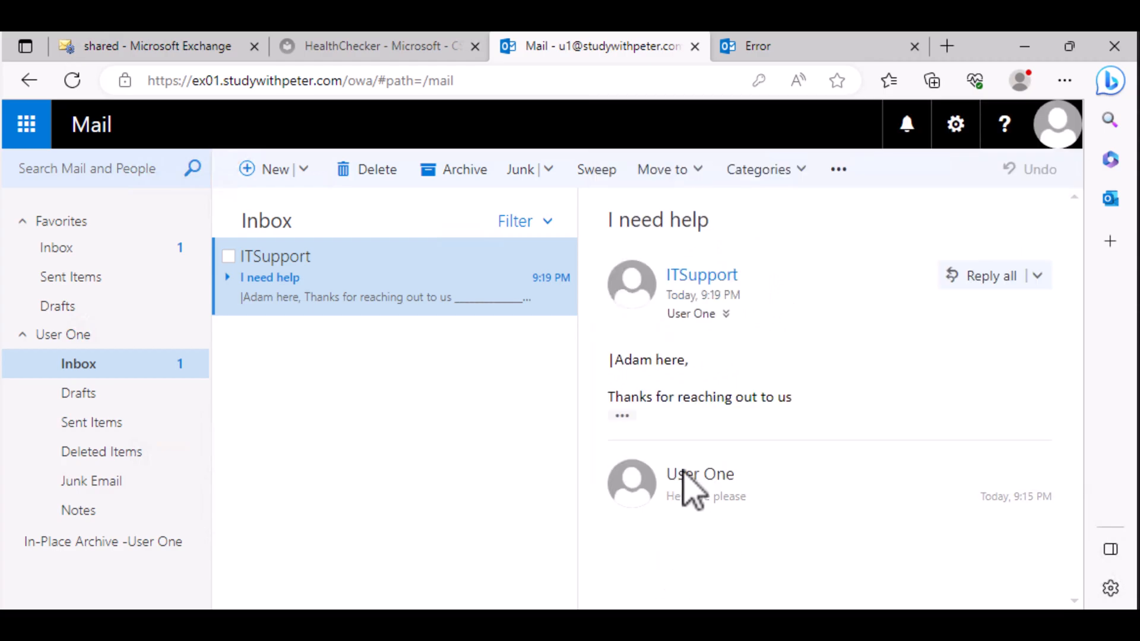
{"action": "left_click", "coordinate": [701, 275]}
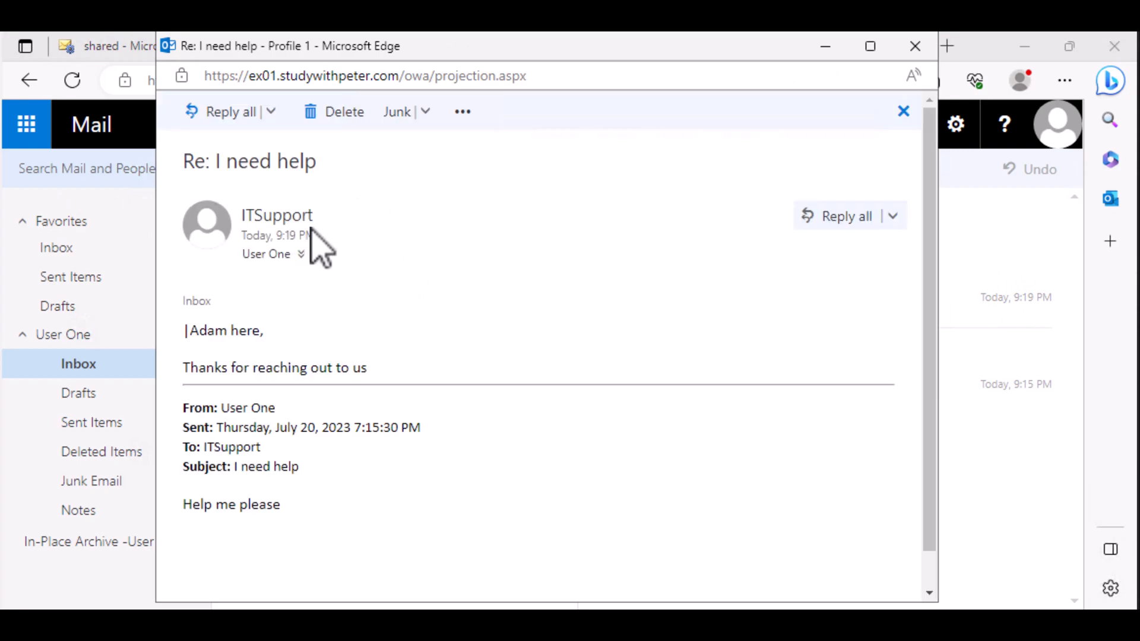
Check the ITSupport sender's contact card, then return to User One's main mailbox
{"action": "left_click", "coordinate": [300, 254]}
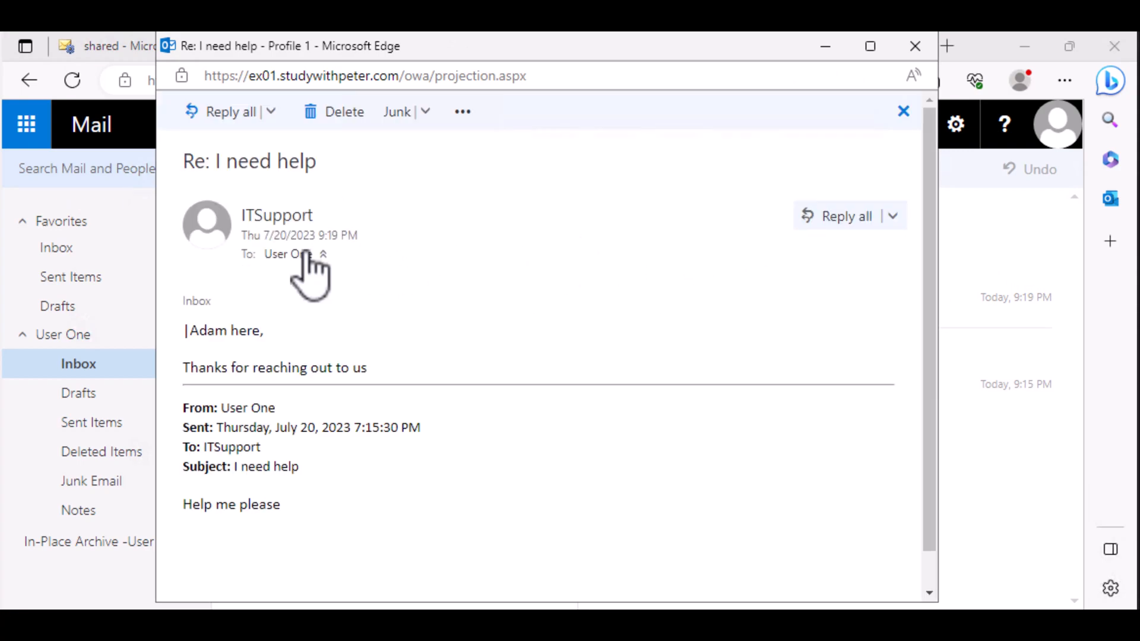
{"action": "mouse_move", "coordinate": [284, 232]}
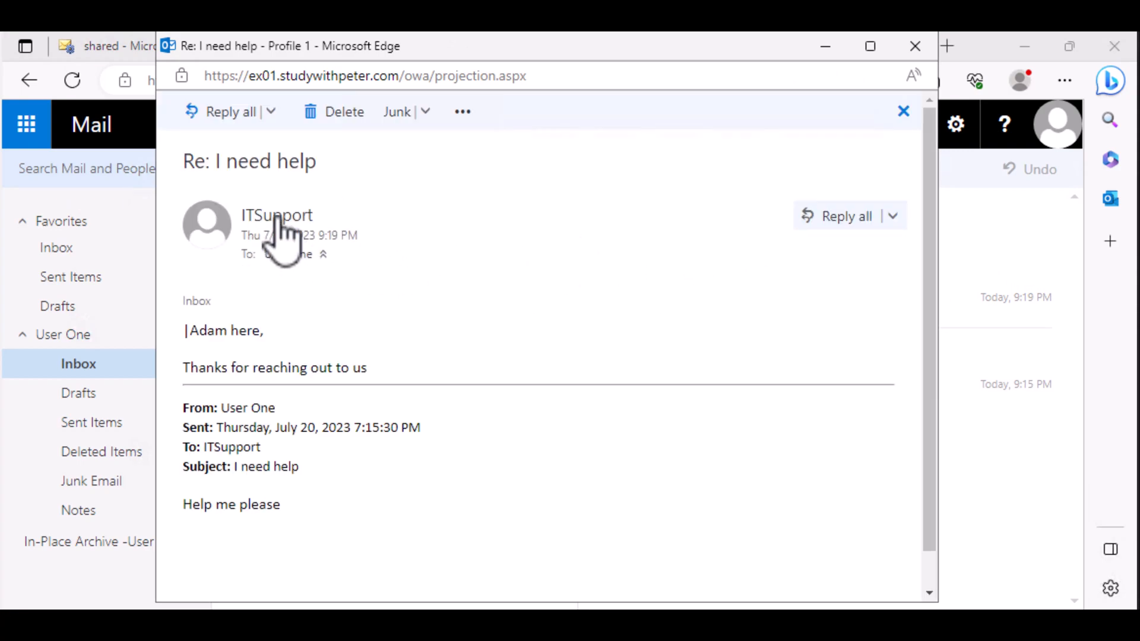
{"action": "left_click", "coordinate": [276, 215]}
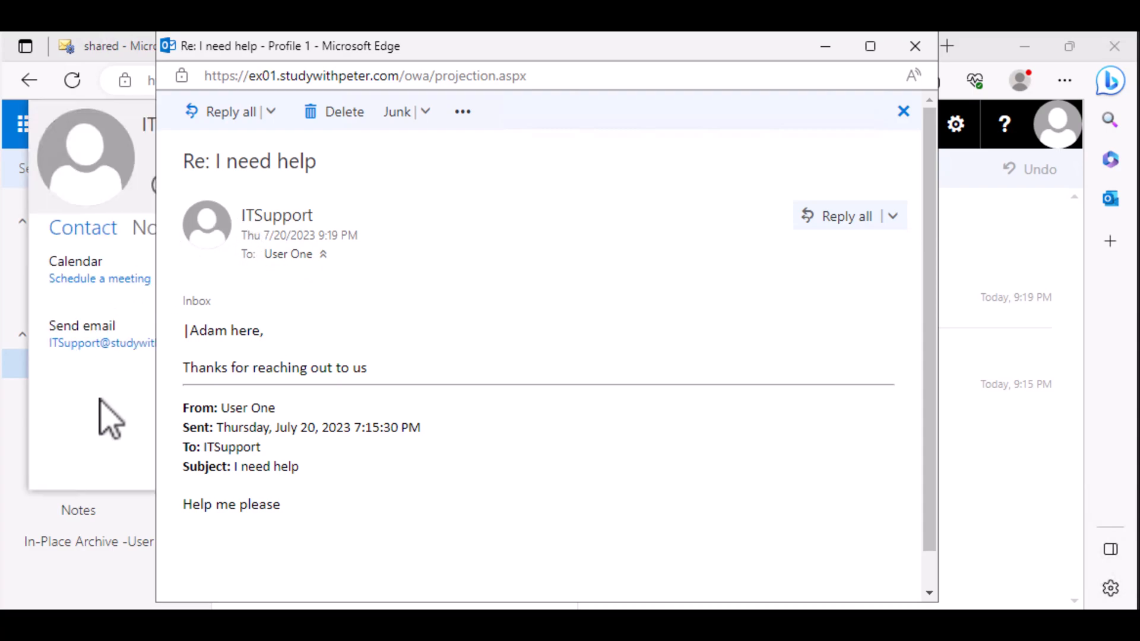
{"action": "left_click", "coordinate": [903, 111]}
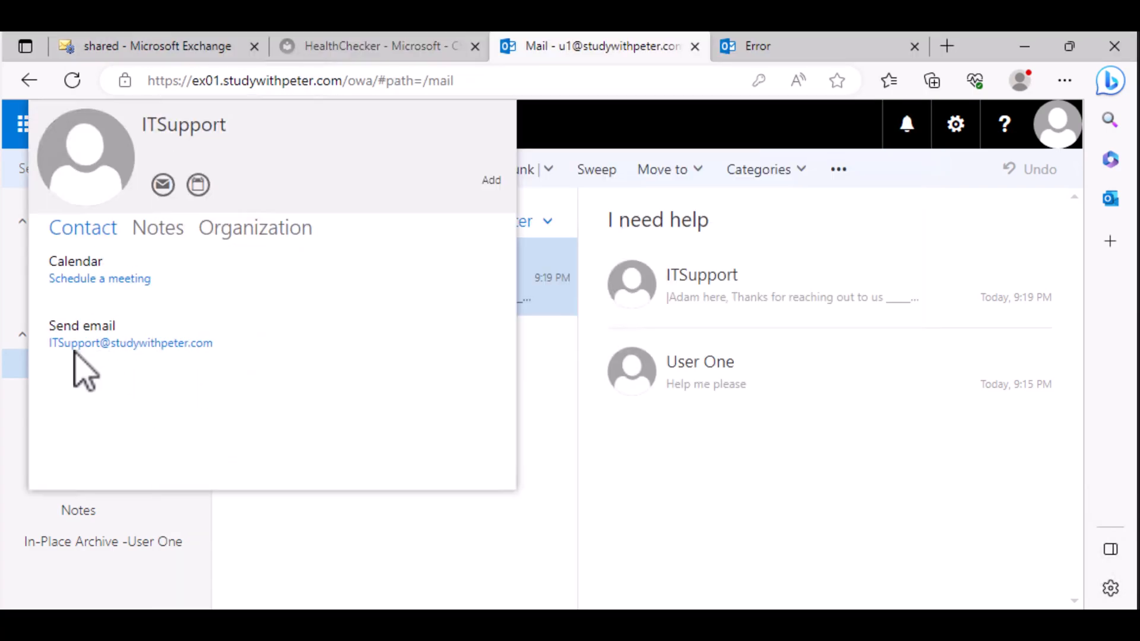
{"action": "mouse_move", "coordinate": [469, 124]}
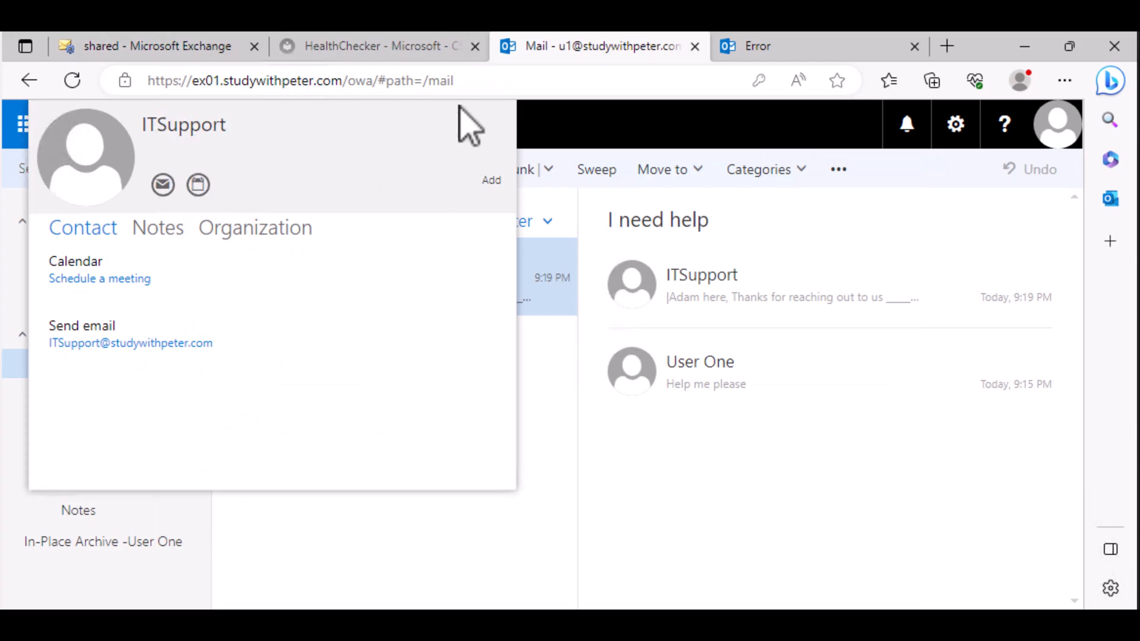
{"action": "mouse_move", "coordinate": [534, 279]}
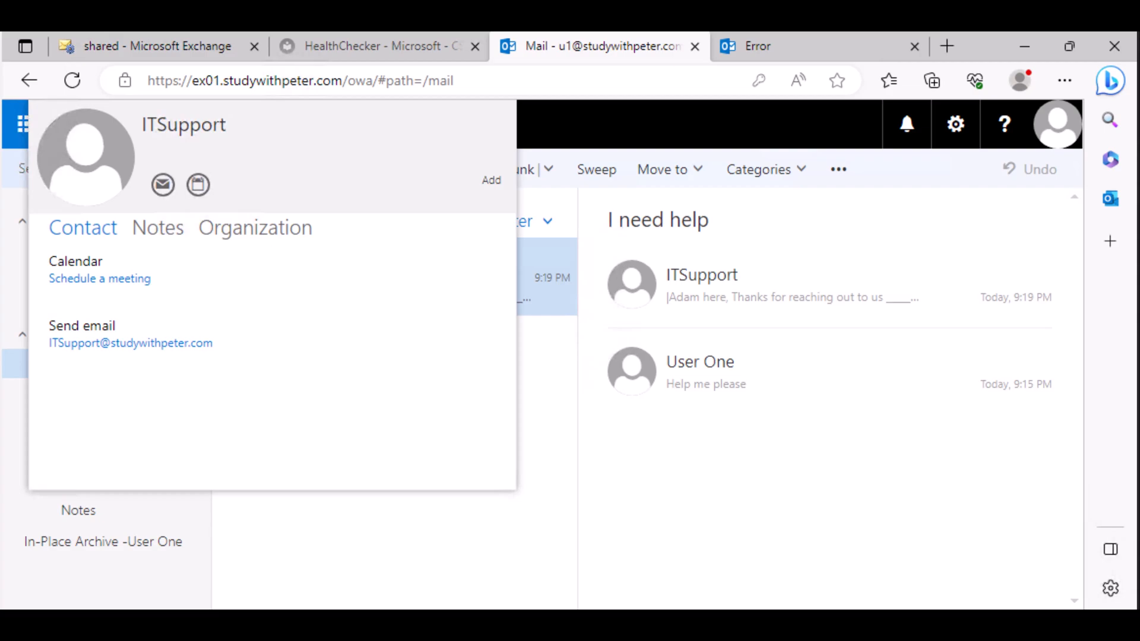
{"action": "mouse_move", "coordinate": [865, 480]}
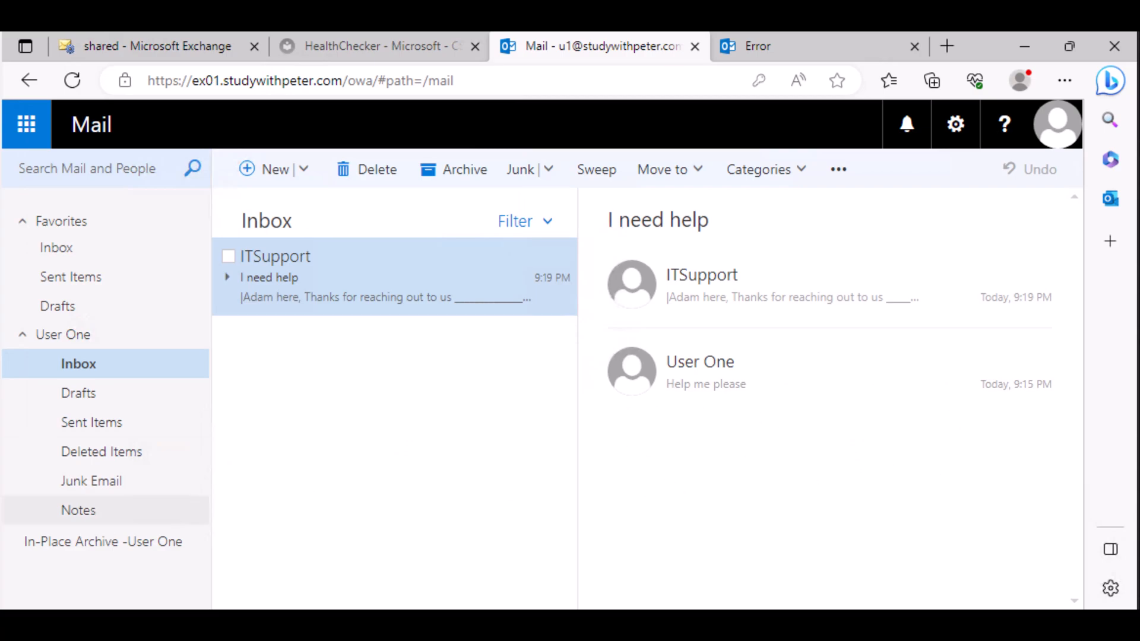
{"action": "mouse_move", "coordinate": [352, 507]}
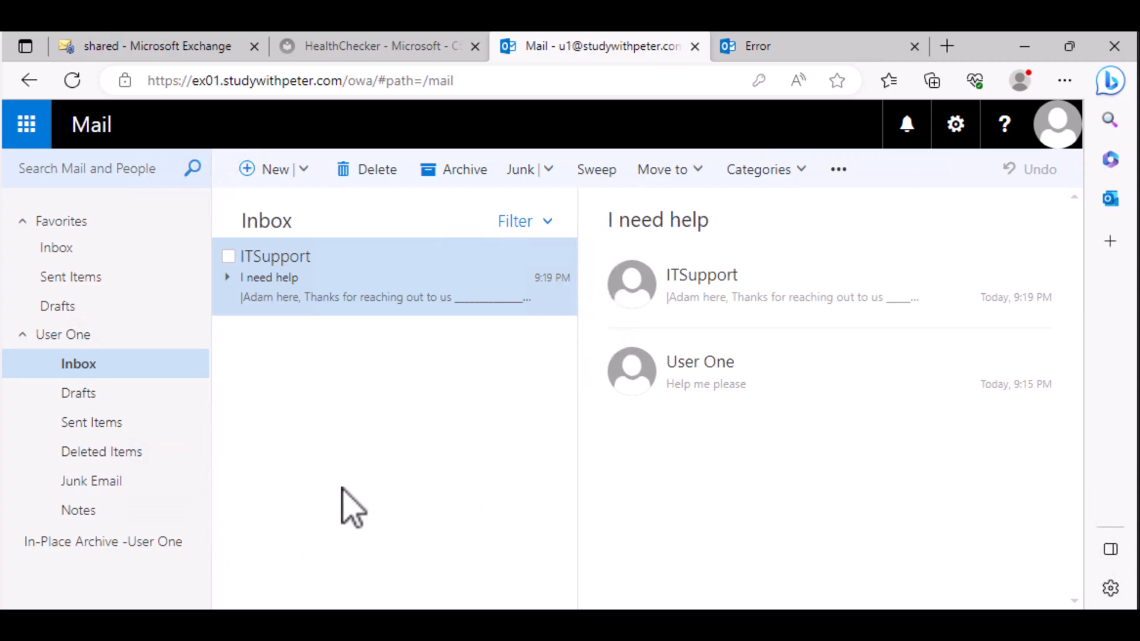
{"action": "mouse_move", "coordinate": [335, 513]}
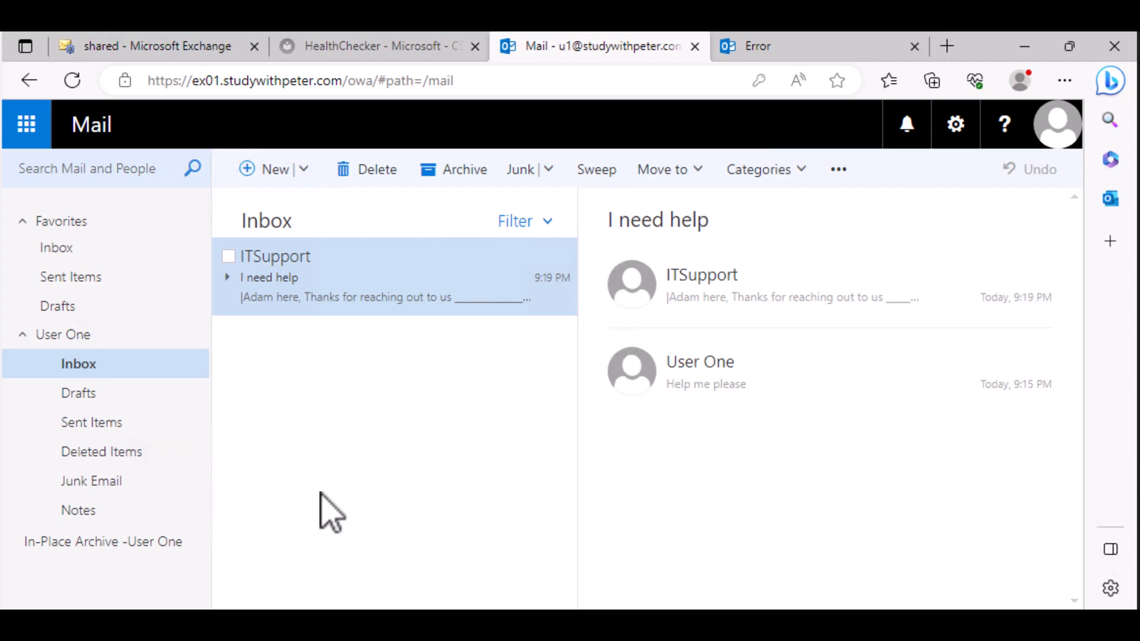
{"action": "mouse_move", "coordinate": [382, 338]}
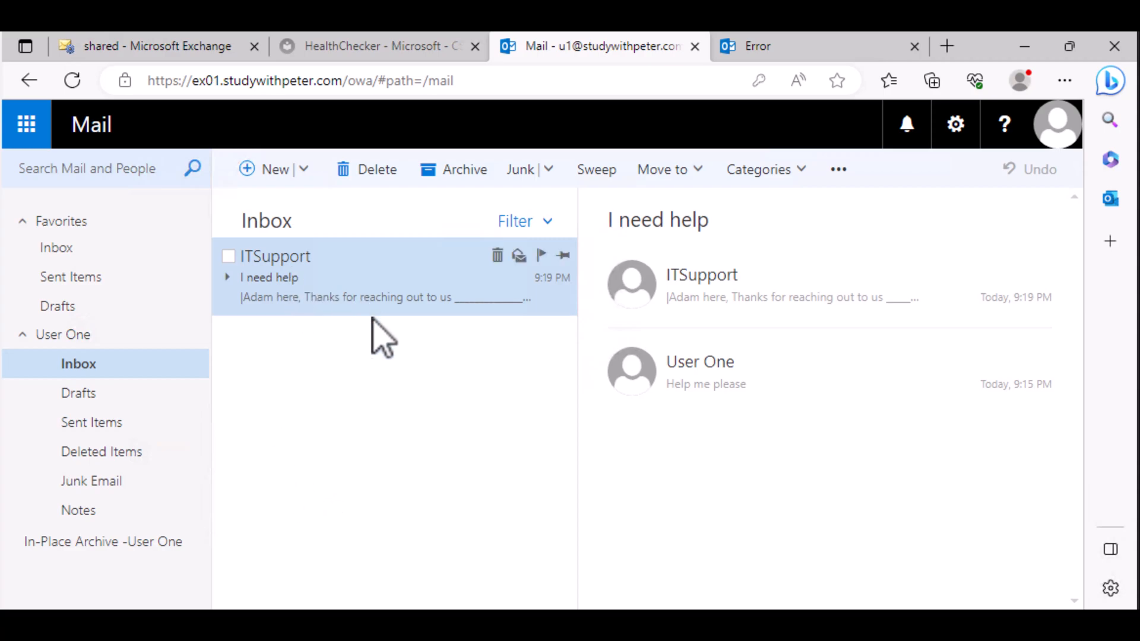
Expand the 'I need help' conversation showing ITSupport's reply and the original request
{"action": "left_click", "coordinate": [378, 46]}
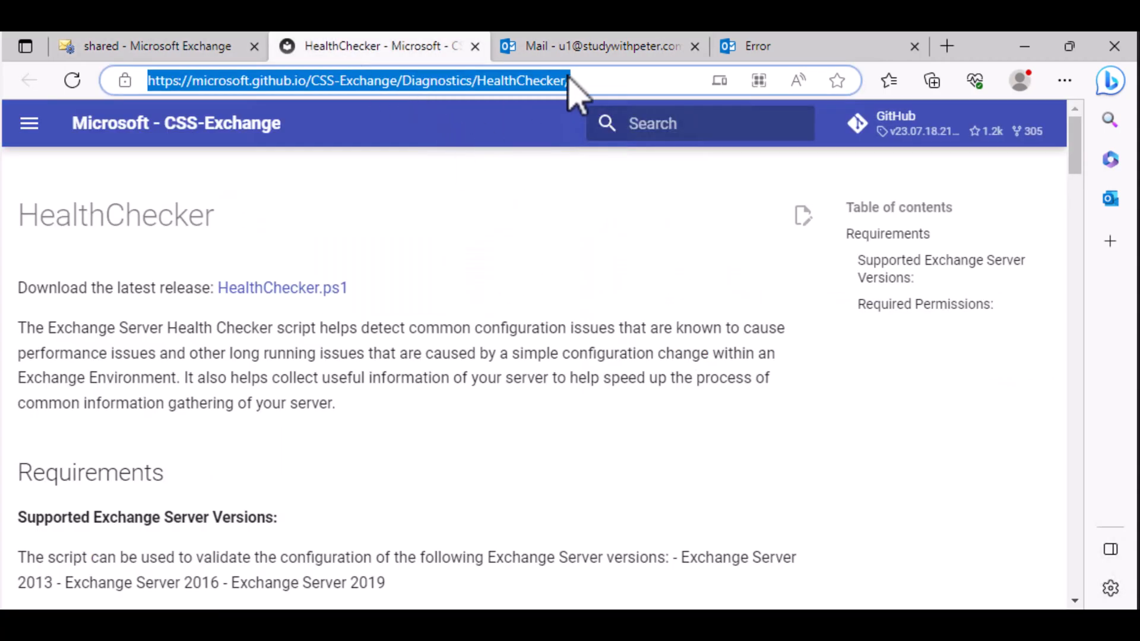
{"action": "left_click", "coordinate": [599, 46]}
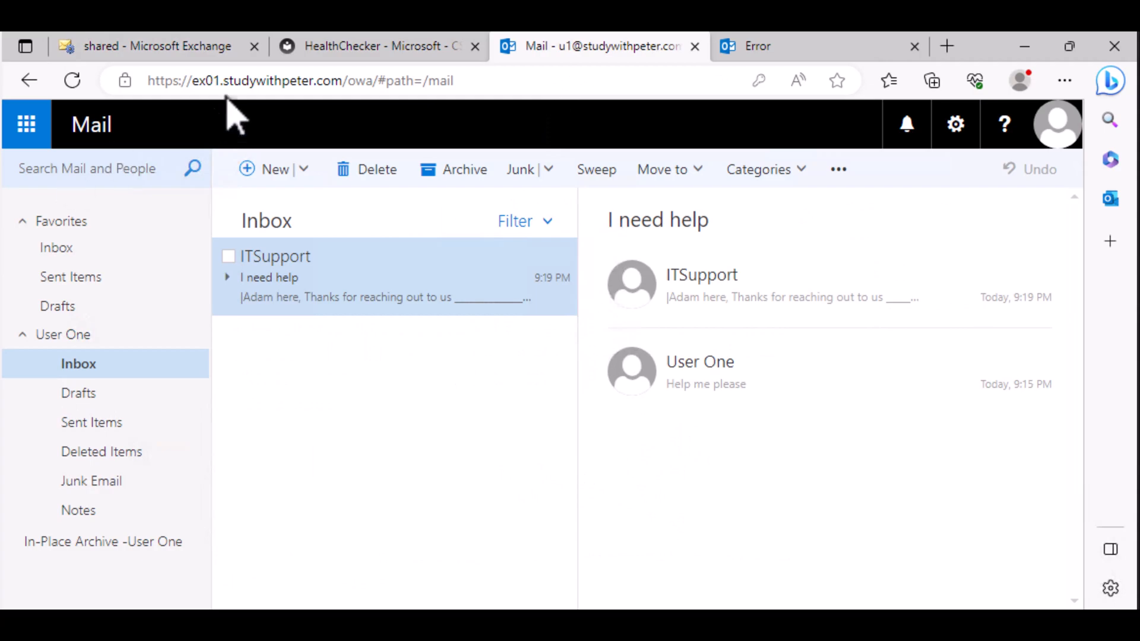
{"action": "mouse_move", "coordinate": [684, 421]}
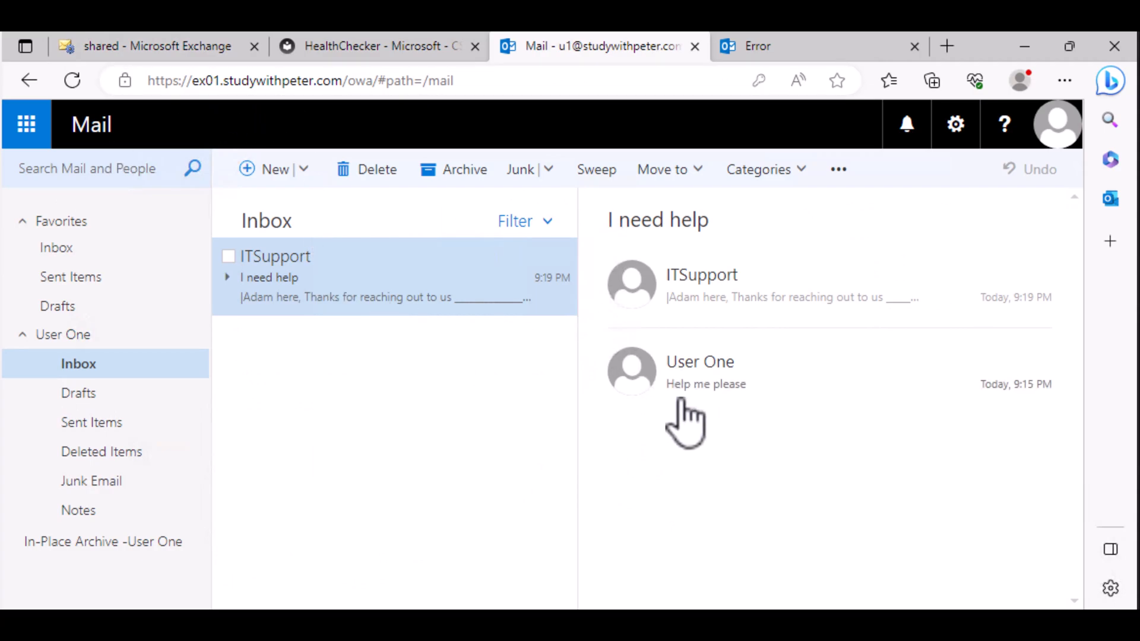
{"action": "mouse_move", "coordinate": [473, 320]}
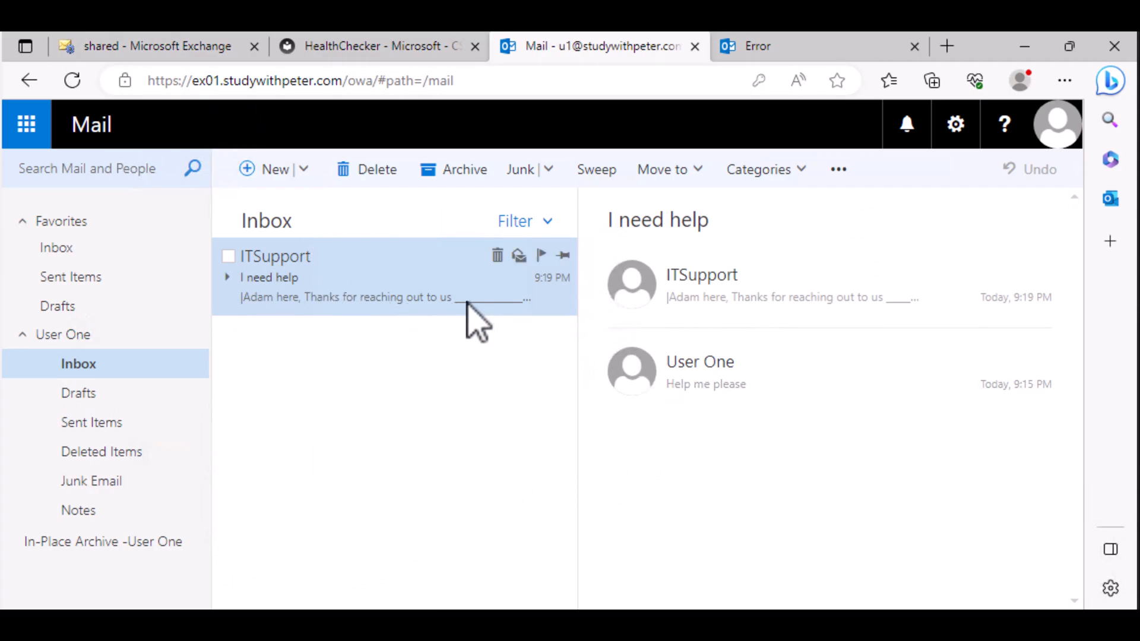
{"action": "mouse_move", "coordinate": [473, 320]}
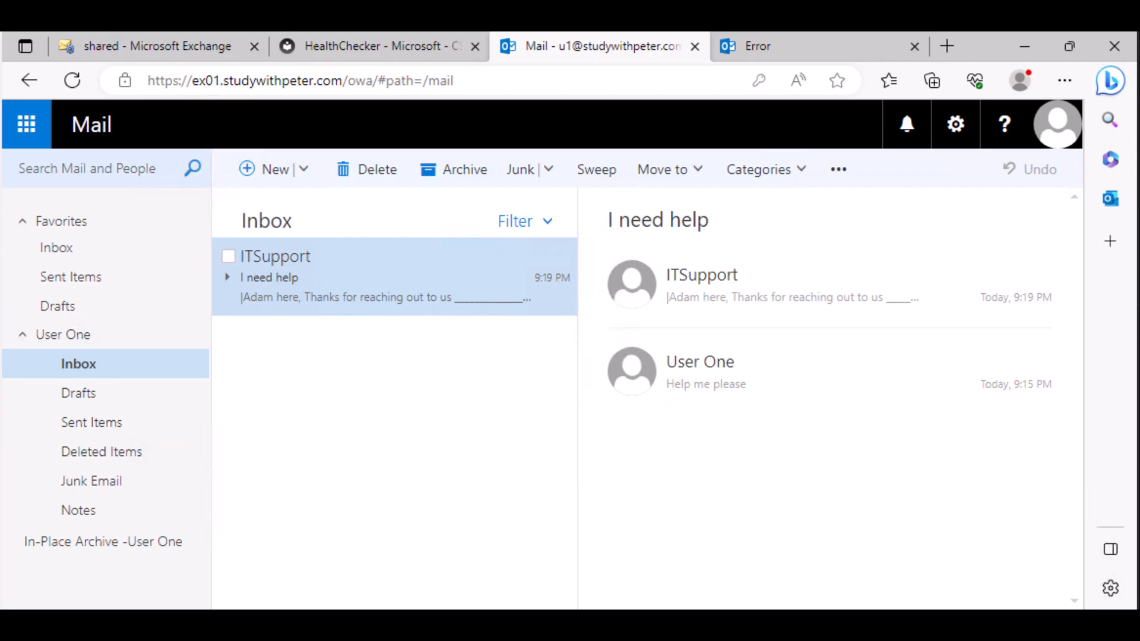
{"action": "mouse_move", "coordinate": [683, 494]}
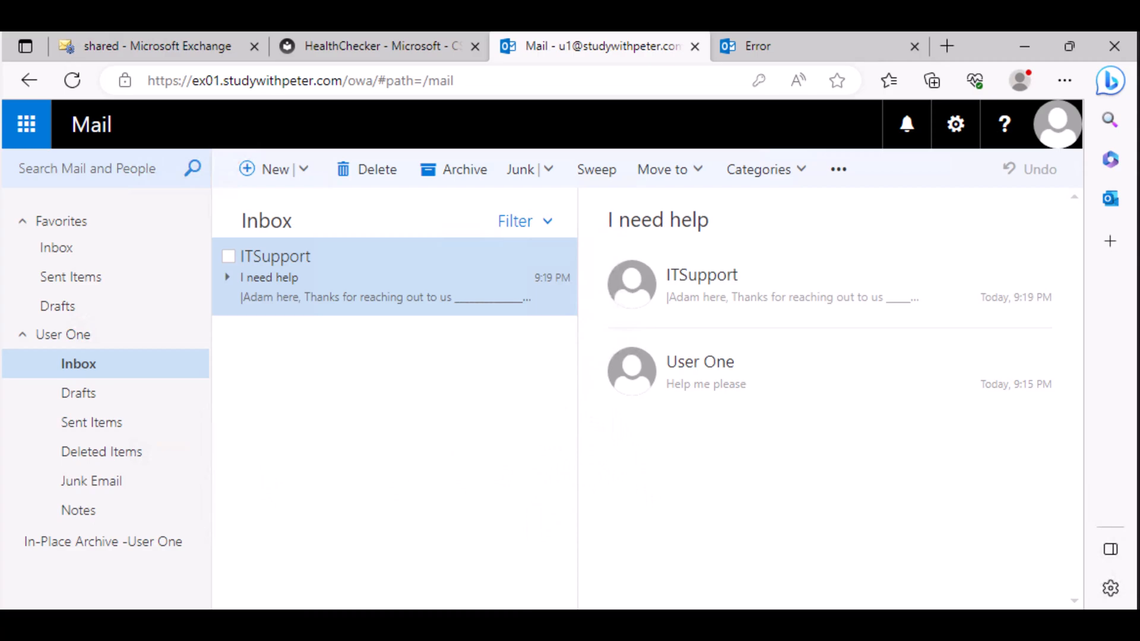
{"action": "mouse_move", "coordinate": [91, 480]}
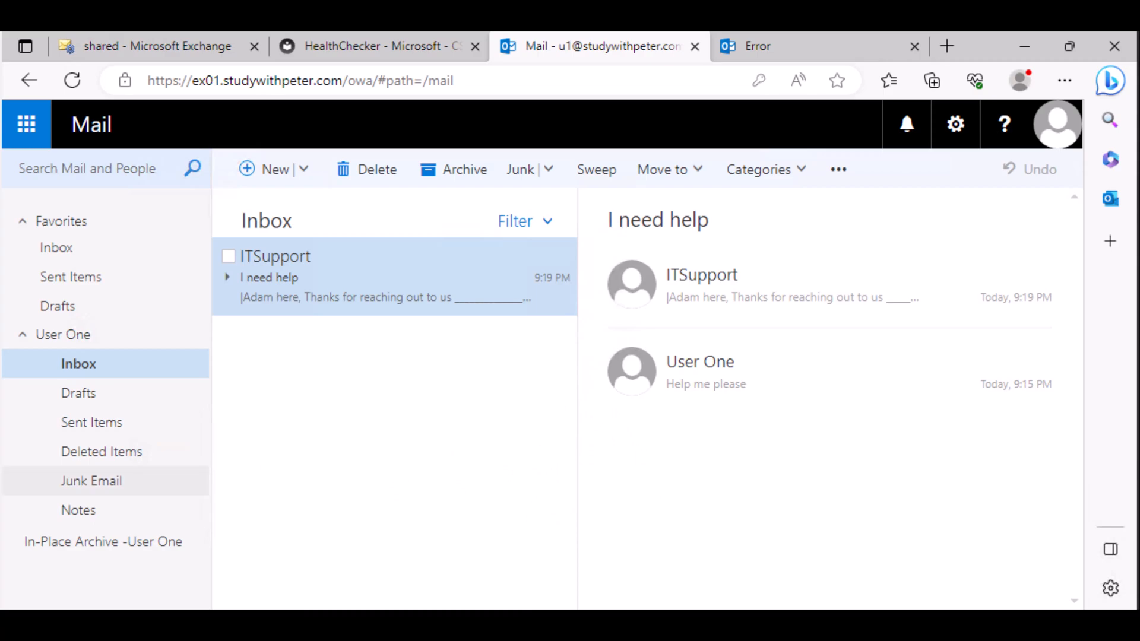
{"action": "mouse_move", "coordinate": [764, 167]}
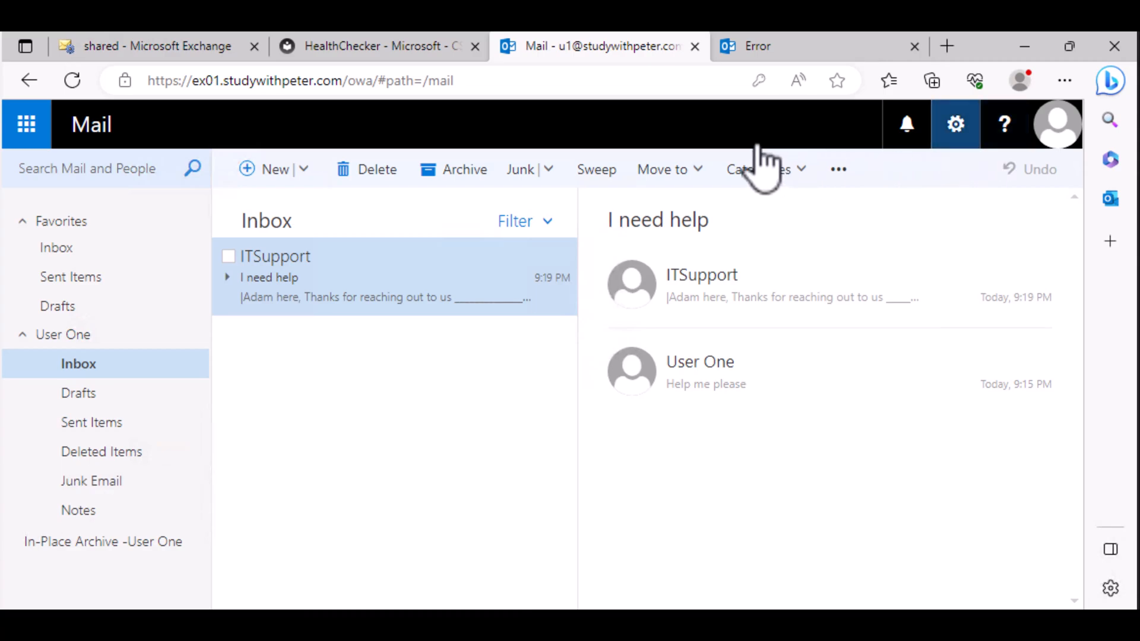
{"action": "mouse_move", "coordinate": [654, 69]}
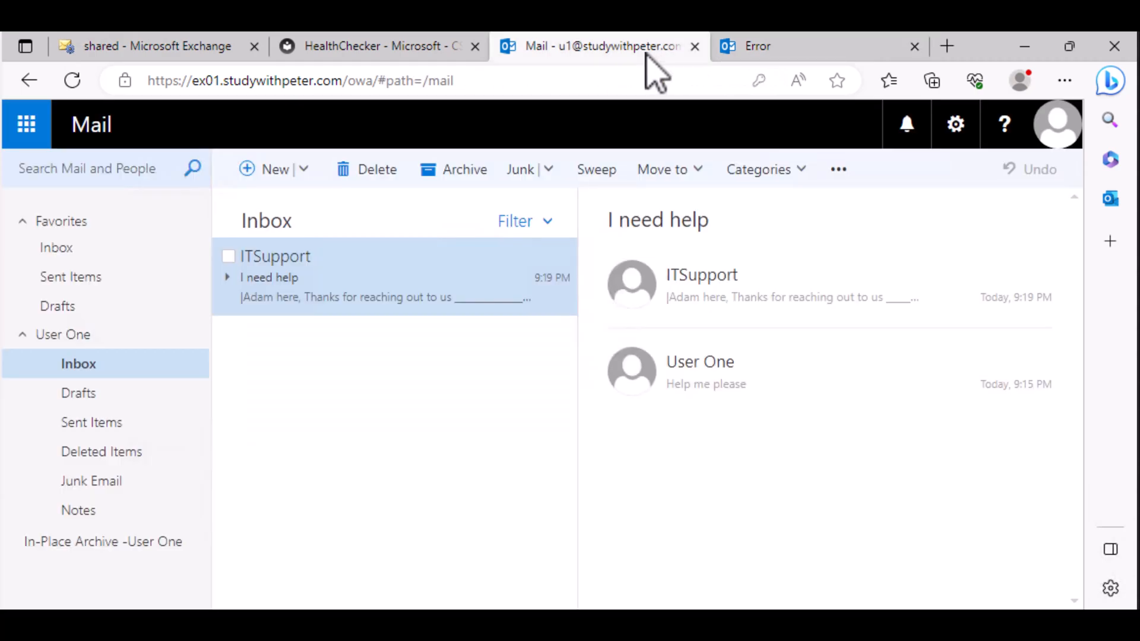
{"action": "mouse_move", "coordinate": [428, 402]}
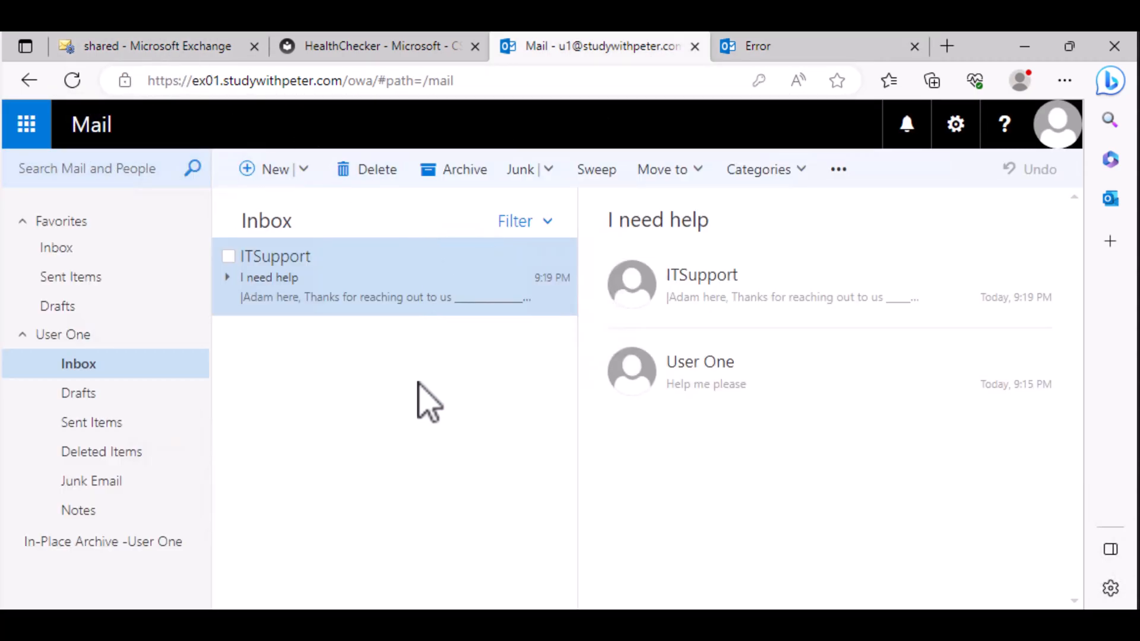
{"action": "left_click", "coordinate": [699, 370]}
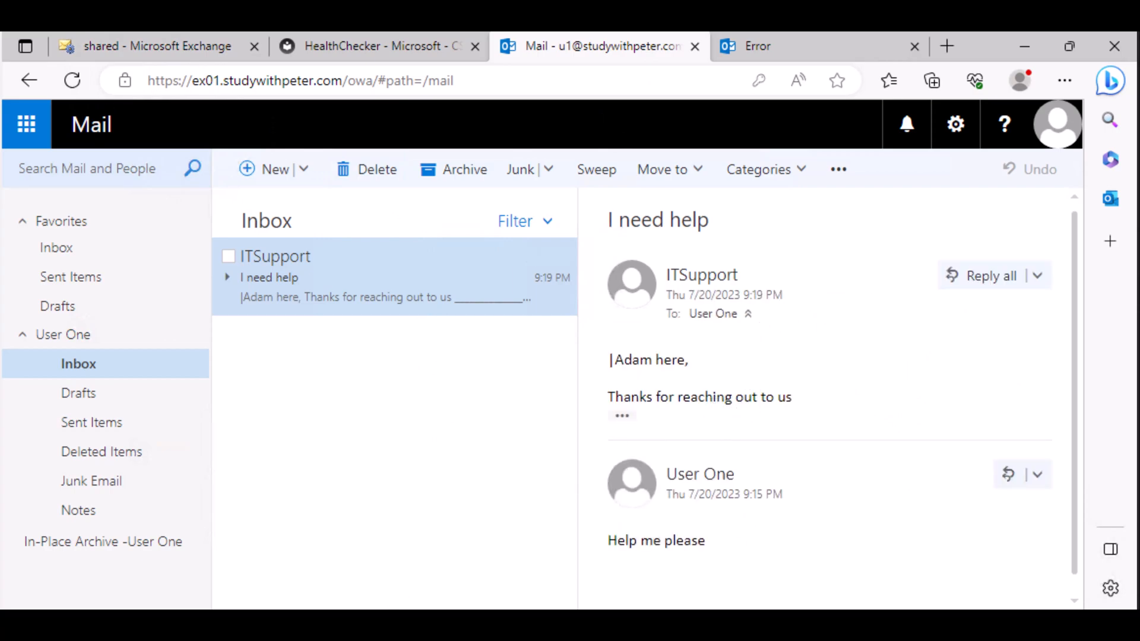
{"action": "mouse_move", "coordinate": [105, 553]}
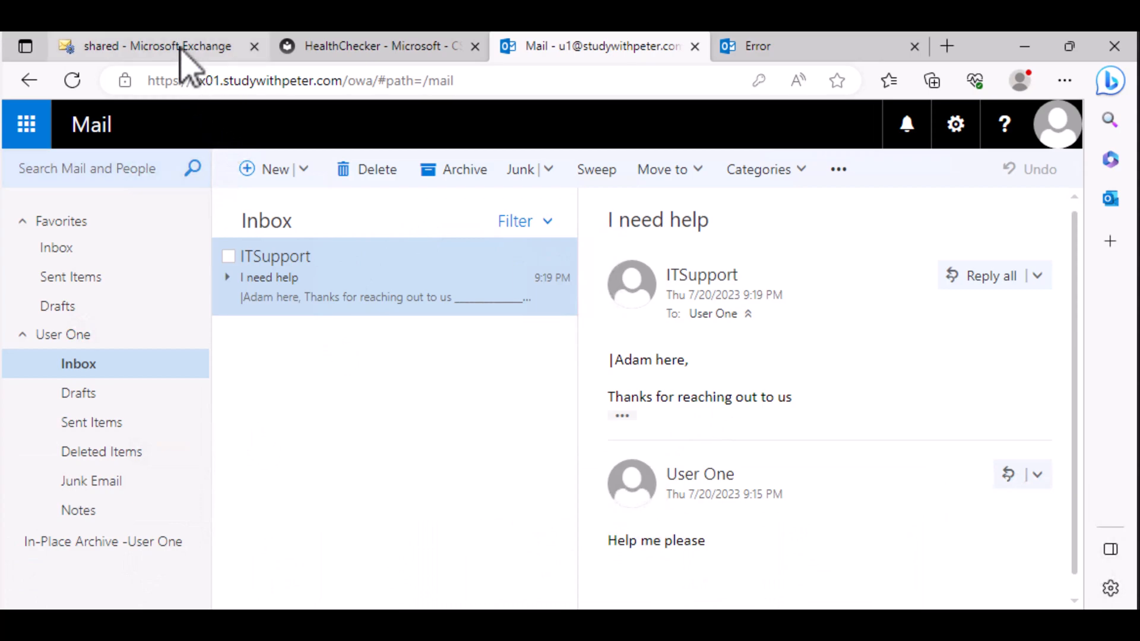
Return to the 'shared - Microsoft Exchange' tab listing ITSupport
{"action": "left_click", "coordinate": [156, 45]}
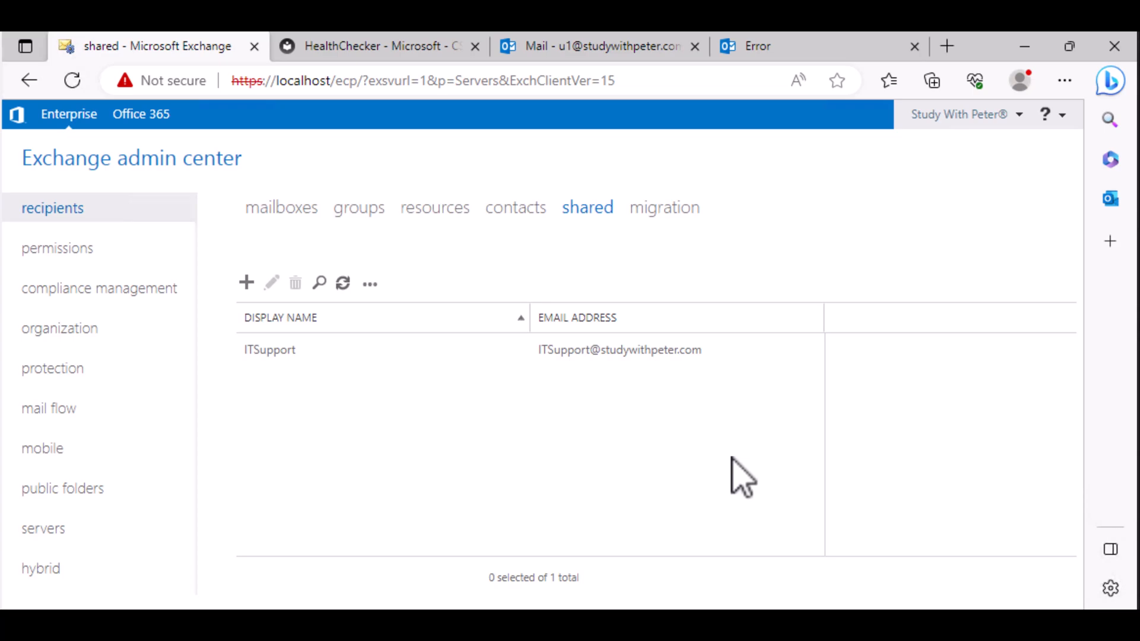
{"action": "mouse_move", "coordinate": [755, 469]}
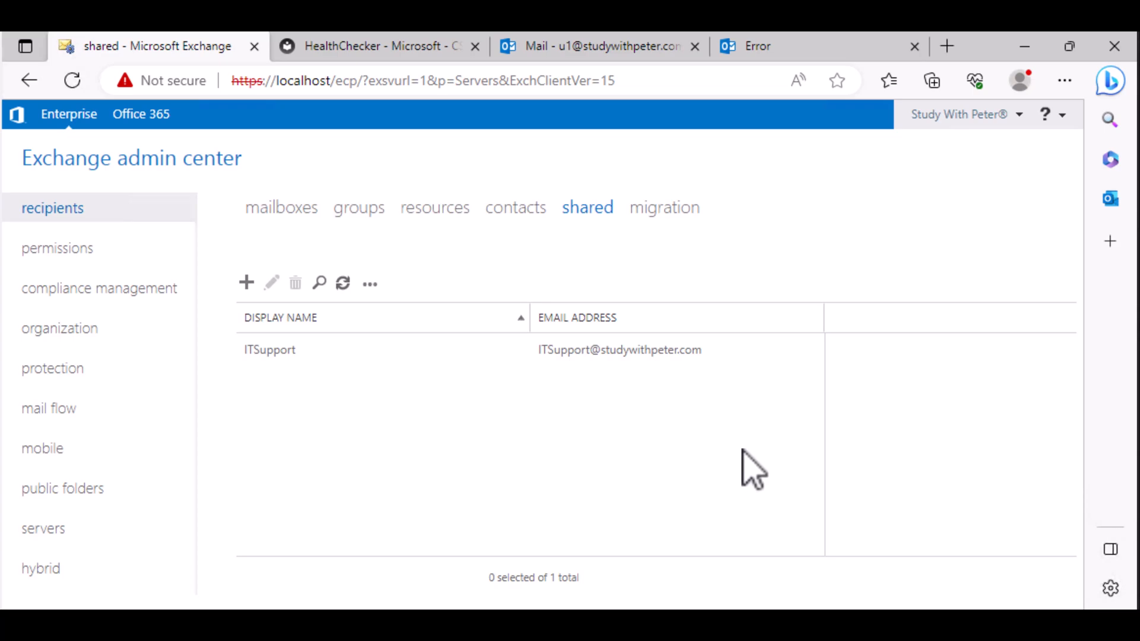